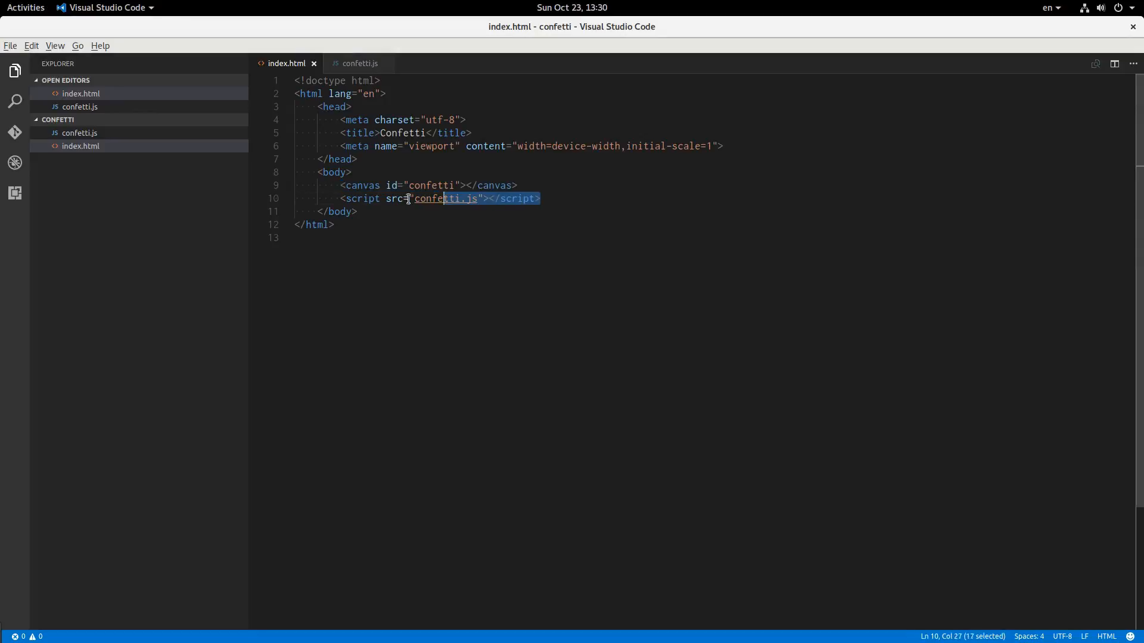
# Step: Open the empty confetti.js file from the Explorer sidebar
pyautogui.click(370, 198)
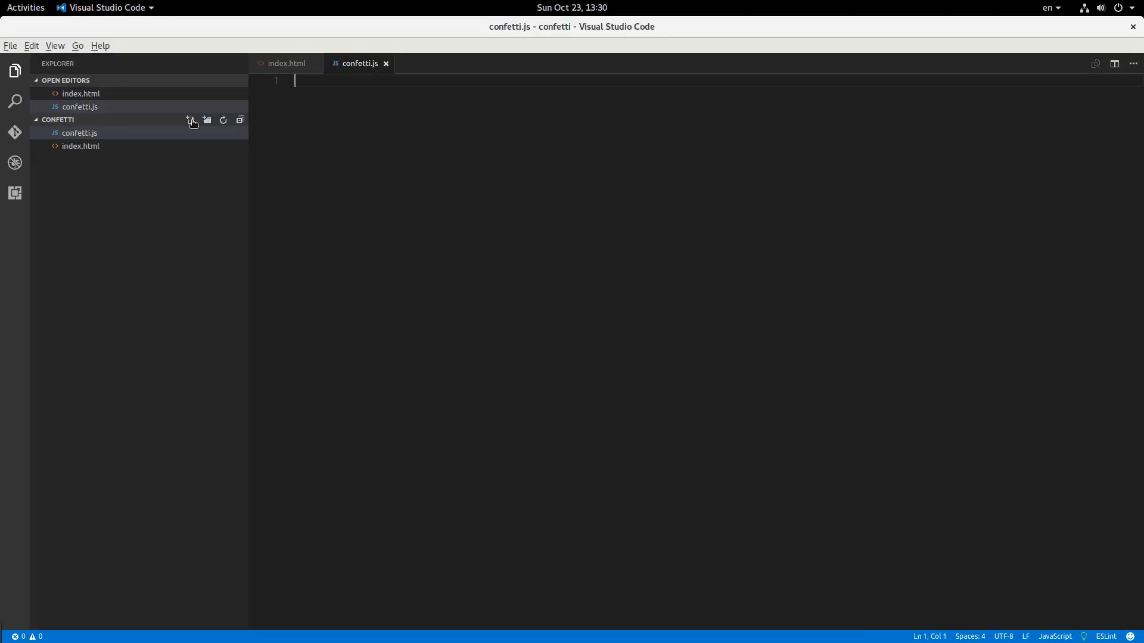
pyautogui.moveTo(79, 107)
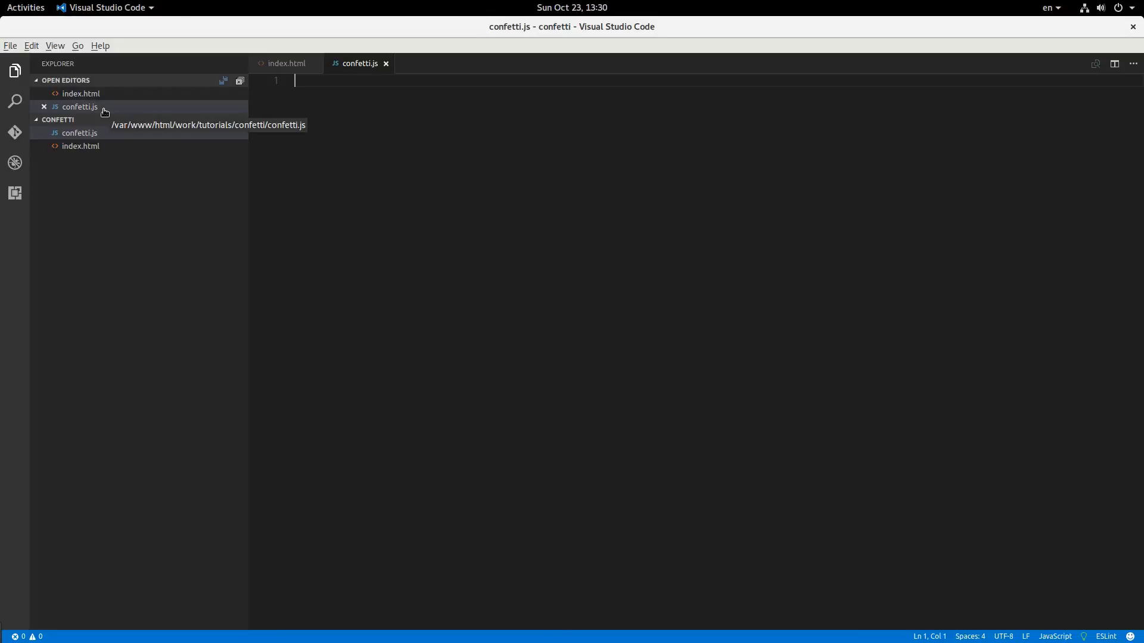
pyautogui.moveTo(486, 204)
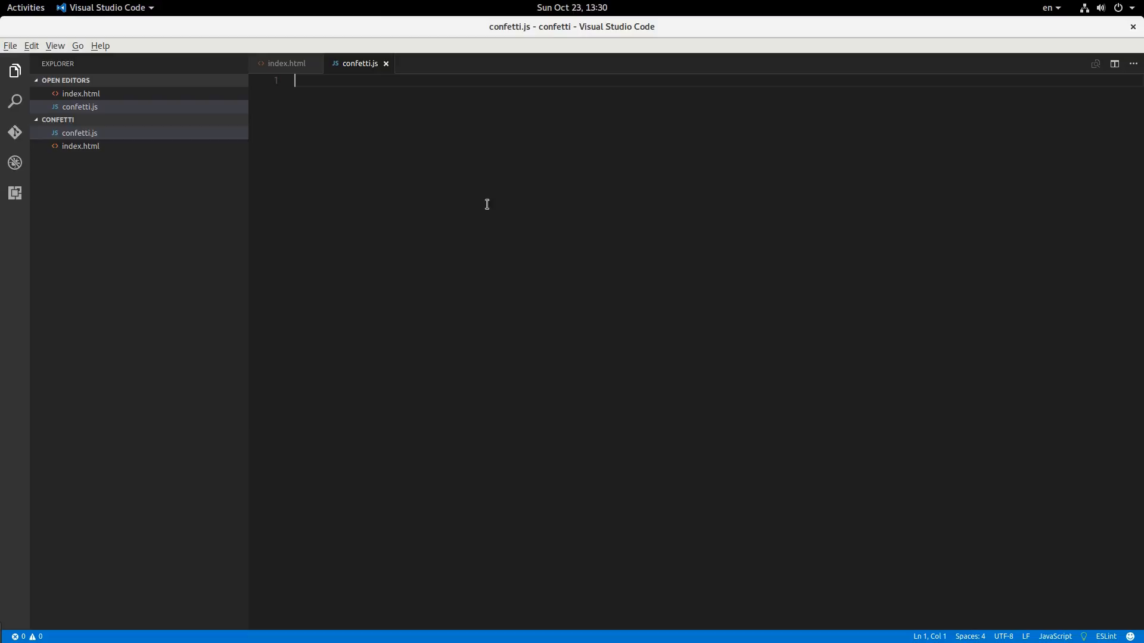
pyautogui.moveTo(386, 107)
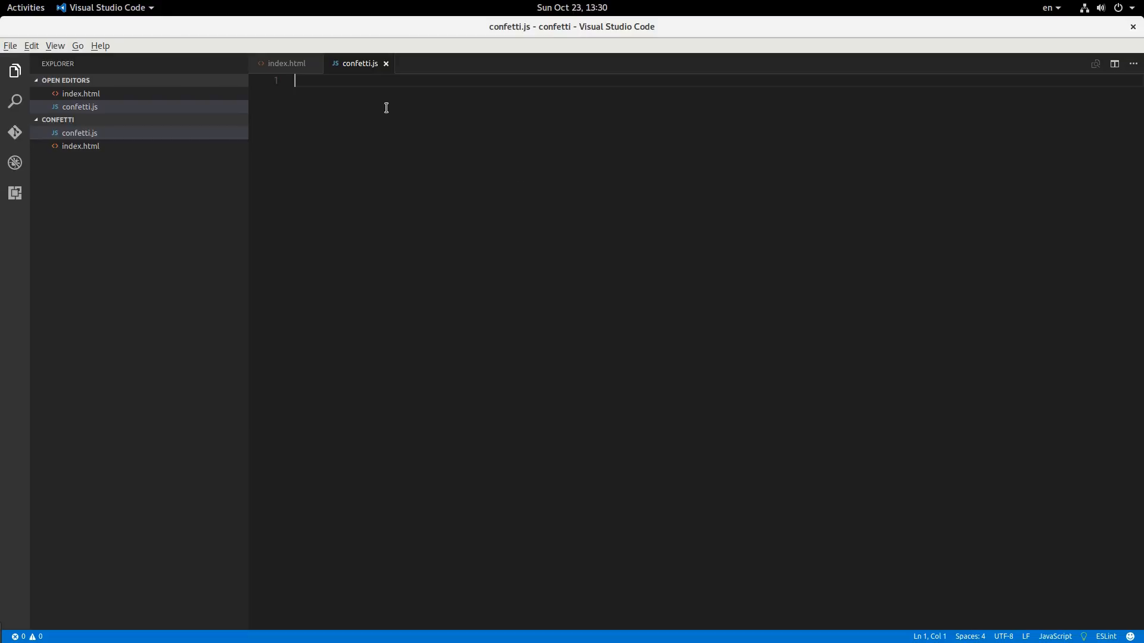
# Step: Store the 'confetti' canvas element in canvas and its 2d context in ctx
pyautogui.write('let')
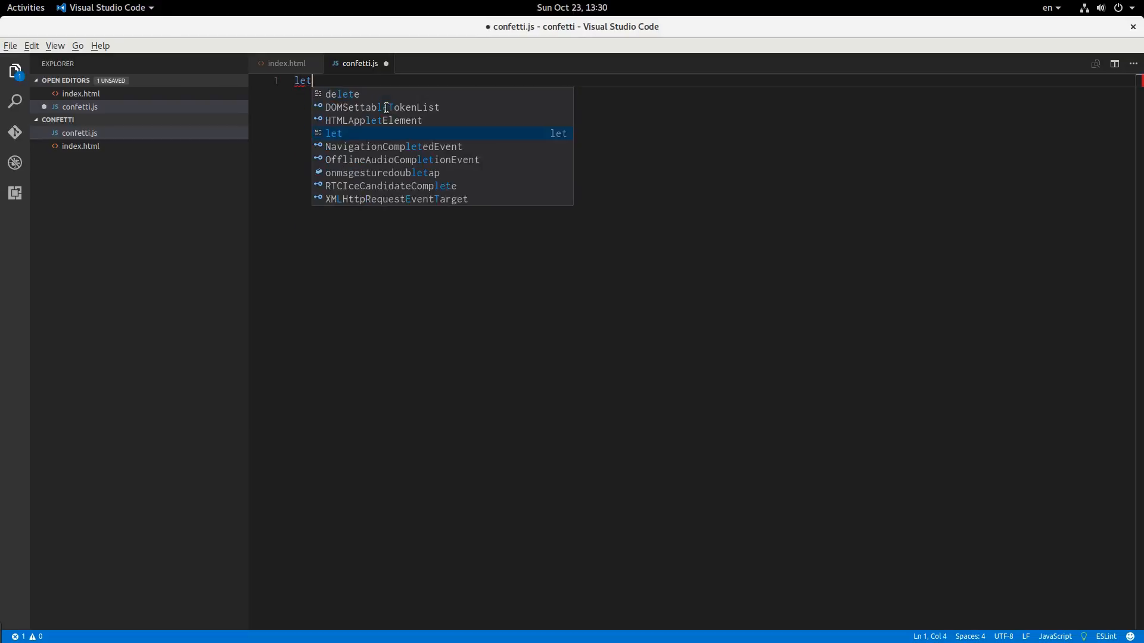
pyautogui.write('canvas = docu')
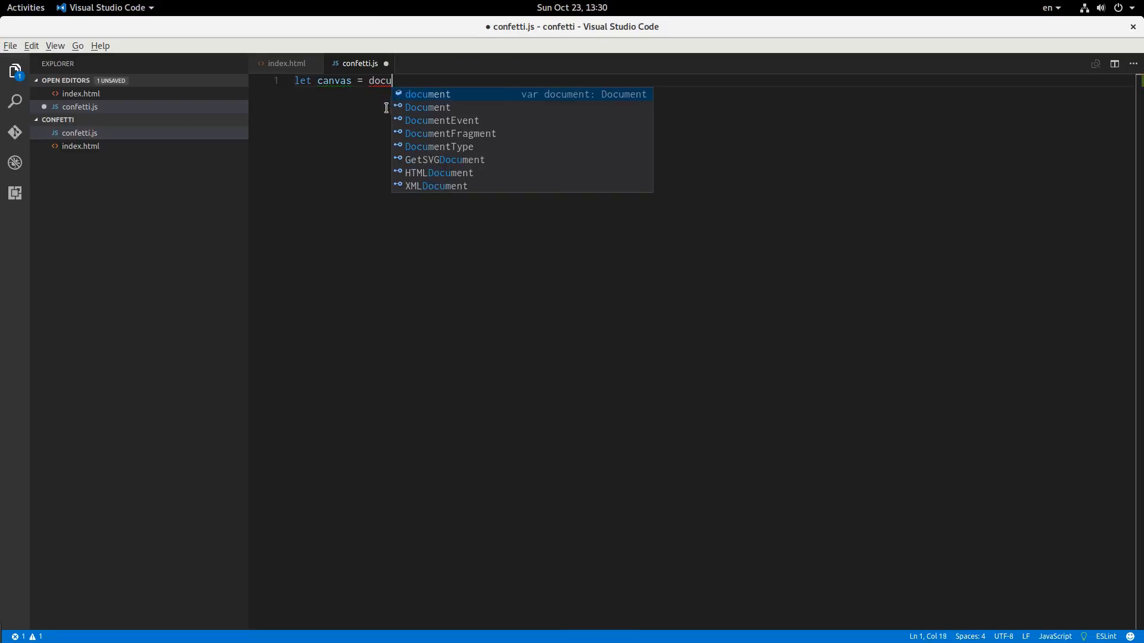
pyautogui.write("ment.getElementById('con")
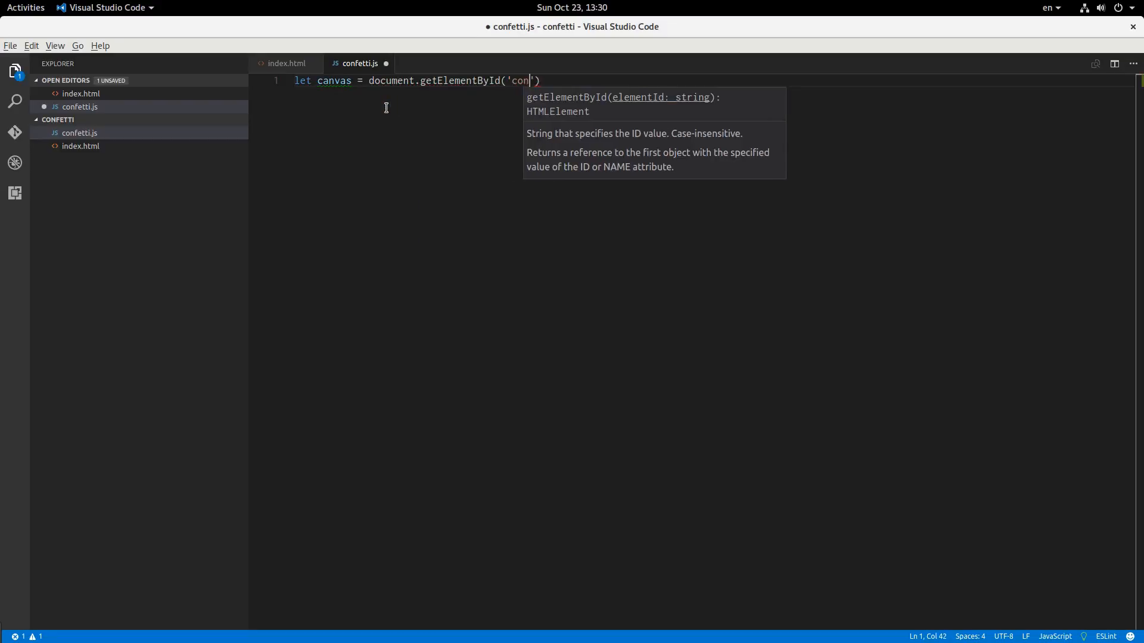
pyautogui.write("fetti');")
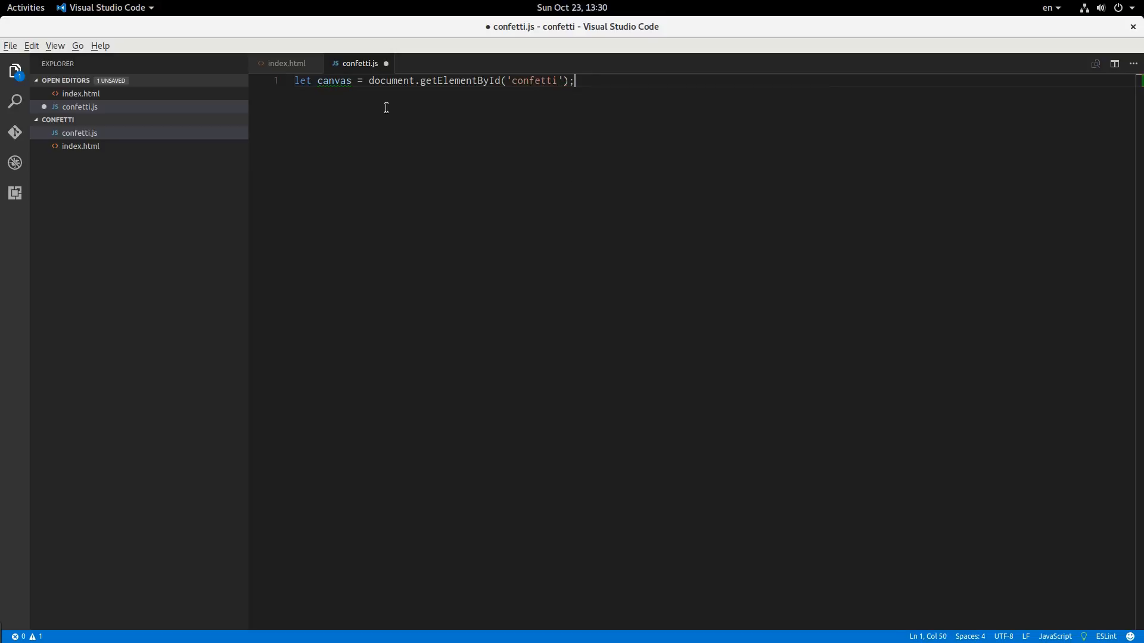
pyautogui.click(287, 63)
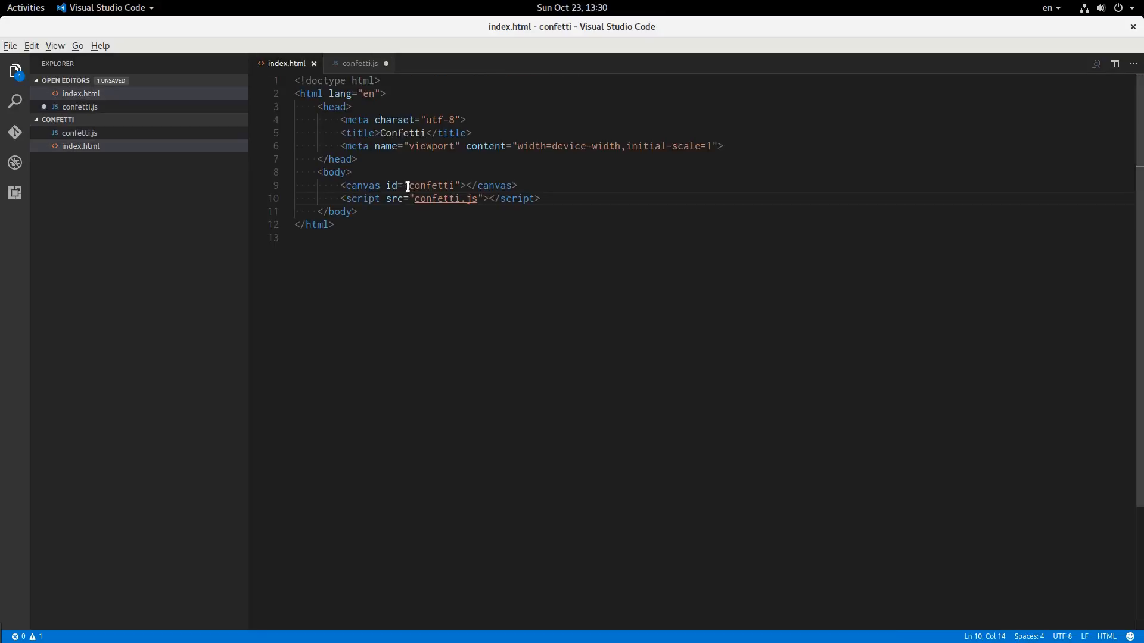
pyautogui.click(358, 63)
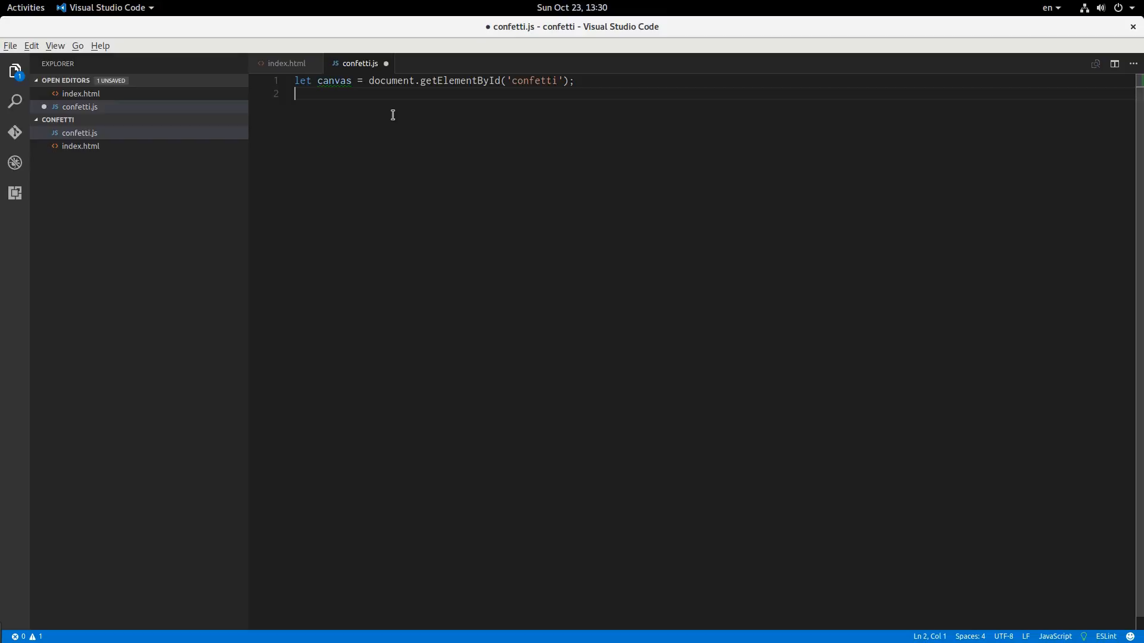
pyautogui.write("let ctx = canvas.getContext('")
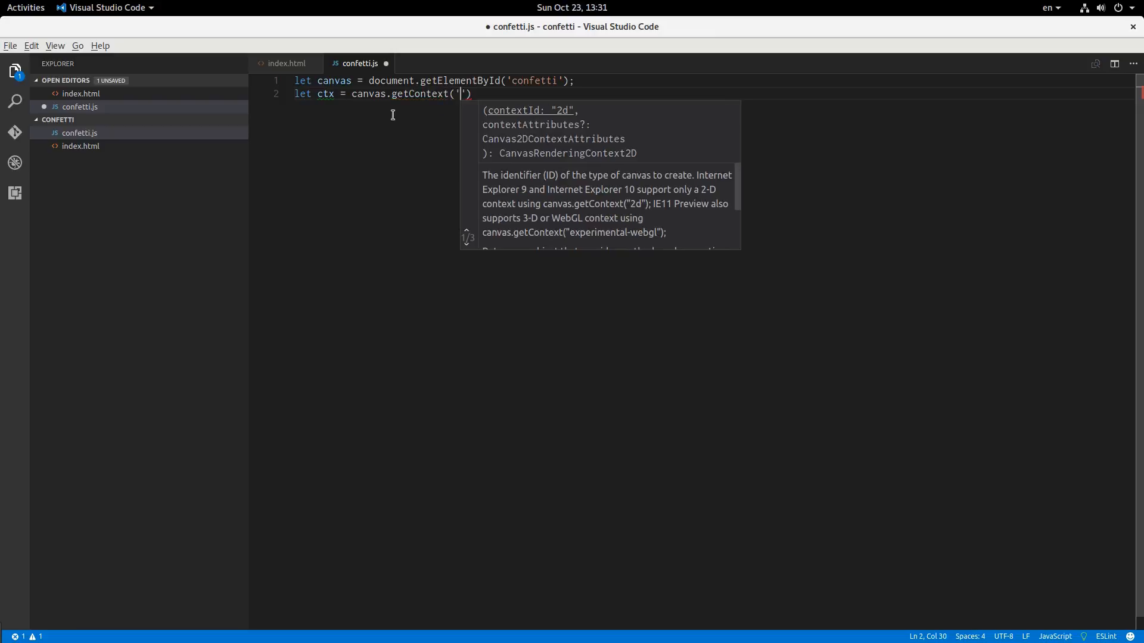
pyautogui.write('2d')
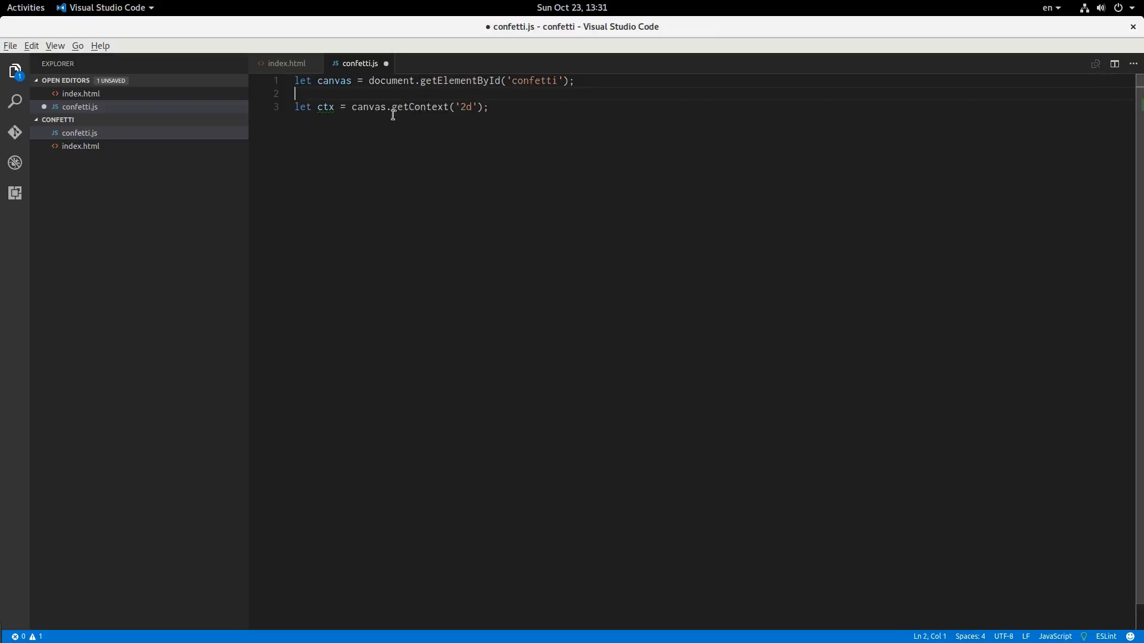
# Step: Set canvas.width to 640 and canvas.height to 480
pyautogui.write('canvas.')
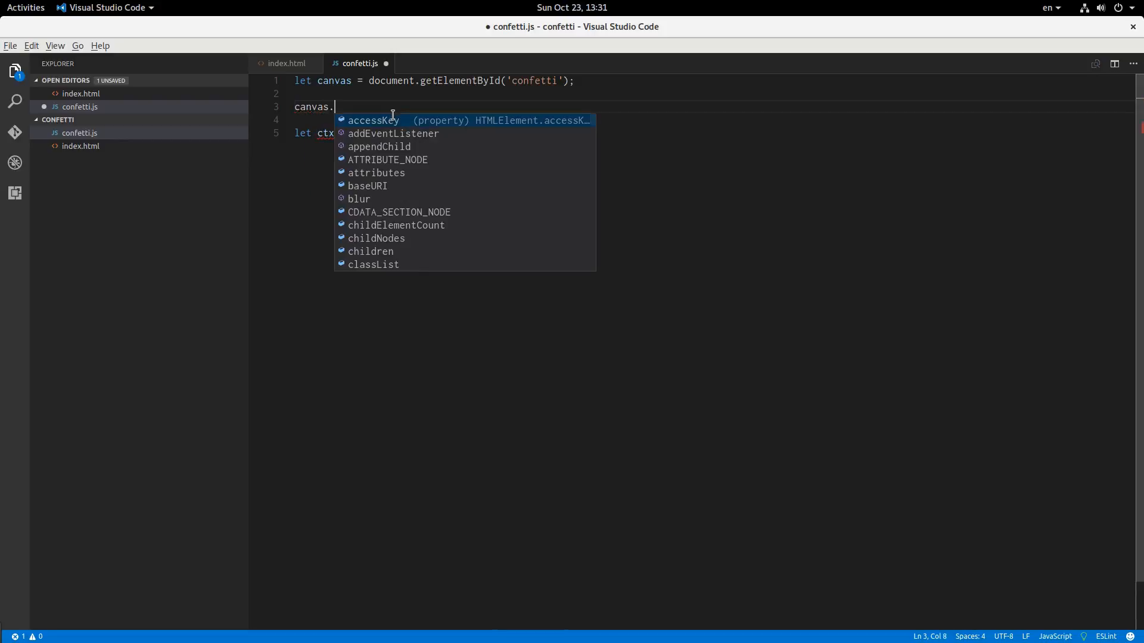
pyautogui.write('width =')
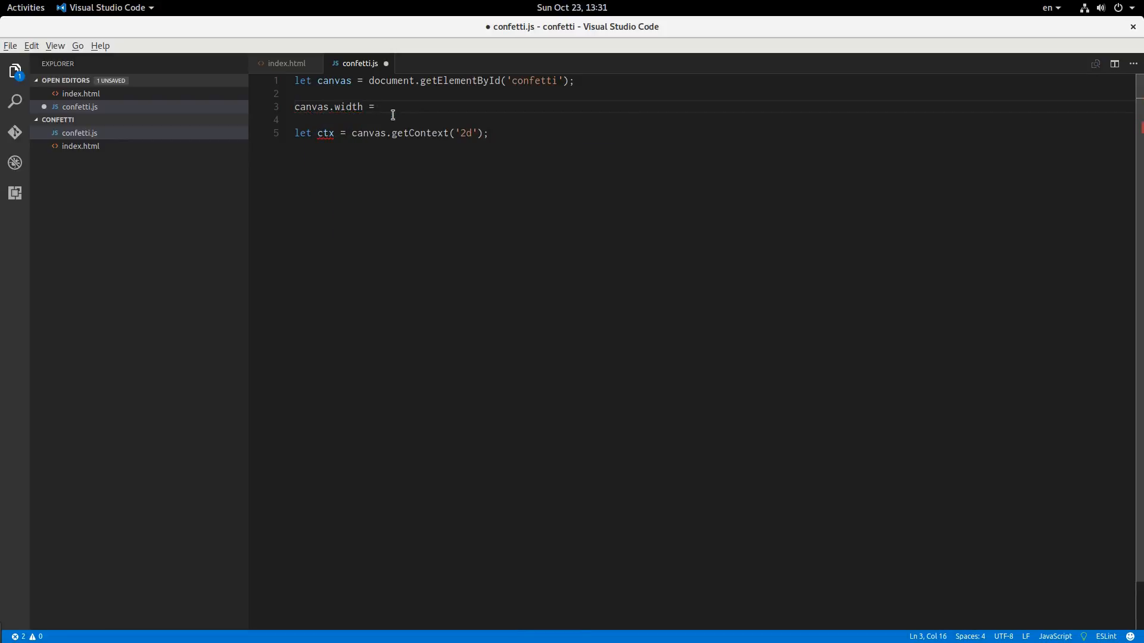
pyautogui.write('640;')
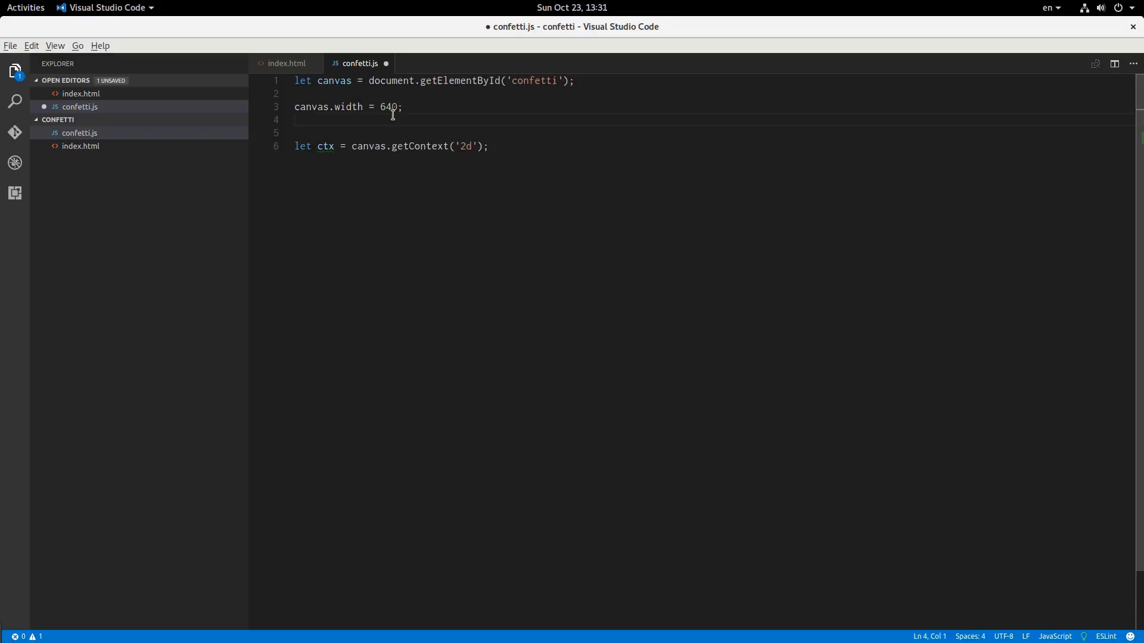
pyautogui.write('canvas.height =')
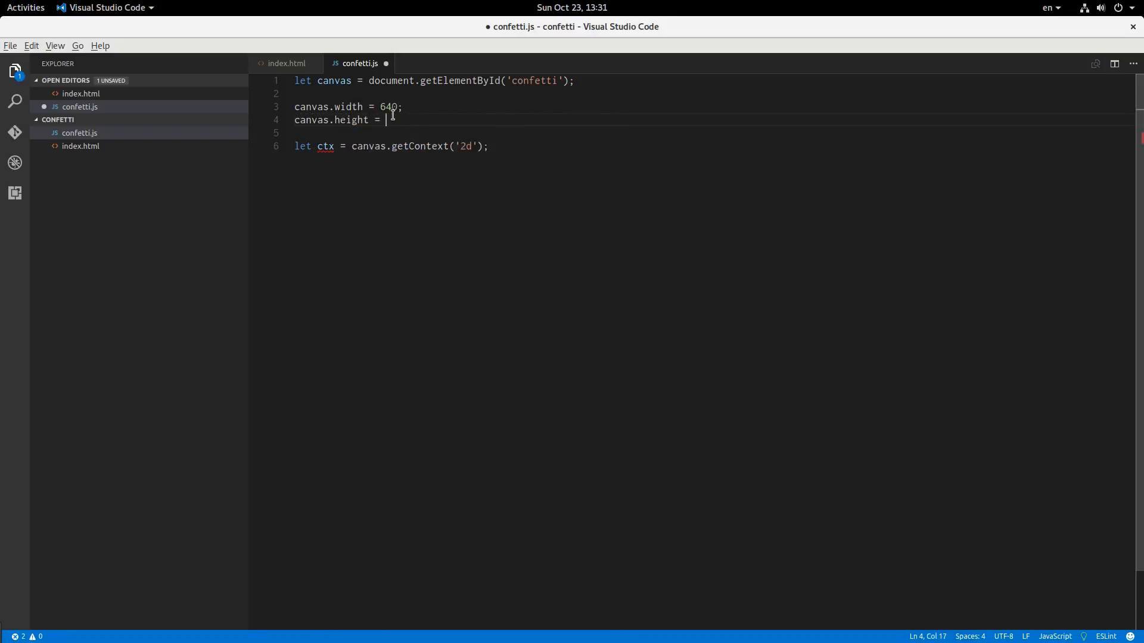
pyautogui.write('480;')
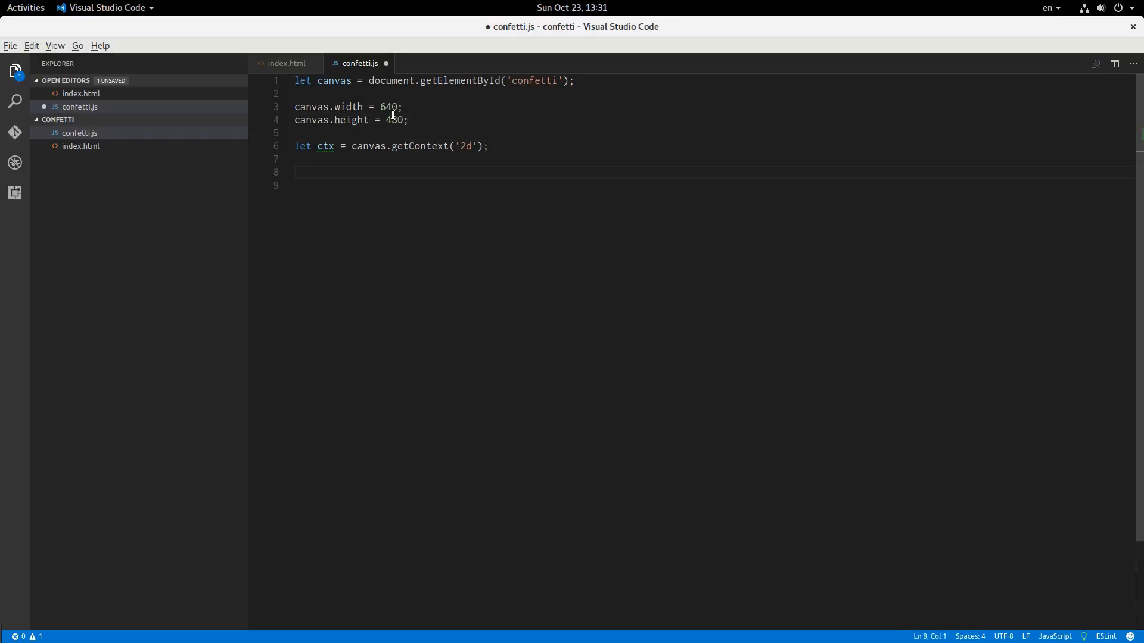
# Step: Declare an empty pieces array and empty update and draw functions
pyautogui.press('Backspace')
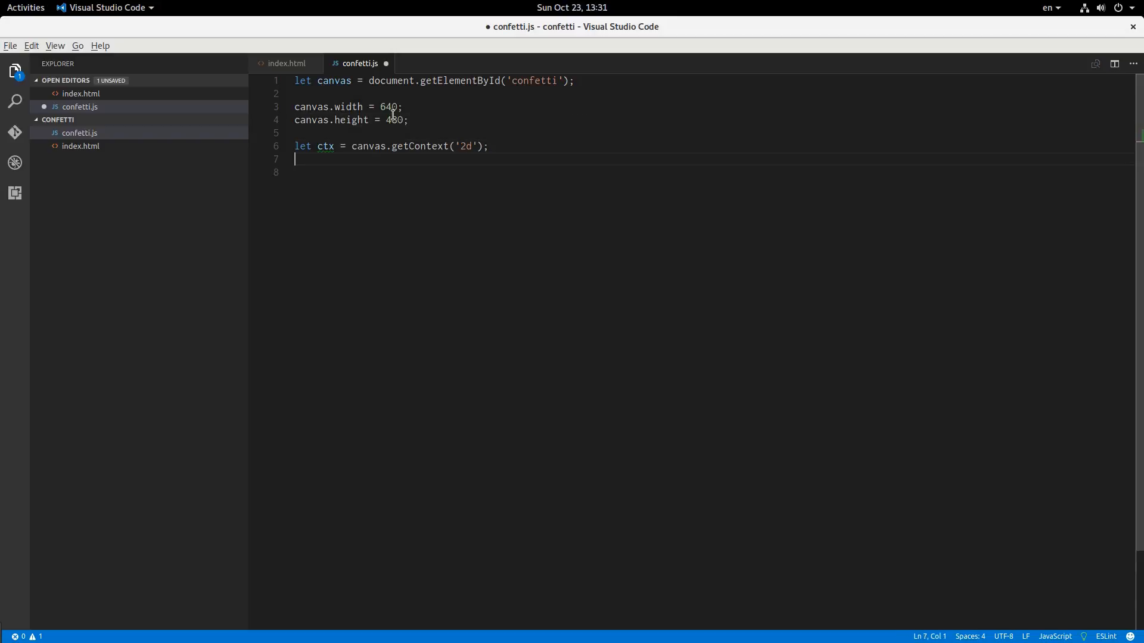
pyautogui.write('let pie')
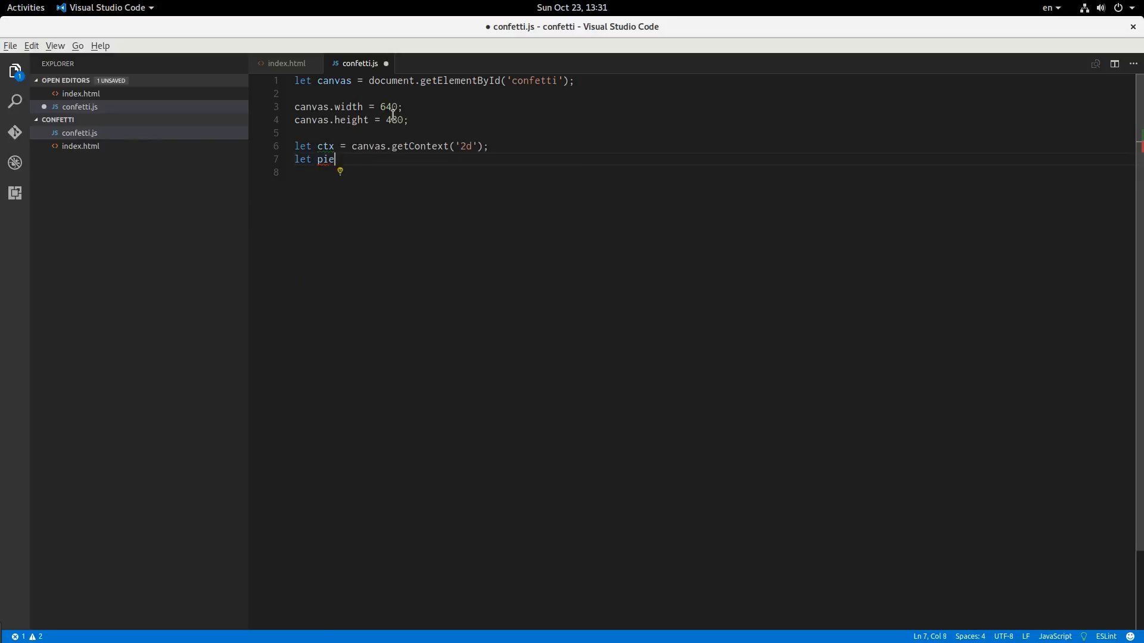
pyautogui.write('ces = [];')
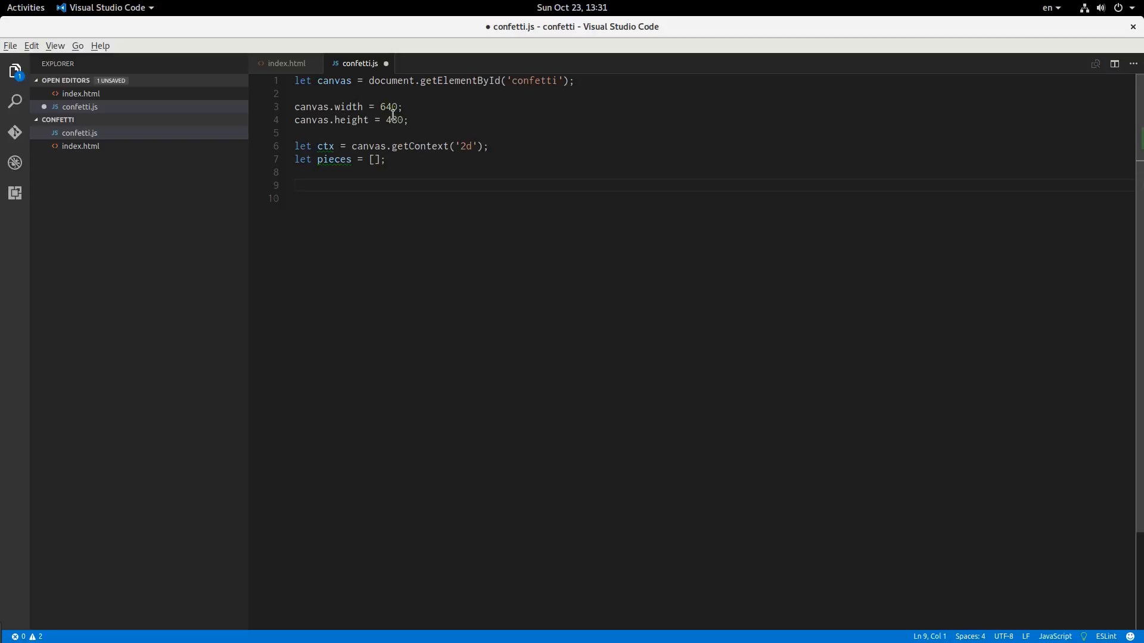
pyautogui.write('function u')
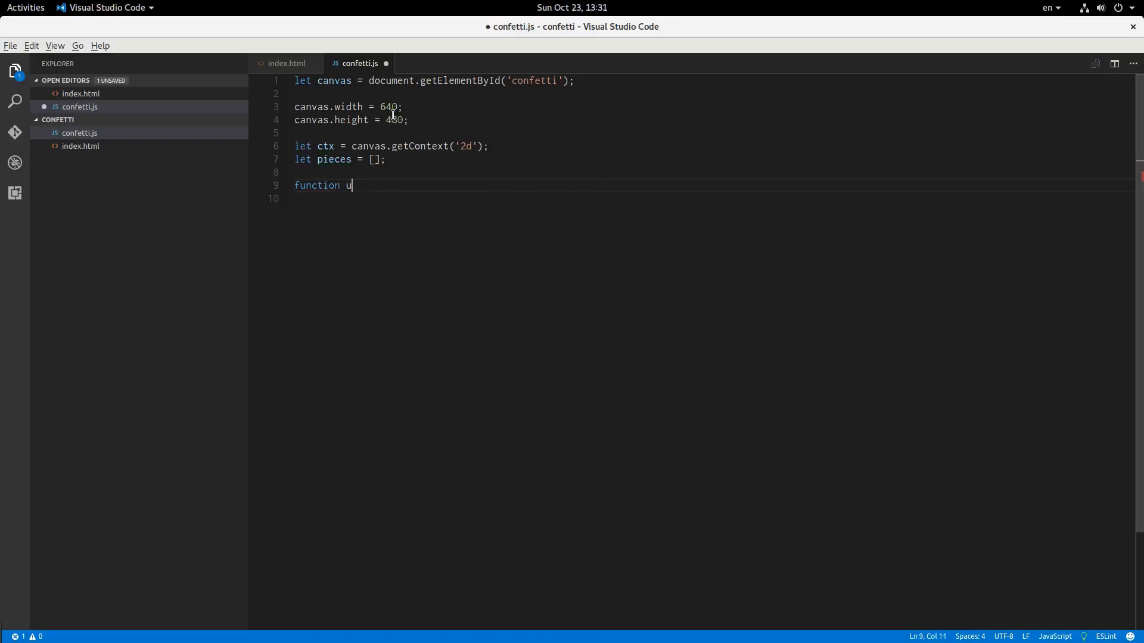
pyautogui.write('pdate () {}')
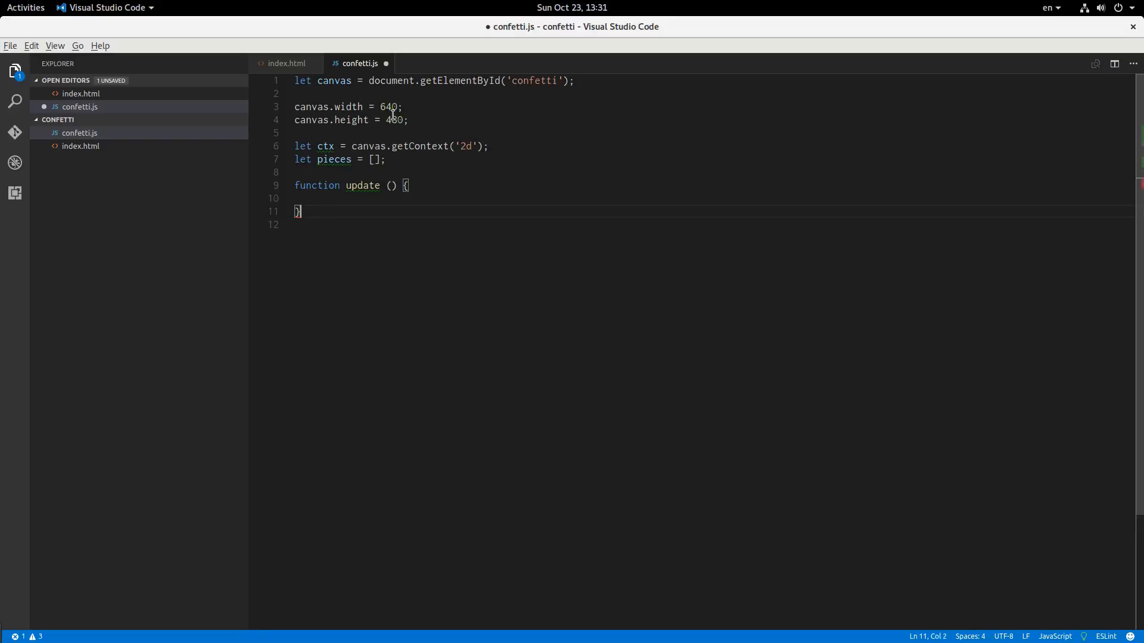
pyautogui.write('function dra')
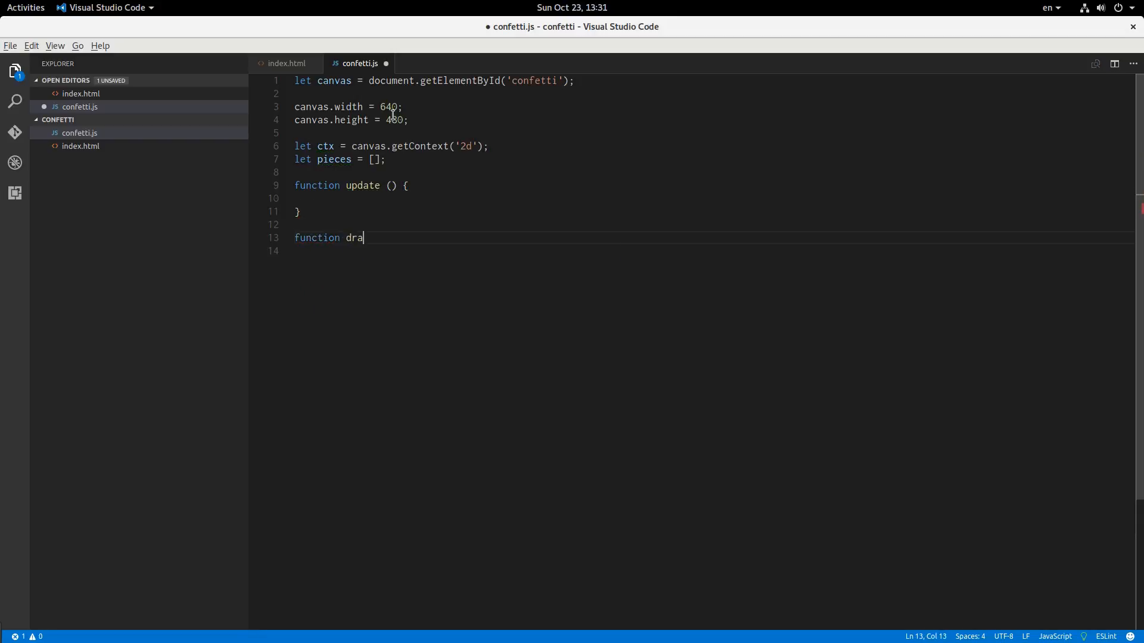
pyautogui.write('w() {')
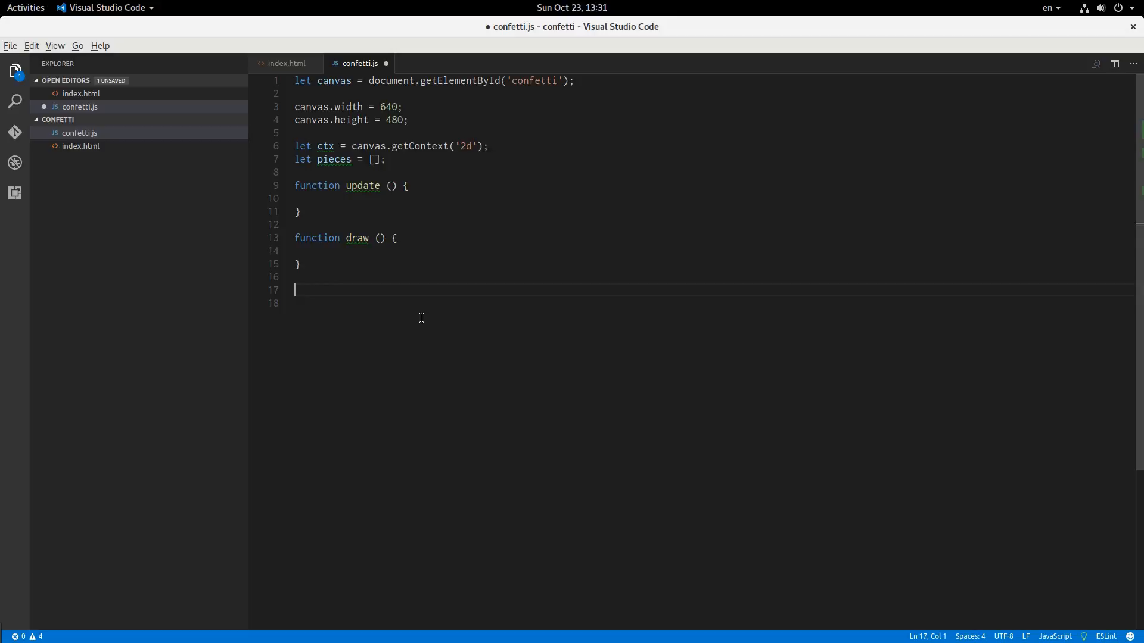
# Step: Reschedule update with setTimeout(update, 1) and draw with requestAnimationFrame, and call both
pyautogui.write('update()')
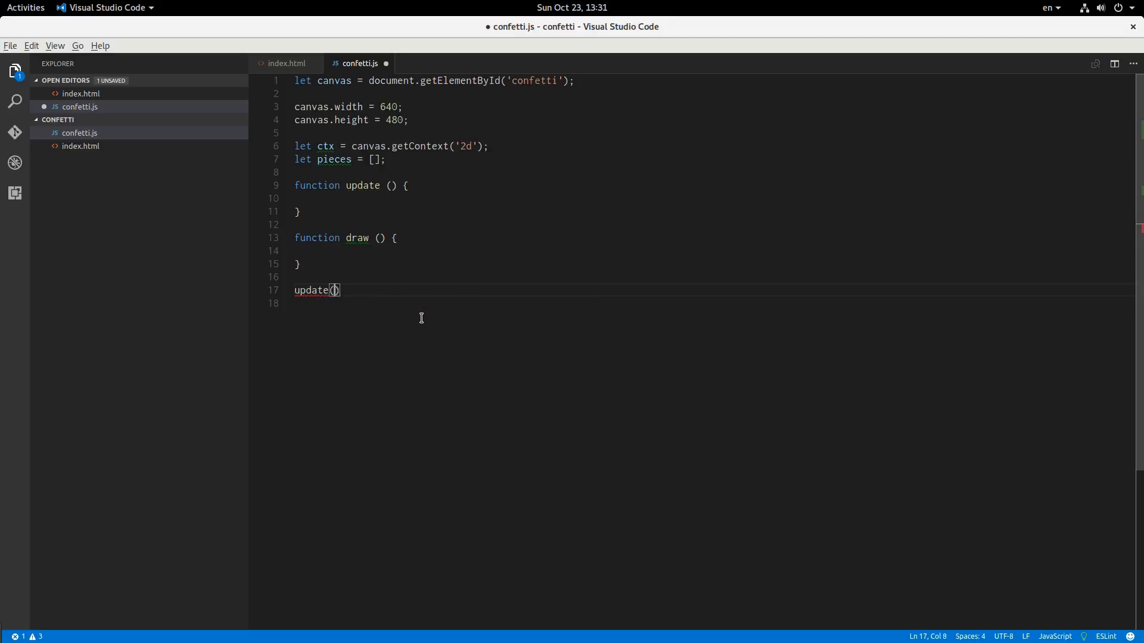
pyautogui.write(';')
pyautogui.write('draw();')
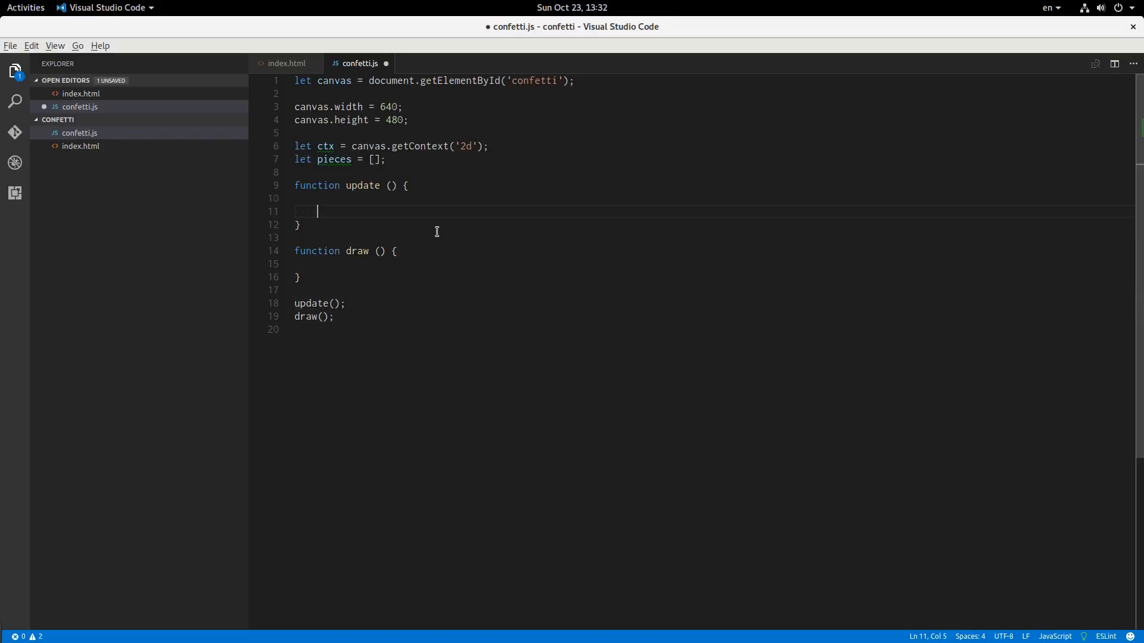
pyautogui.write('setTimeout(')
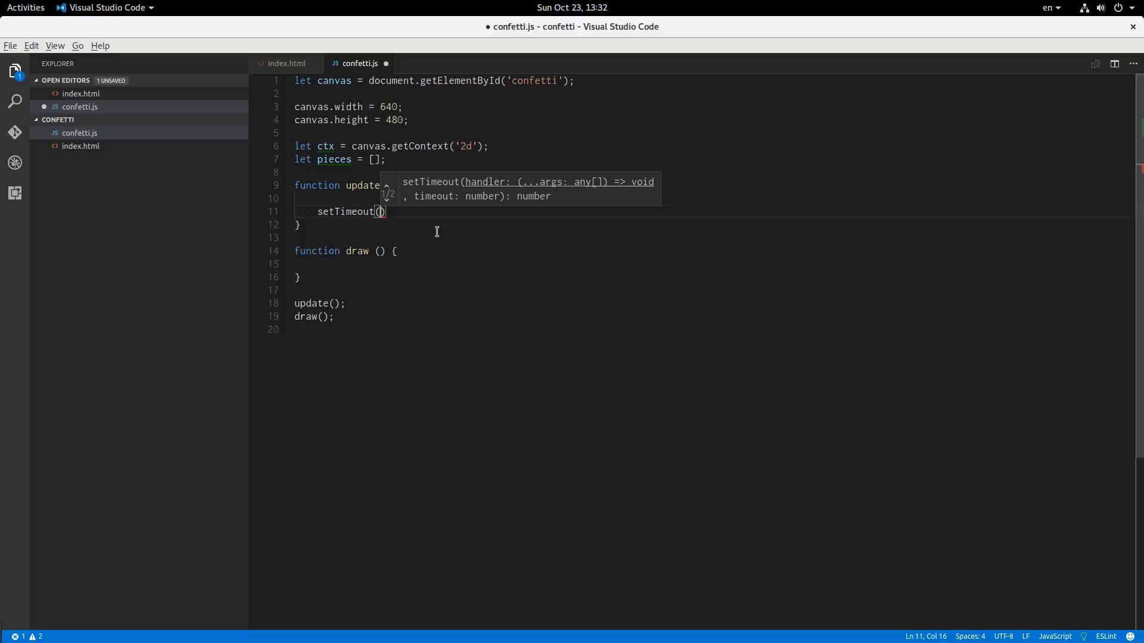
pyautogui.write('update, 1')
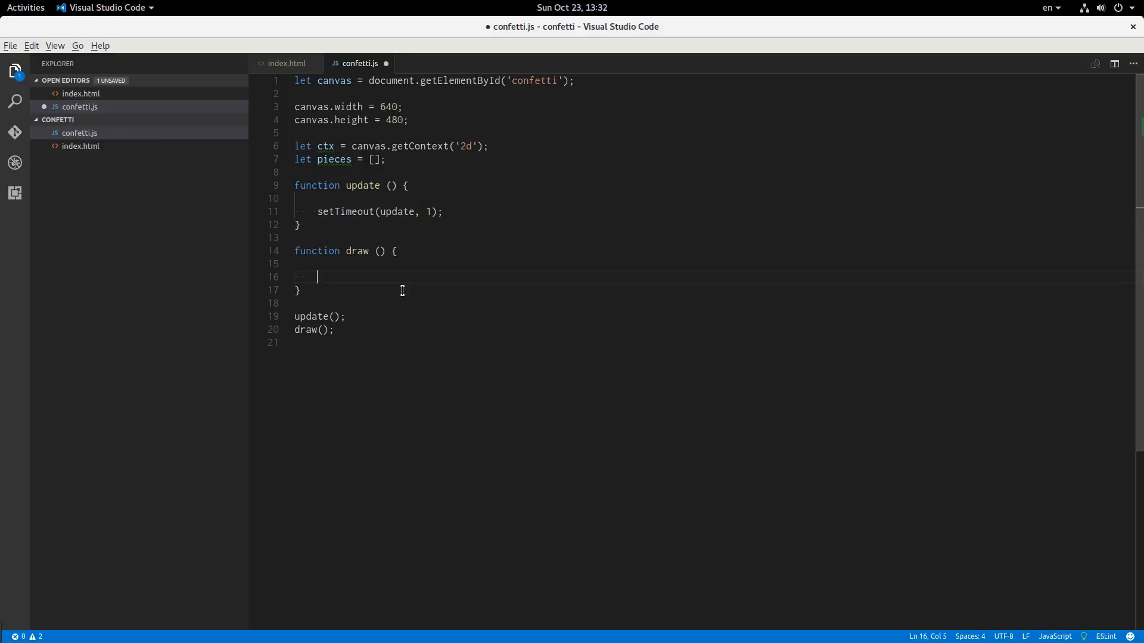
pyautogui.write('reque')
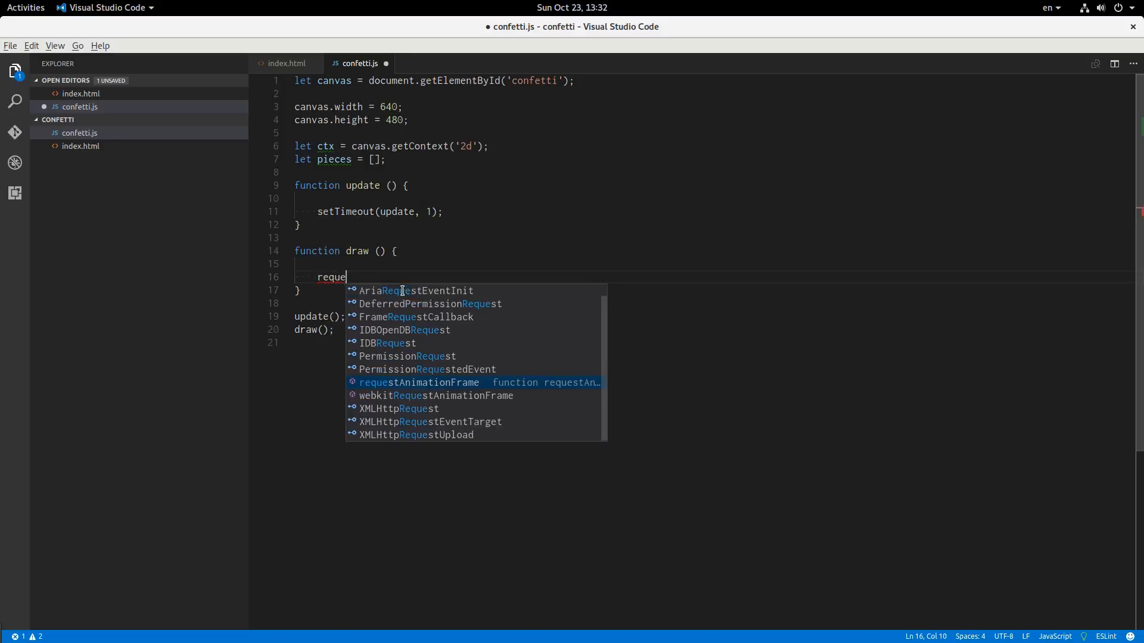
pyautogui.press('Tab')
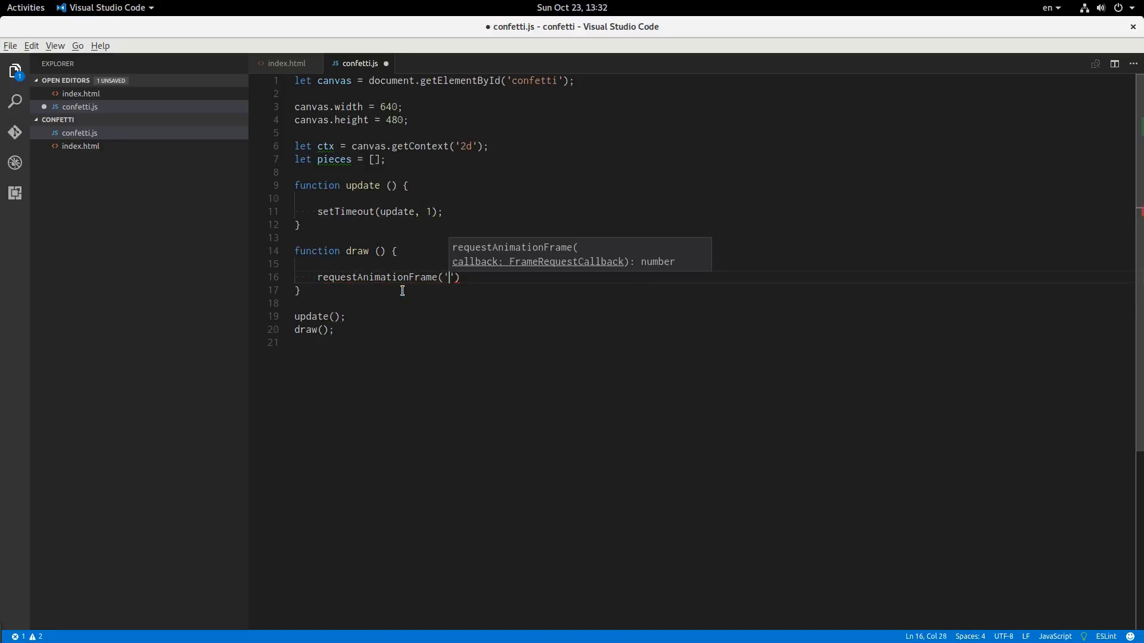
pyautogui.write('draw')
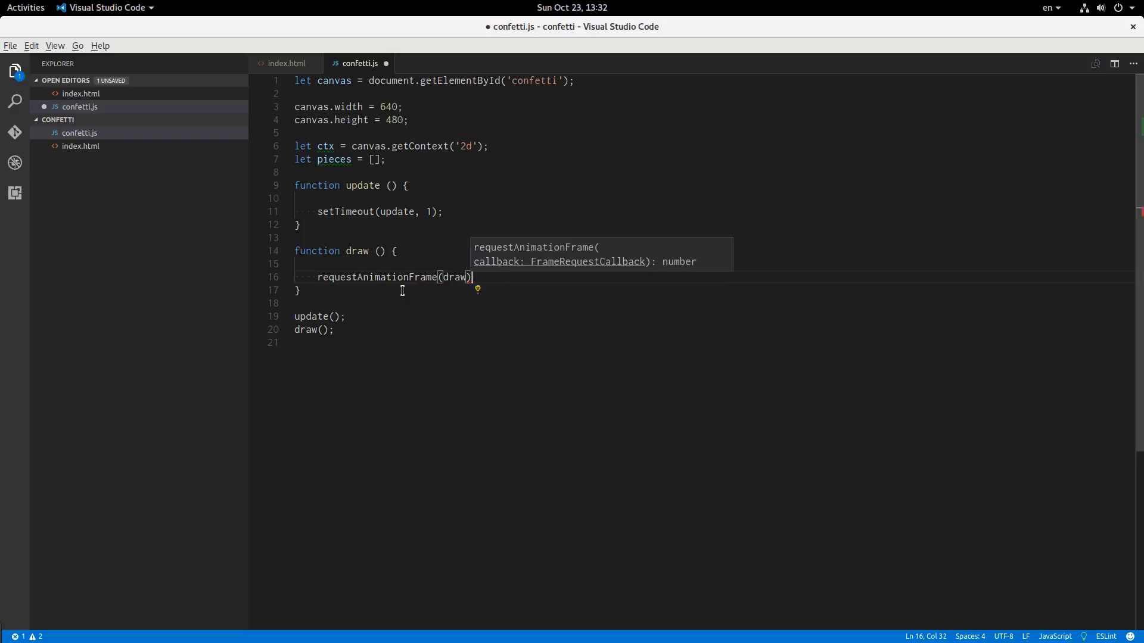
pyautogui.write(';')
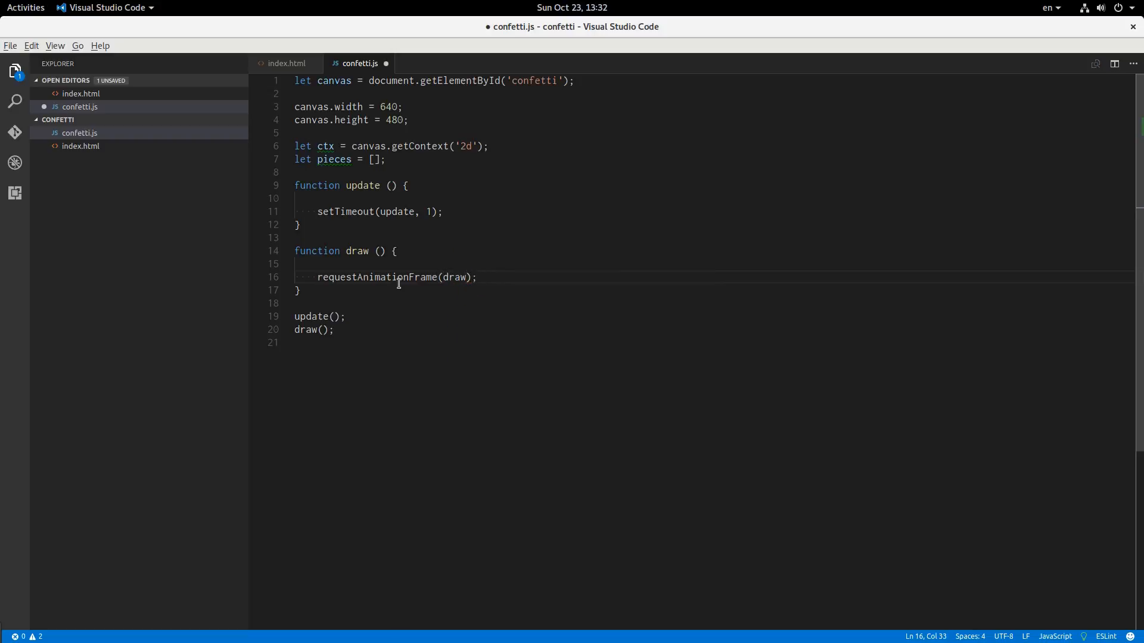
pyautogui.moveTo(392, 277)
pyautogui.write('function P')
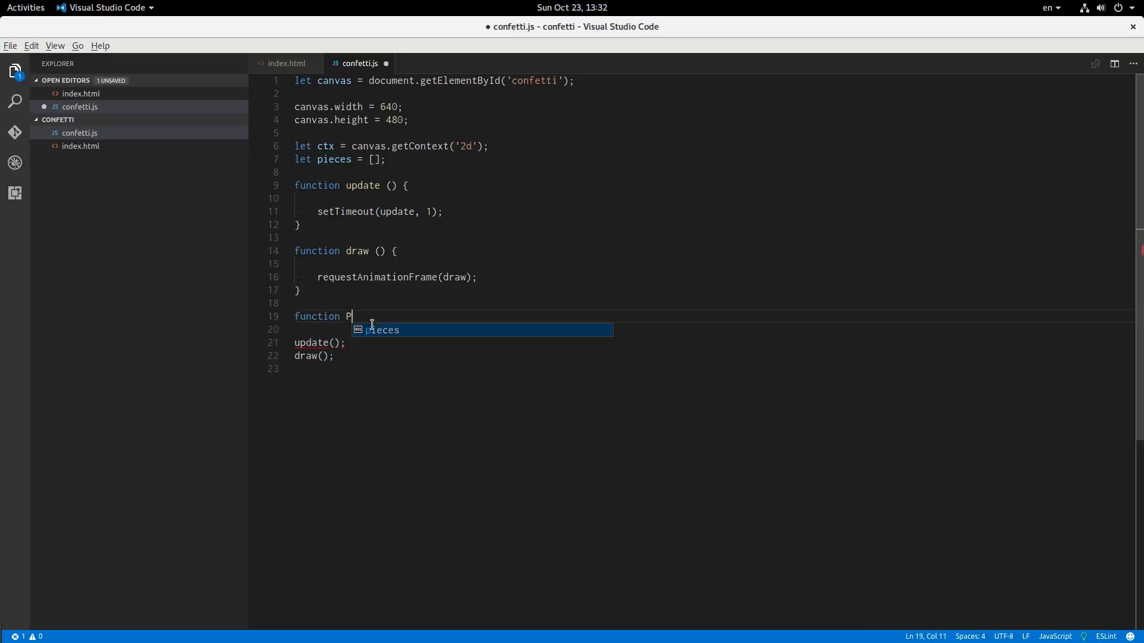
# Step: Write a Piece(x, y) constructor that stores this.x and this.y
pyautogui.write('iece')
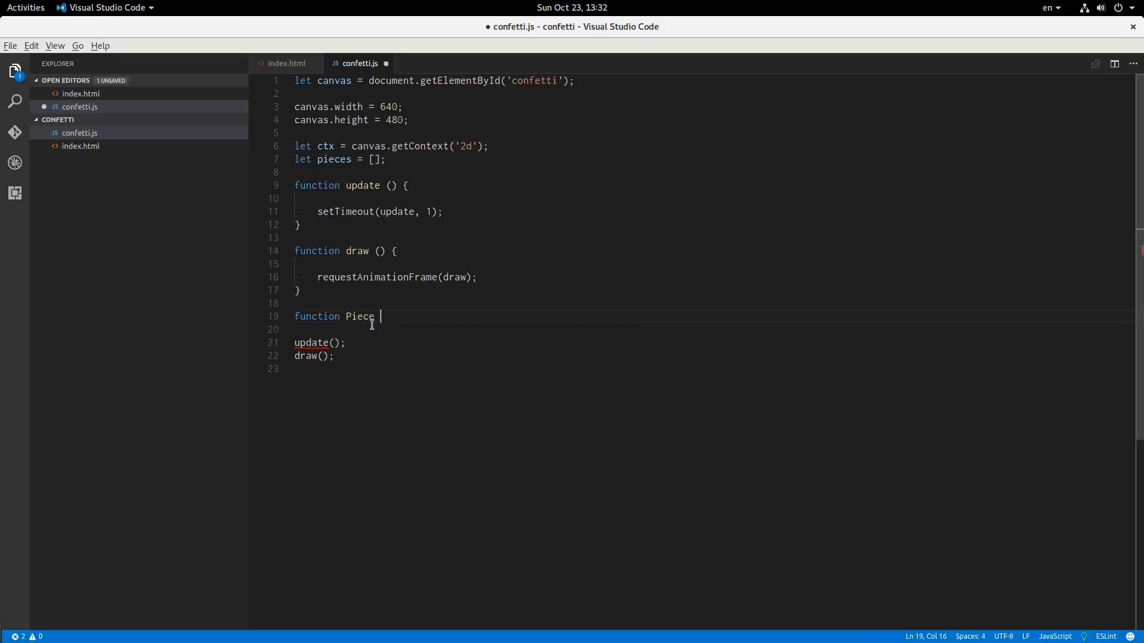
pyautogui.write('() {')
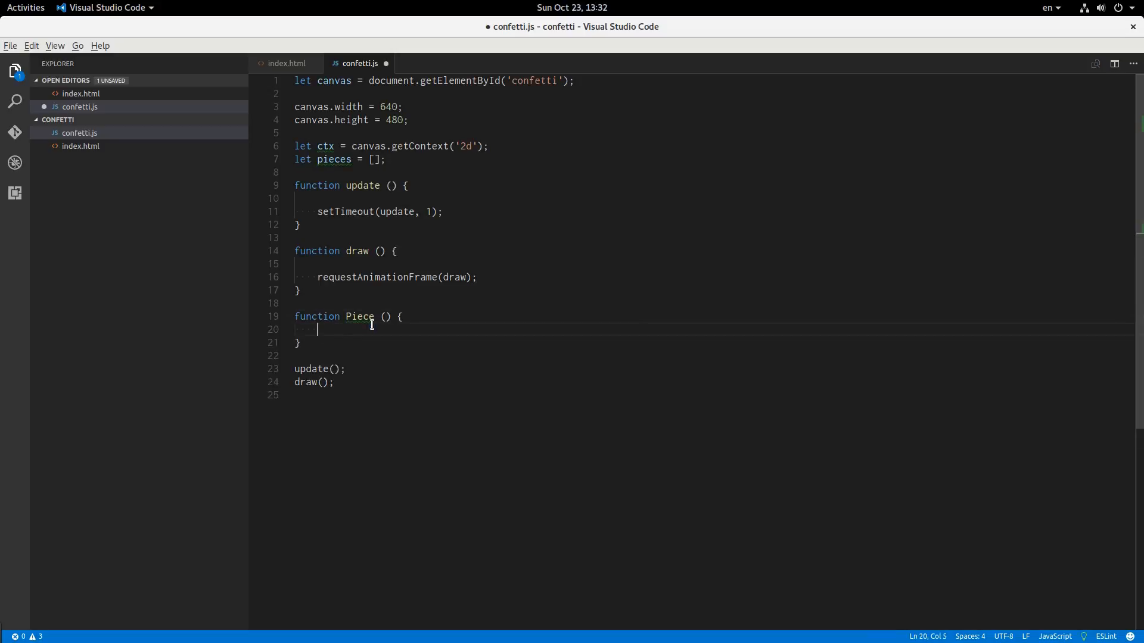
pyautogui.write('x')
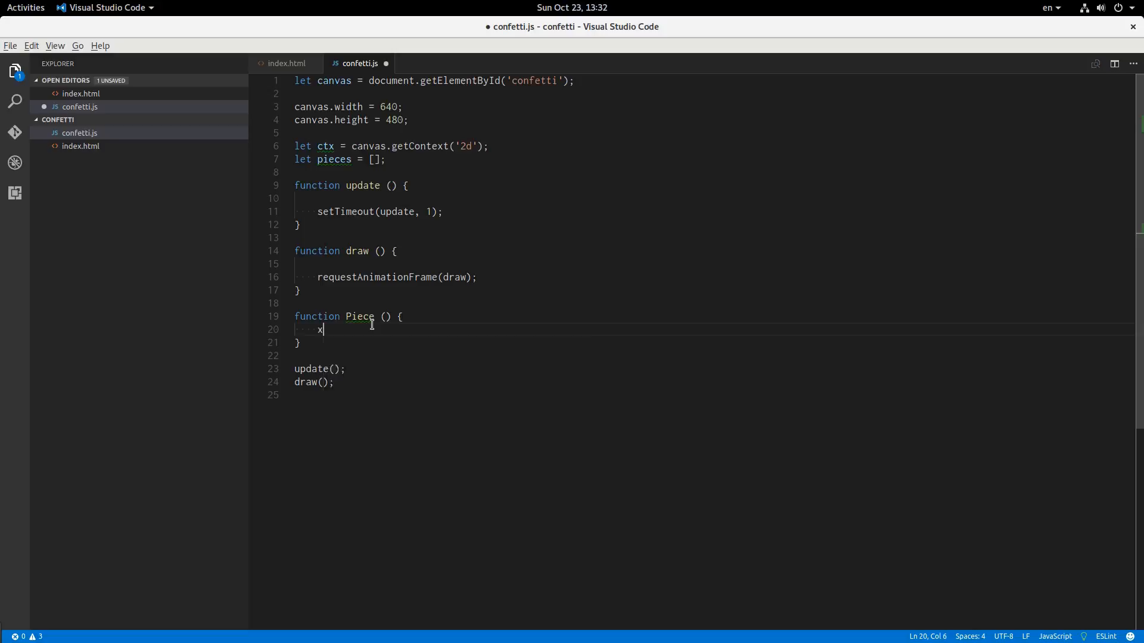
pyautogui.write(', y, rot')
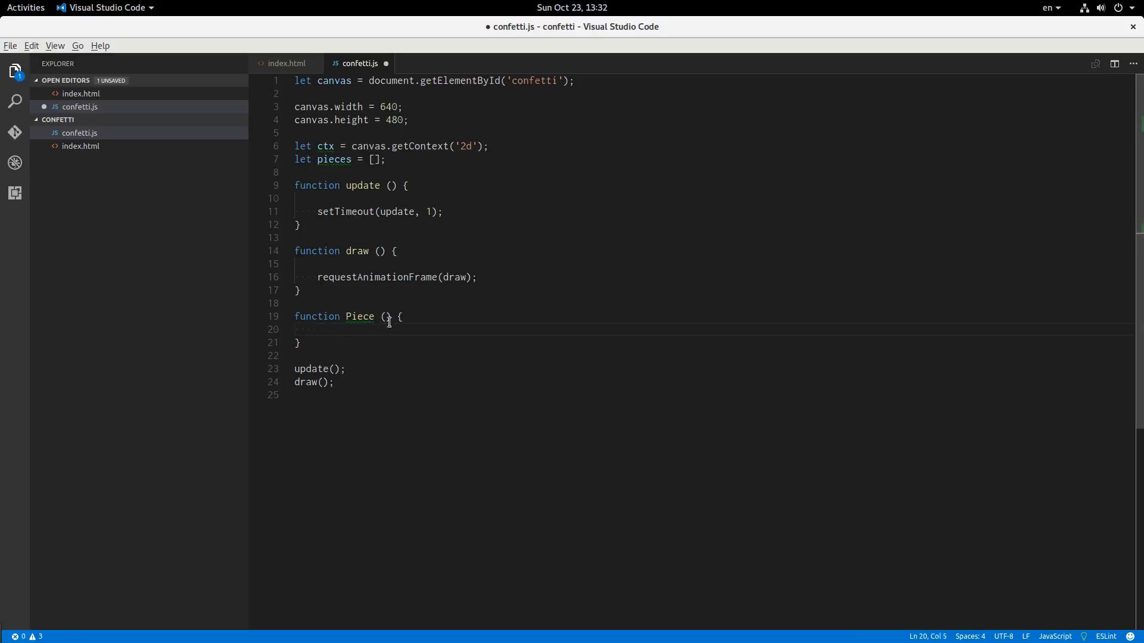
pyautogui.write('x, y')
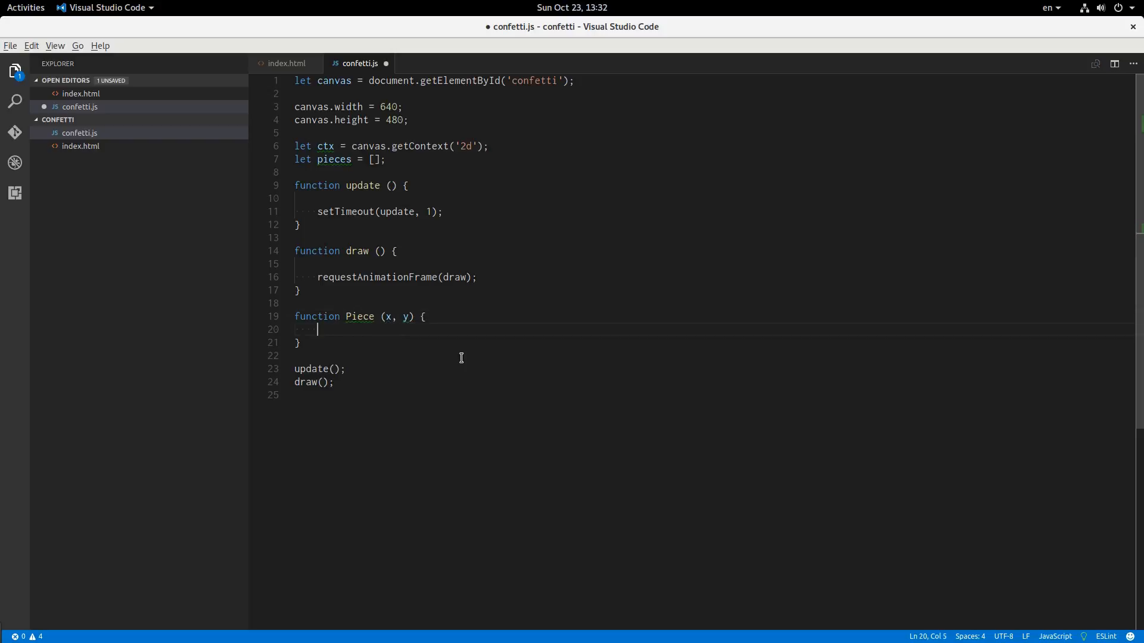
pyautogui.write('this.')
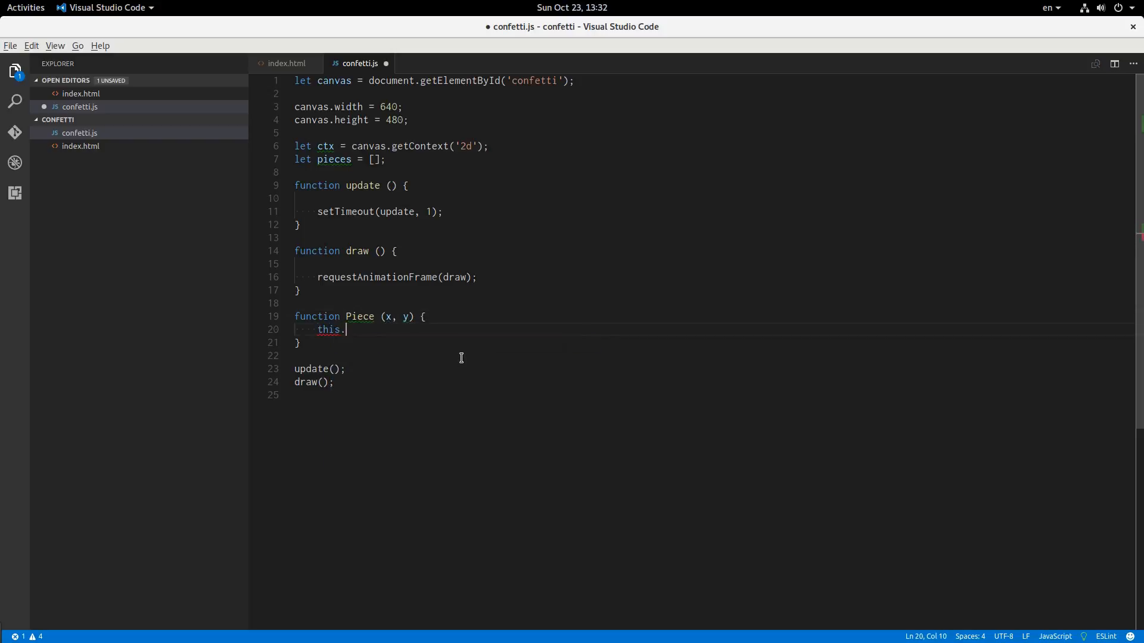
pyautogui.write('x = x;')
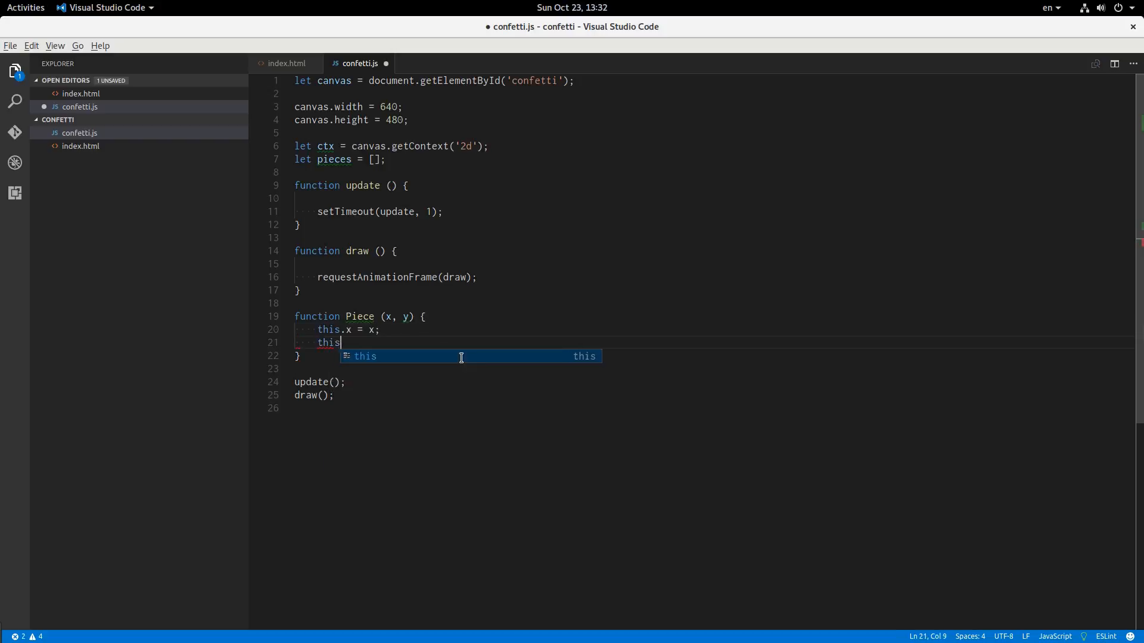
pyautogui.write('.y = y;')
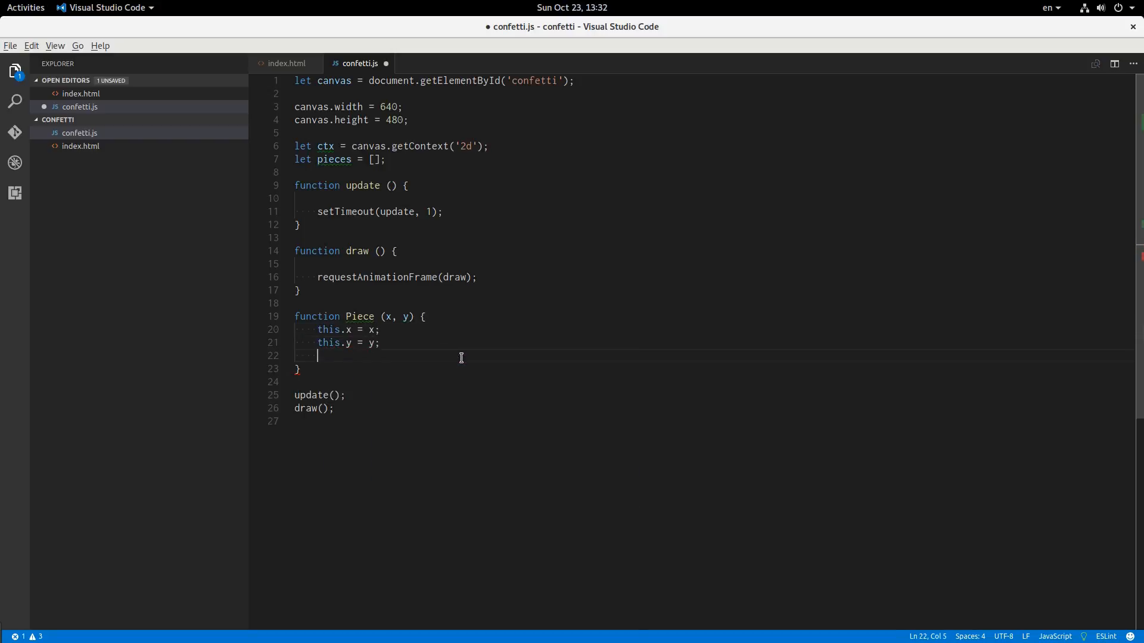
# Step: Set this.size to (Math.random() * 0.5 + 0.75) * 15
pyautogui.write('this.')
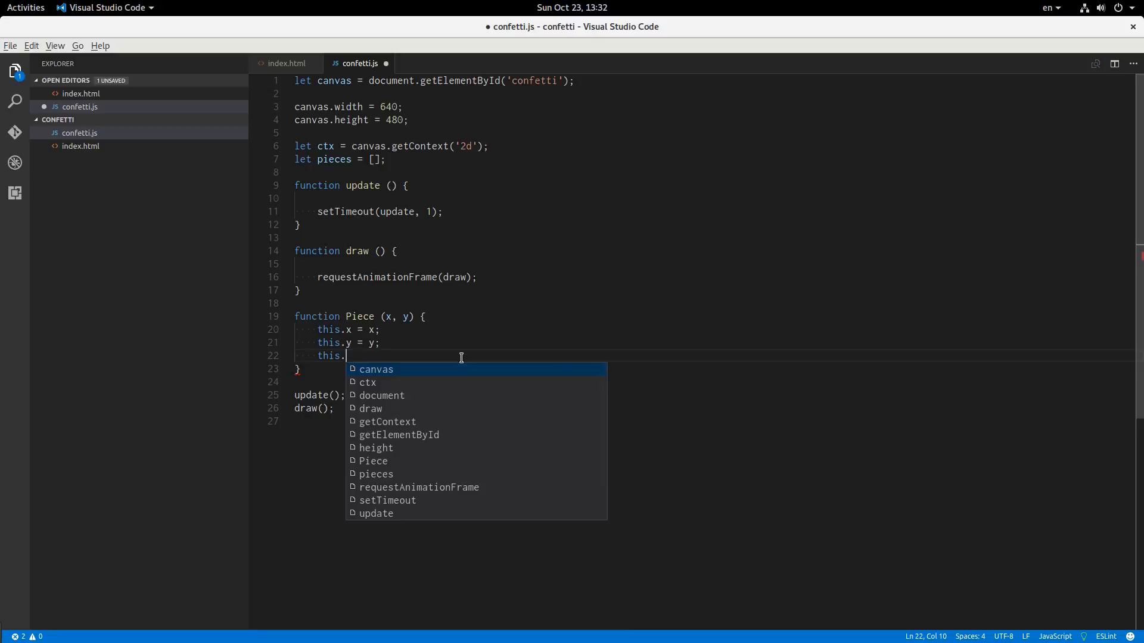
pyautogui.write('size =')
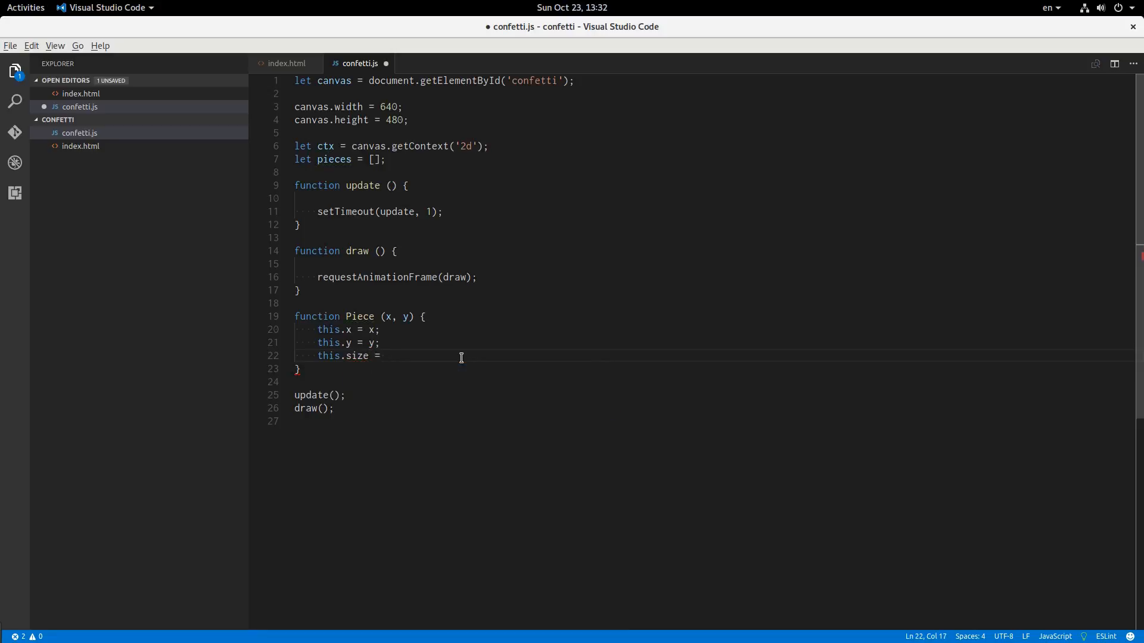
pyautogui.write('(')
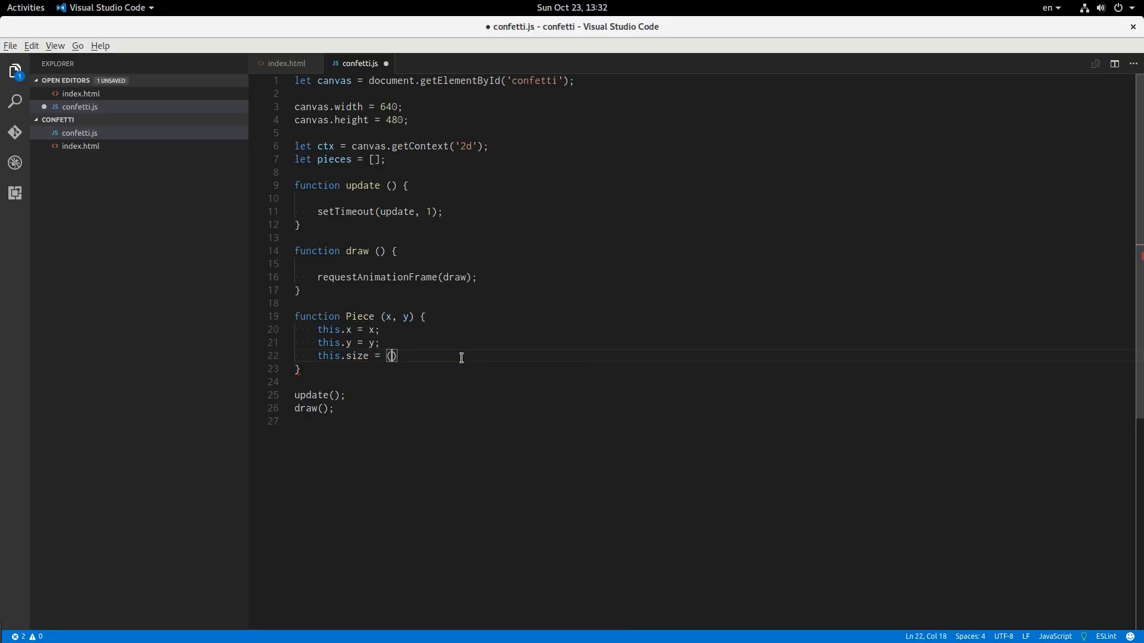
pyautogui.write('Mt')
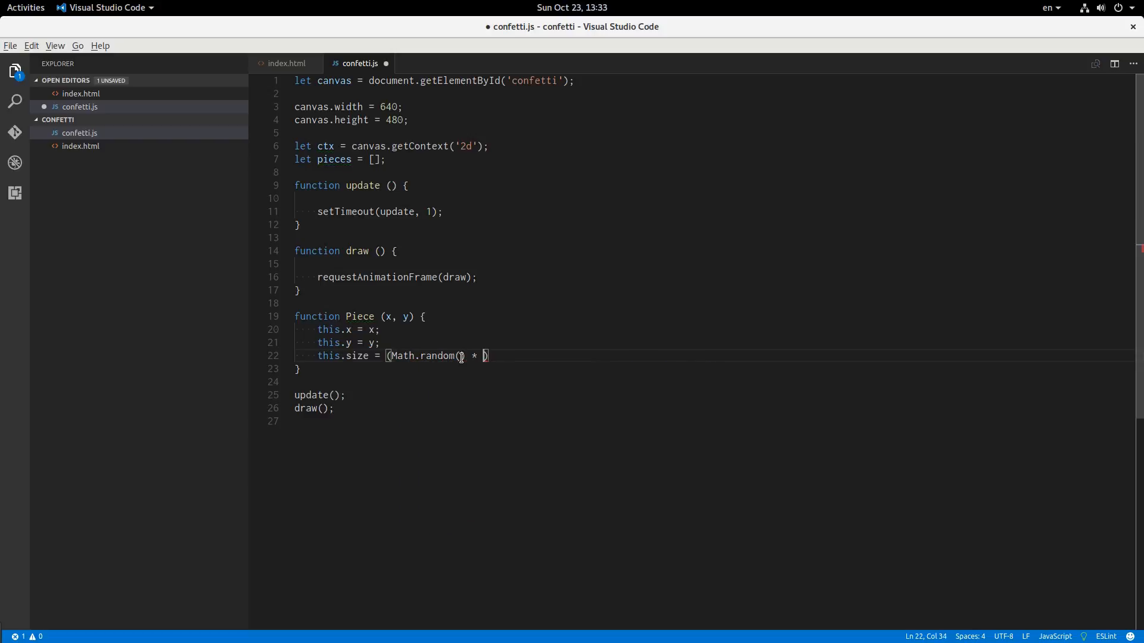
pyautogui.write('0.5)')
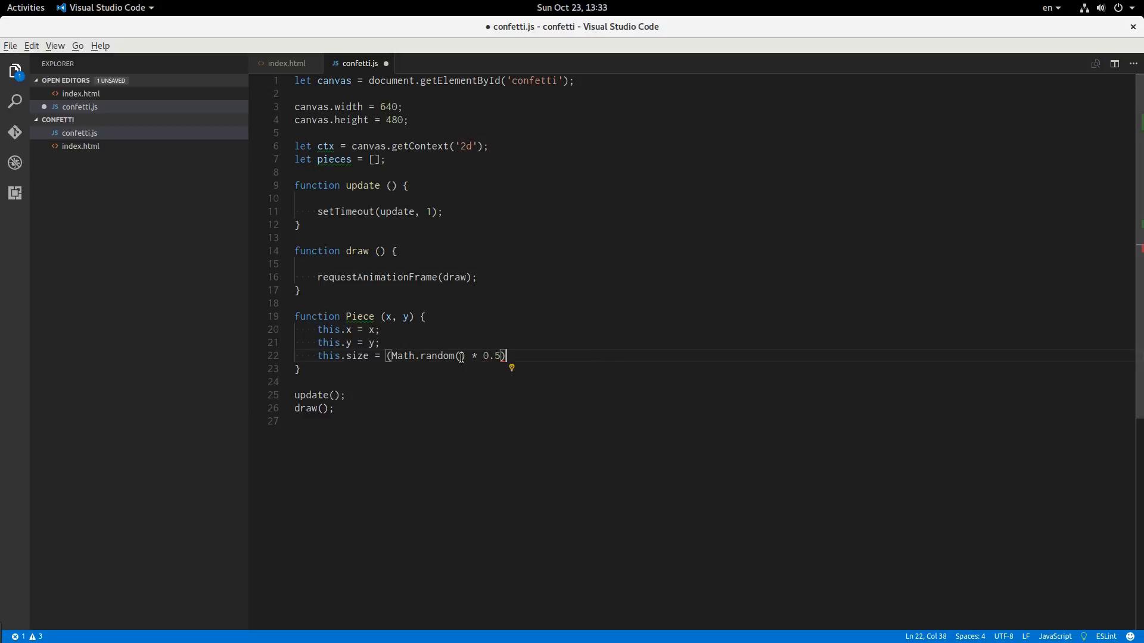
pyautogui.write('+ 0')
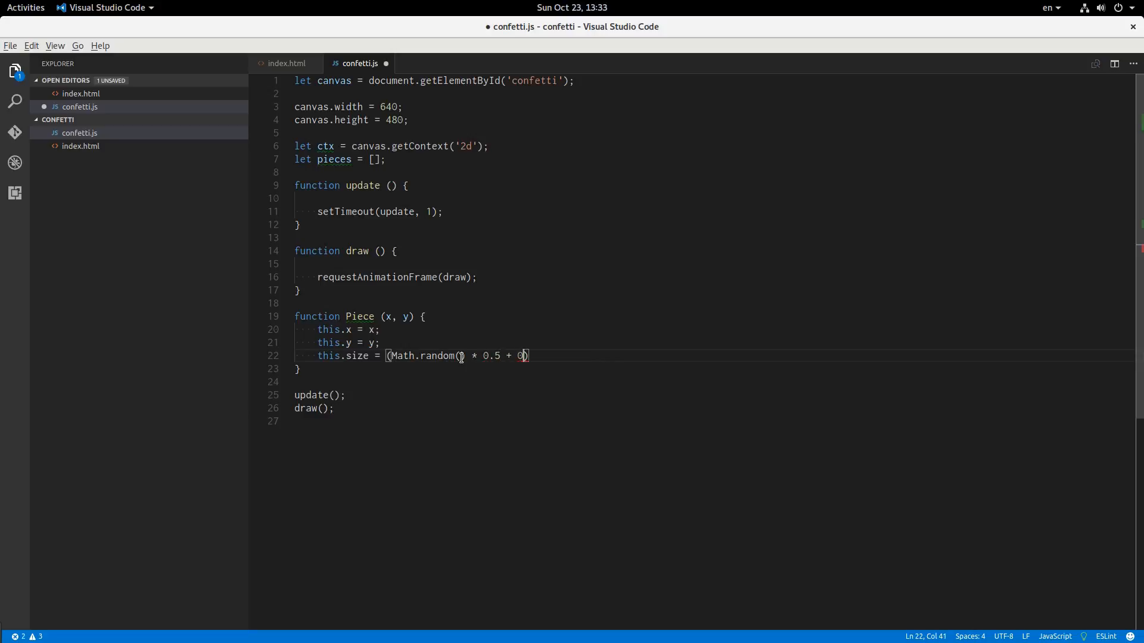
pyautogui.write('.75')
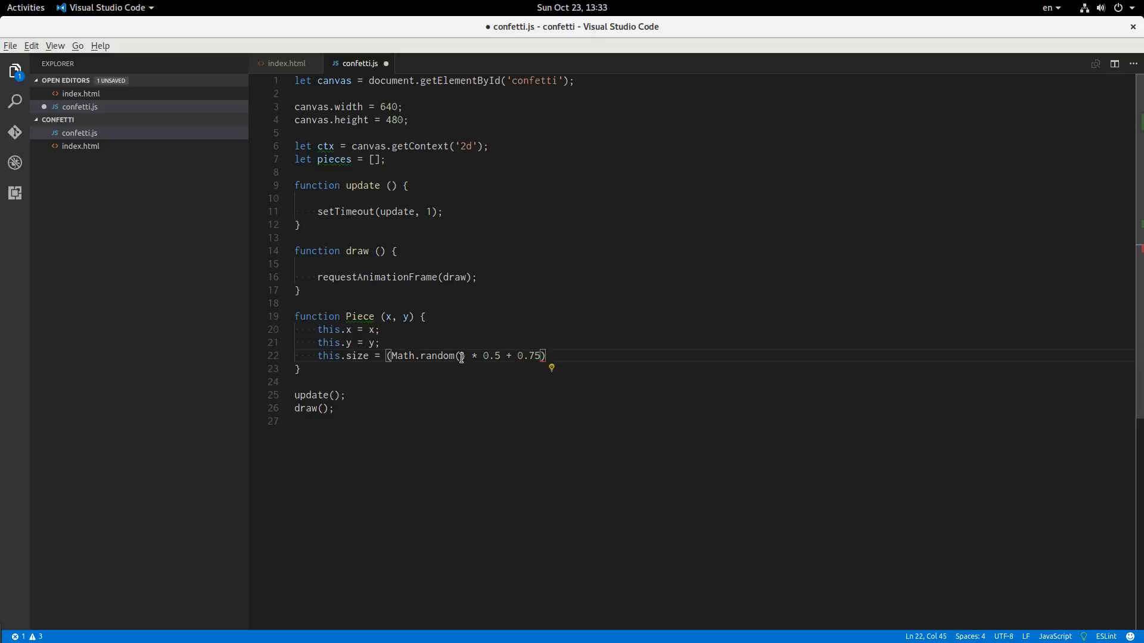
pyautogui.write('*')
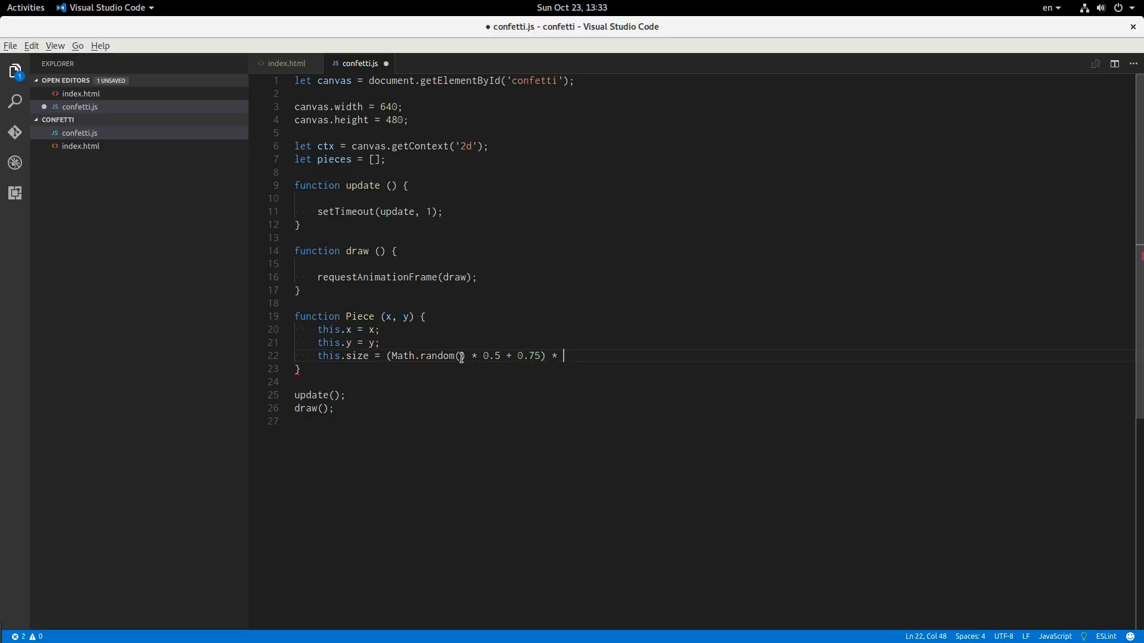
pyautogui.write('15;')
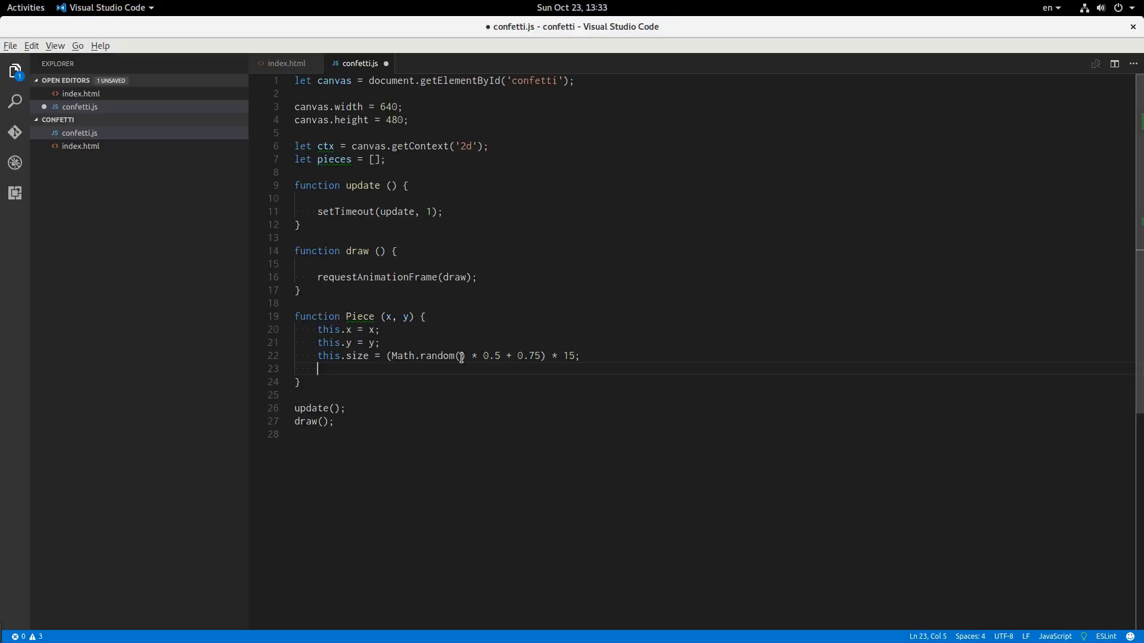
# Step: Add this.gravity = (Math.random() * 0.5 + 0.75) * 0.01, reusing the size formula
pyautogui.write('this.gravity')
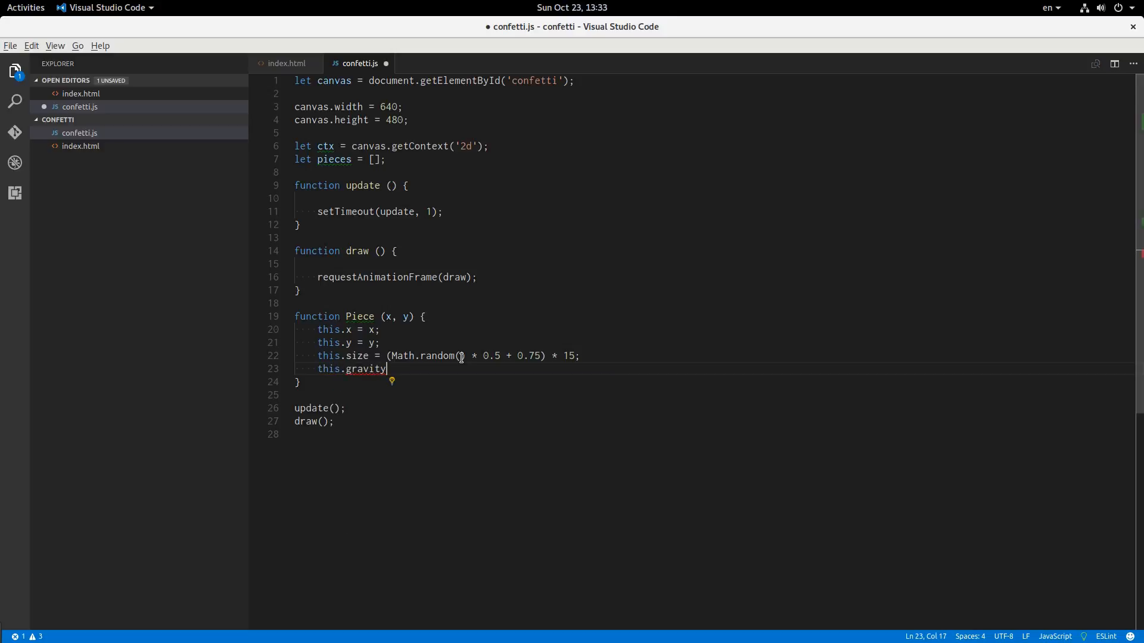
pyautogui.write('=')
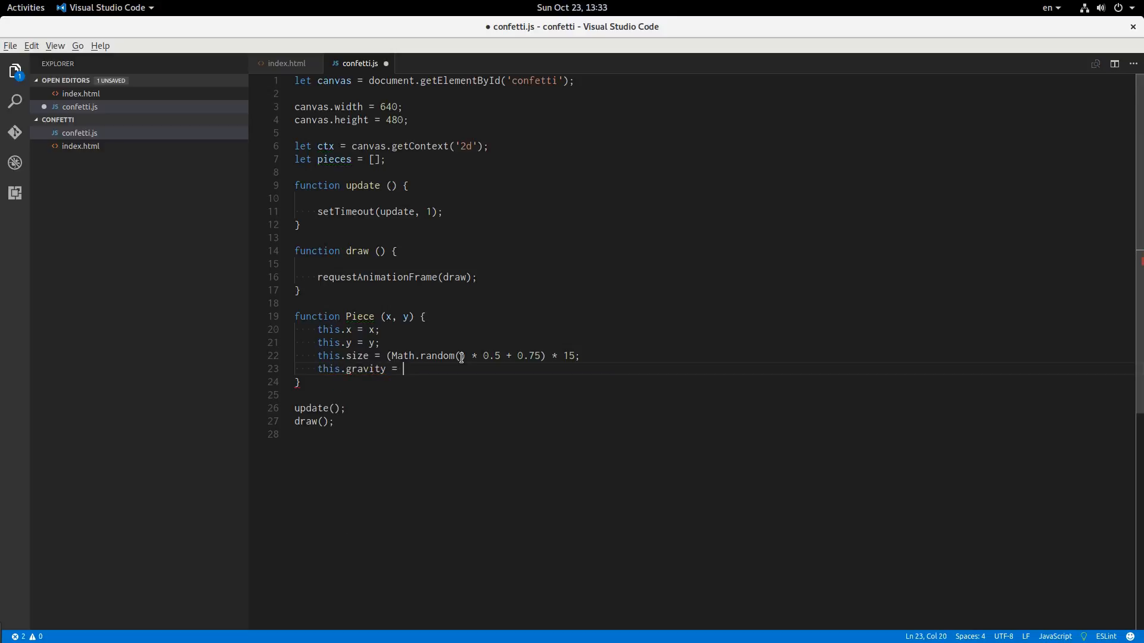
pyautogui.write('(')
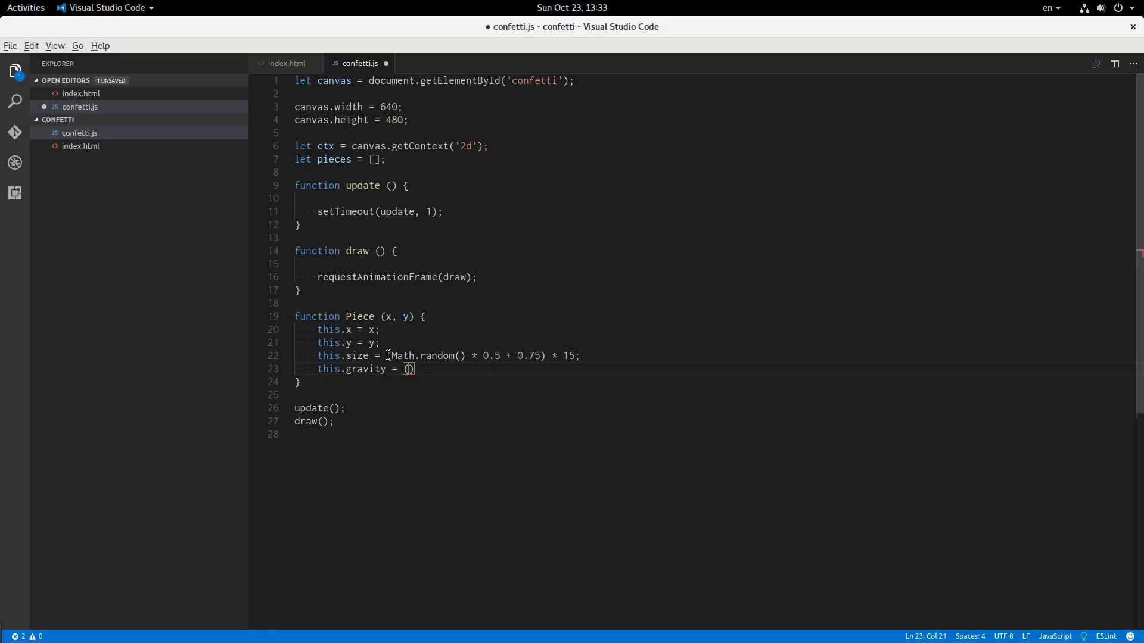
pyautogui.moveTo(419, 355); pyautogui.dragTo(580, 355)
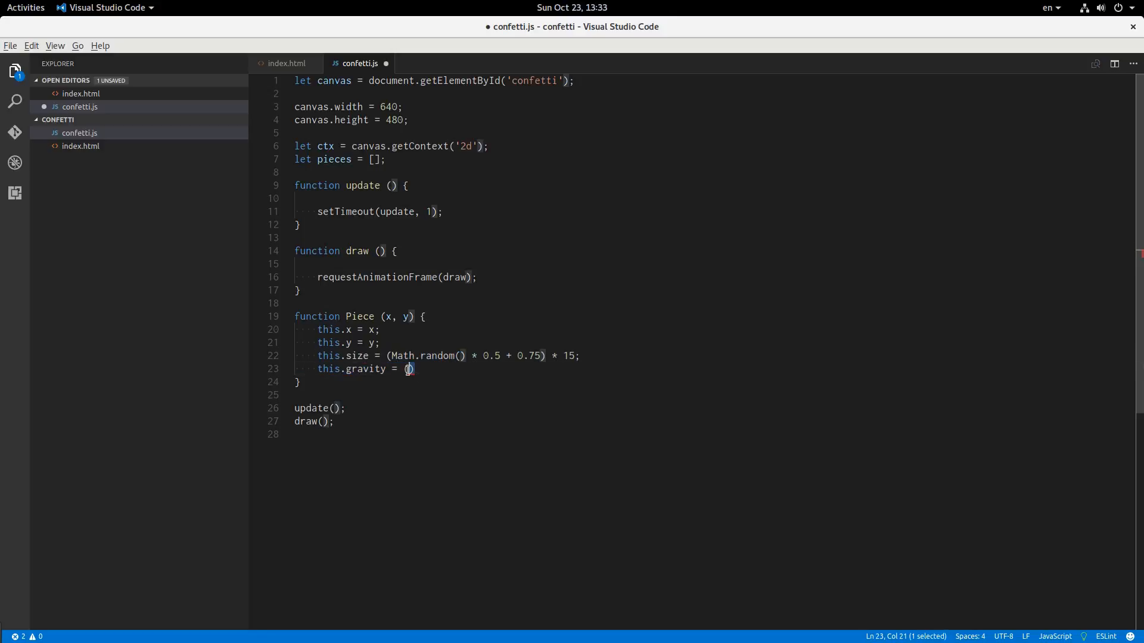
pyautogui.write('Math.random() * 0.5 + 0.75) * 15;')
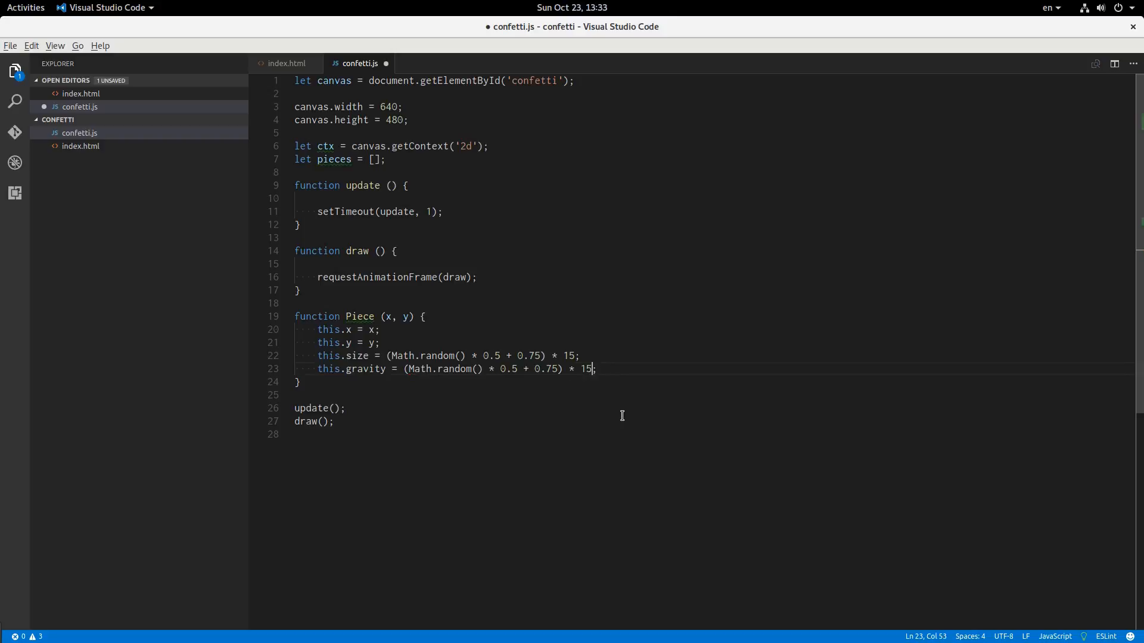
pyautogui.press('BackSpace')
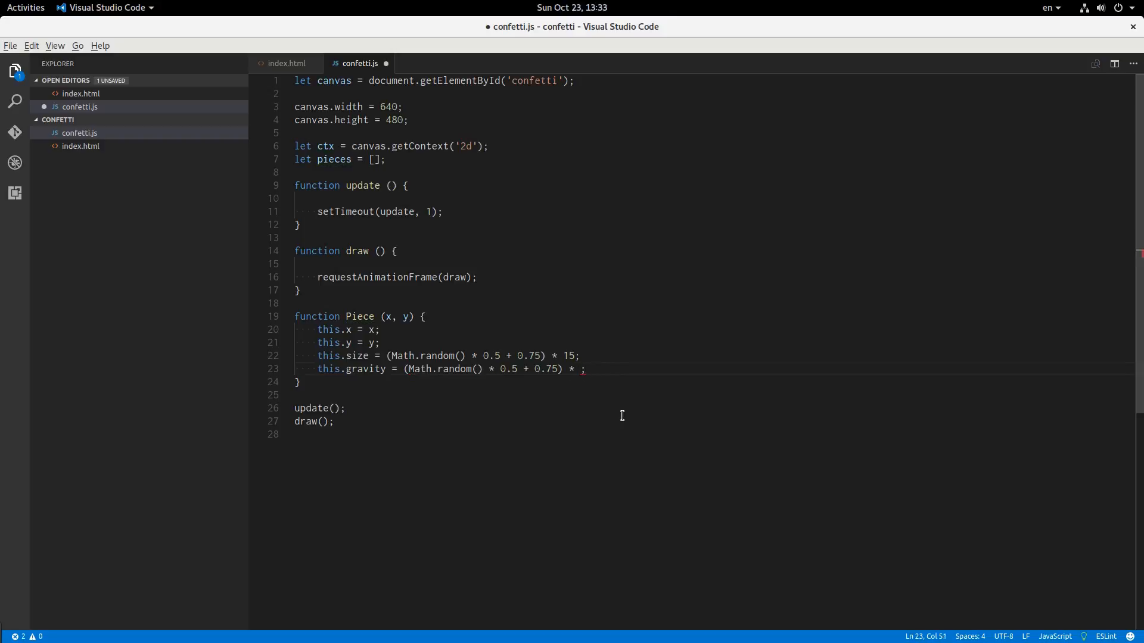
pyautogui.write('0.00')
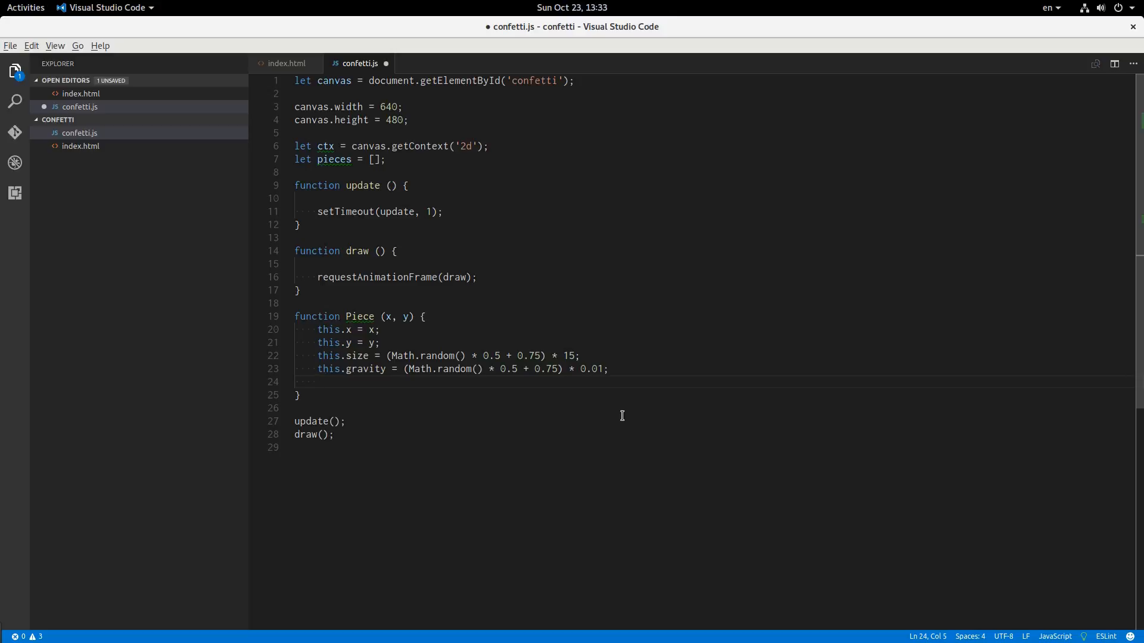
pyautogui.write('this')
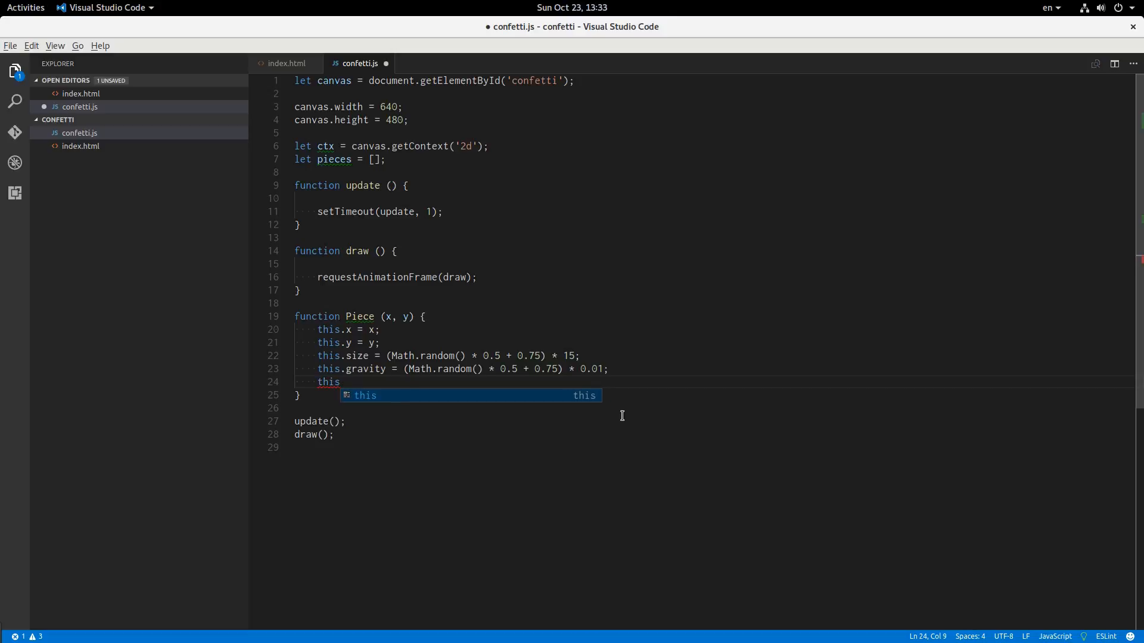
# Step: Add this.rotation = (Math.PI * 2) * Math.random() to Piece
pyautogui.write('.rotation')
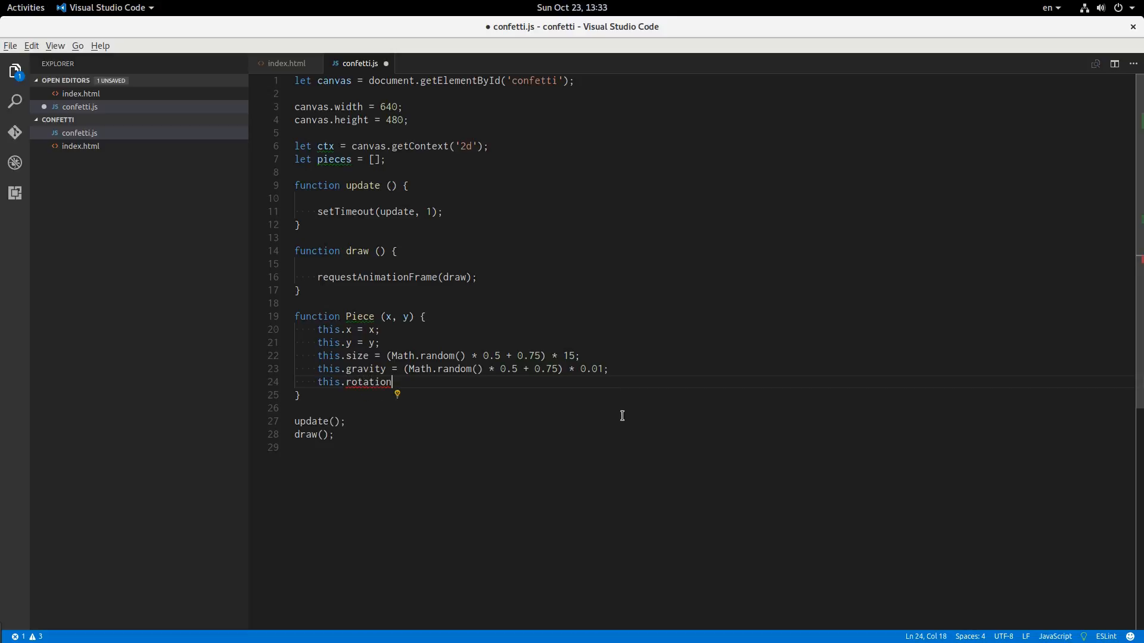
pyautogui.write('= (Math.')
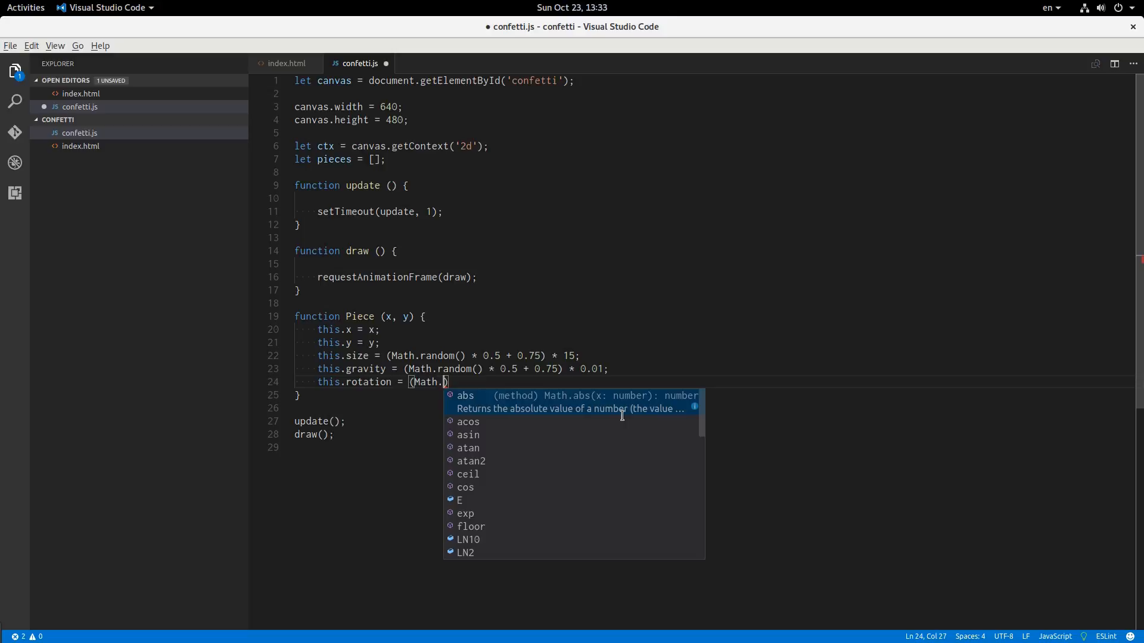
pyautogui.write('PI *')
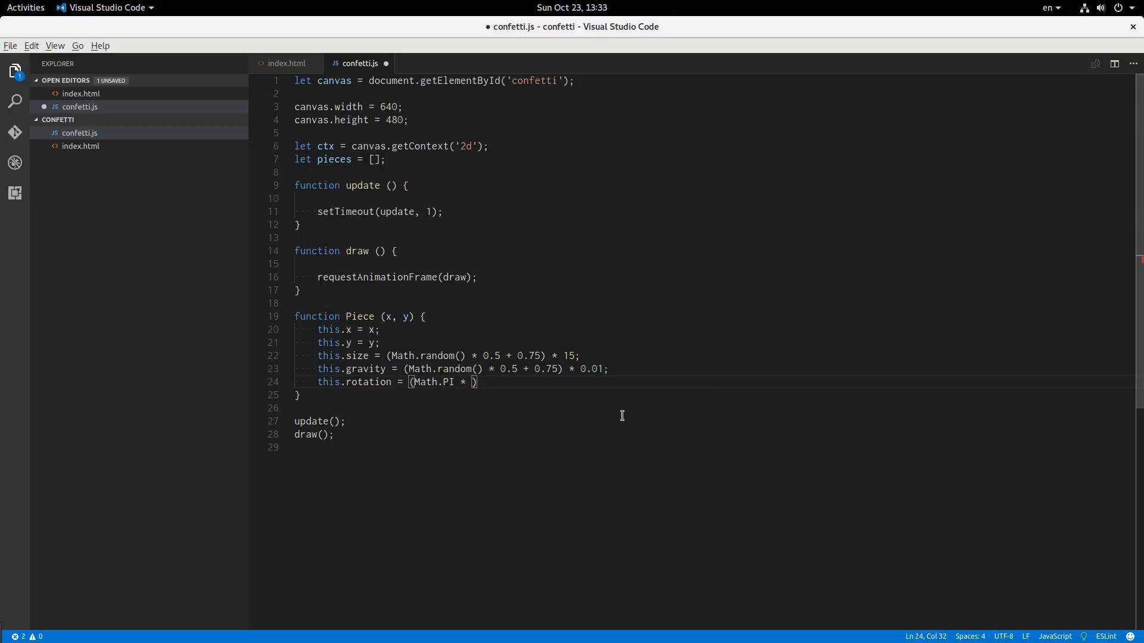
pyautogui.write('2) * Math')
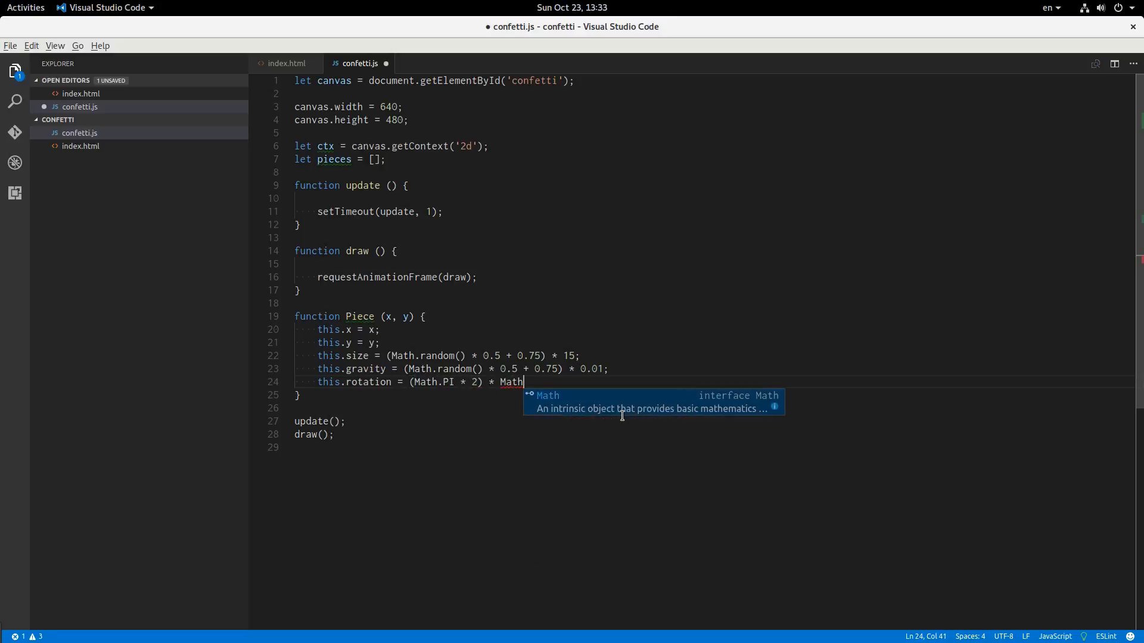
pyautogui.write('.rand')
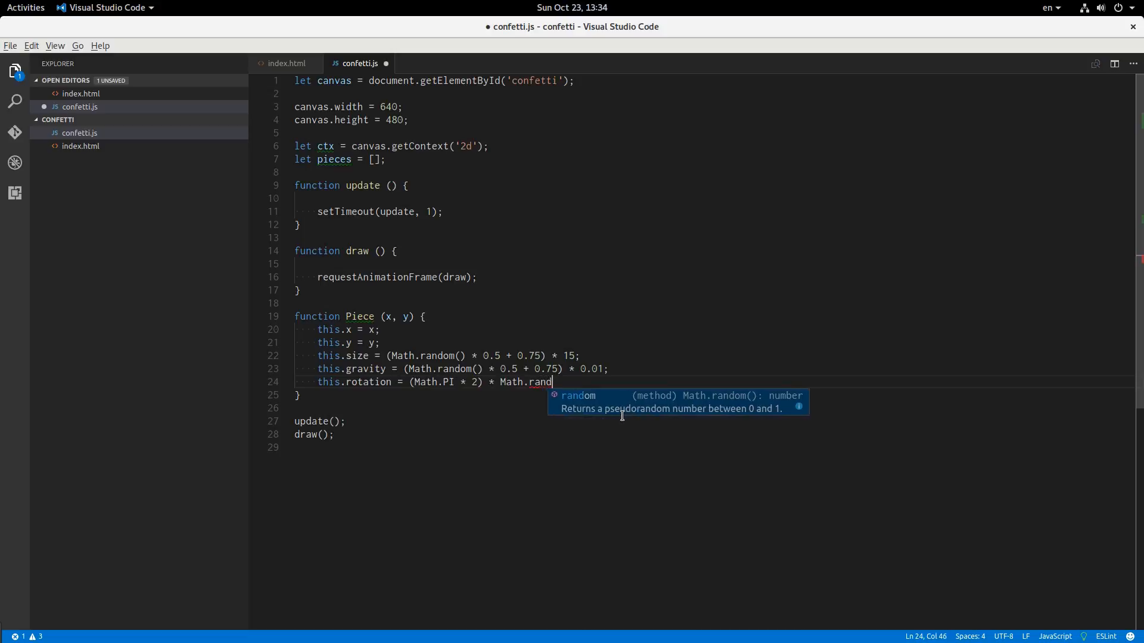
pyautogui.press('Enter')
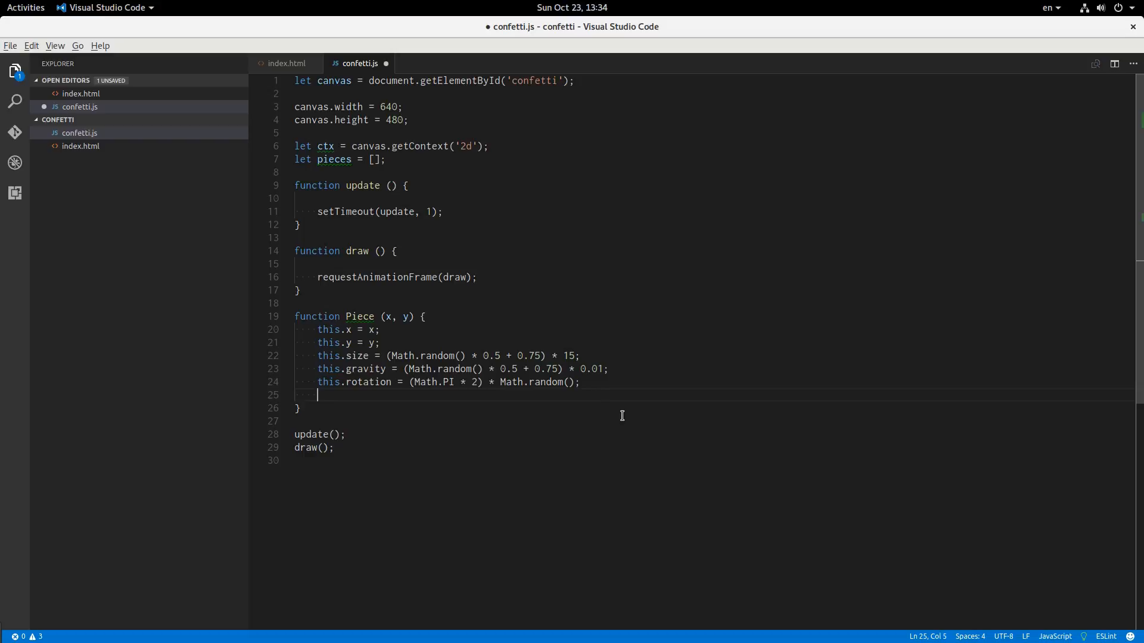
# Step: Add a random this.rotationSpeed scaled by 0.001 and save confetti.js
pyautogui.write('this.rotationS')
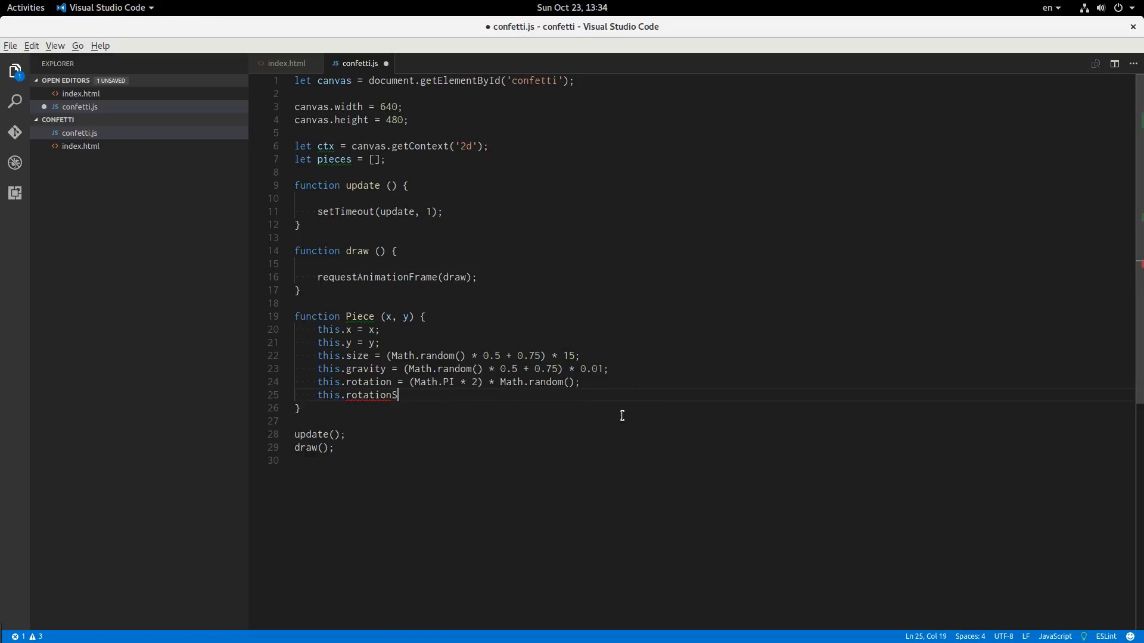
pyautogui.write('peed =')
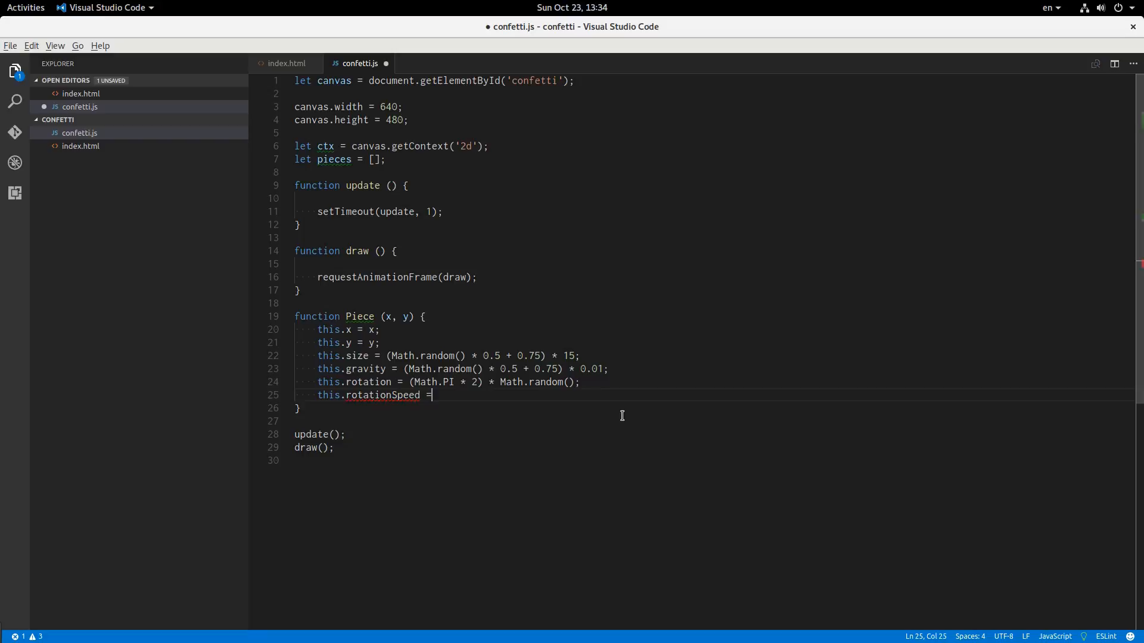
pyautogui.write('(Math')
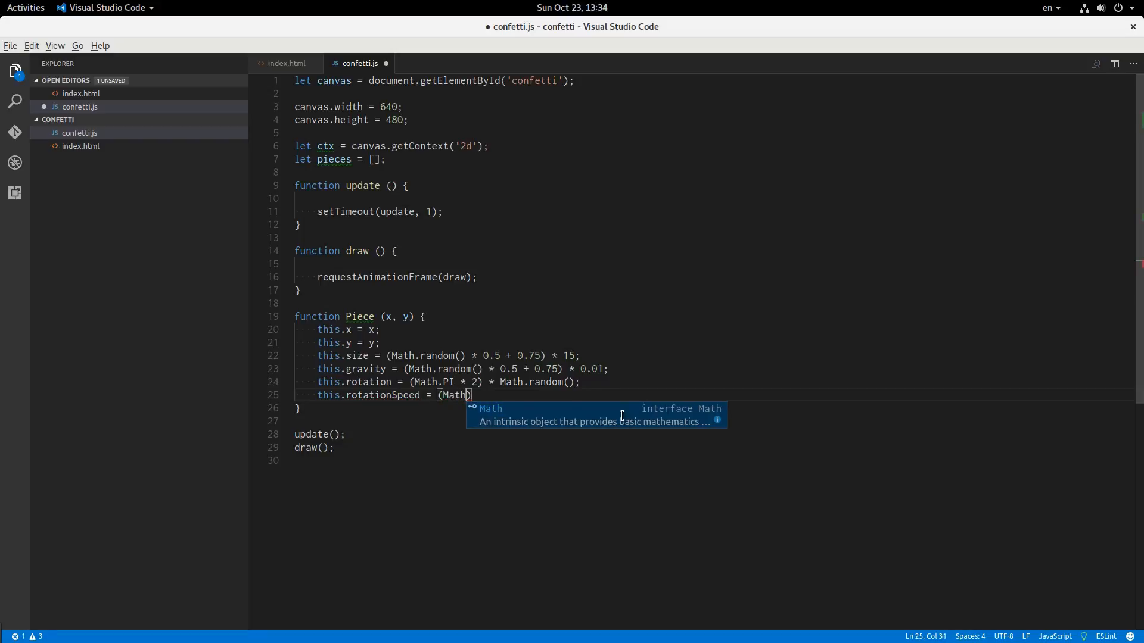
pyautogui.write('PI * 2')
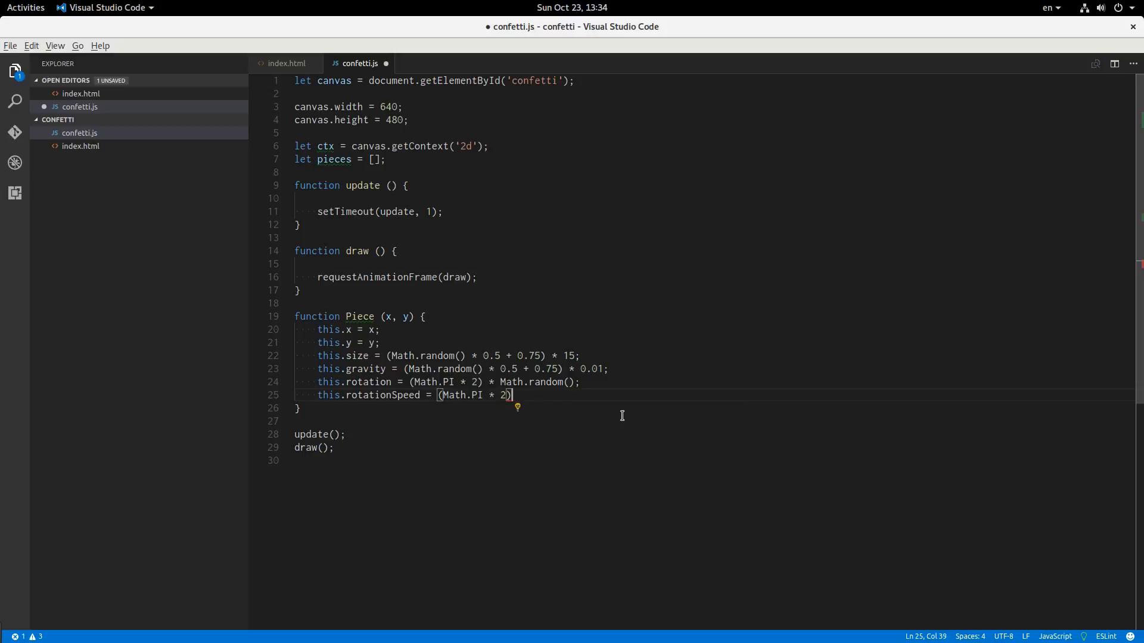
pyautogui.write('Math')
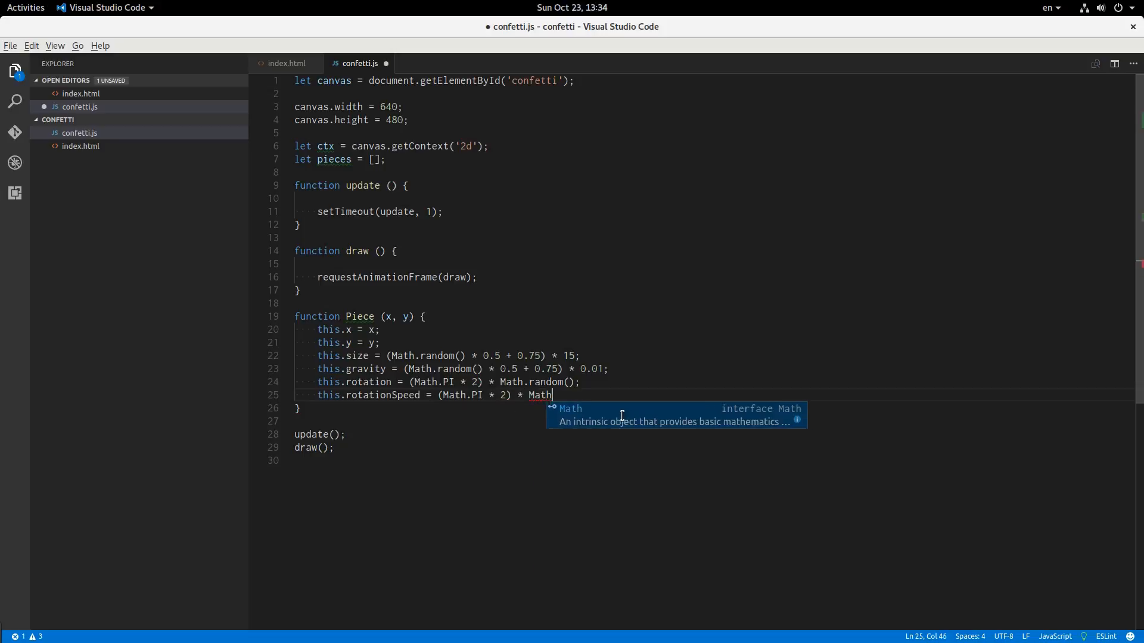
pyautogui.write('.random)')
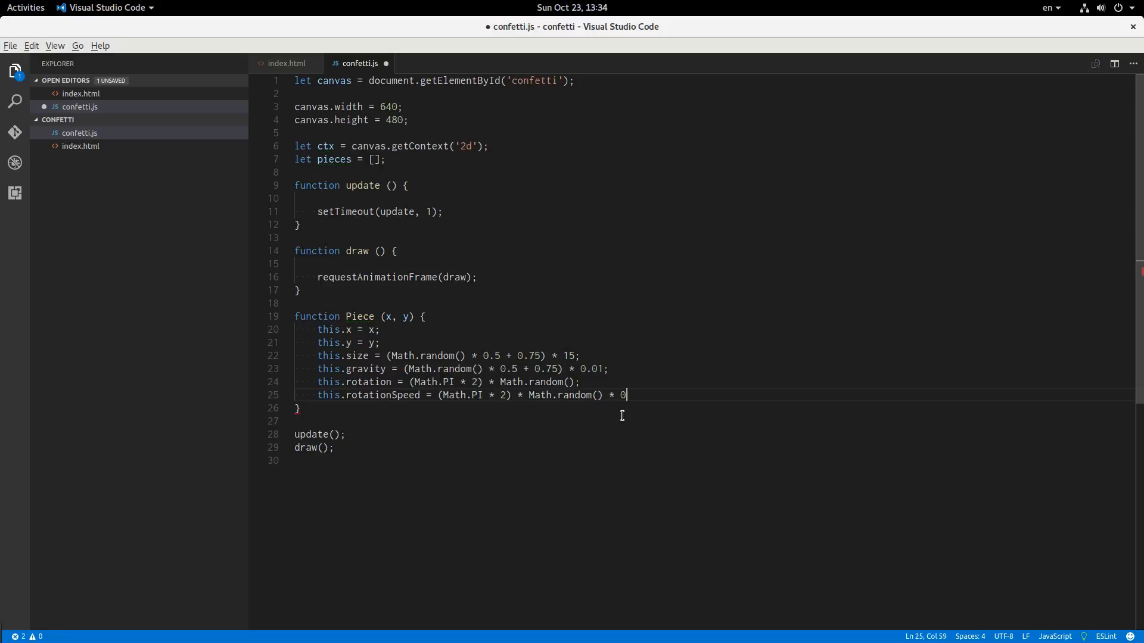
pyautogui.write('.0')
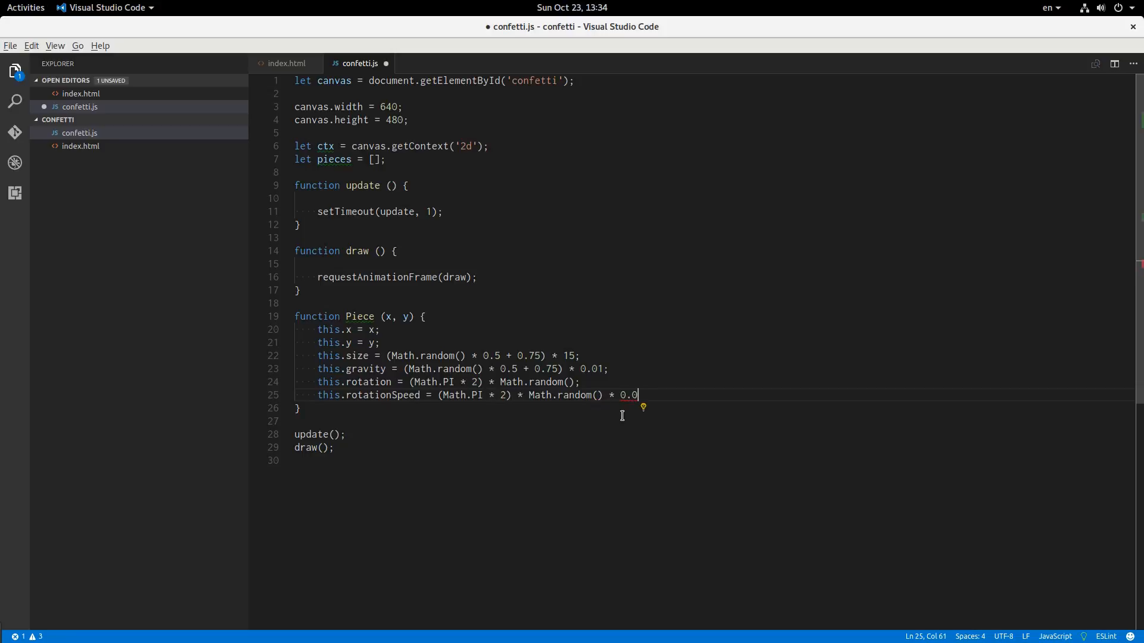
pyautogui.write('1;')
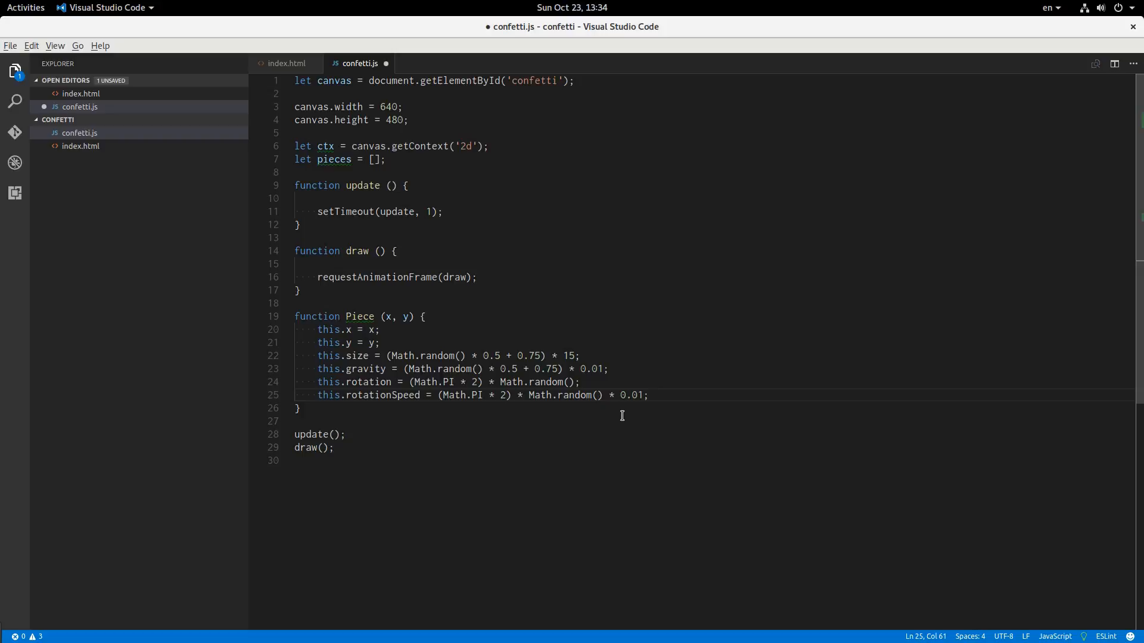
pyautogui.write('0')
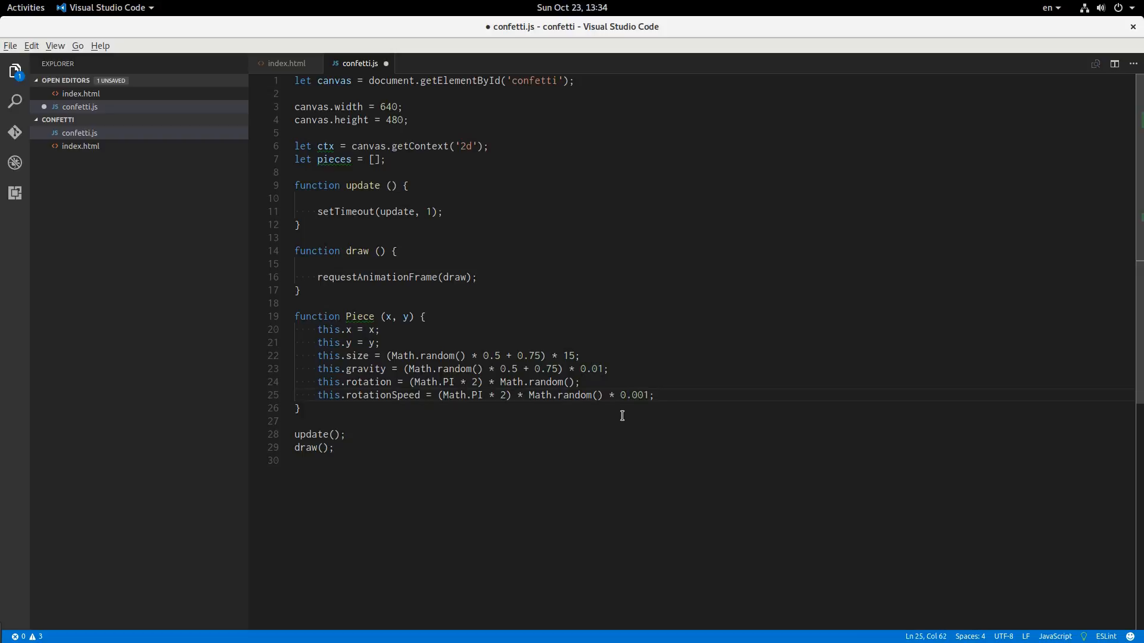
pyautogui.press('ctrl+s')
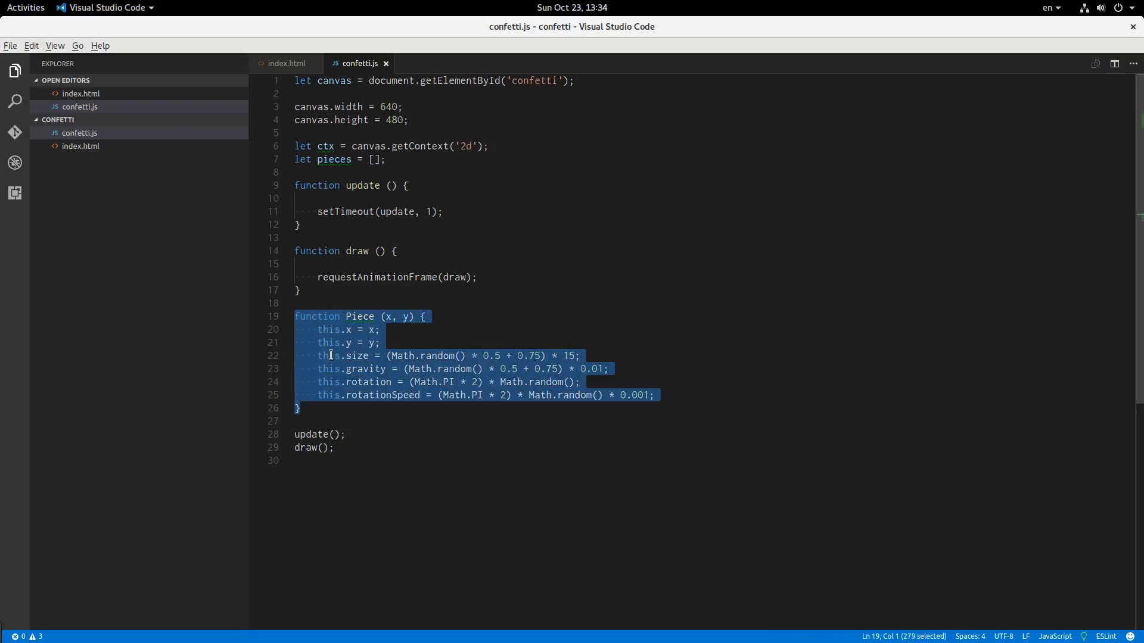
# Step: Add 'let numberOfPieces = 50;' below the pieces array on line 7
pyautogui.click(317, 416)
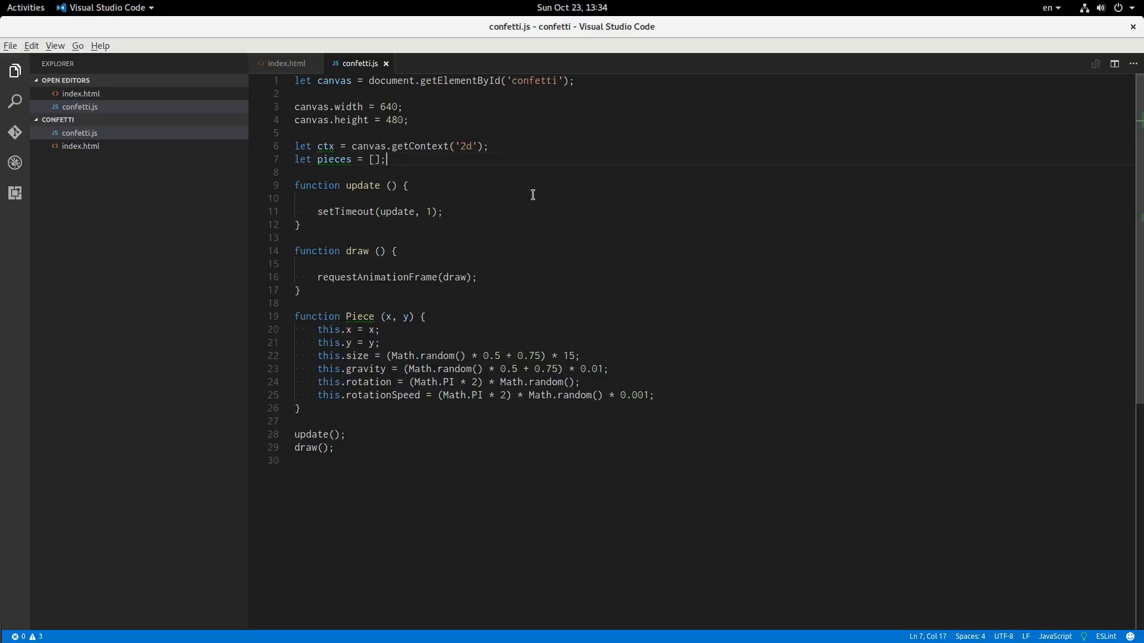
pyautogui.write('let nu')
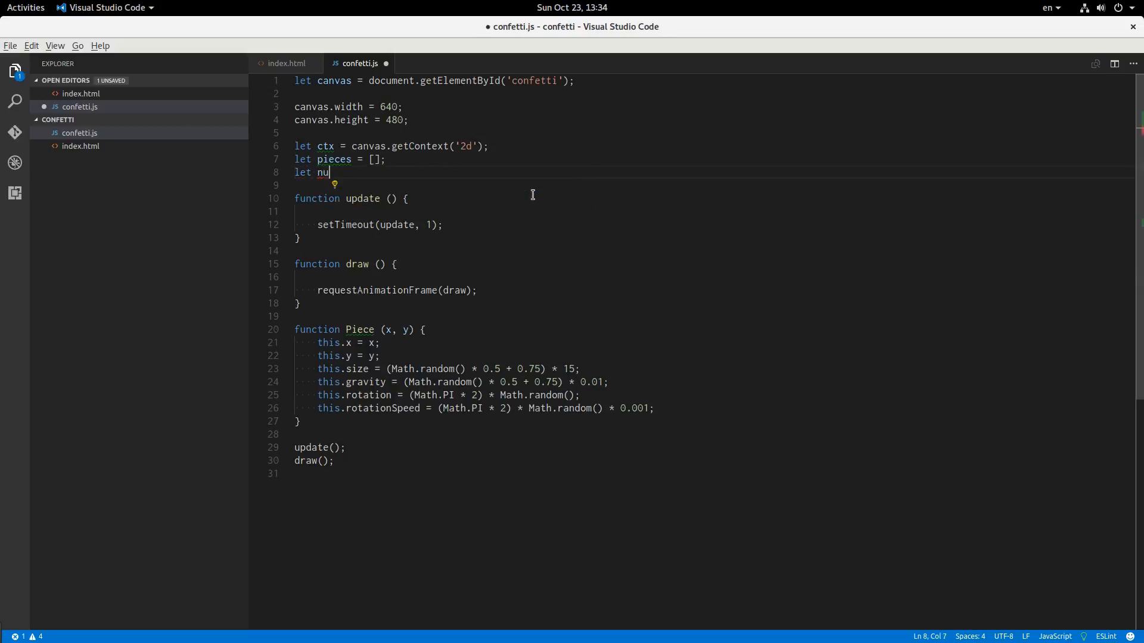
pyautogui.write('mberOf')
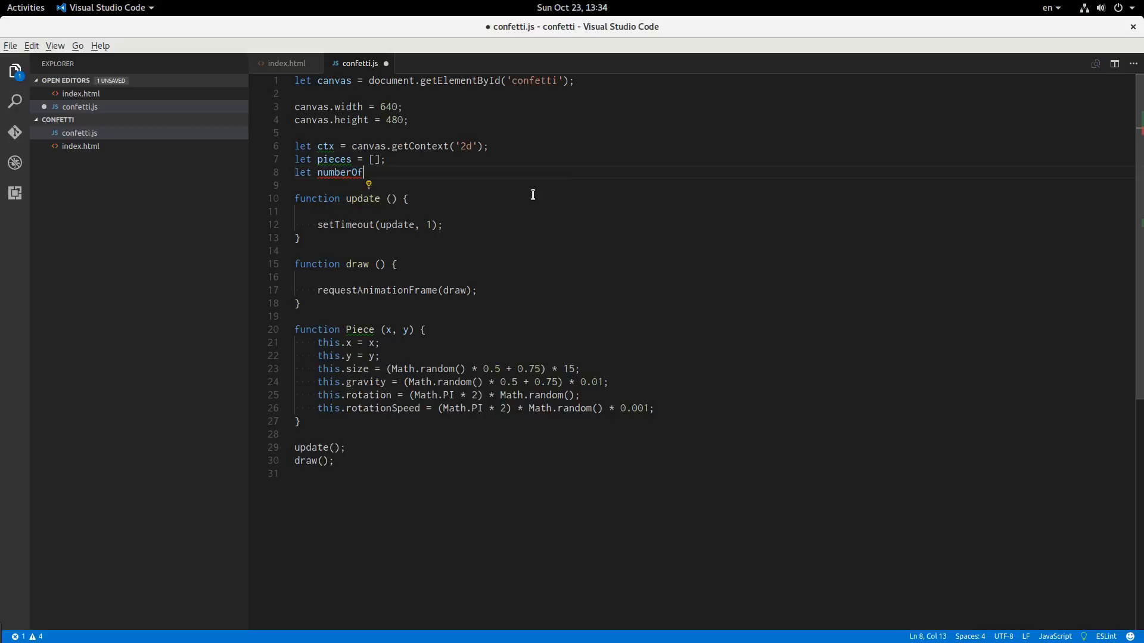
pyautogui.write('Pieces =')
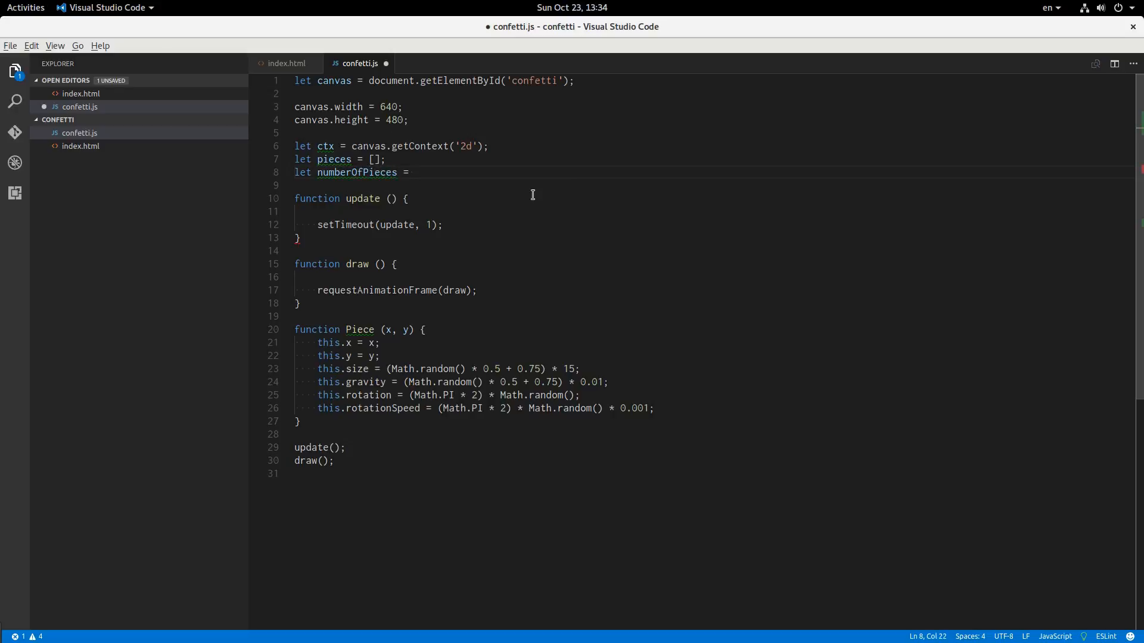
pyautogui.write('50;')
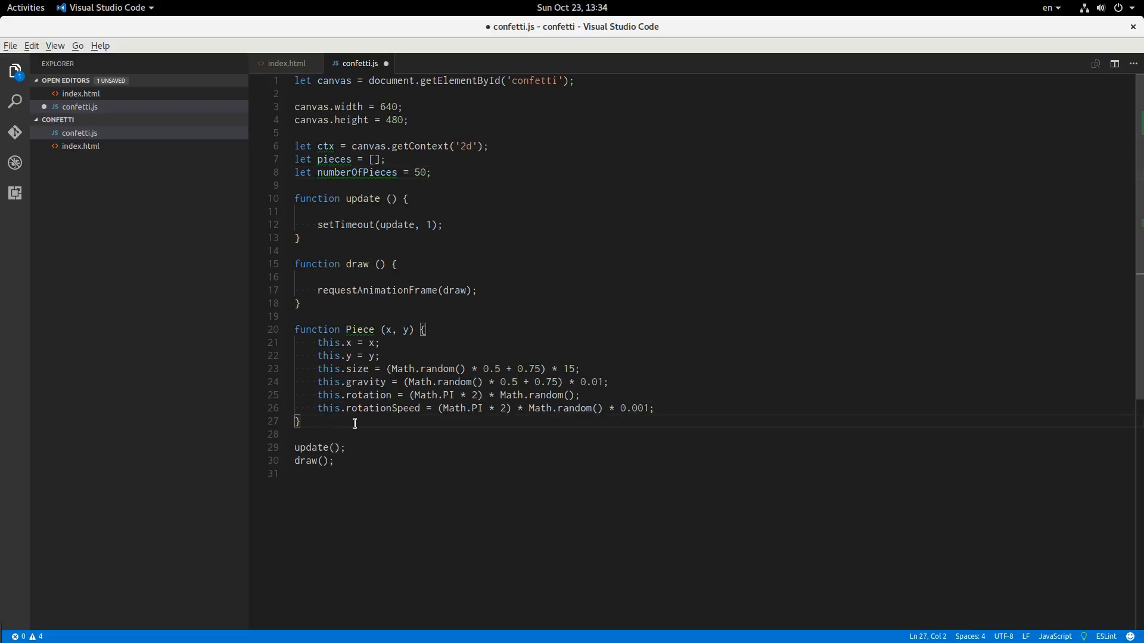
# Step: Add a while loop pushing Pieces at random canvas.width/height positions until numberOfPieces
pyautogui.write('while (')
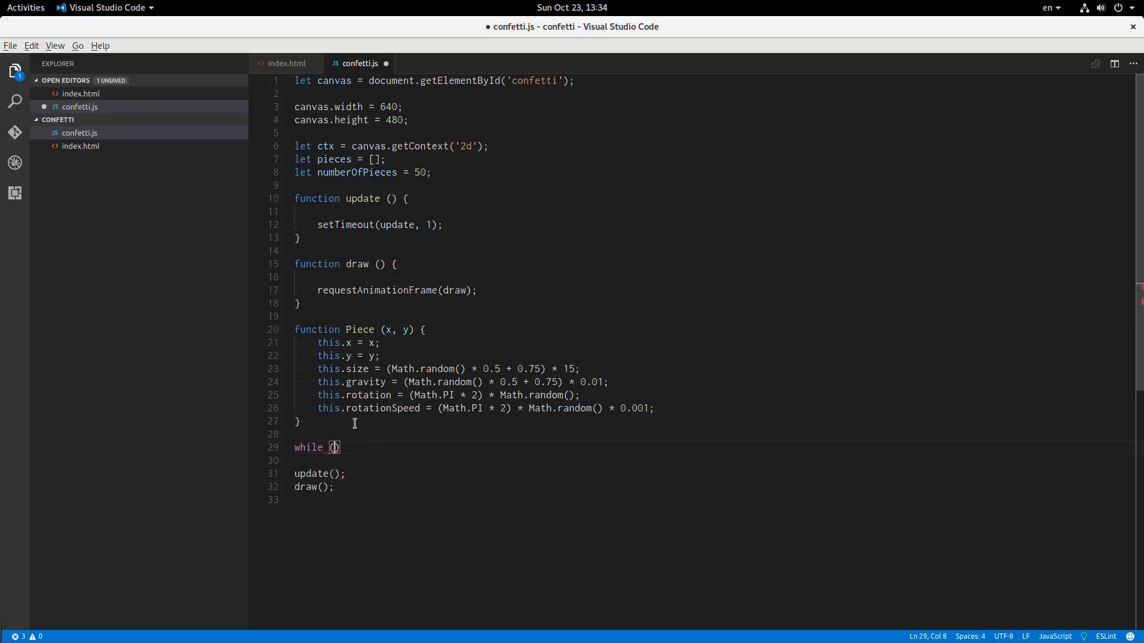
pyautogui.write('pieces.length < num')
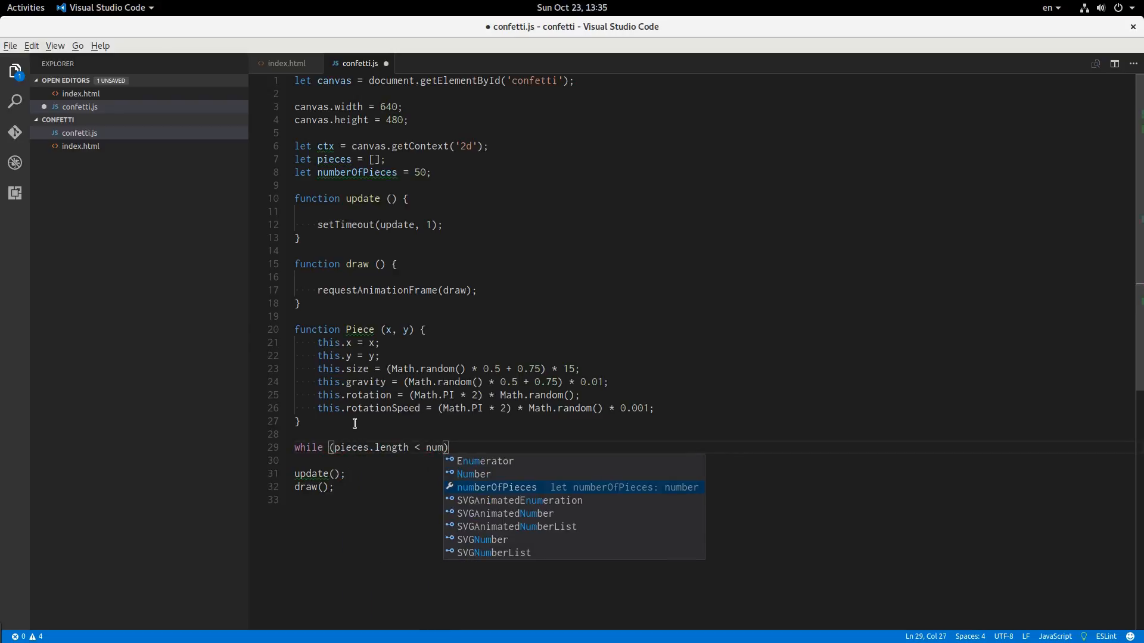
pyautogui.press('Tab')
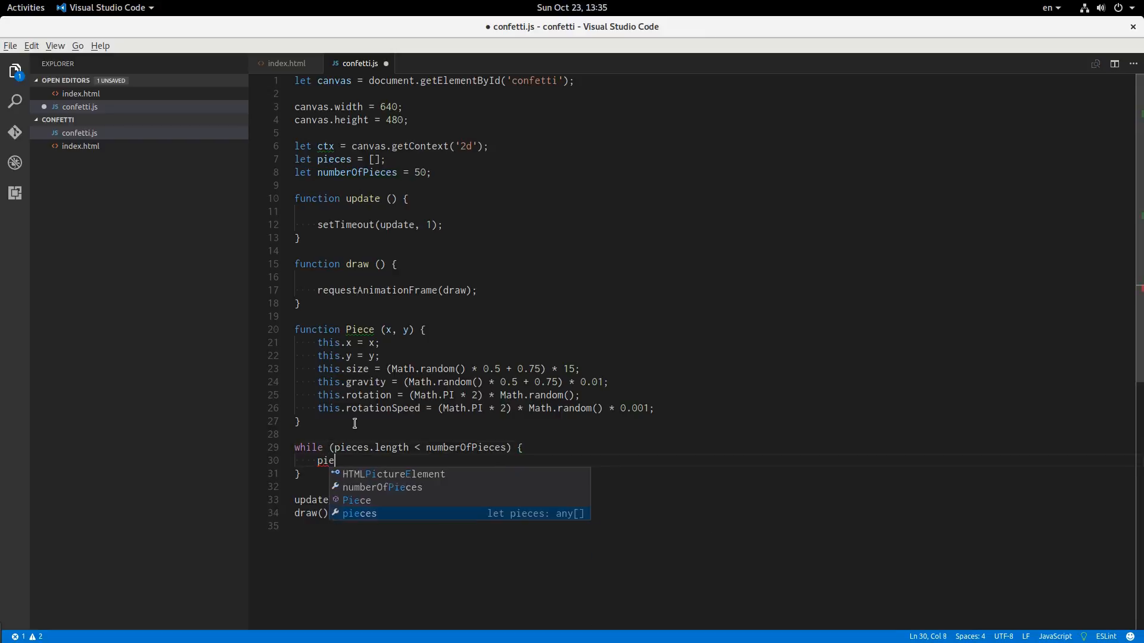
pyautogui.write('ces.push(new')
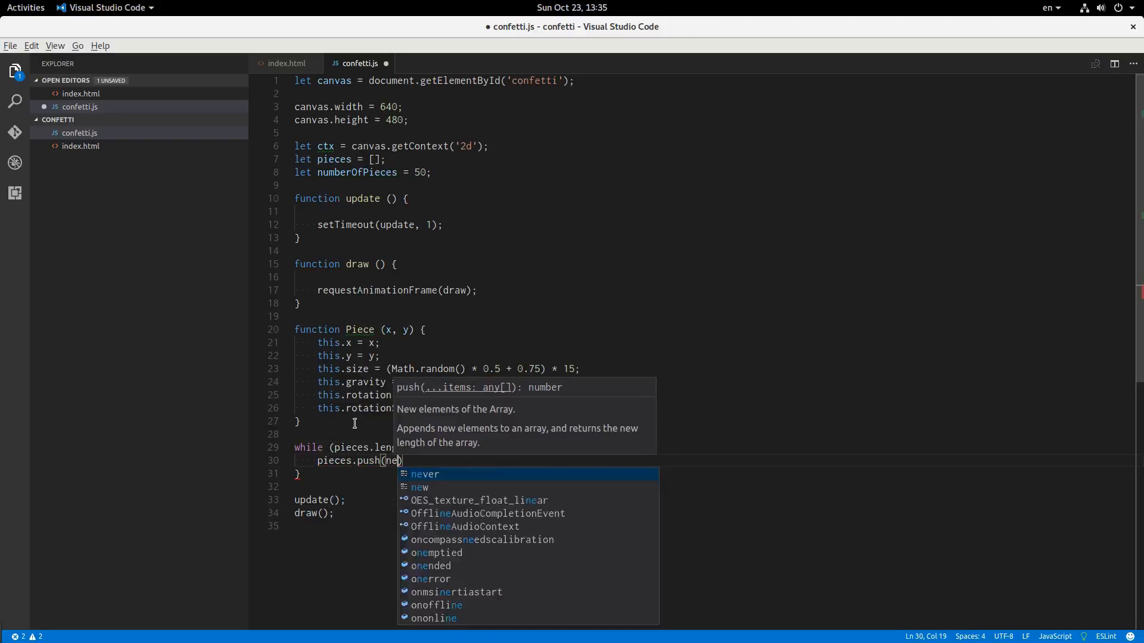
pyautogui.write('Piece(')
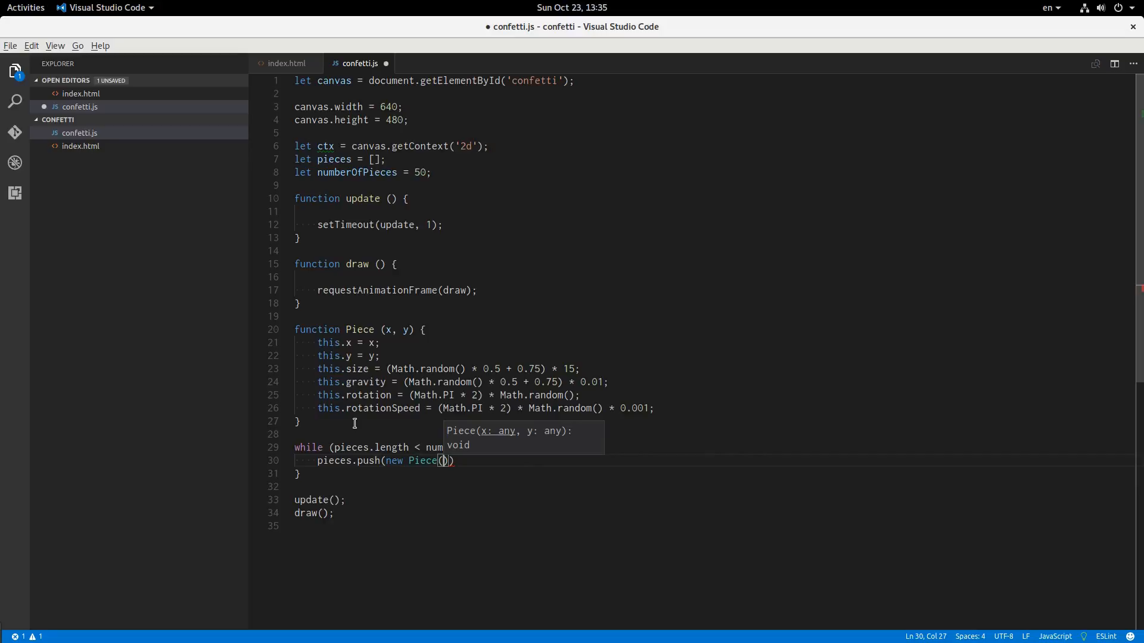
pyautogui.write('Math')
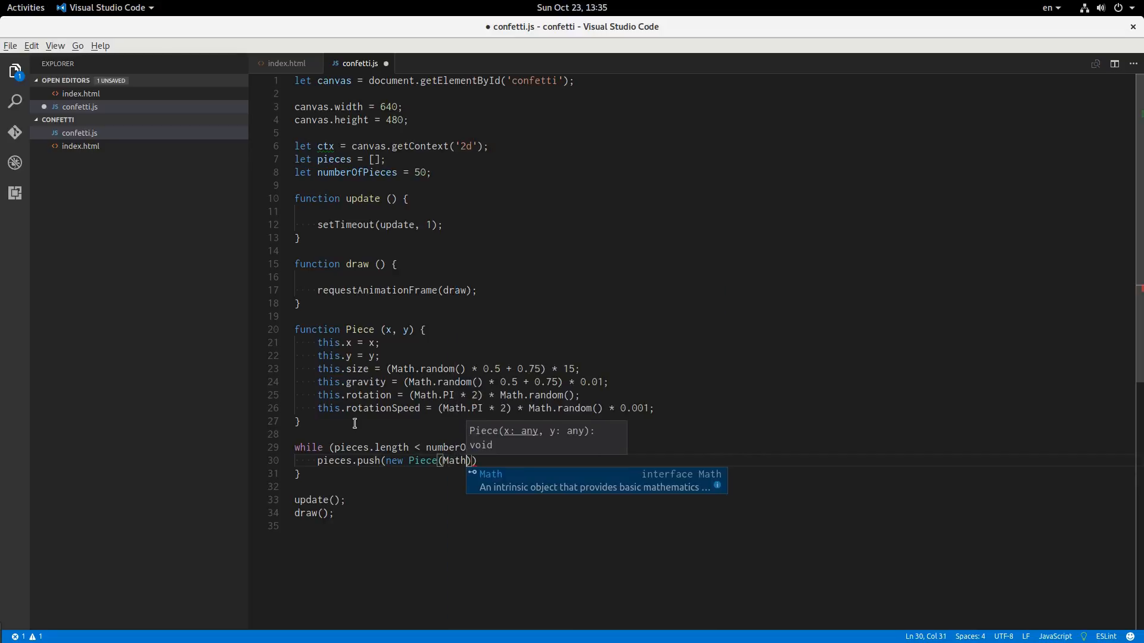
pyautogui.write('.random')
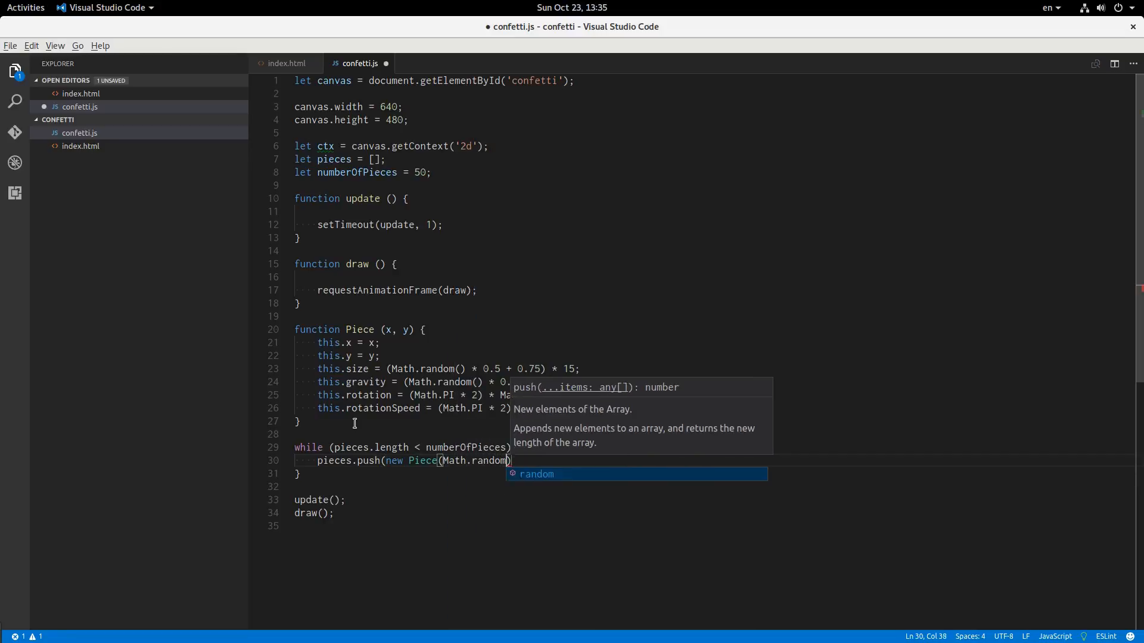
pyautogui.write('* canvas.width, Math.random() *')
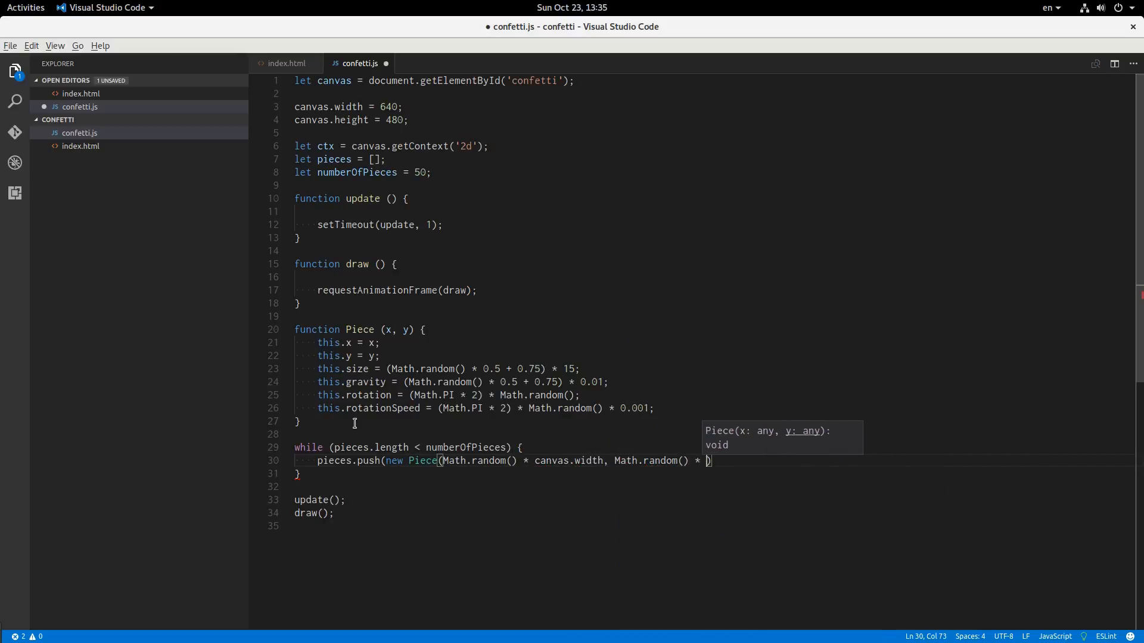
pyautogui.write('canvas.height')
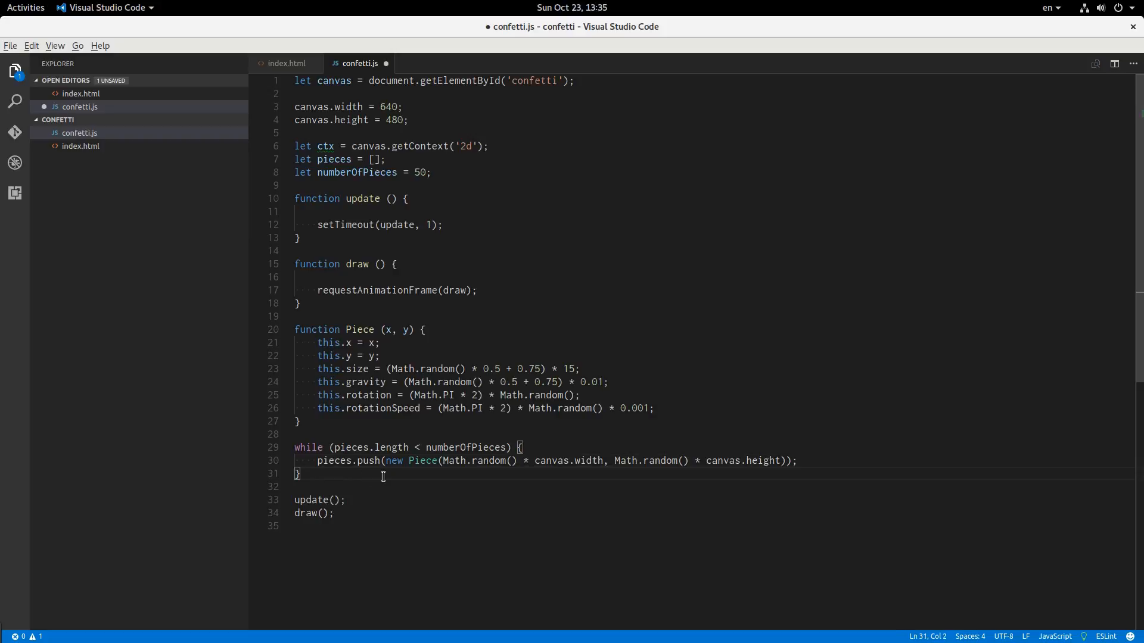
pyautogui.press('ctrl+s')
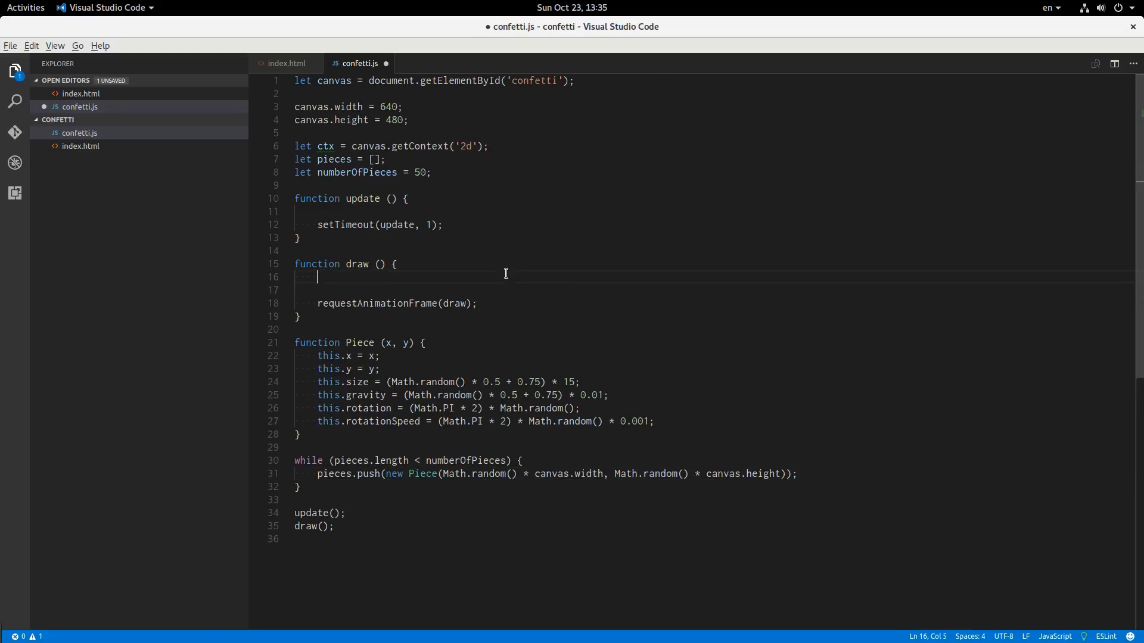
# Step: Start a pieces.forEach loop in draw wrapped in ctx.save() and ctx.restore()
pyautogui.press('Backspace')
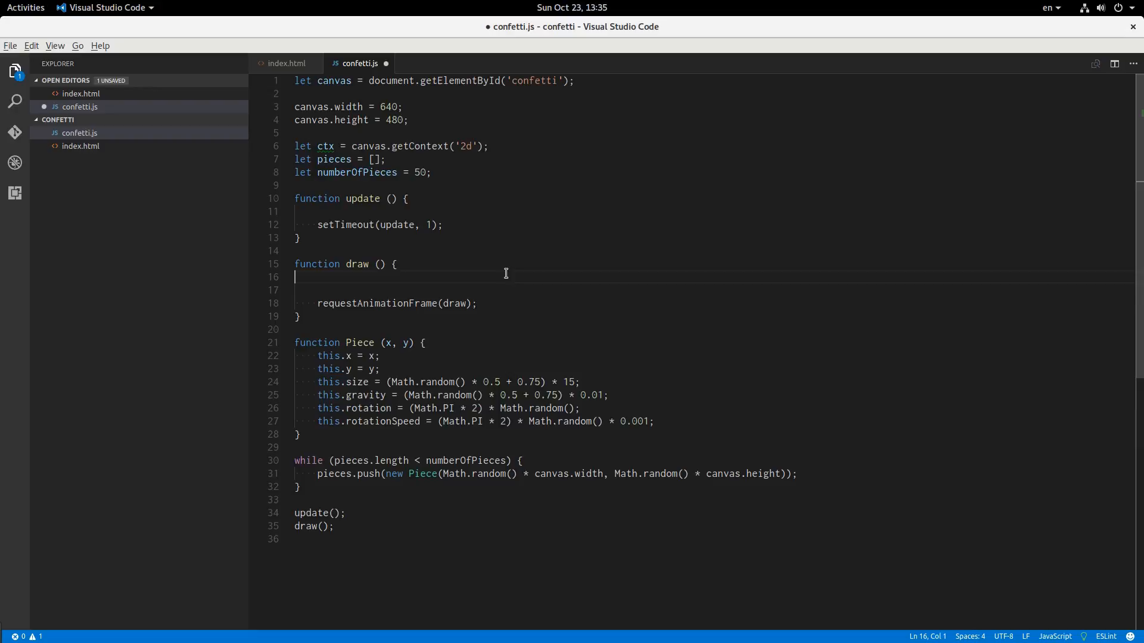
pyautogui.write('pice')
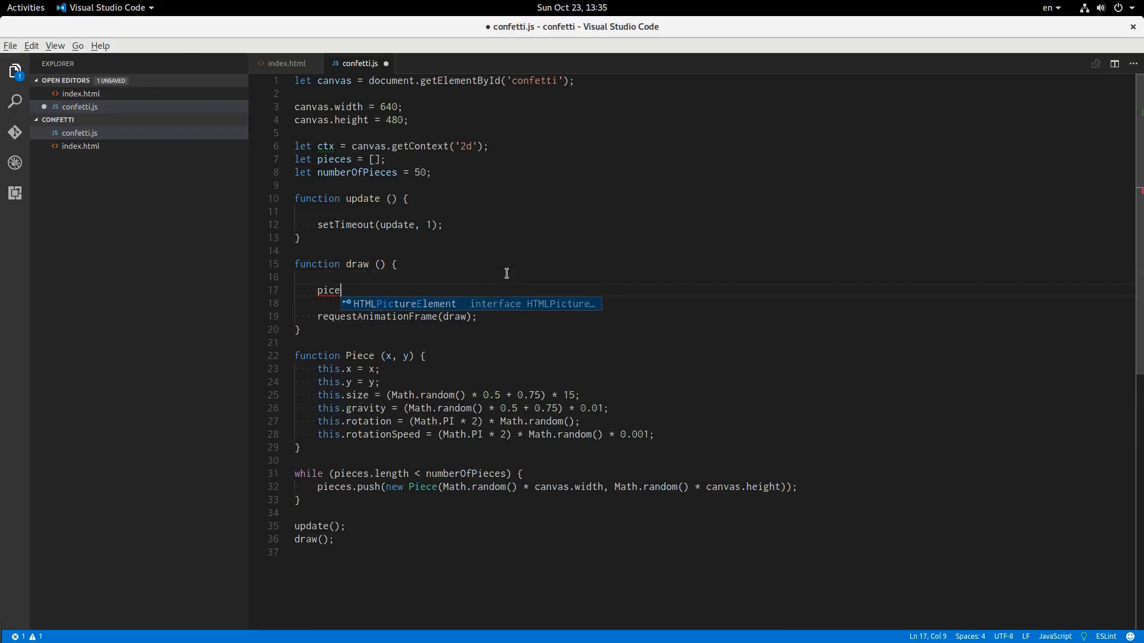
pyautogui.write('c')
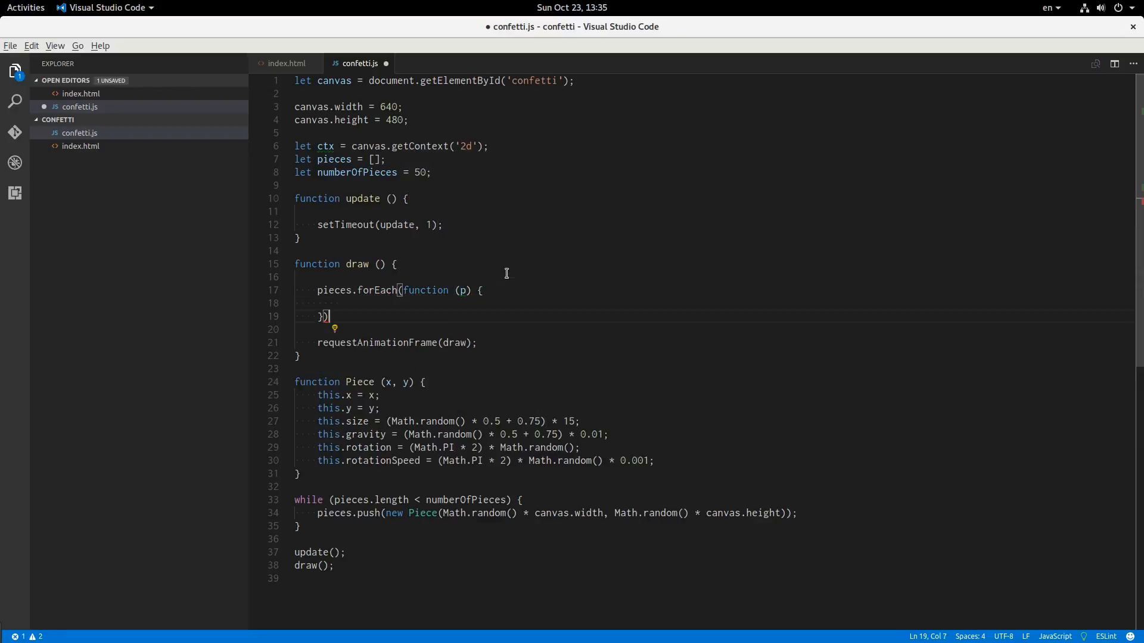
pyautogui.write(';')
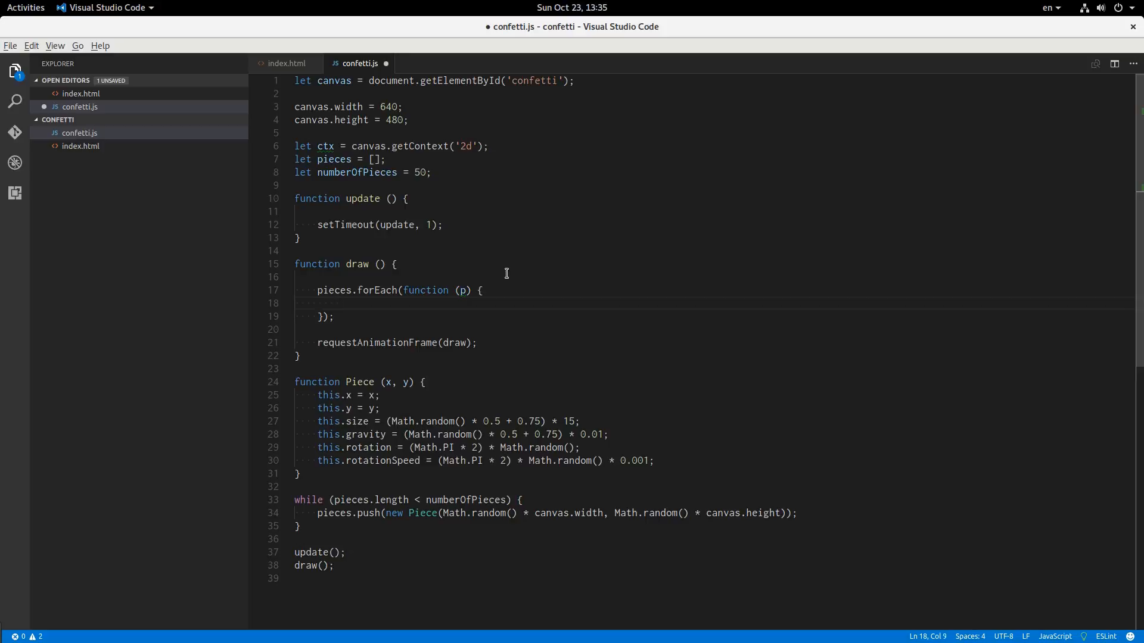
pyautogui.write('ctx.saf')
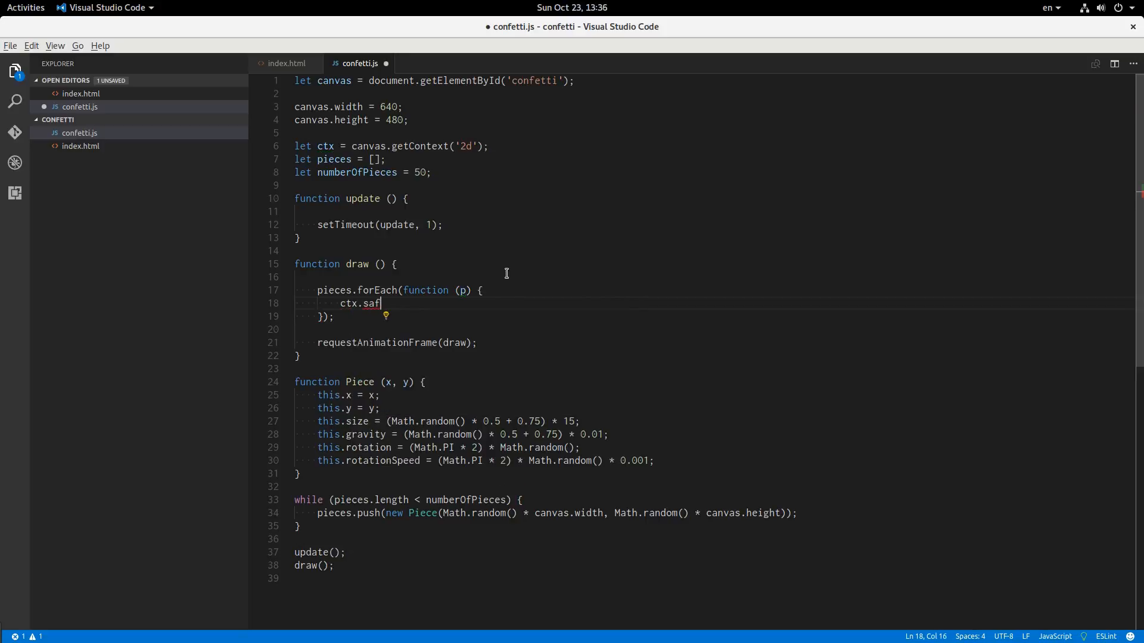
pyautogui.write('ve()')
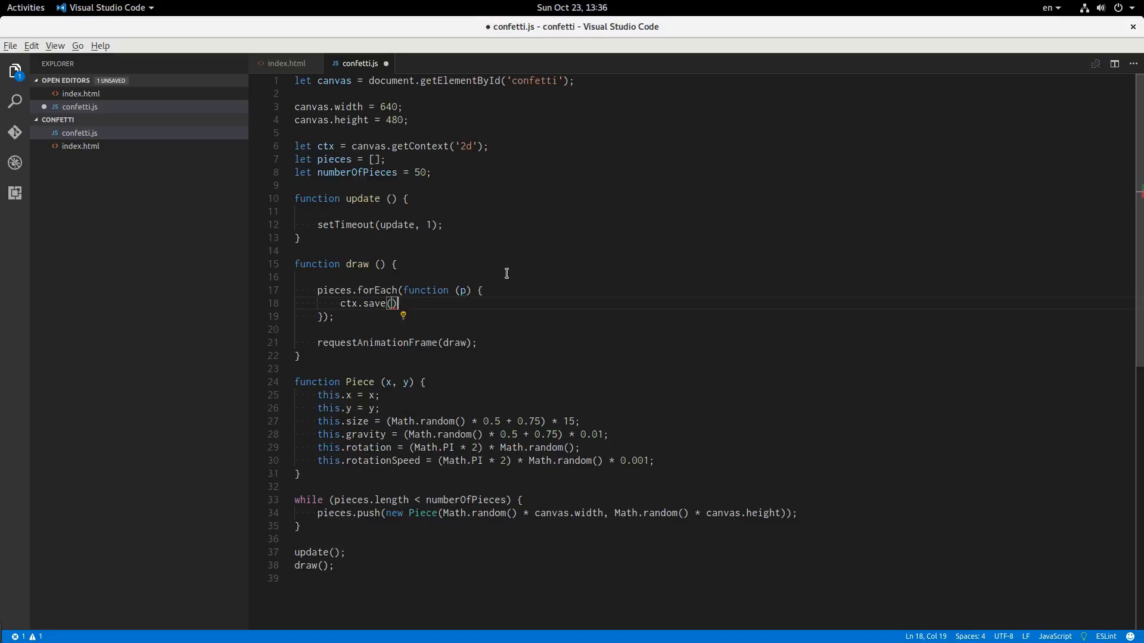
pyautogui.write('ctx.res')
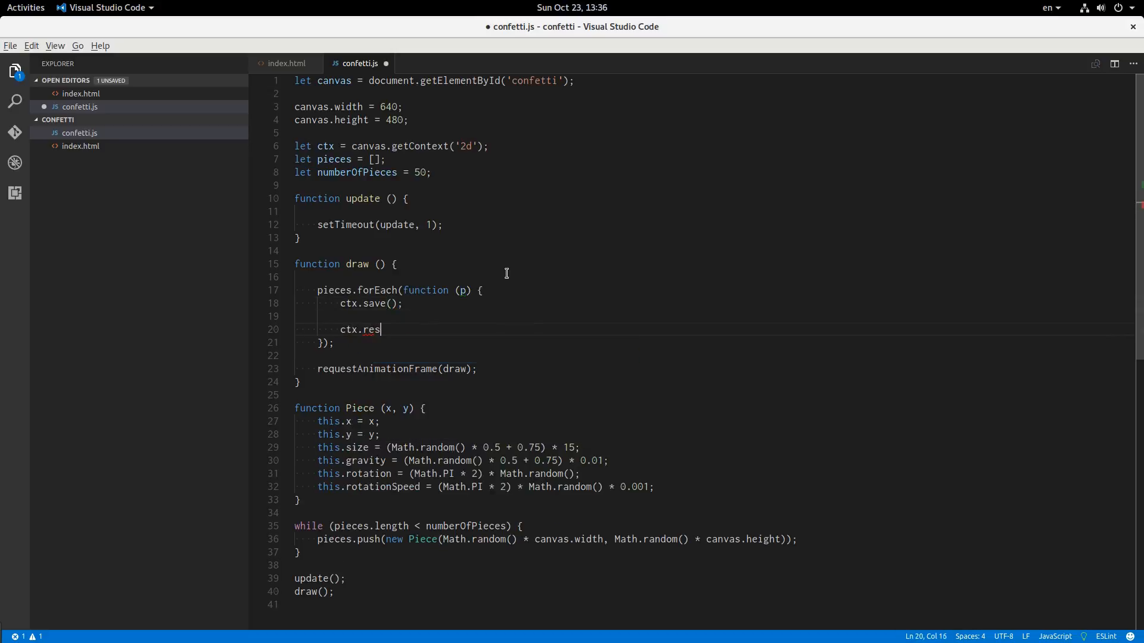
pyautogui.write('tore();')
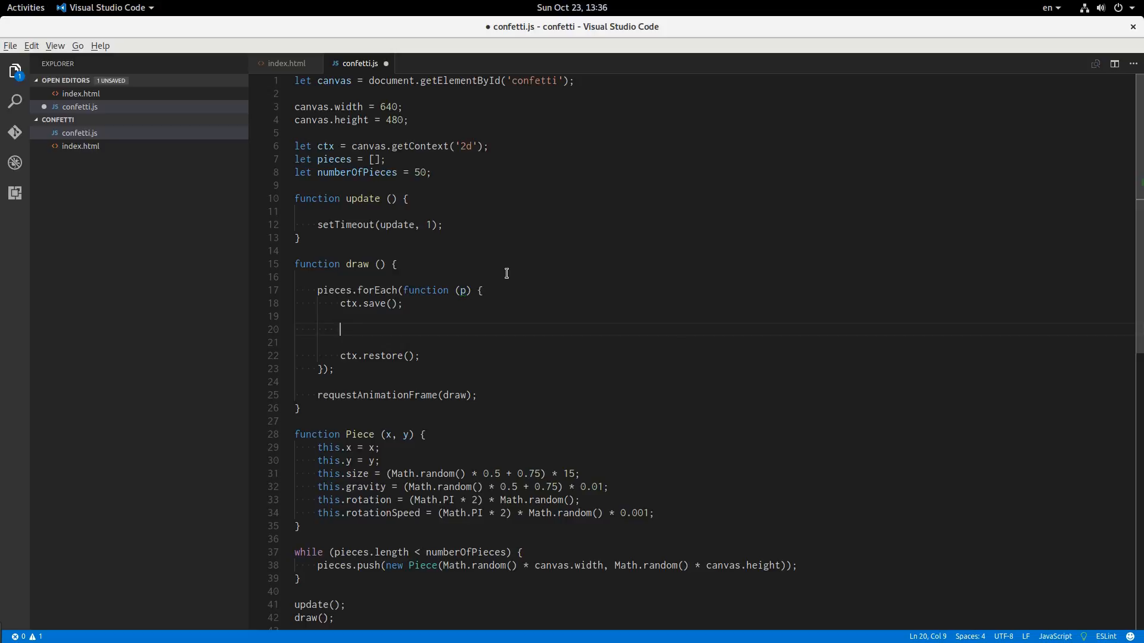
# Step: Translate to each piece's position offset by half its size and rotate by p.rotation
pyautogui.write('ctx.')
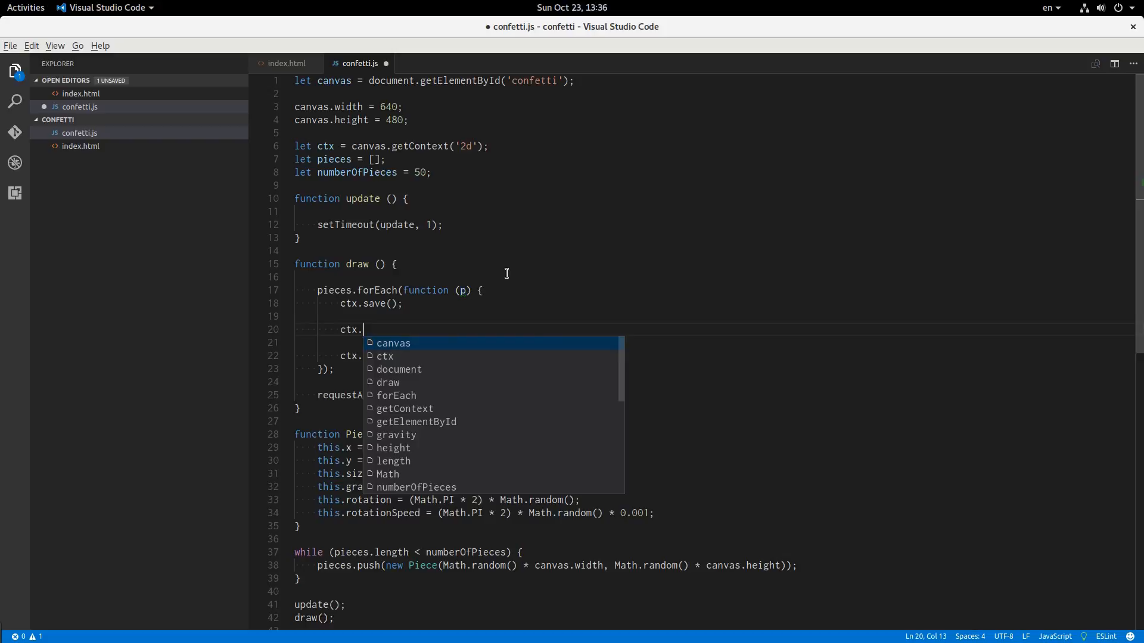
pyautogui.write('rota')
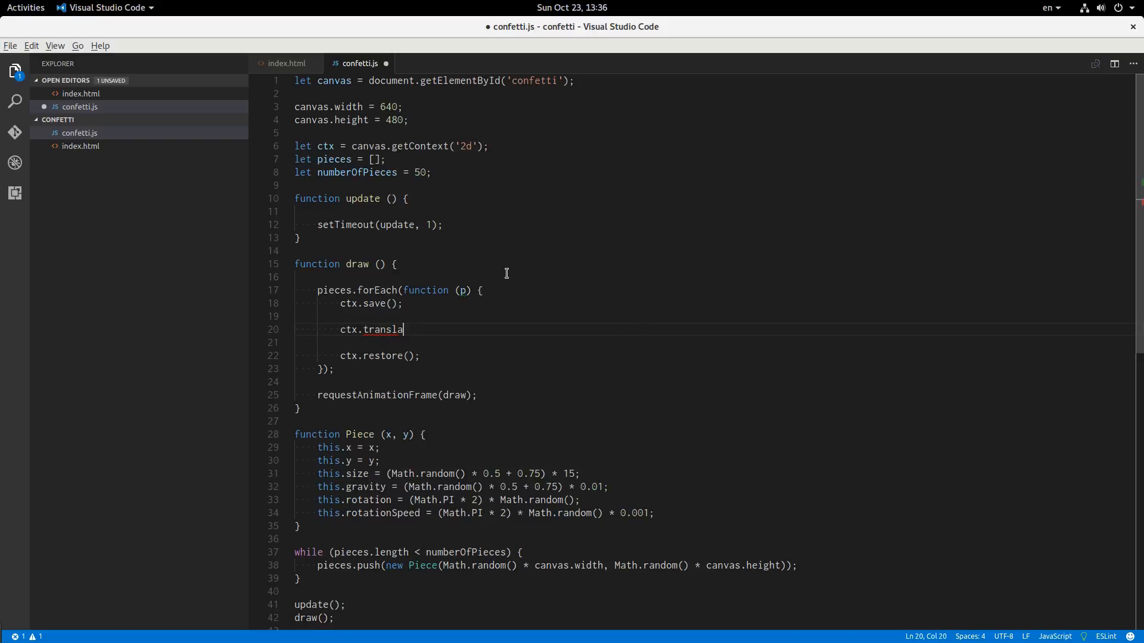
pyautogui.write('te(p')
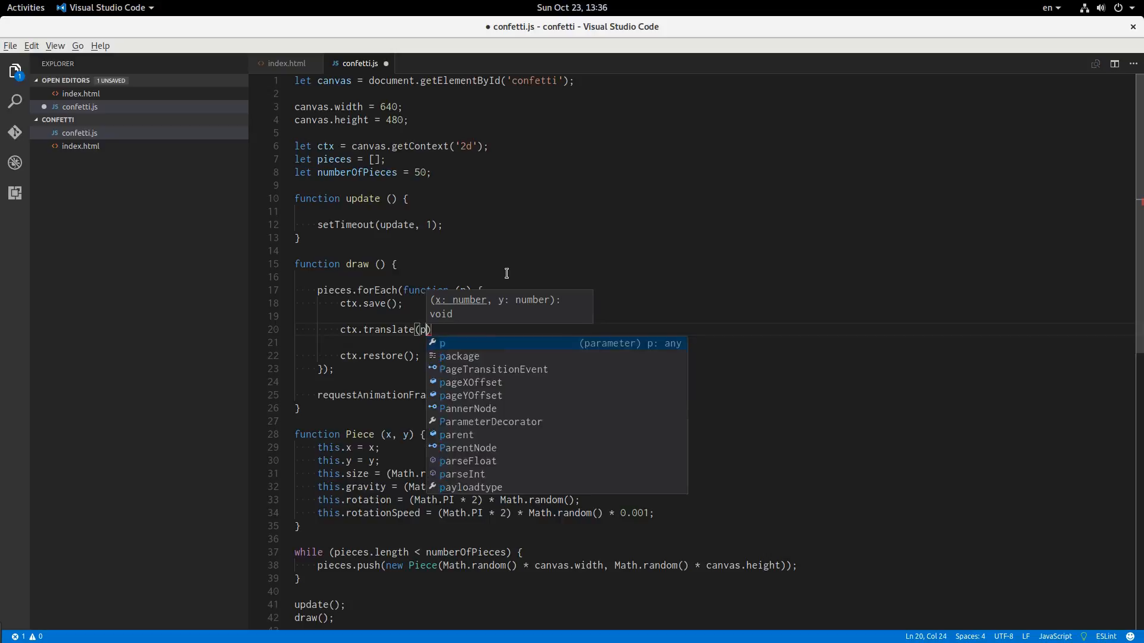
pyautogui.write('.x - p')
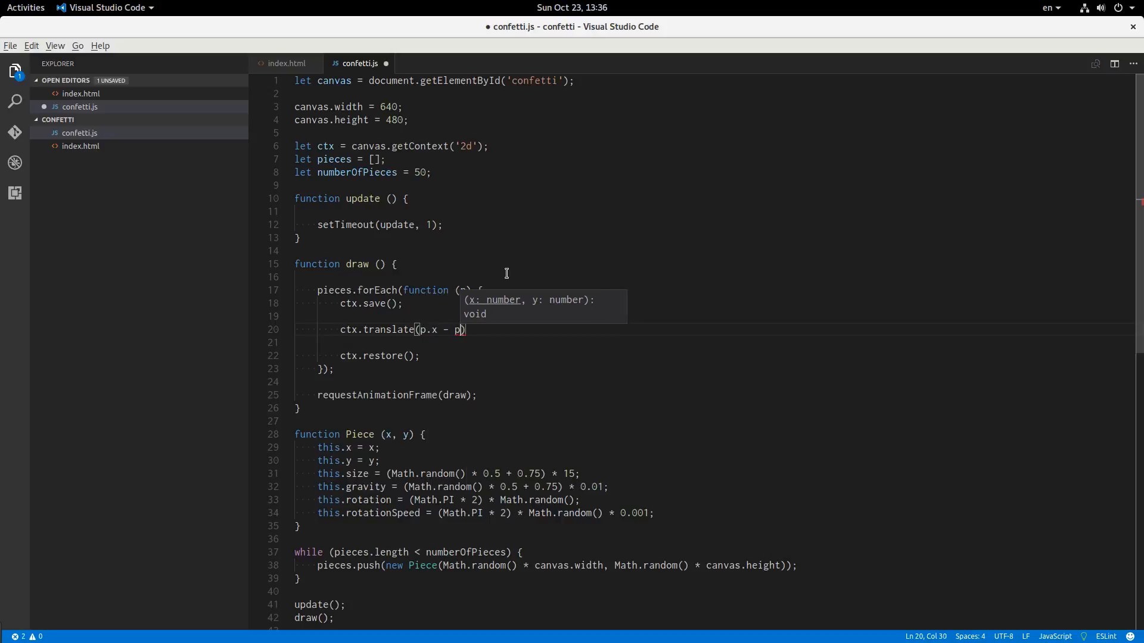
pyautogui.write('.size /')
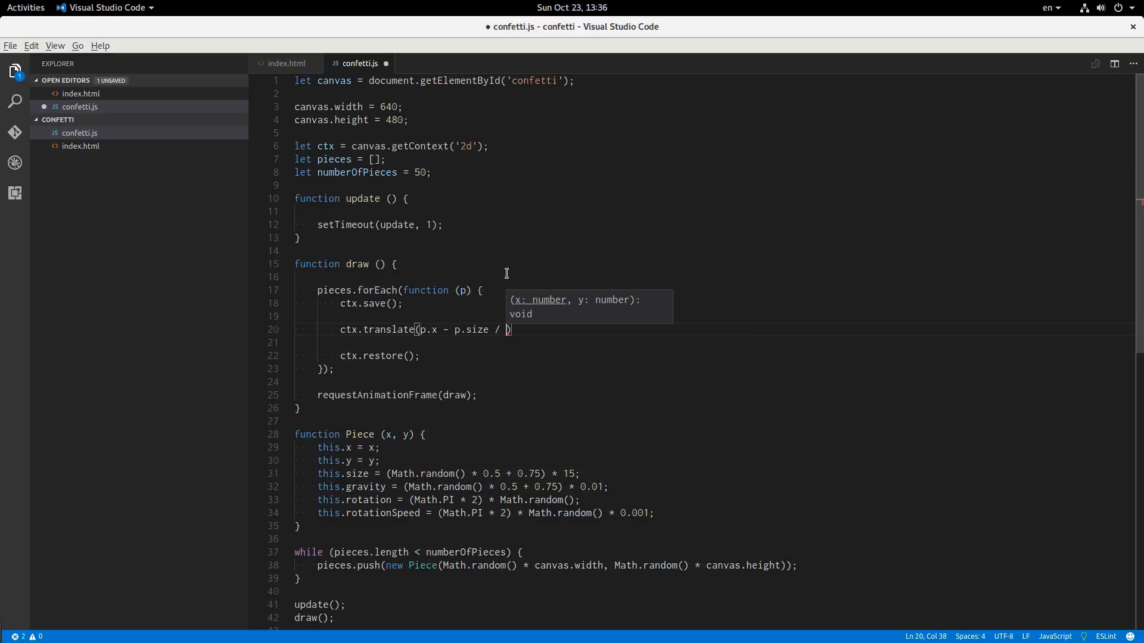
pyautogui.write('2, p.y')
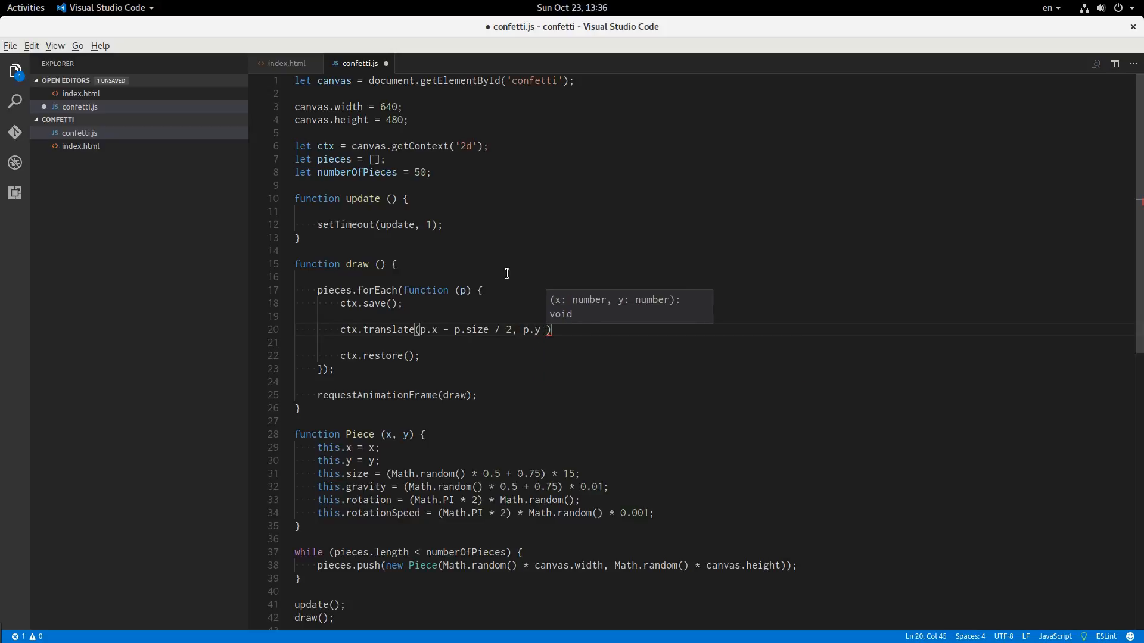
pyautogui.write('- p.size / 2')
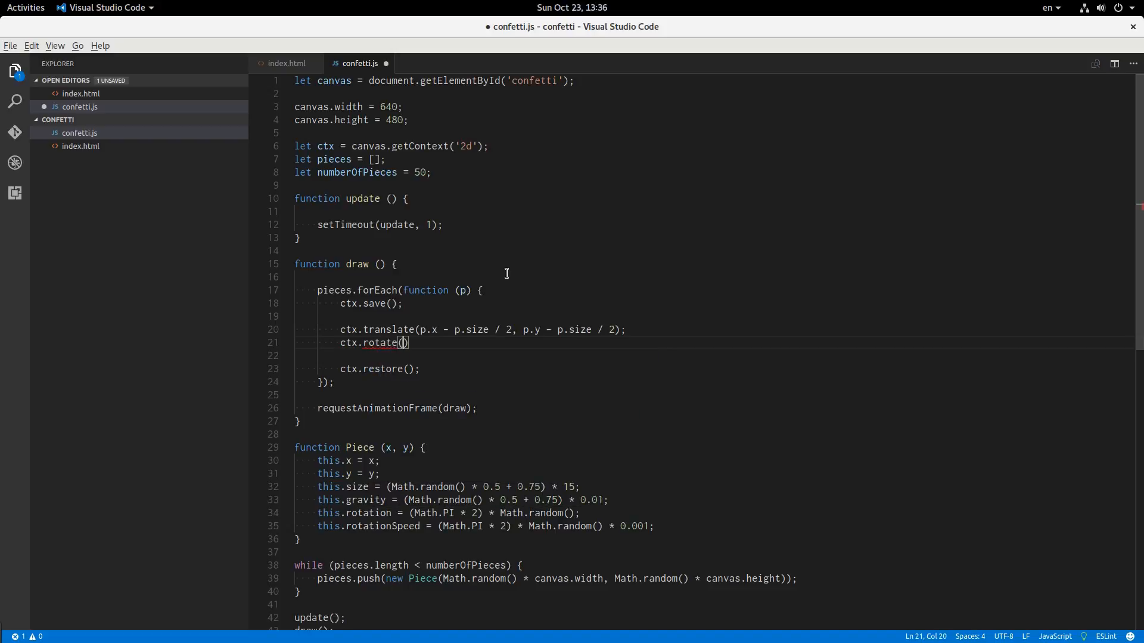
pyautogui.write('p.rota')
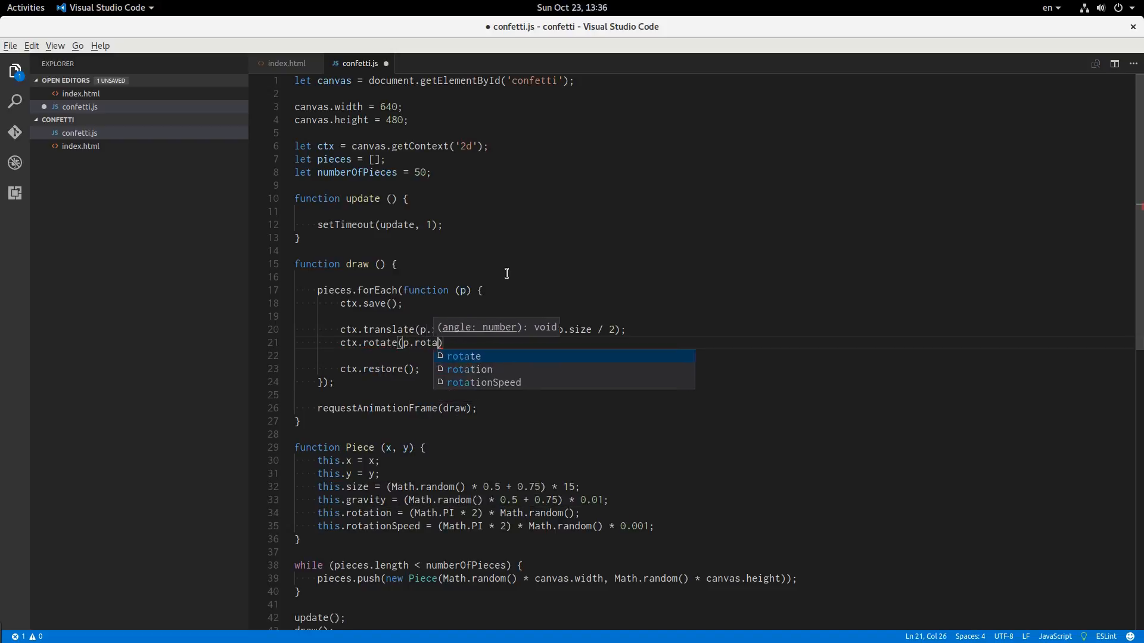
pyautogui.press('Tab')
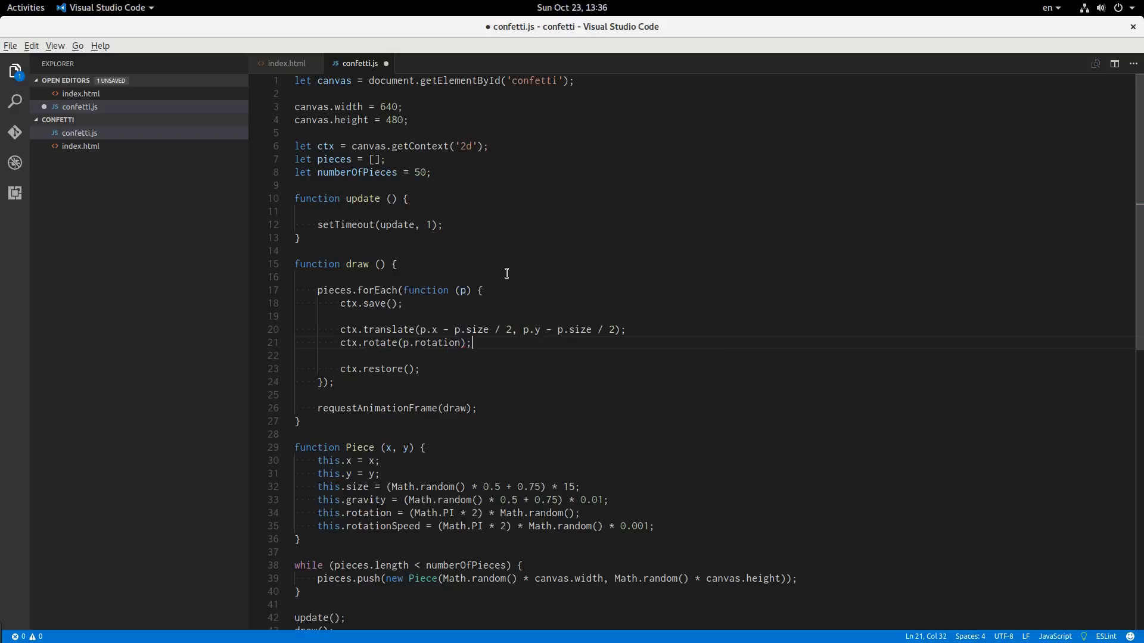
# Step: Fill a centred square with ctx.fillRect(-p.size / 2, -p.size / 2, p.size, p.size)
pyautogui.write('ctx.fill')
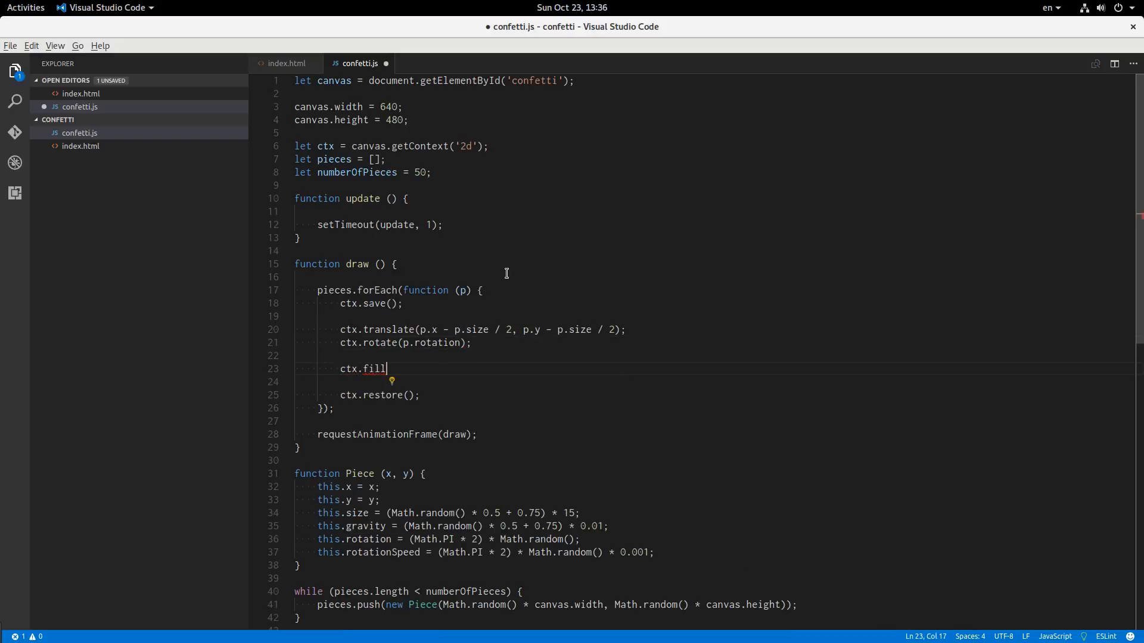
pyautogui.write('Rect(')
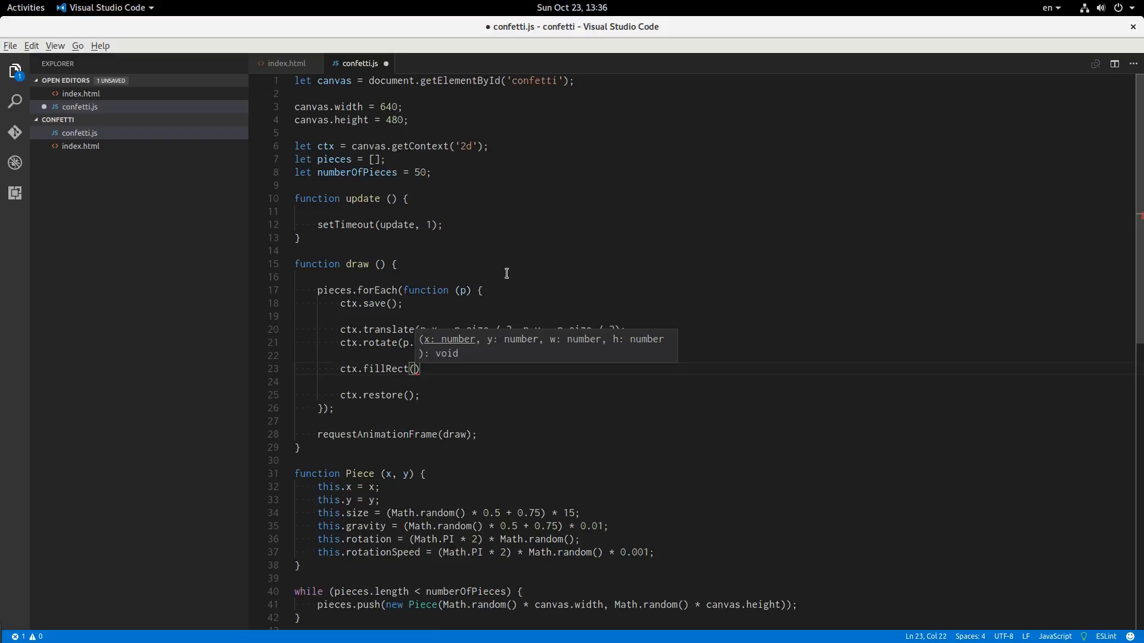
pyautogui.write('-p.si')
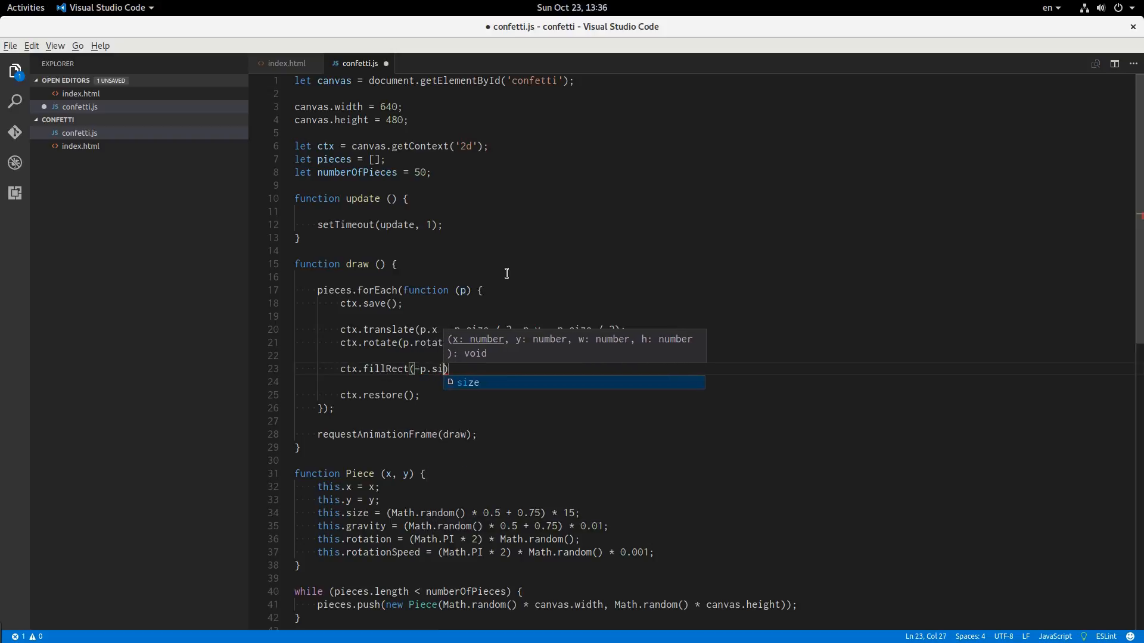
pyautogui.write('ze /')
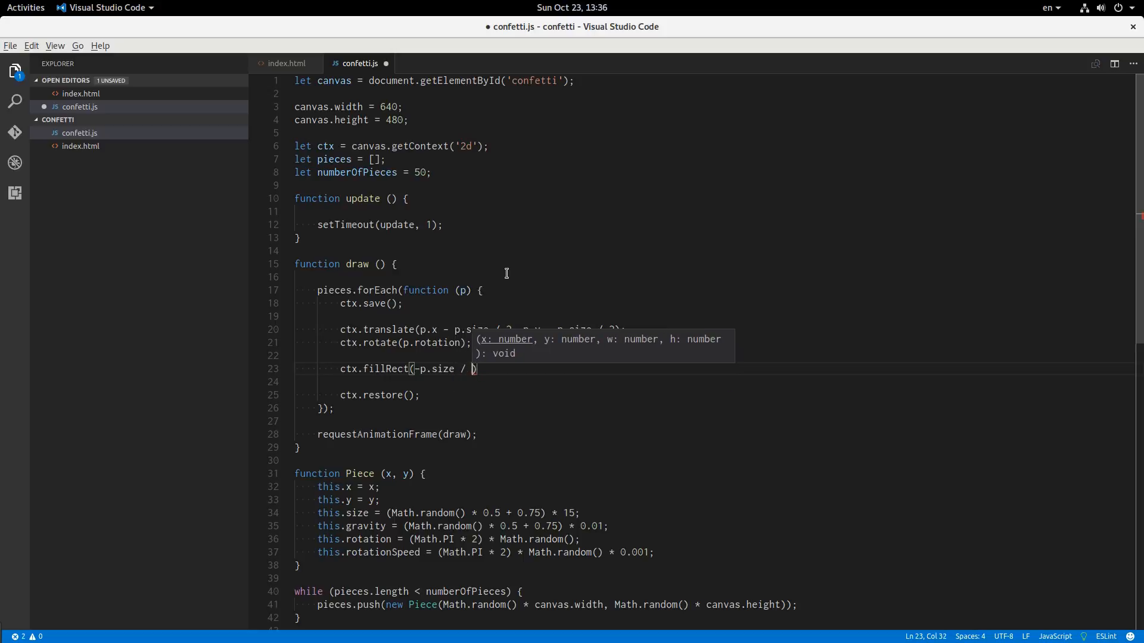
pyautogui.write('2,')
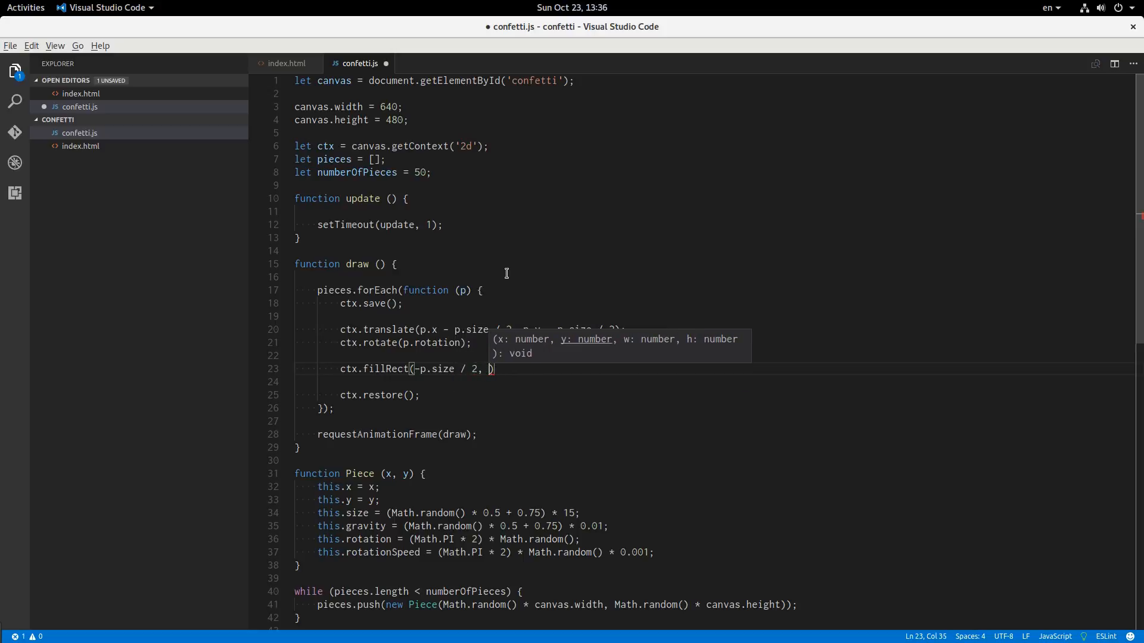
pyautogui.write('-p.size / 2, p.')
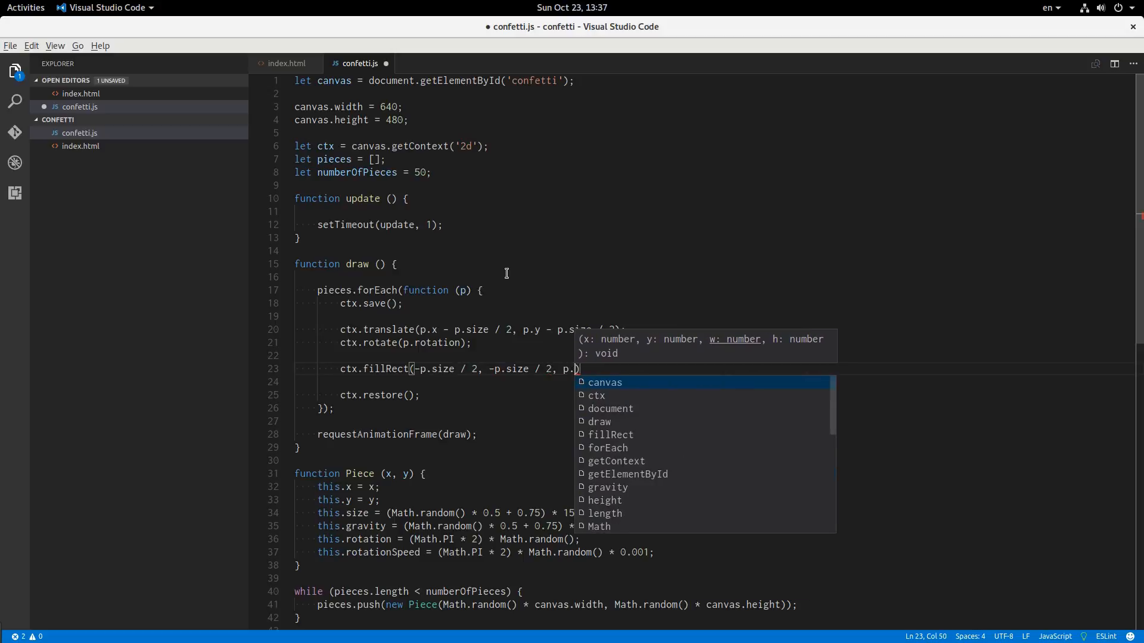
pyautogui.write('size, p.size')
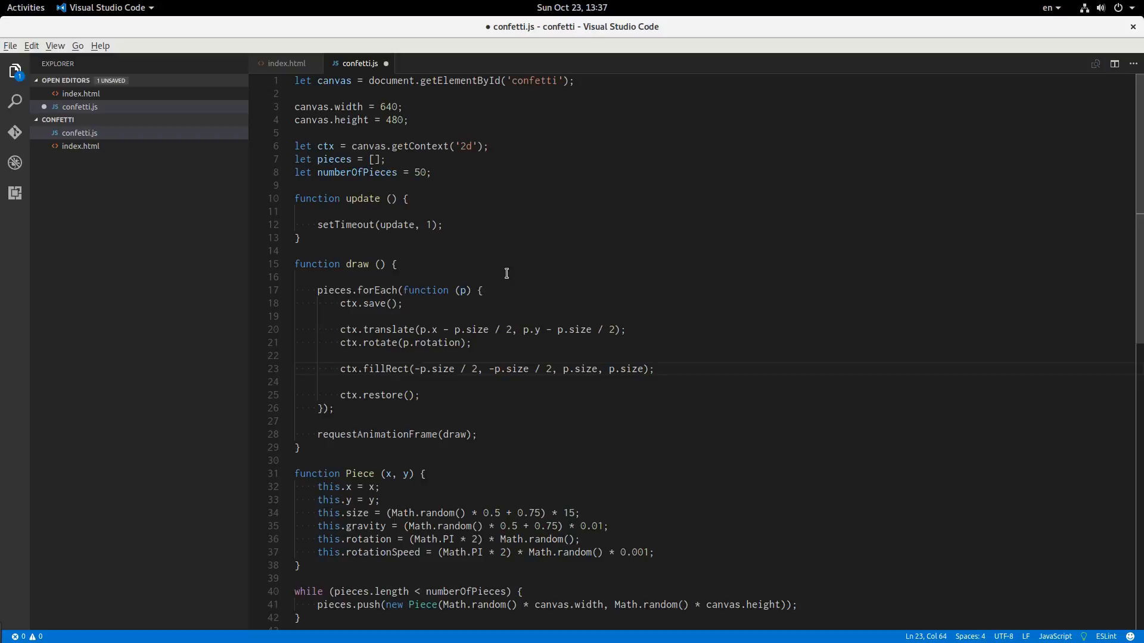
# Step: Place the cursor at the '- p.size / 2' offsets in the ctx.translate call
pyautogui.click(508, 343)
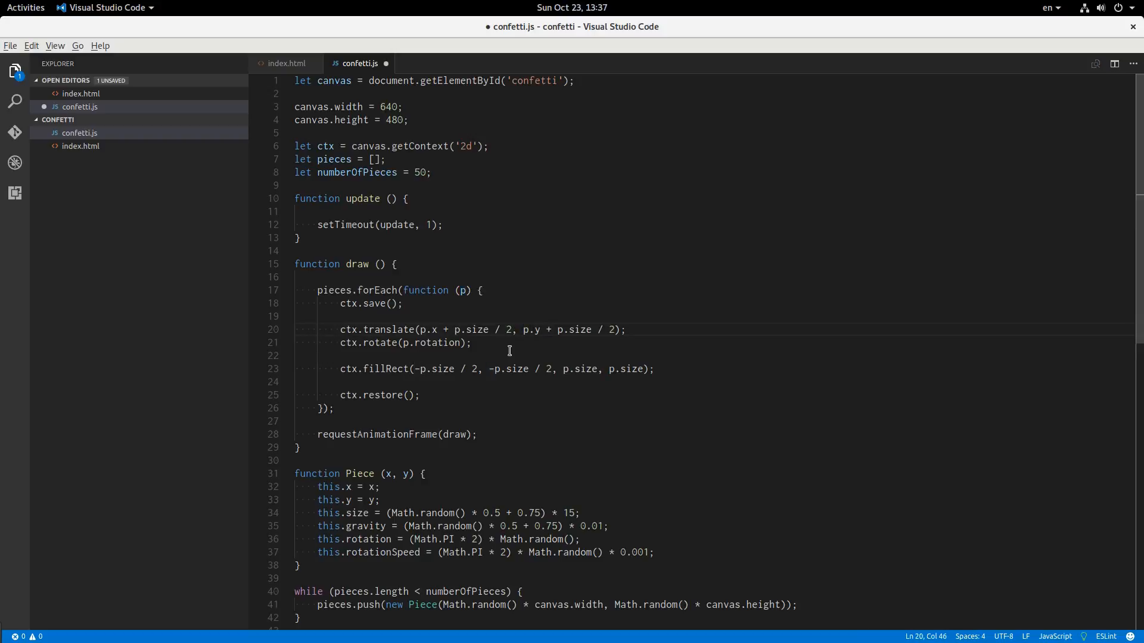
pyautogui.moveTo(334, 329)
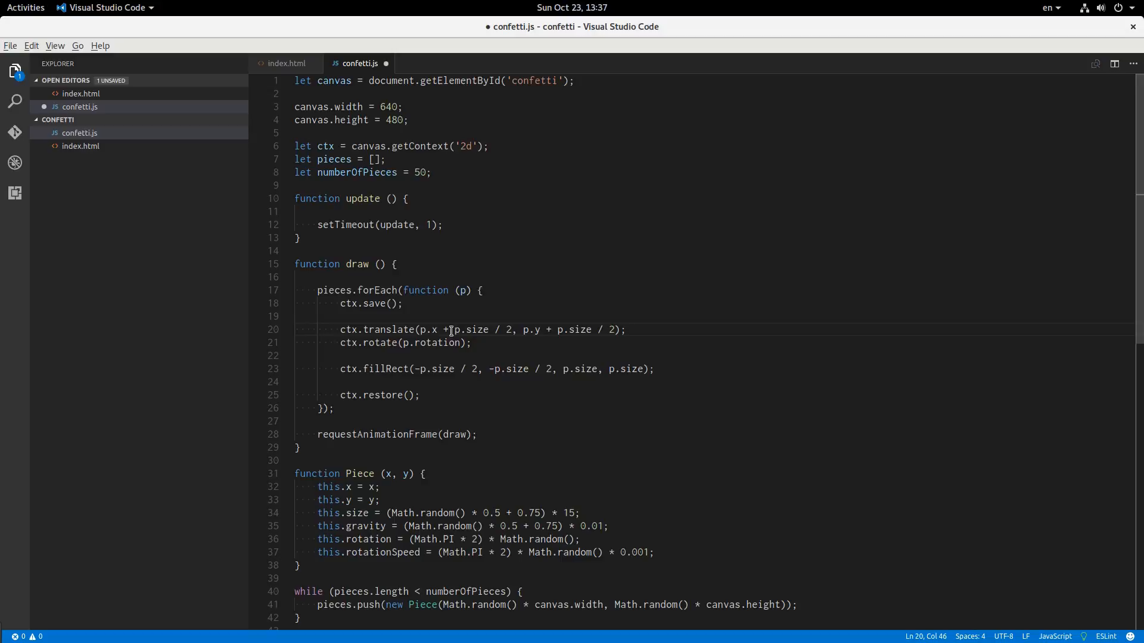
pyautogui.moveTo(451, 329)
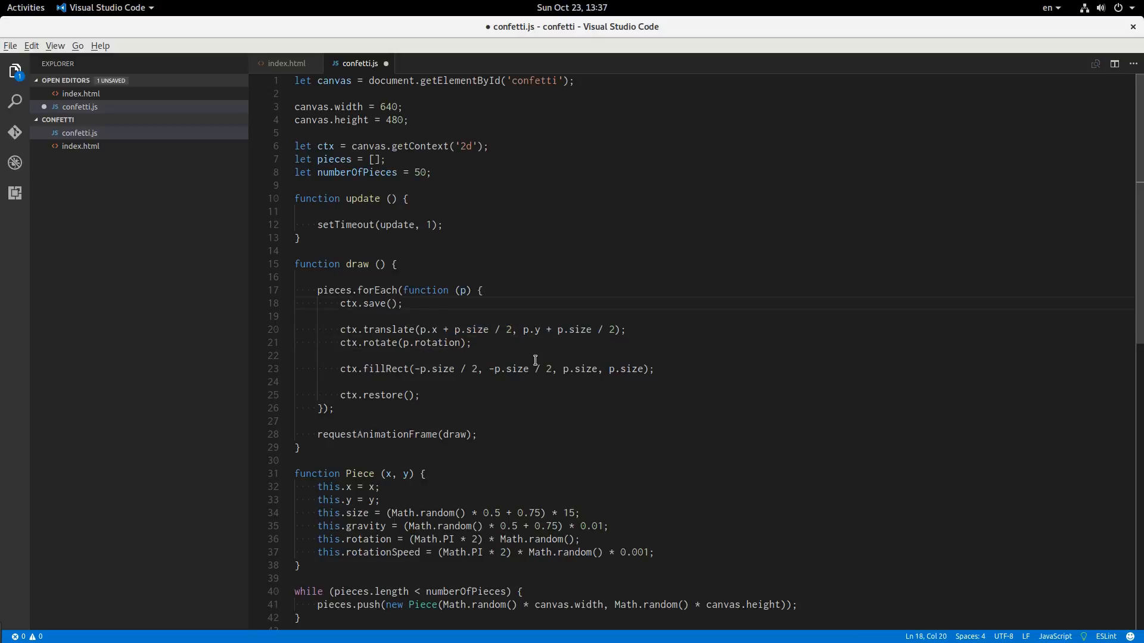
# Step: Make draw set ctx.fillStyle to each piece's colour before translating
pyautogui.write('ctx')
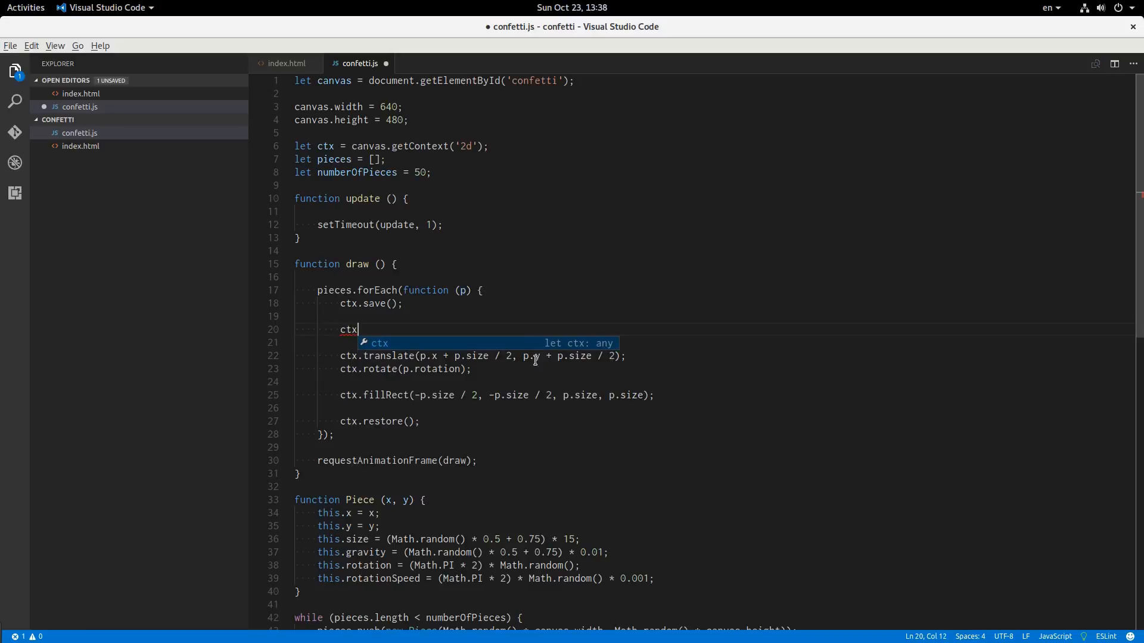
pyautogui.write('.f')
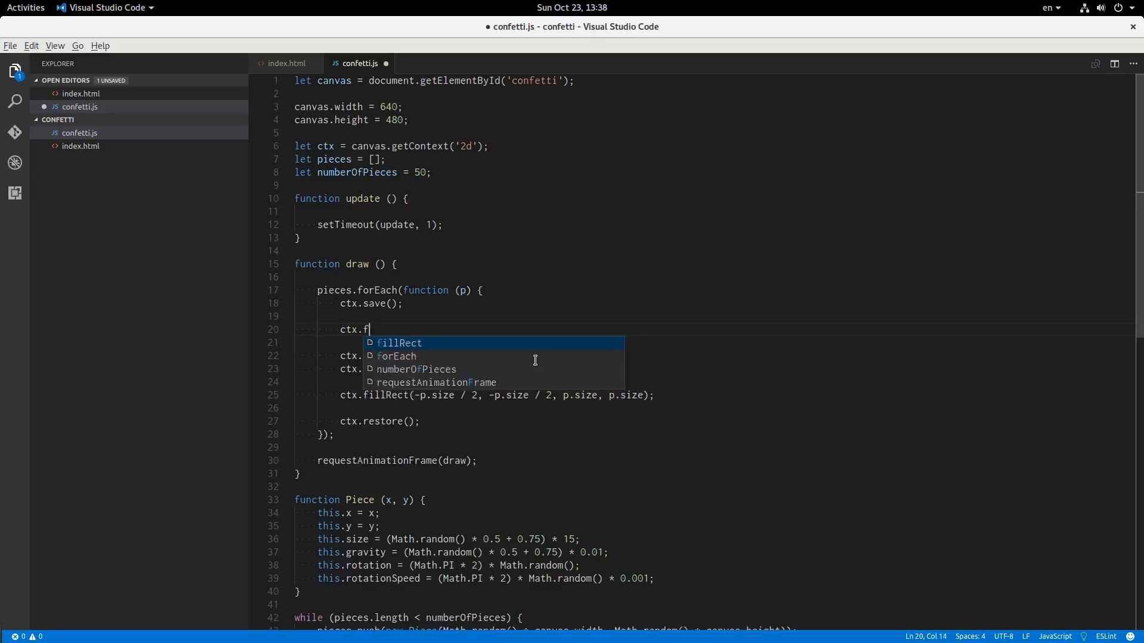
pyautogui.write('illStyle = p.color;')
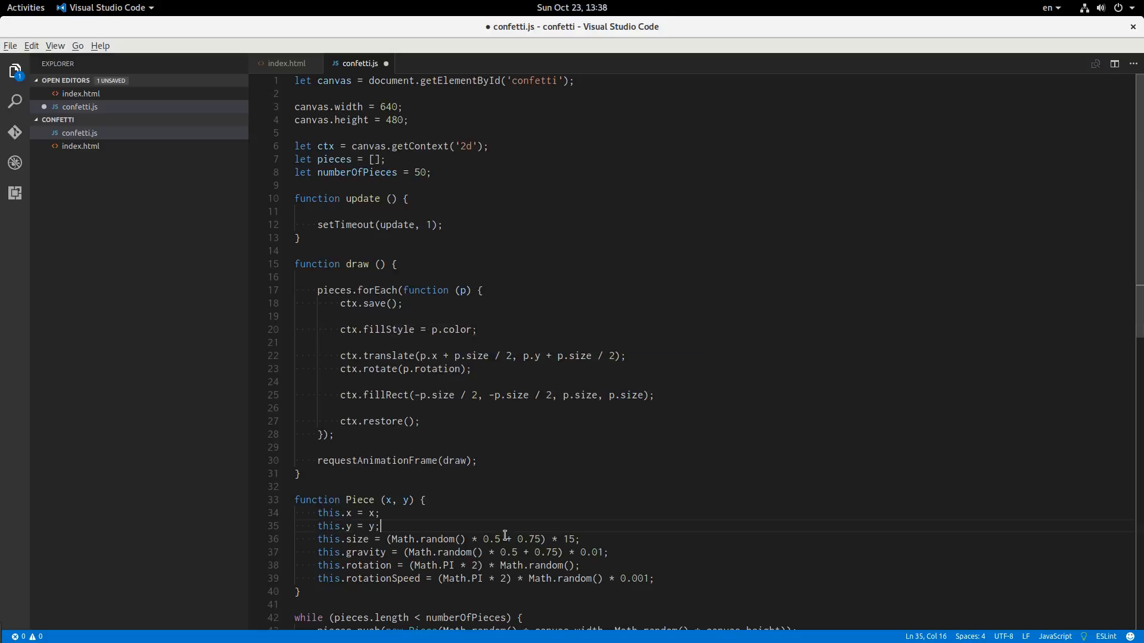
pyautogui.scroll(-3)
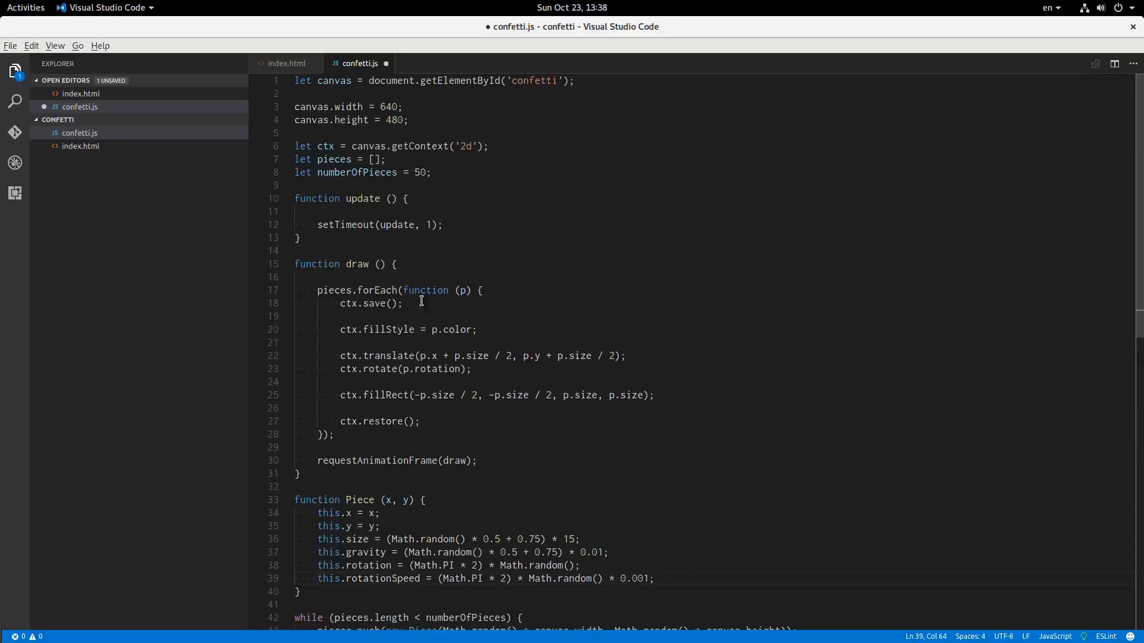
pyautogui.click(431, 173)
pyautogui.write('function r')
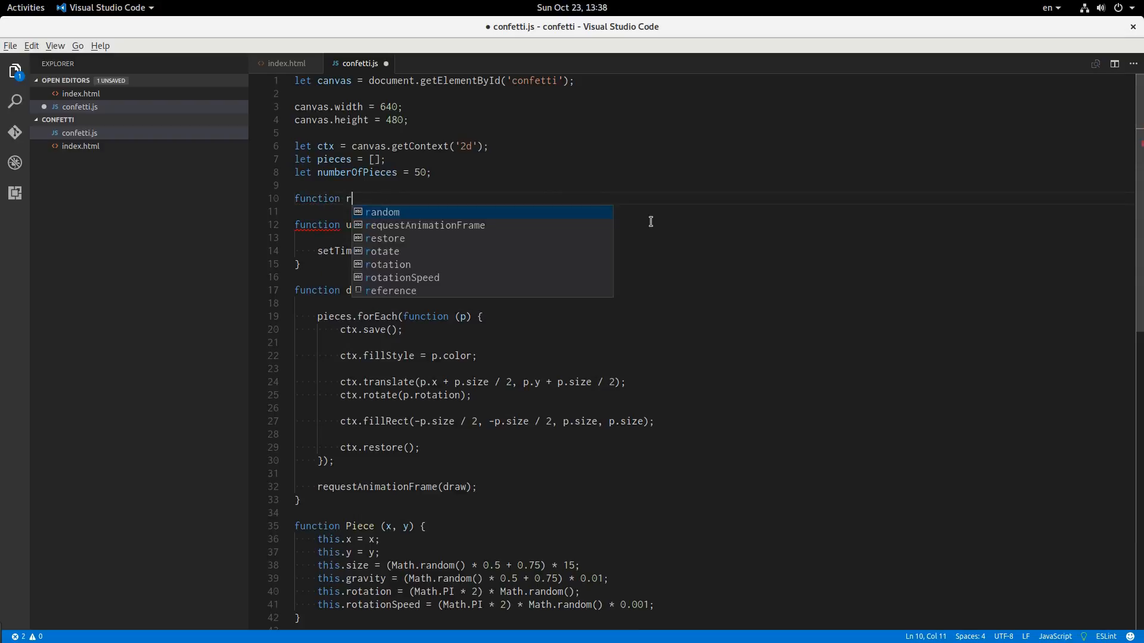
# Step: Write a randomColor function returning colors[Math.floor(Math.random() * colors.length)]
pyautogui.write('andomColor')
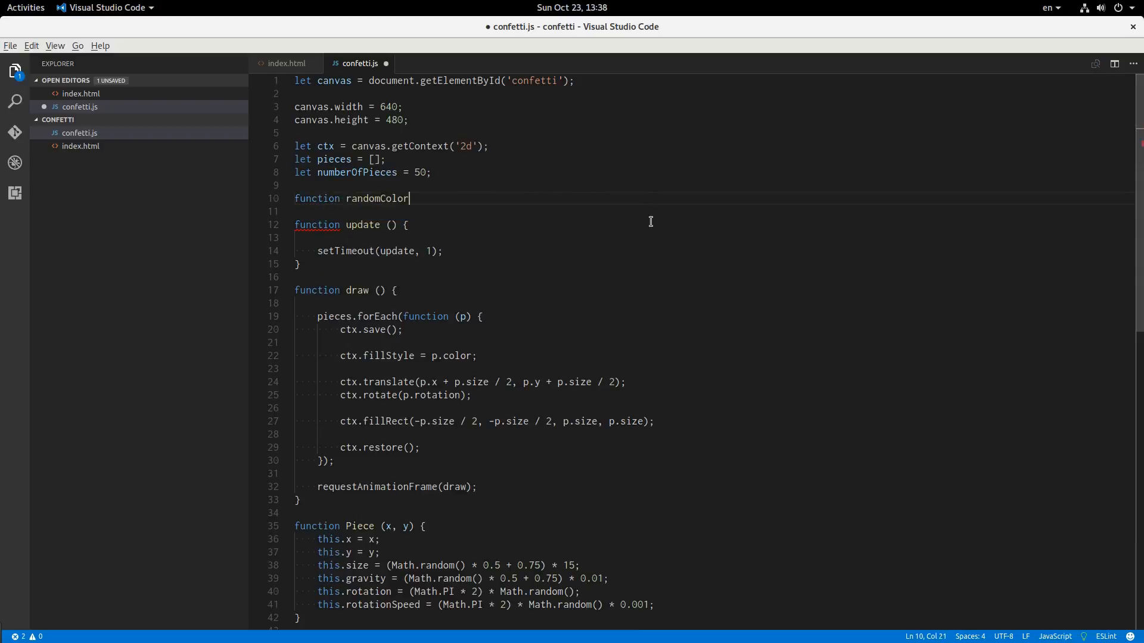
pyautogui.write('() {')
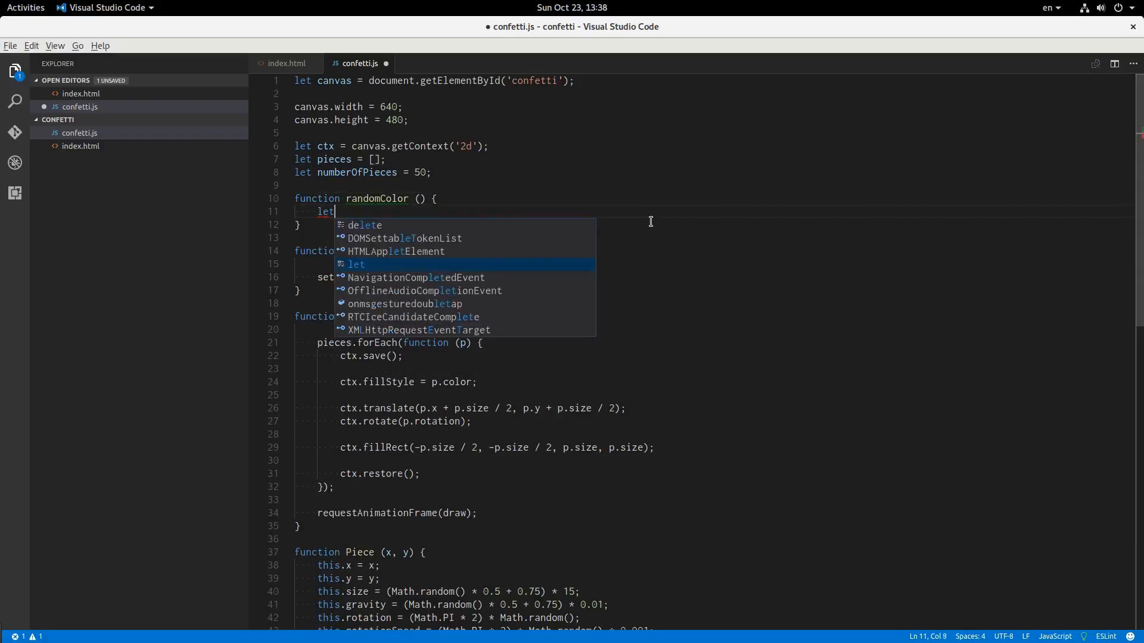
pyautogui.write('colors = []')
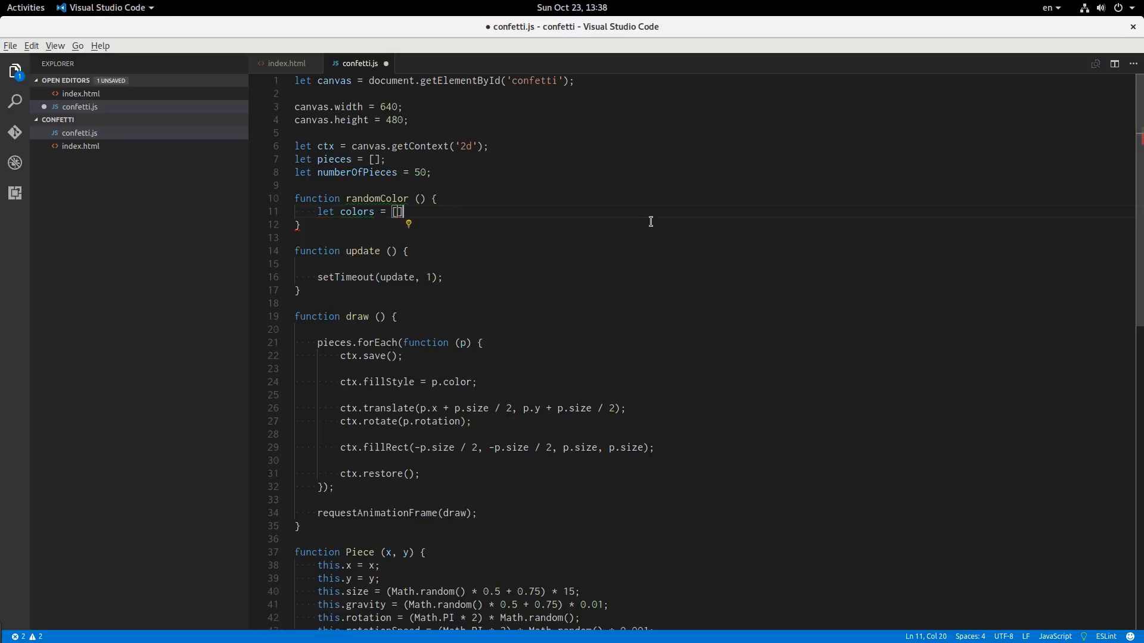
pyautogui.write('return colo')
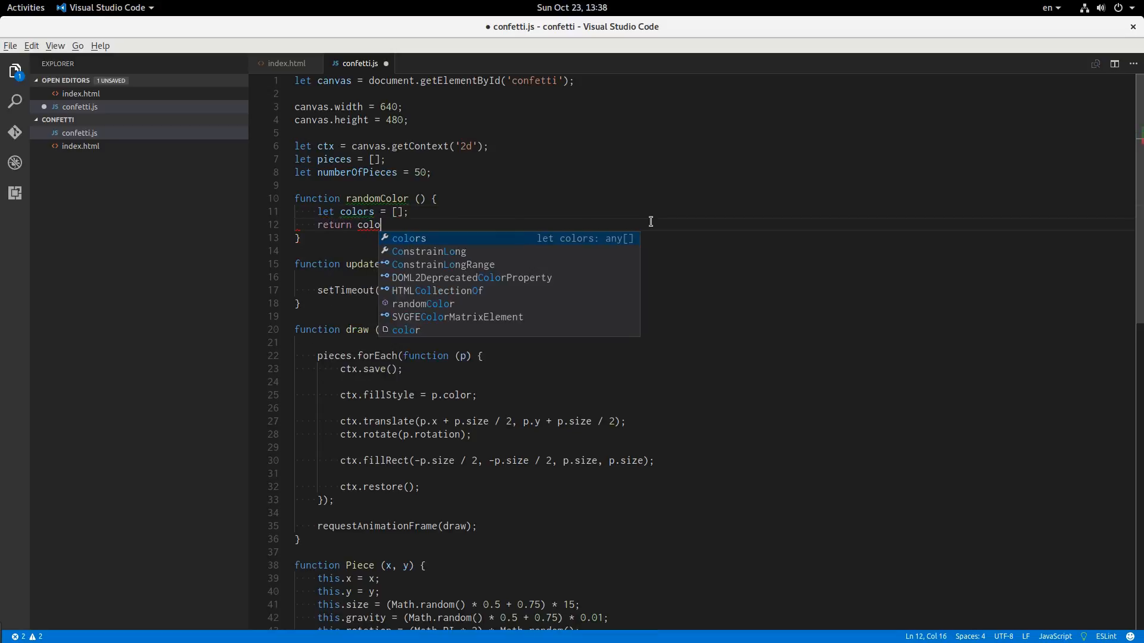
pyautogui.write('rs')
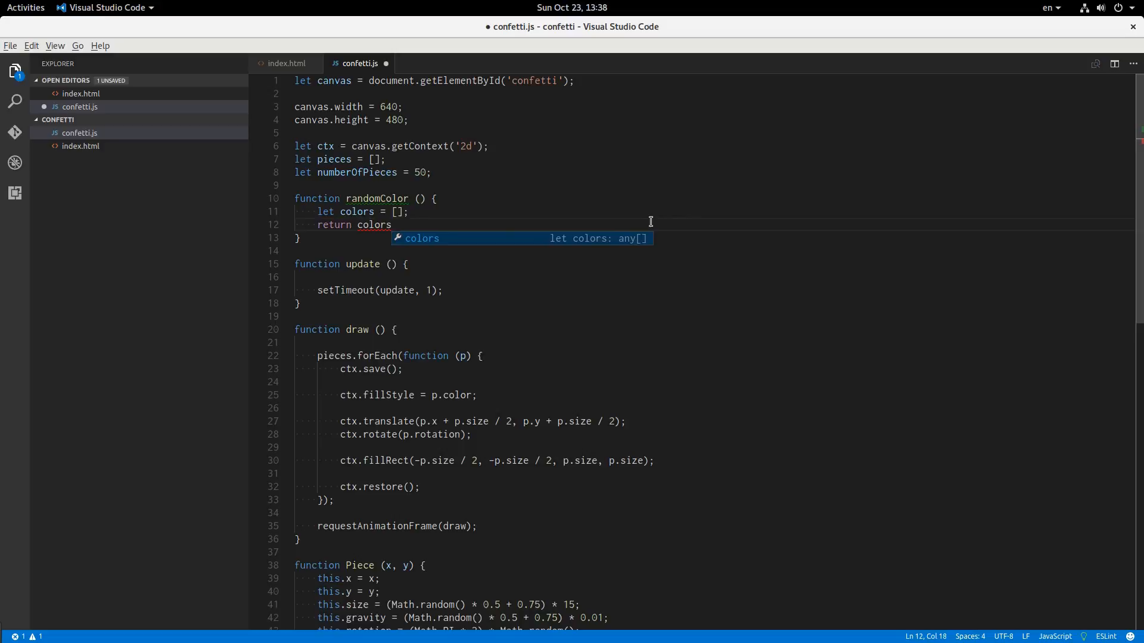
pyautogui.write('[Math.floo')
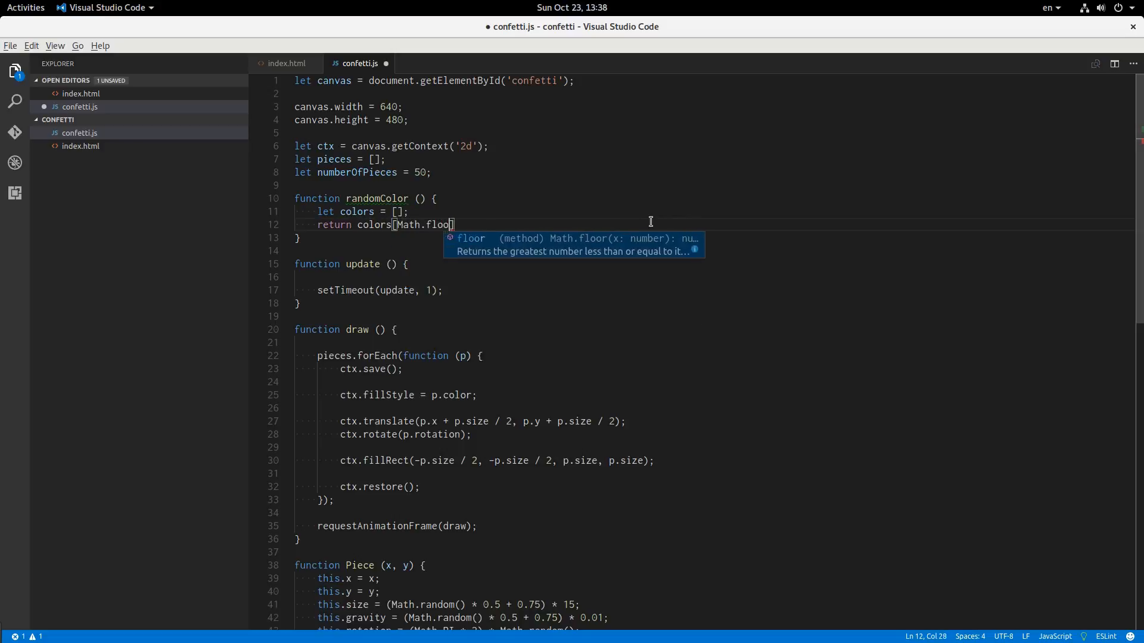
pyautogui.write('(Math.random() *')
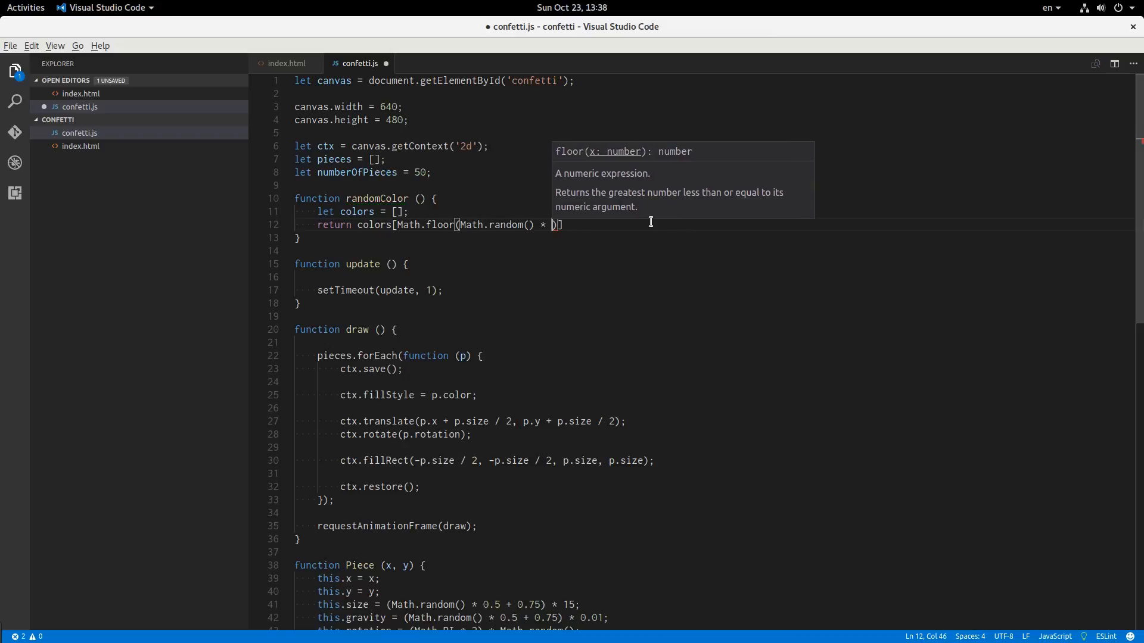
pyautogui.write('colors.length')
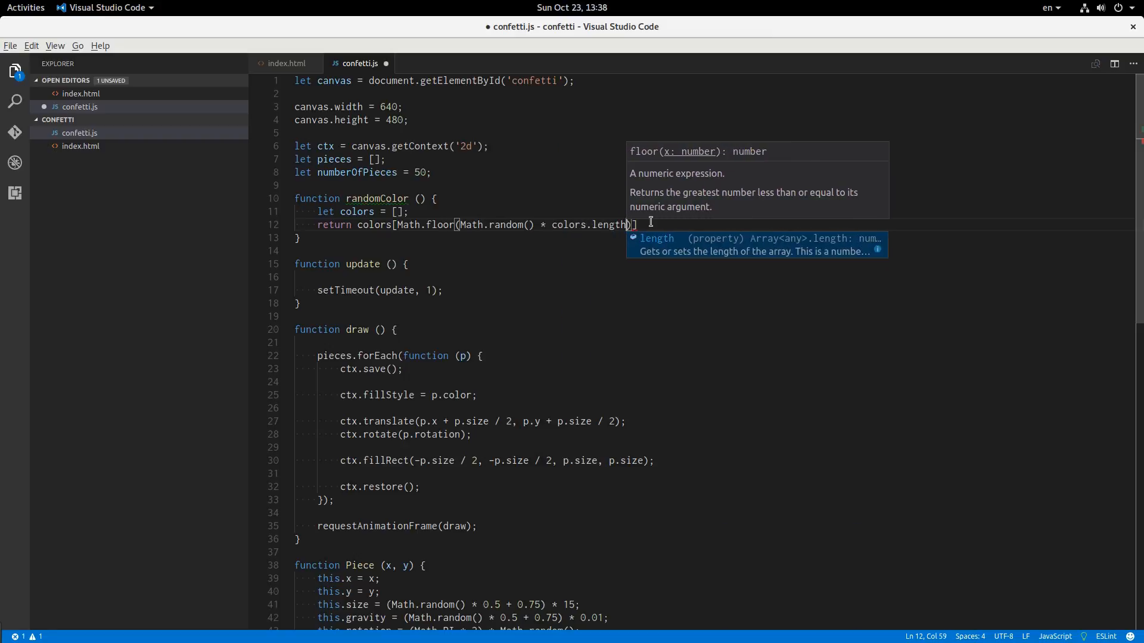
pyautogui.write('];')
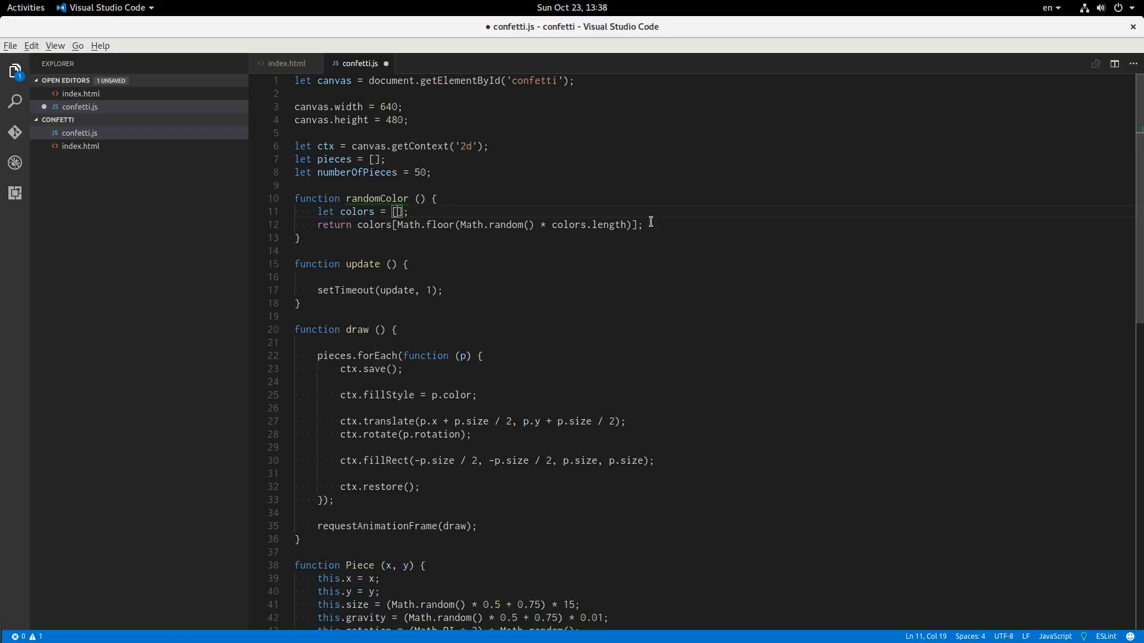
# Step: Fill the colors array with hex red, green, blue, cyan, magenta and yellow
pyautogui.write("''")
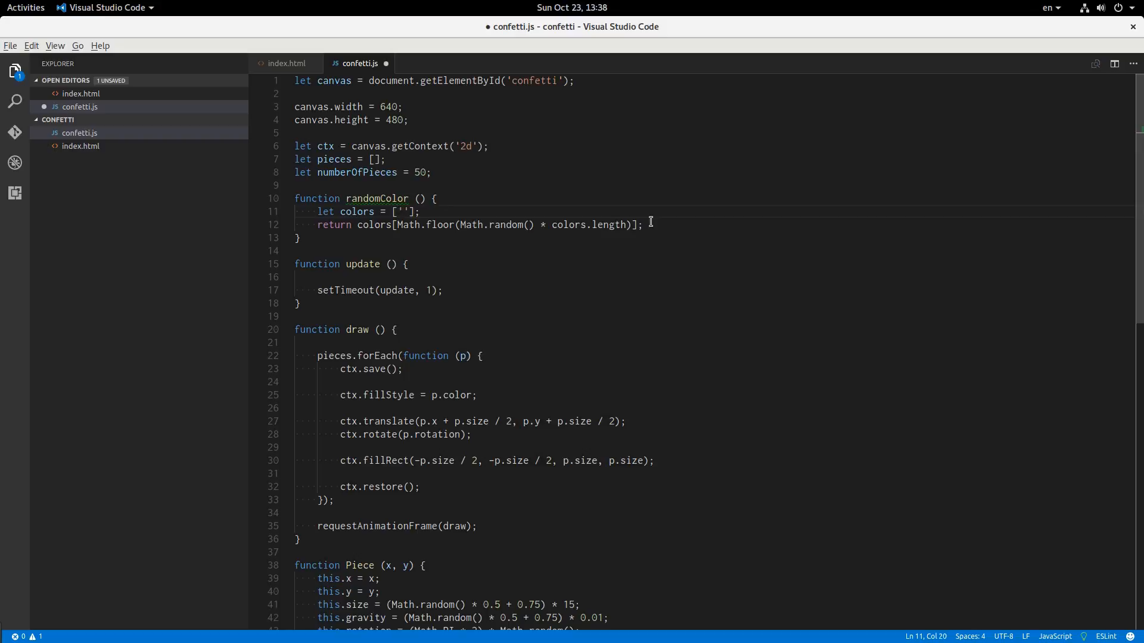
pyautogui.write('#')
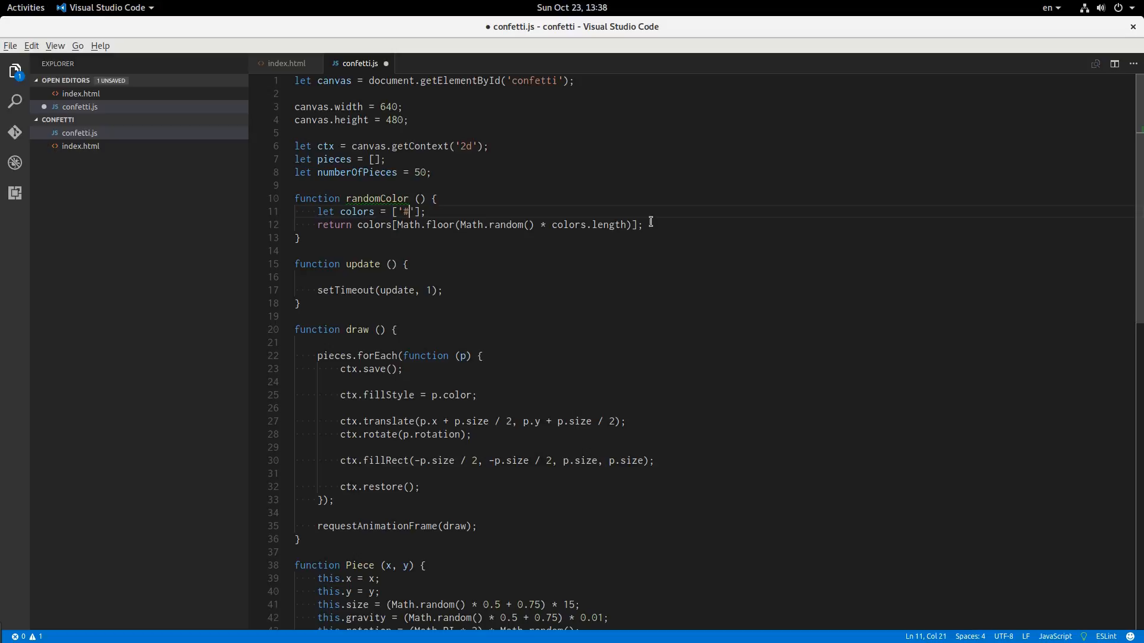
pyautogui.write("f00',")
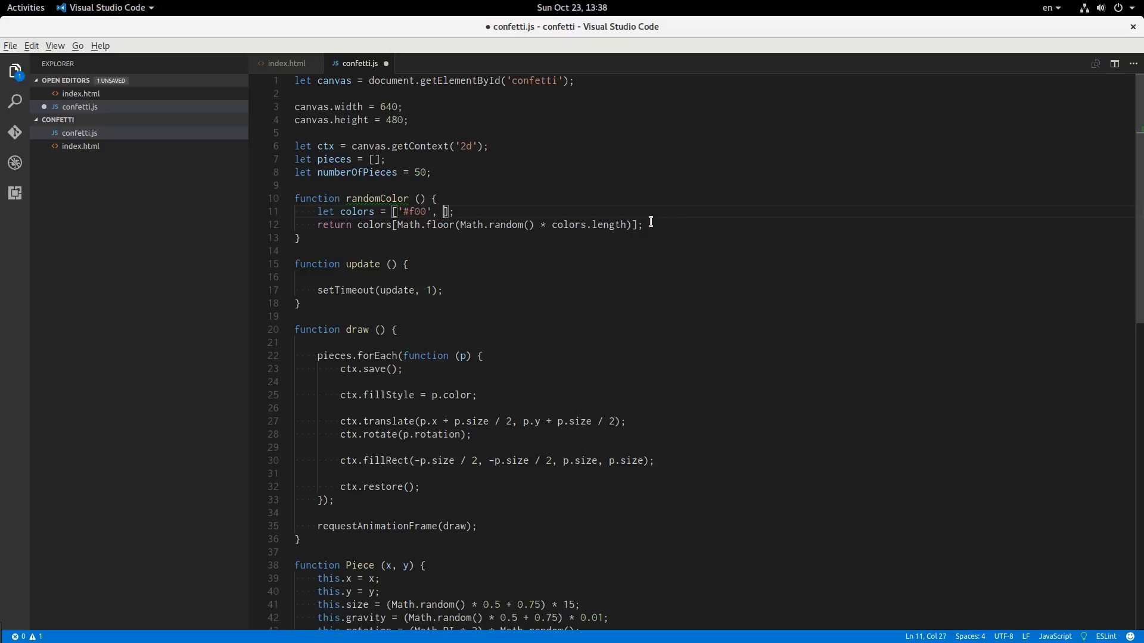
pyautogui.write("'#'")
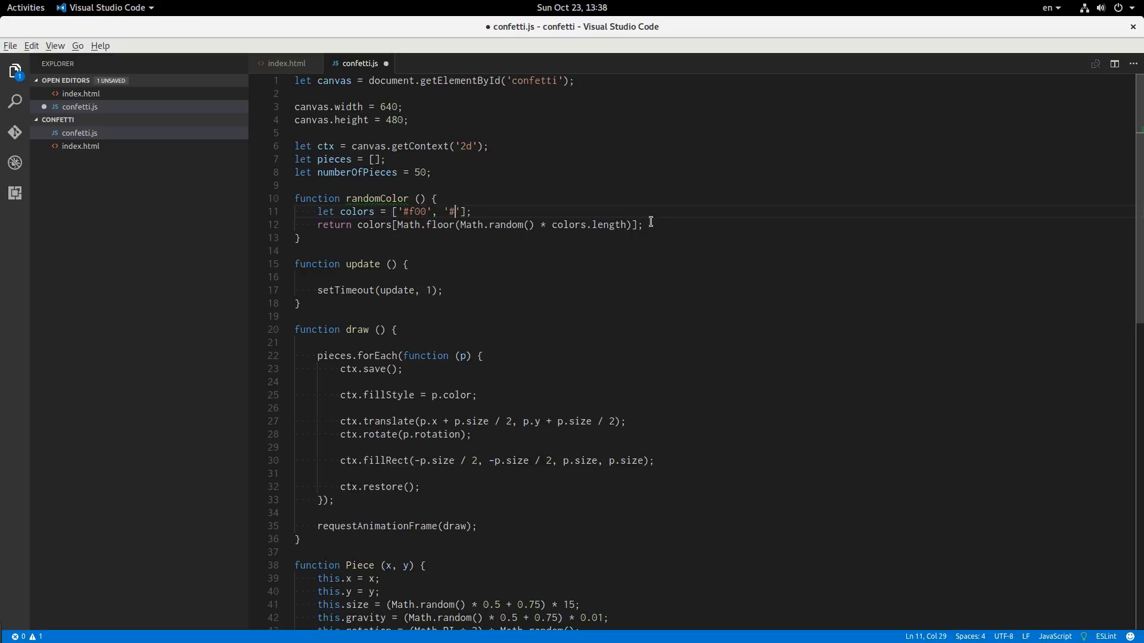
pyautogui.write("0f0',")
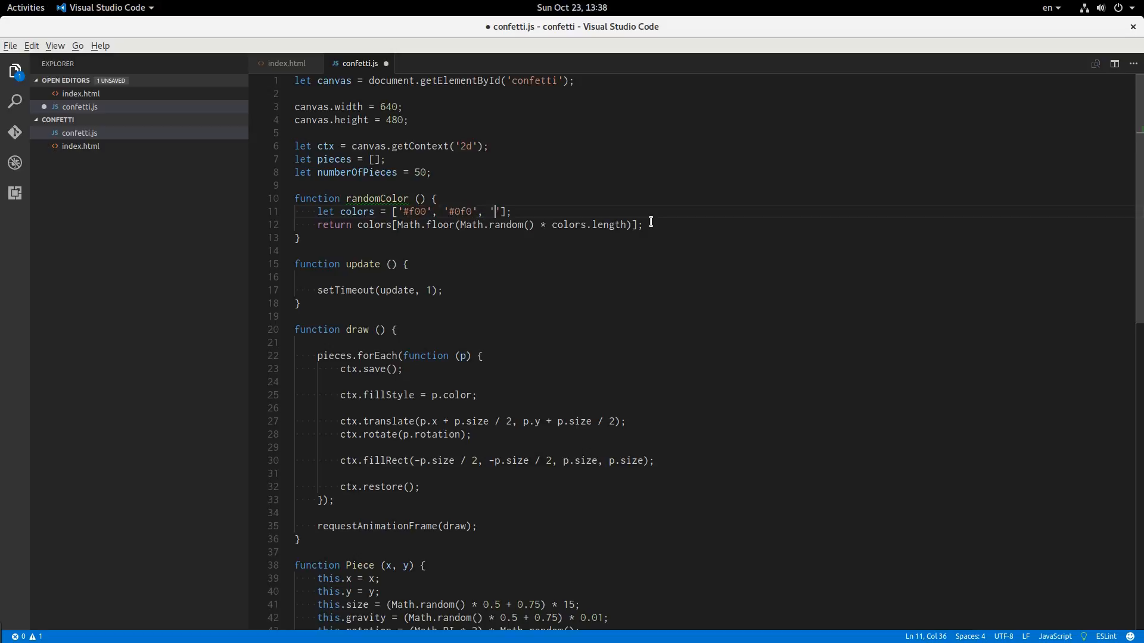
pyautogui.write("'#00f', '#")
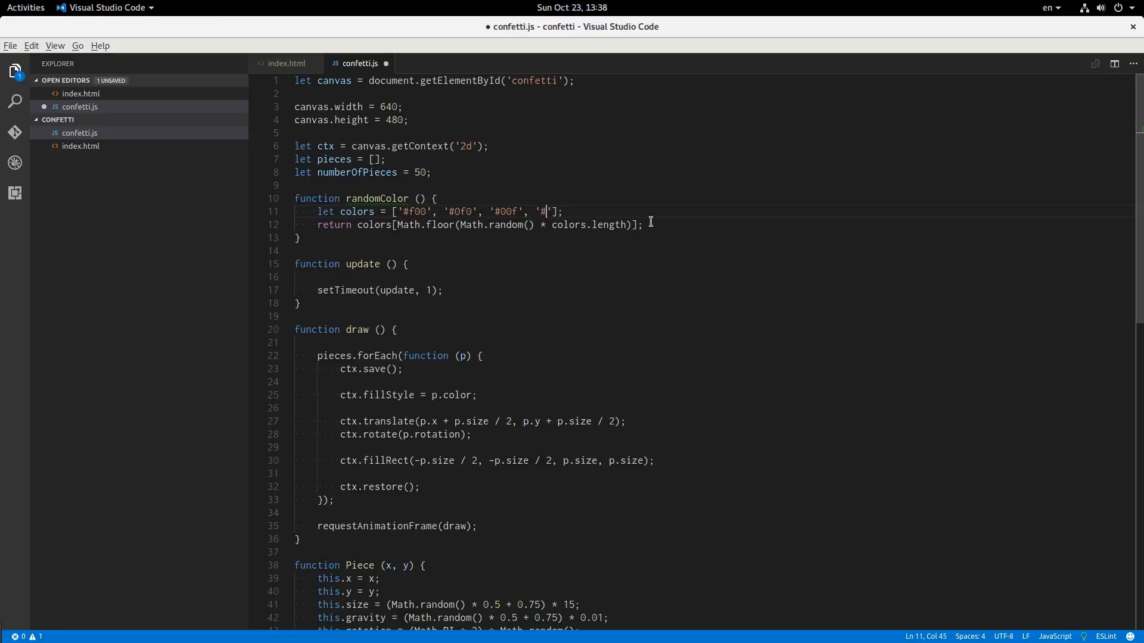
pyautogui.write("ff', '#f0f',")
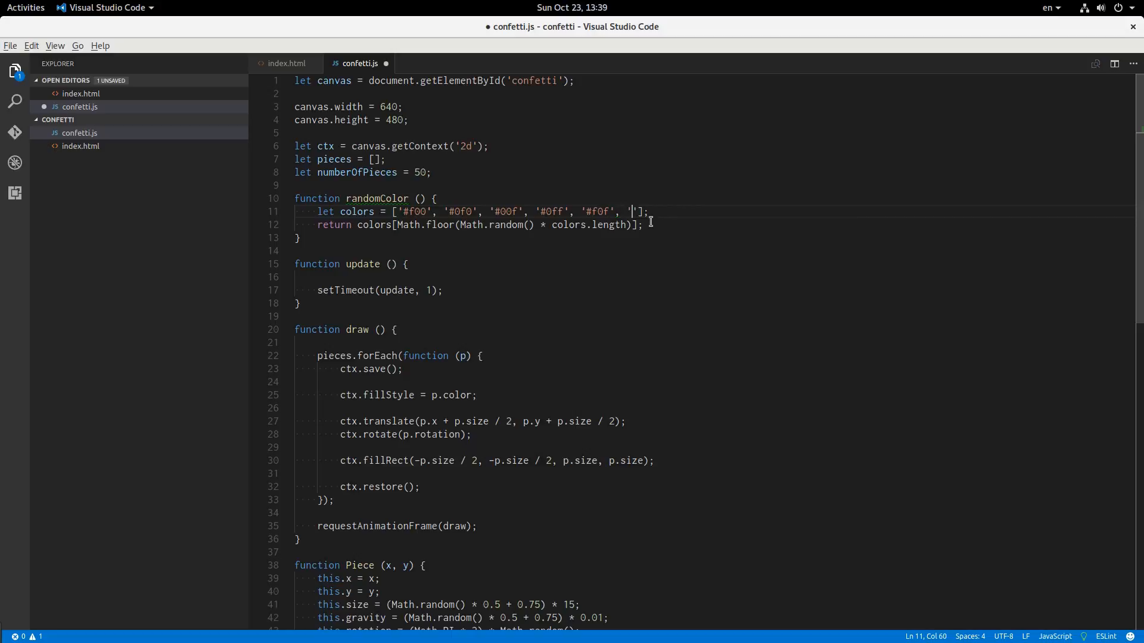
pyautogui.write('ff0')
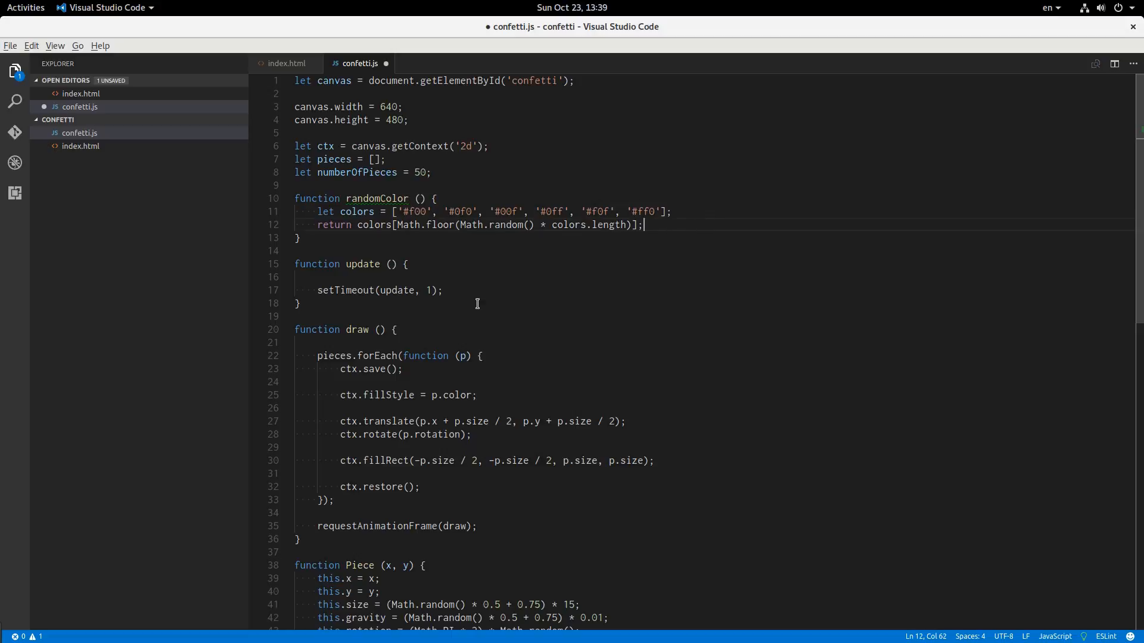
pyautogui.scroll(-3)
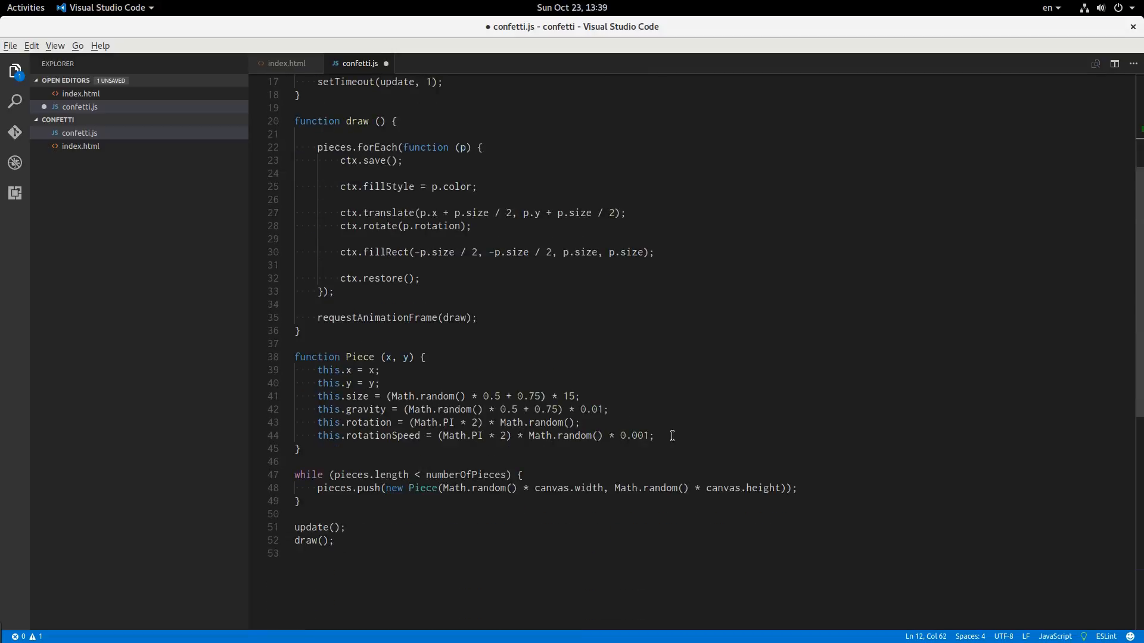
# Step: Add this.color = randomColor() to the Piece constructor
pyautogui.write('this')
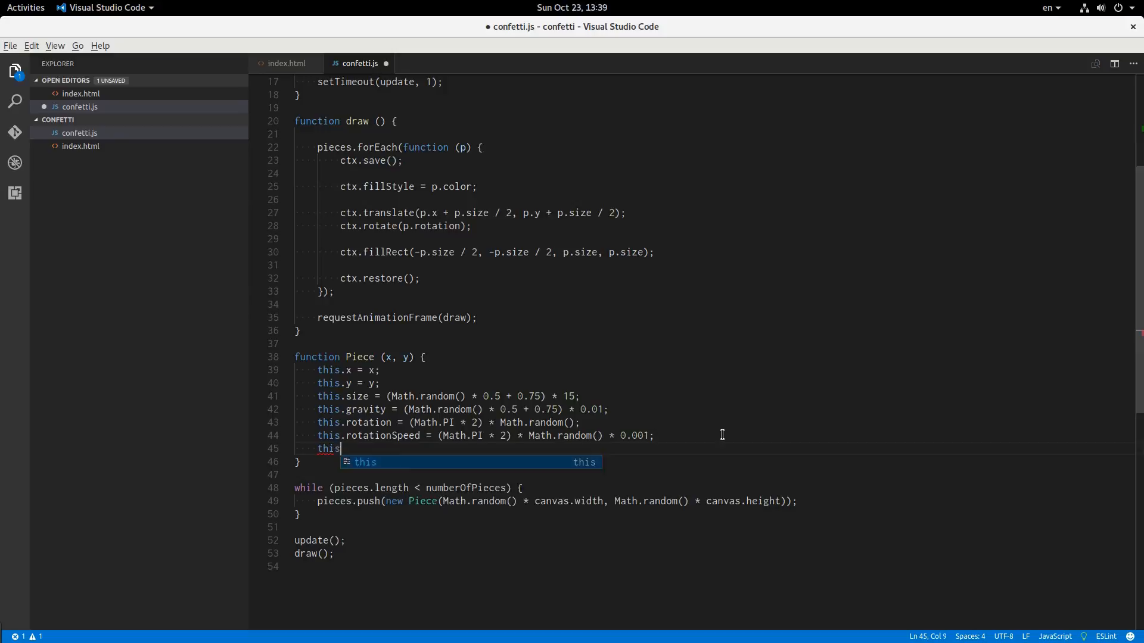
pyautogui.write('.color = random')
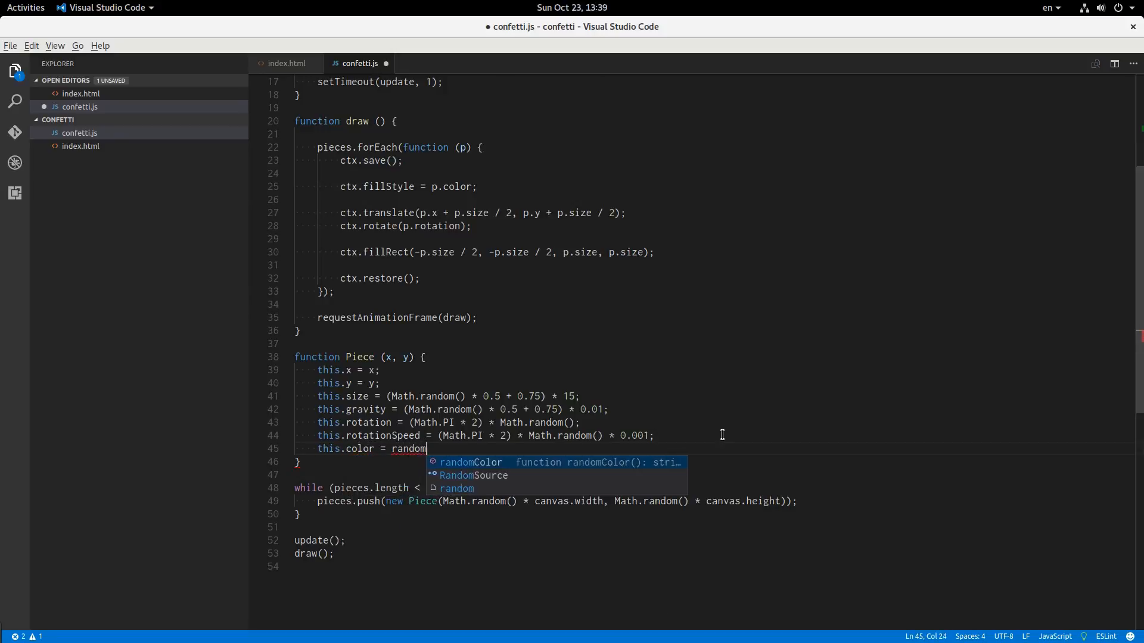
pyautogui.press('Tab')
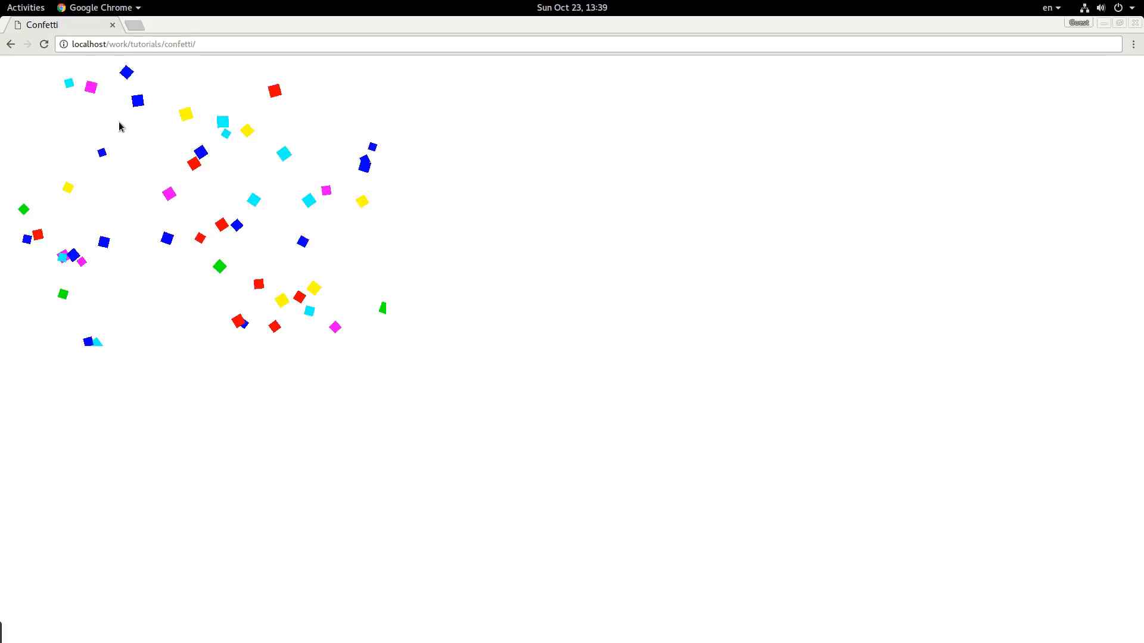
pyautogui.moveTo(134, 207)
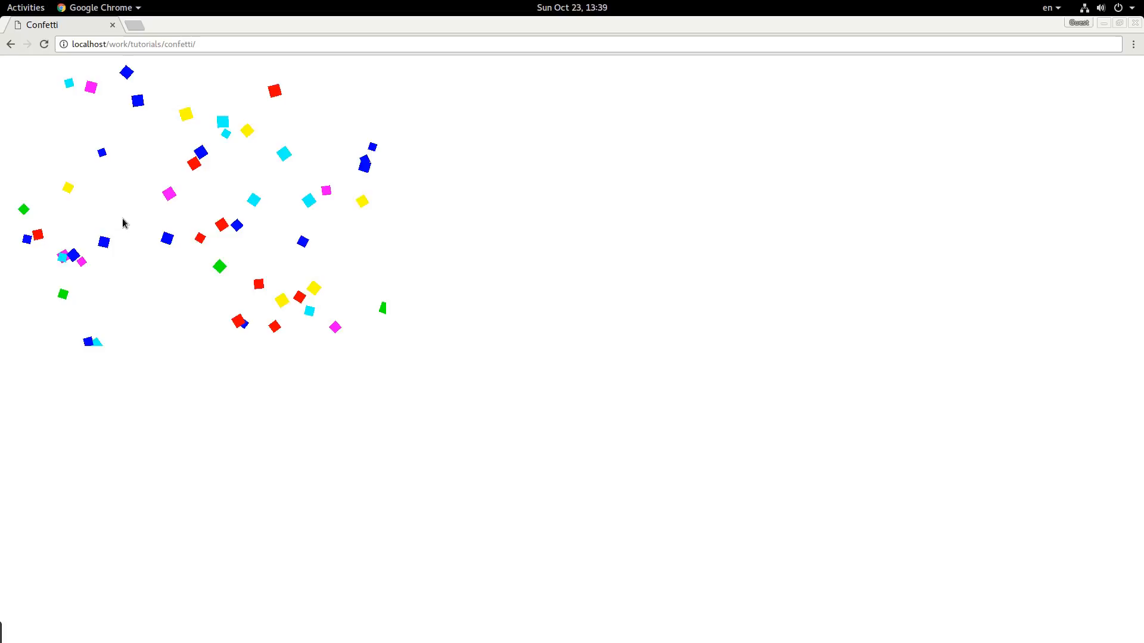
pyautogui.moveTo(487, 326)
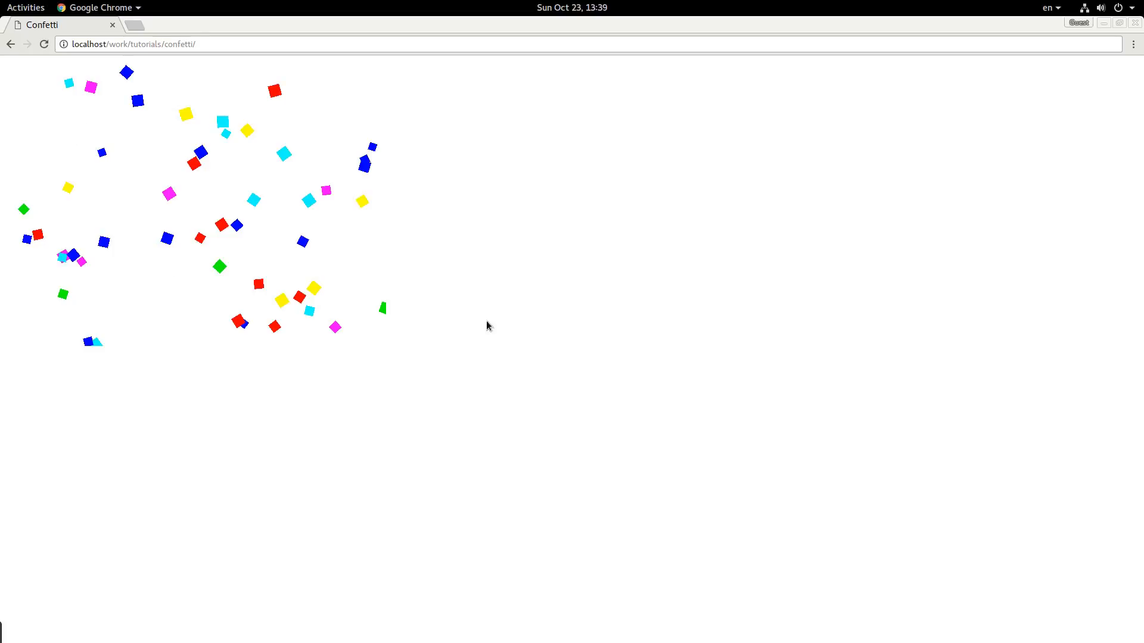
pyautogui.moveTo(103, 190)
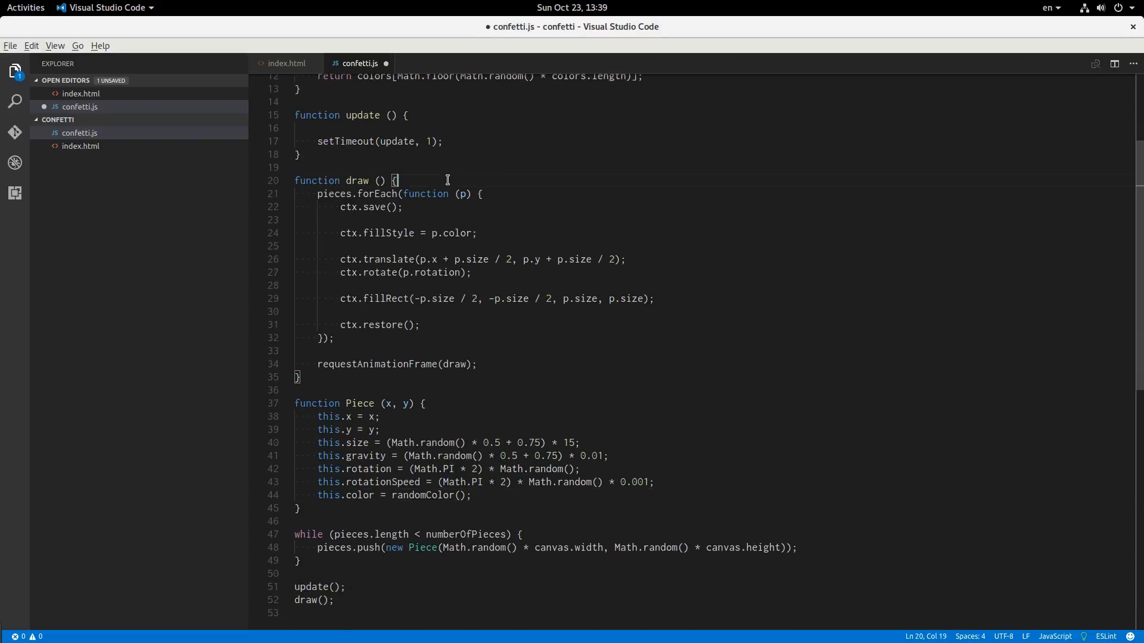
pyautogui.moveTo(405, 272)
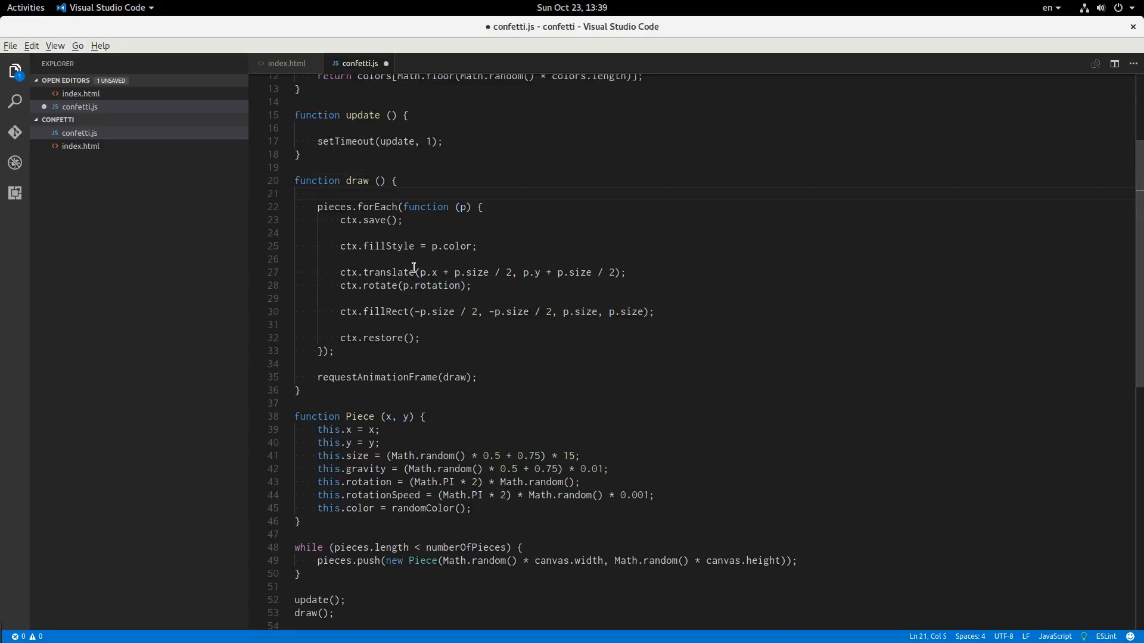
# Step: Add ctx.clearRect(0, 0, canvas.width, canvas.height) to draw before drawing pieces
pyautogui.write('ct')
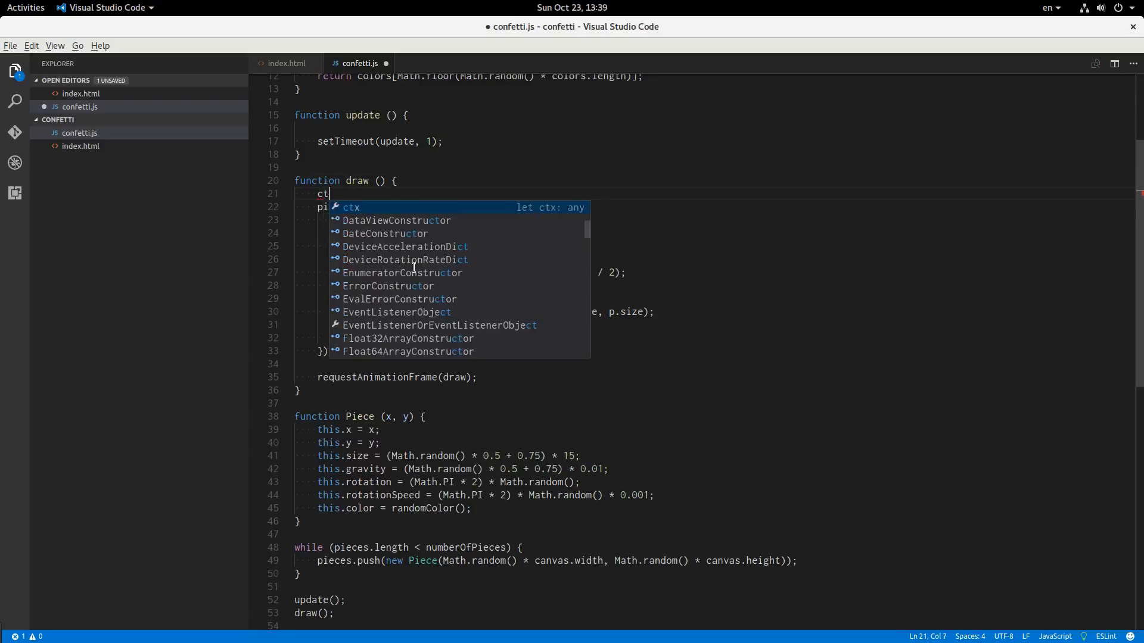
pyautogui.write('x.')
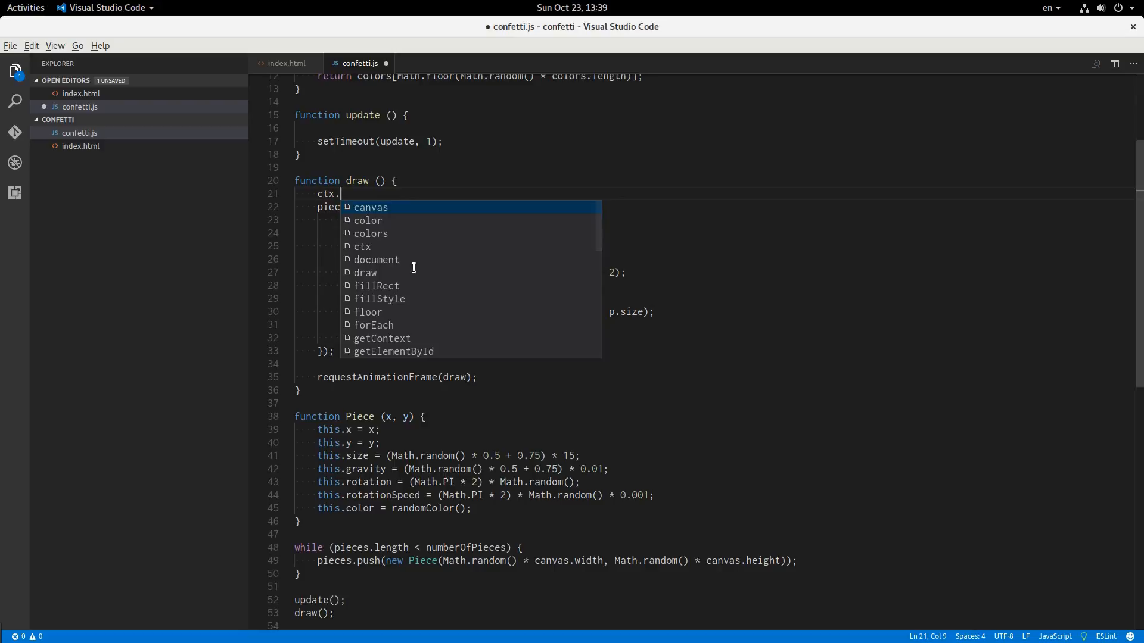
pyautogui.write('clearRect')
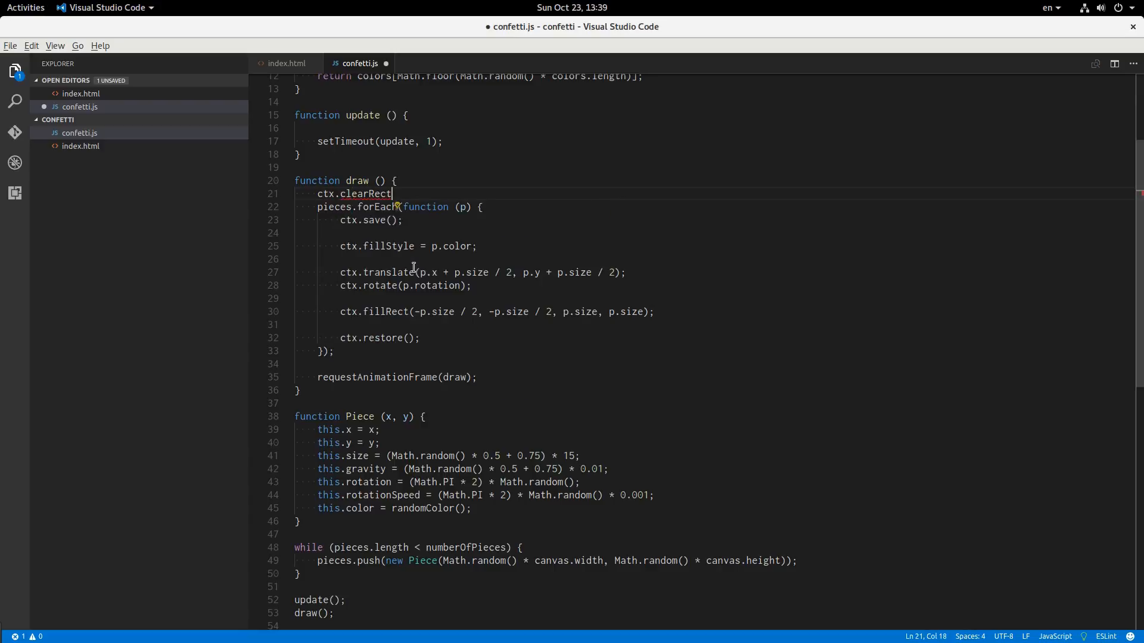
pyautogui.write('(0, 0, canvas.width')
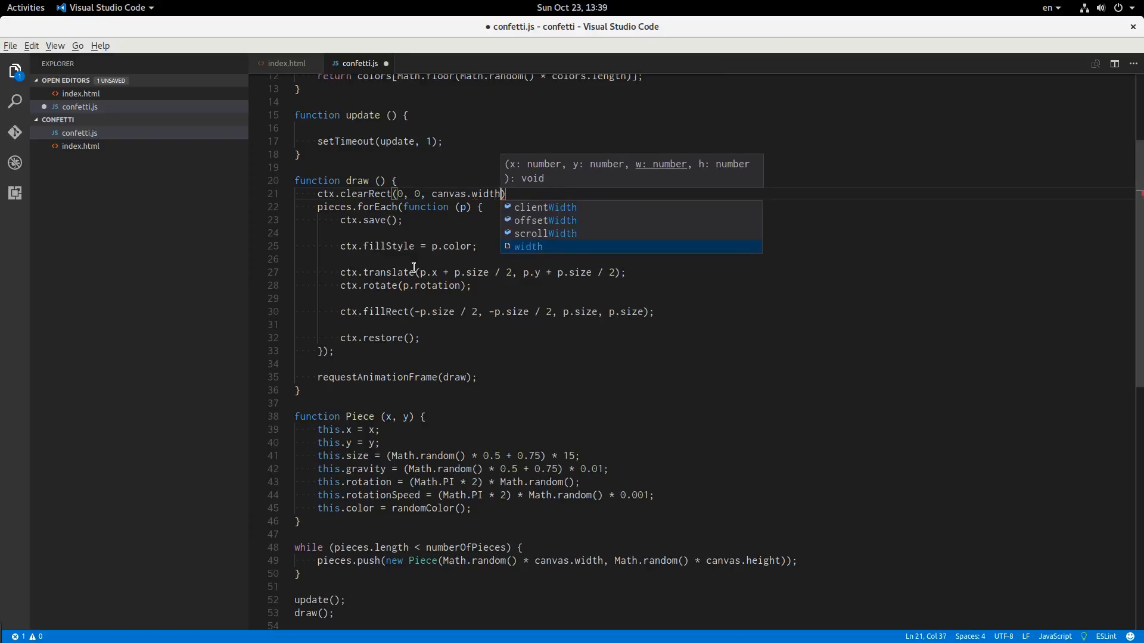
pyautogui.write(', canvas.height')
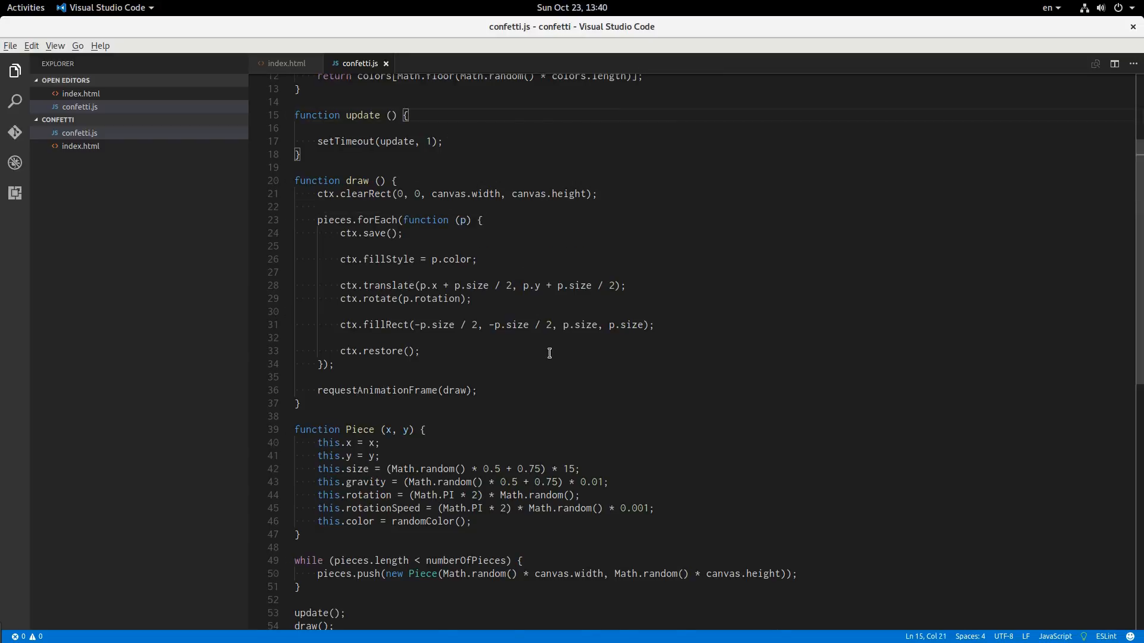
# Step: Start a reverse for loop over pieces in update, taking each piece as p
pyautogui.press('Enter')
pyautogui.write('for ( l')
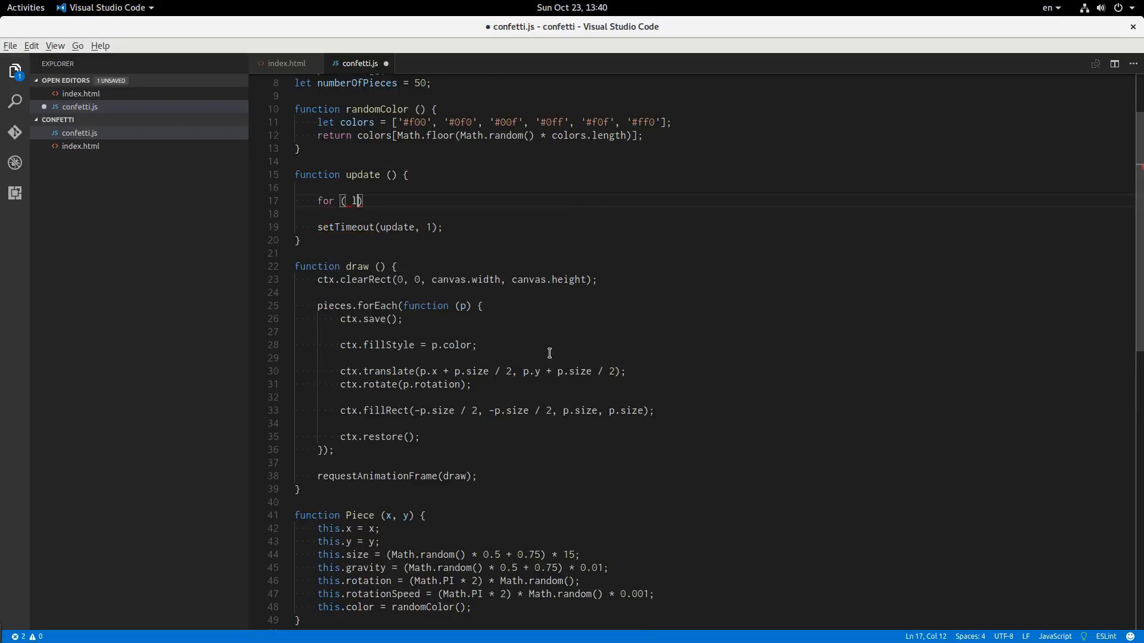
pyautogui.write('let i =')
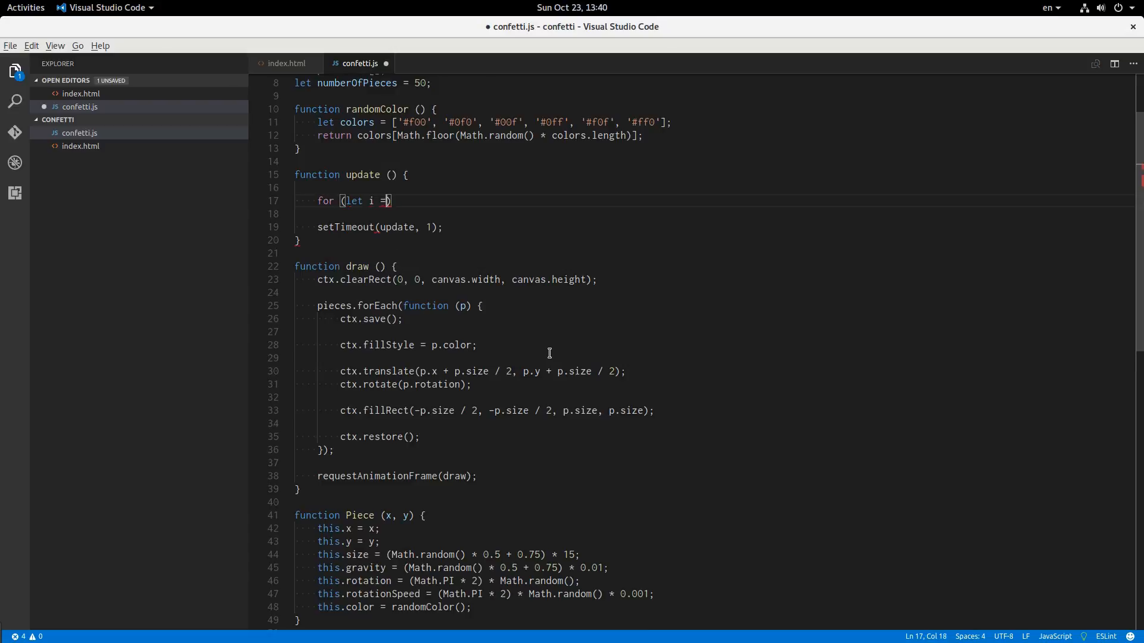
pyautogui.write('pieces.l')
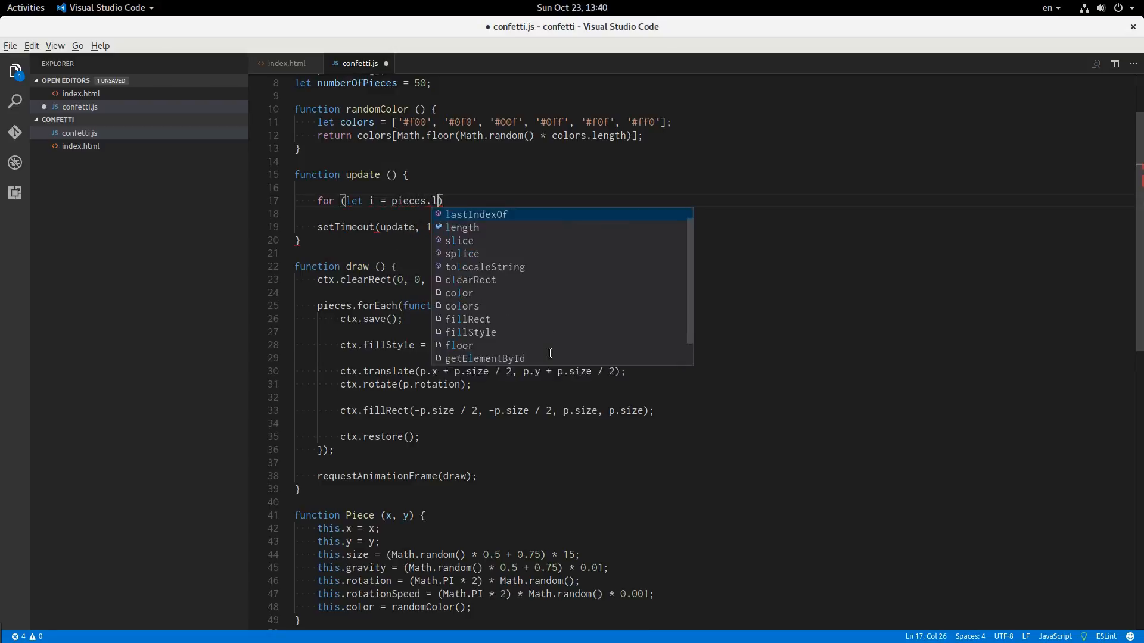
pyautogui.write('ength - 1')
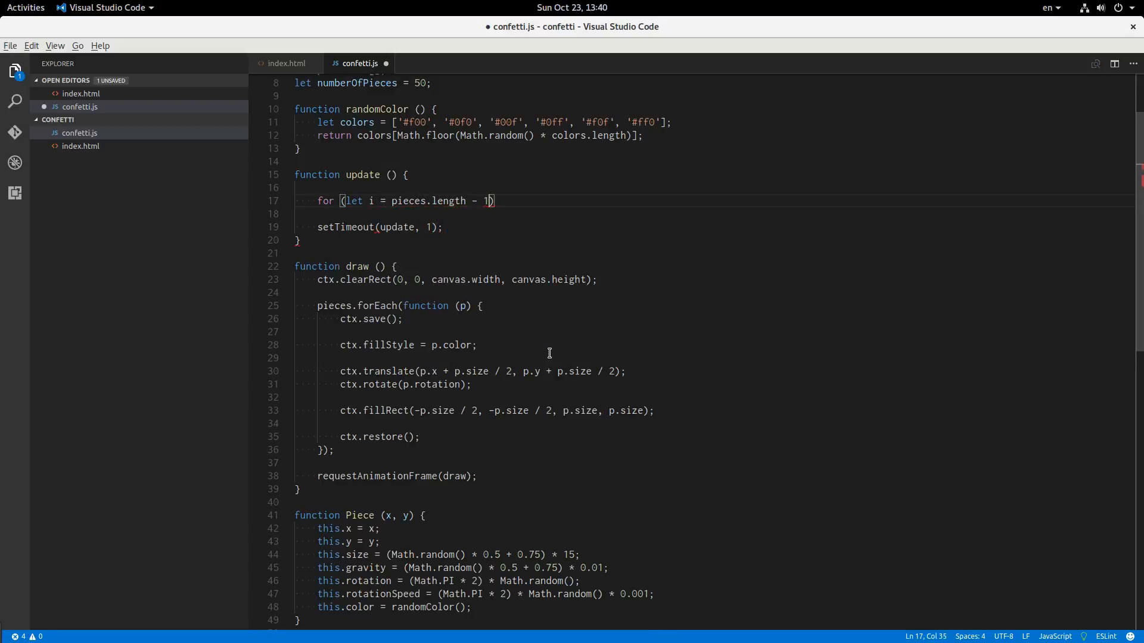
pyautogui.write('; i >=')
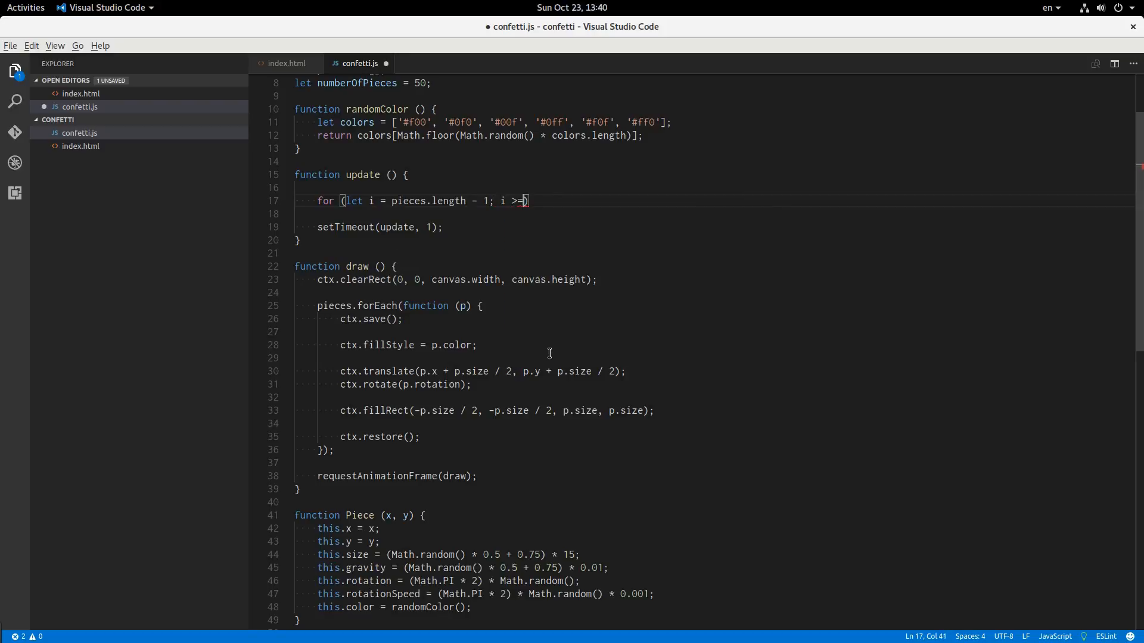
pyautogui.write('0; i--')
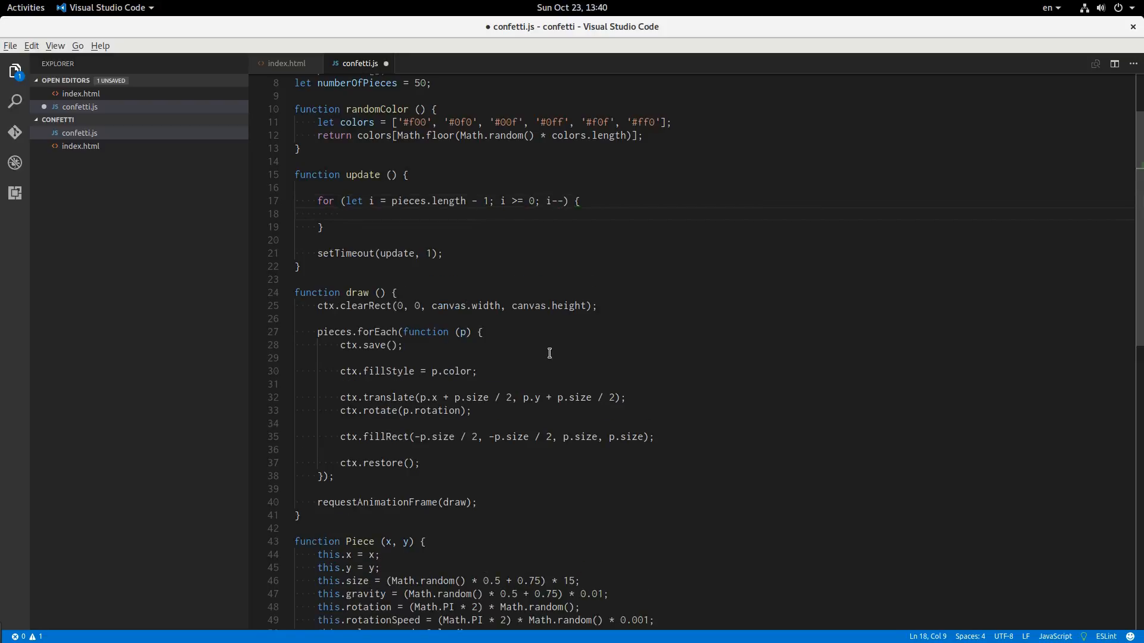
pyautogui.write('1')
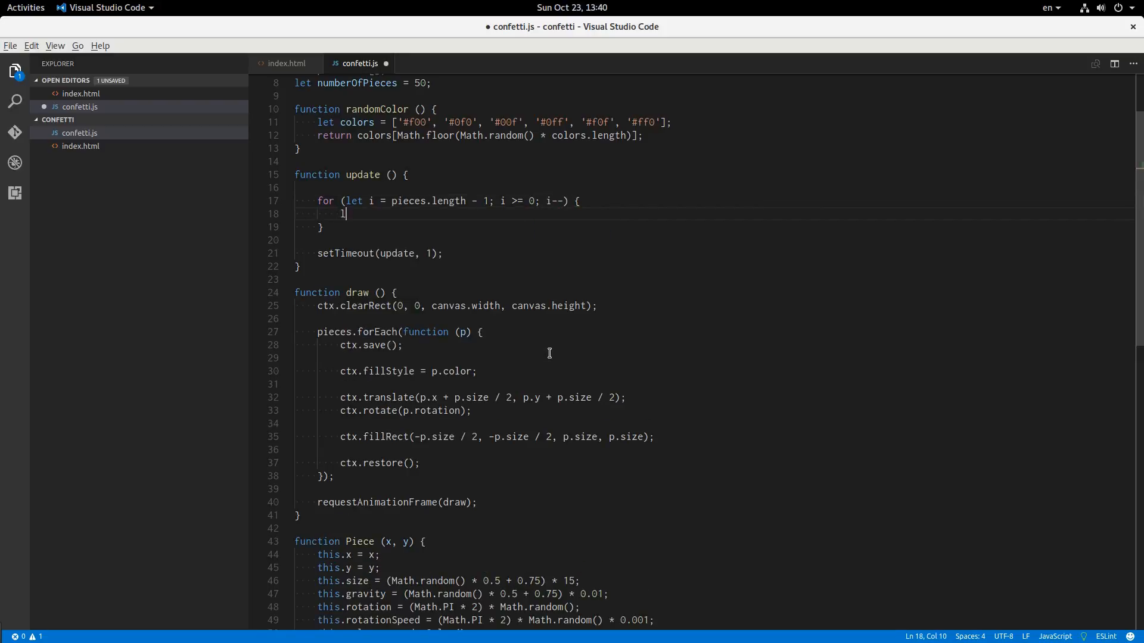
pyautogui.write('et p = p')
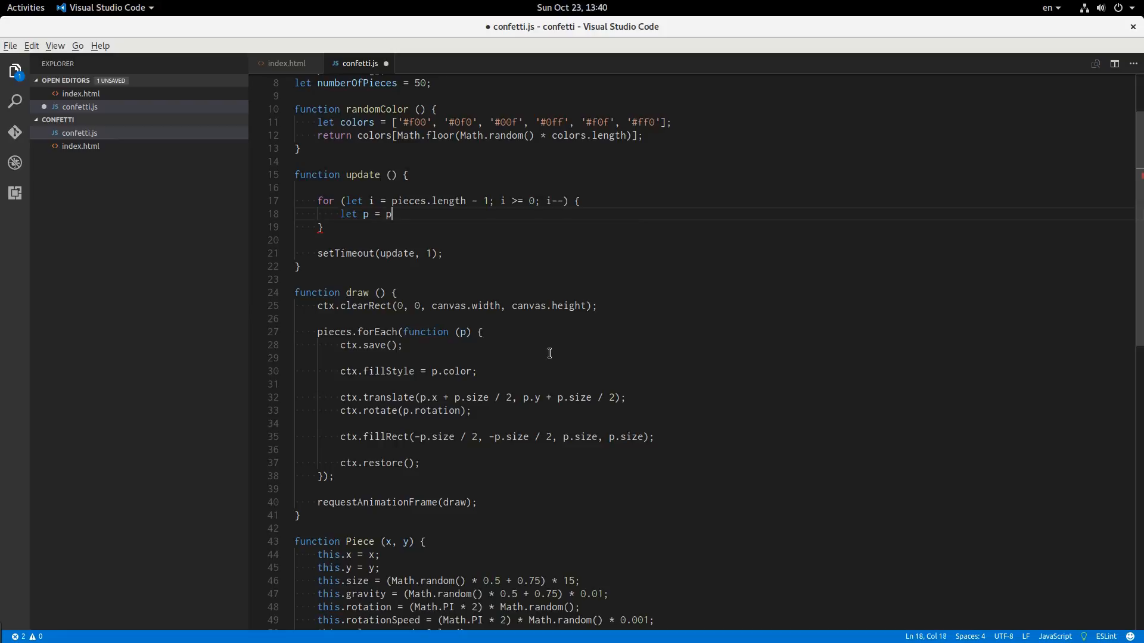
pyautogui.write('ieces[i];')
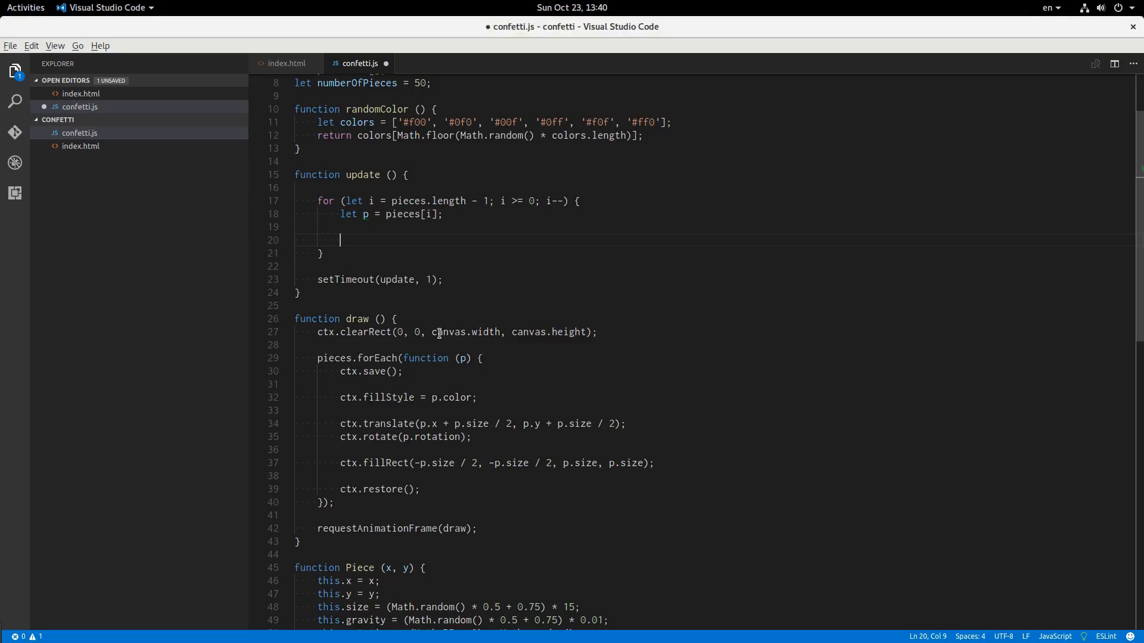
# Step: Splice out and skip pieces whose y is past canvas.height
pyautogui.write('if (')
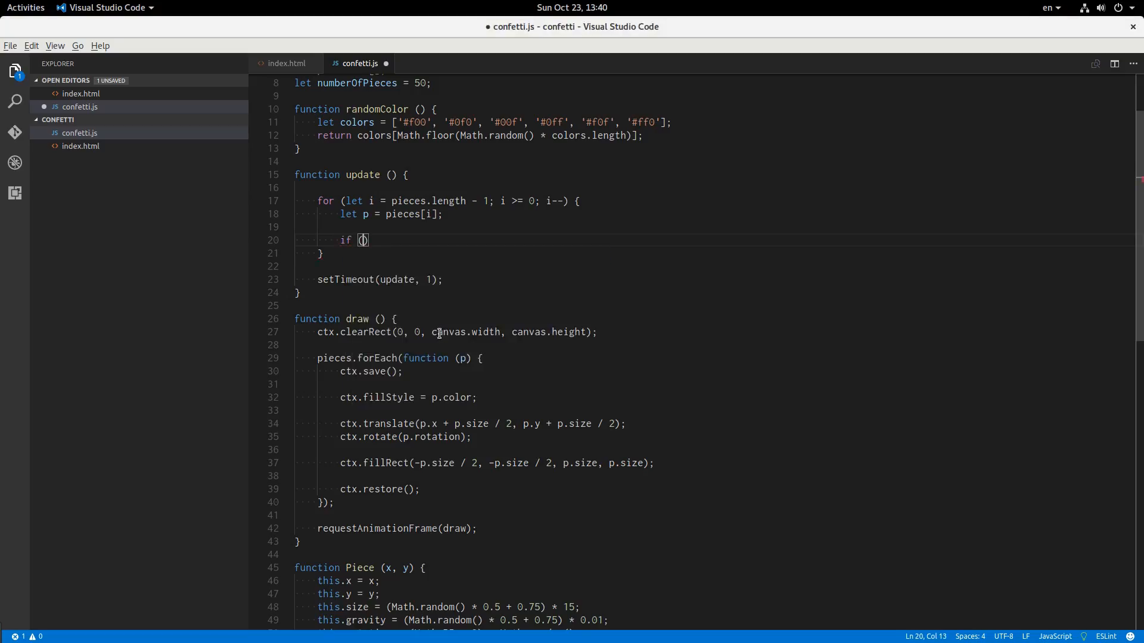
pyautogui.write('p.y')
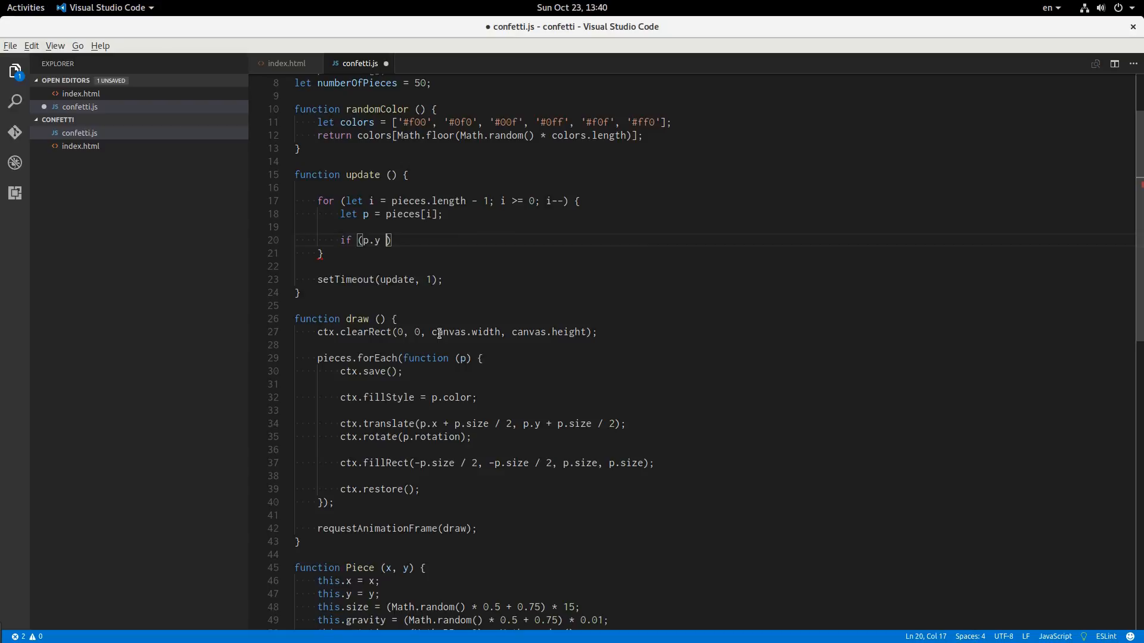
pyautogui.write('> canvas.hei')
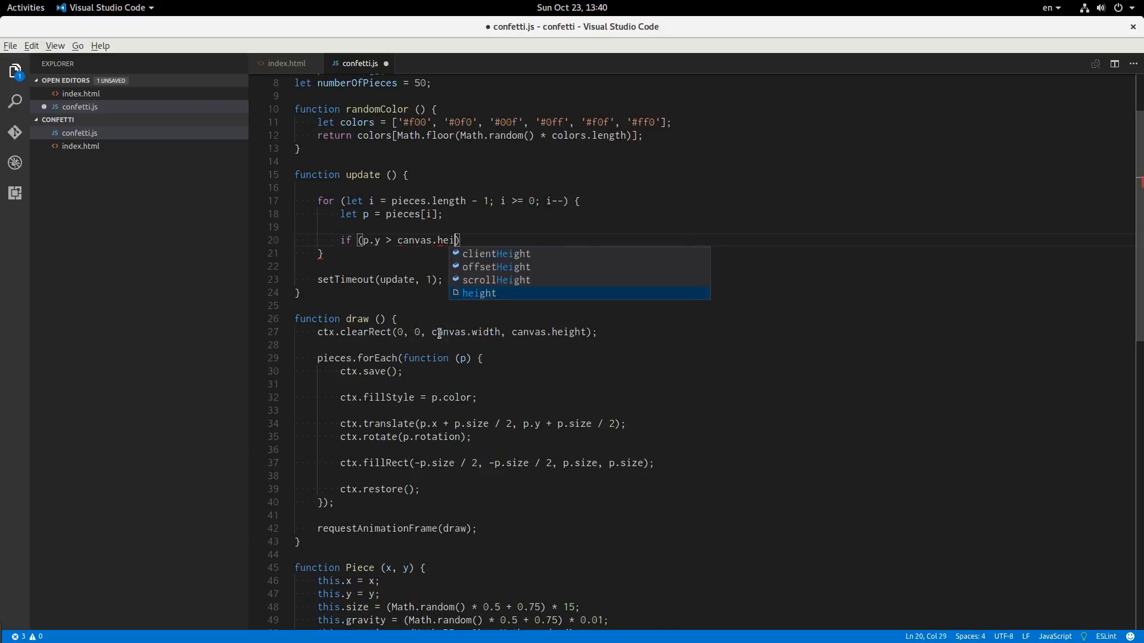
pyautogui.press('Tab')
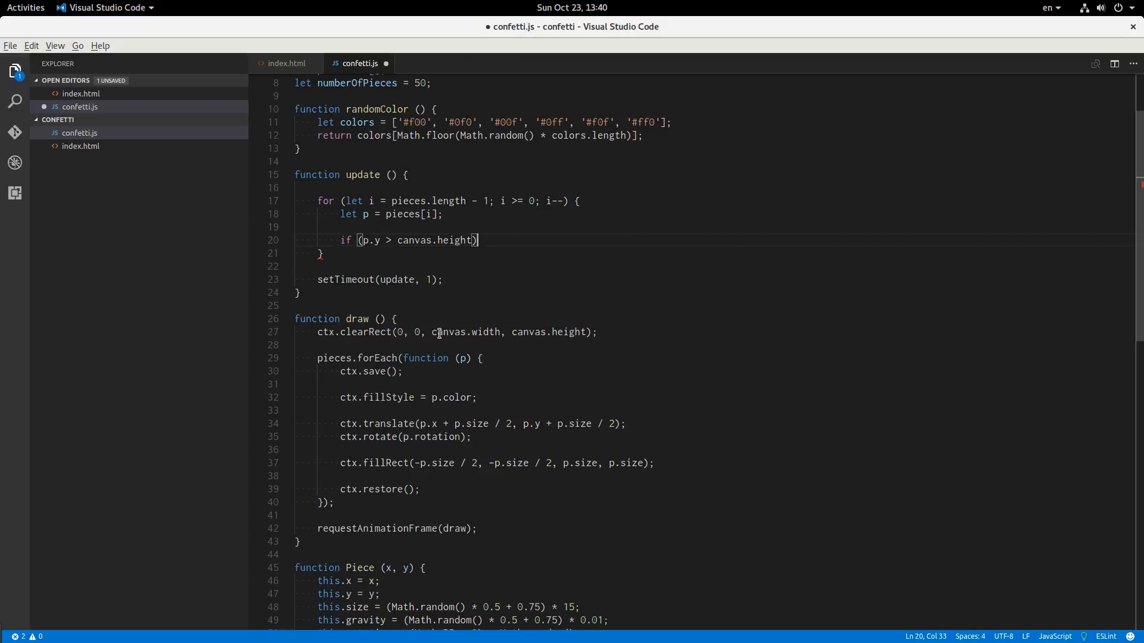
pyautogui.write('{')
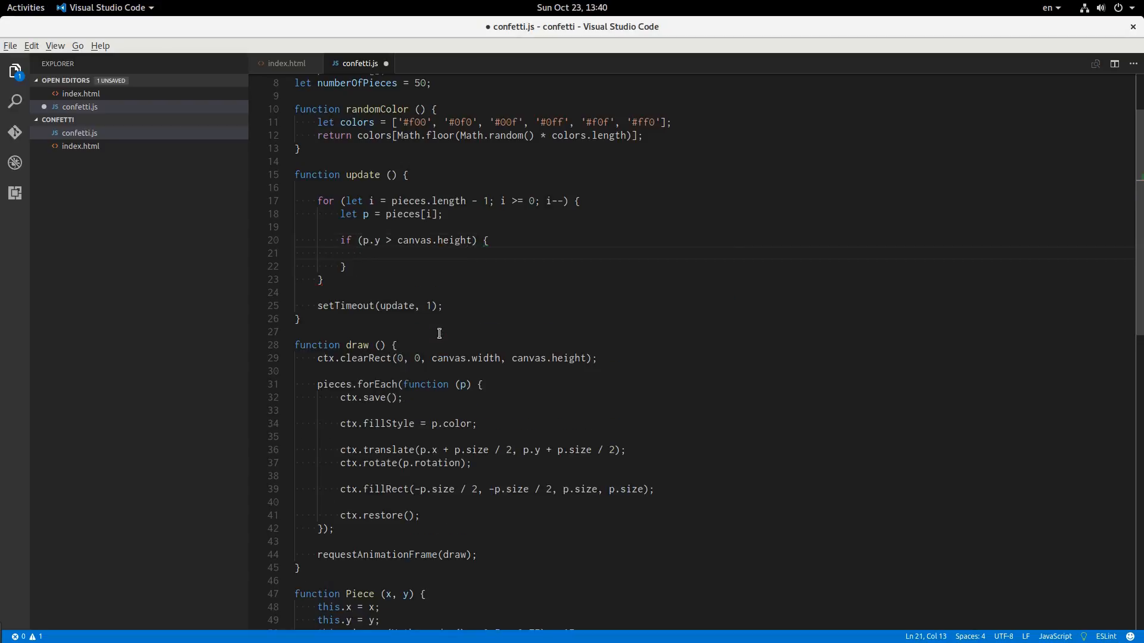
pyautogui.write('pieces.splice(i, 1')
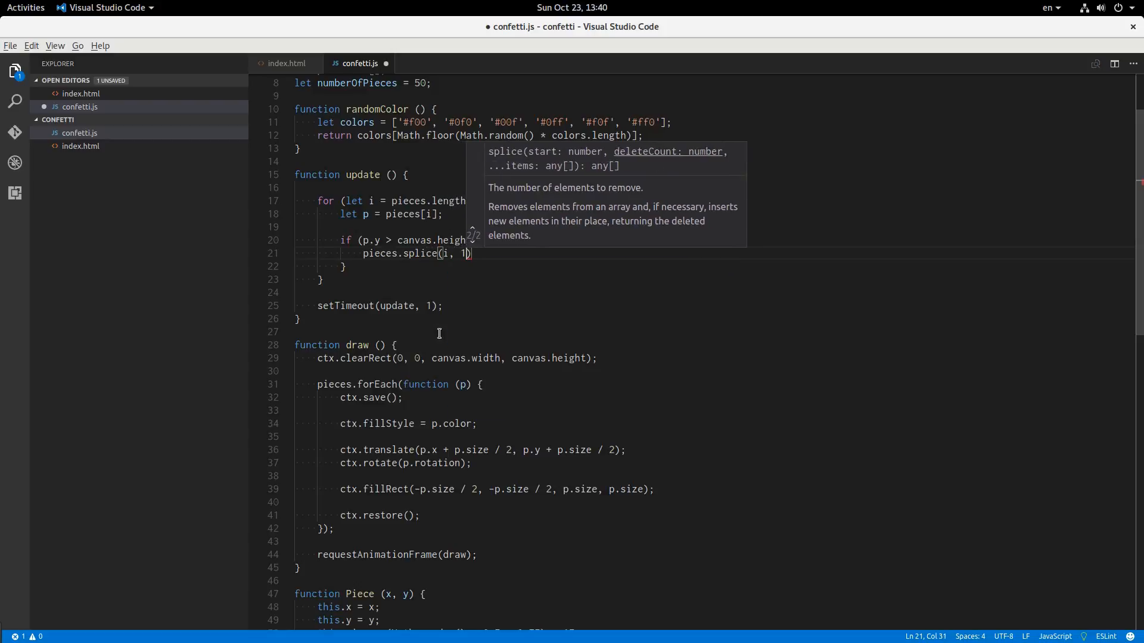
pyautogui.write('con')
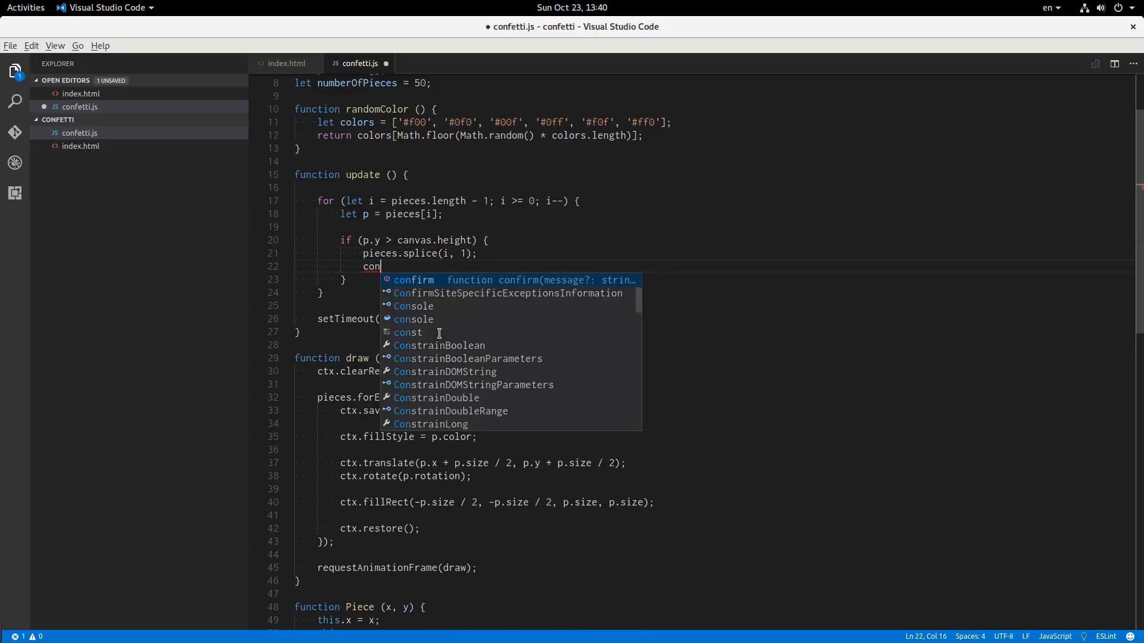
pyautogui.write('tinue;')
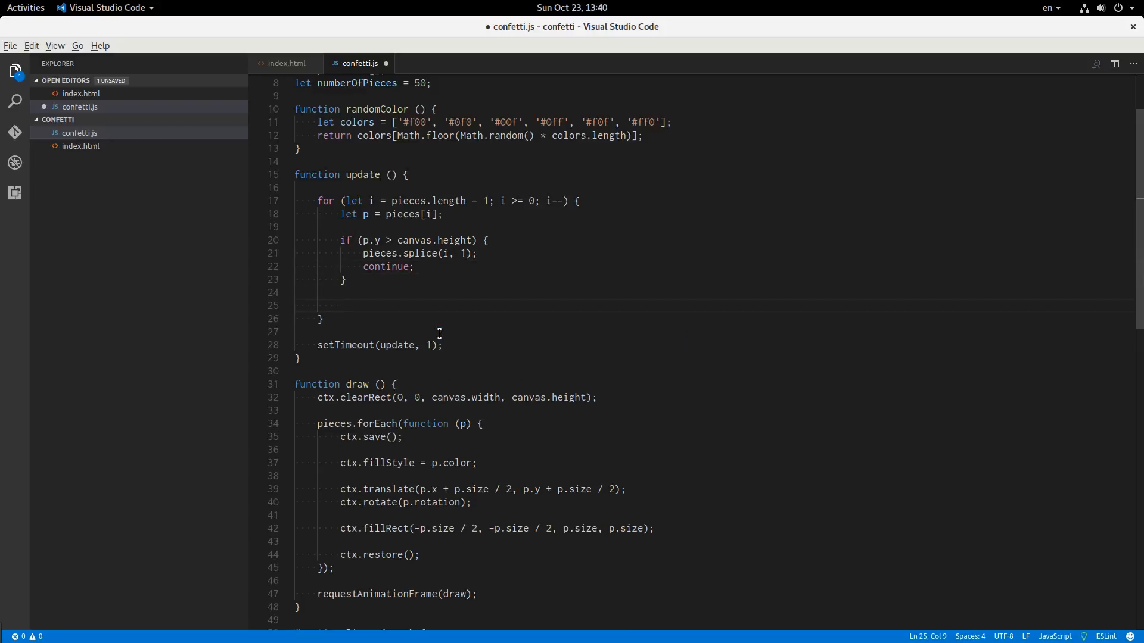
# Step: Add gravity to p.y and the rotation speed to p.rotation
pyautogui.write('p.')
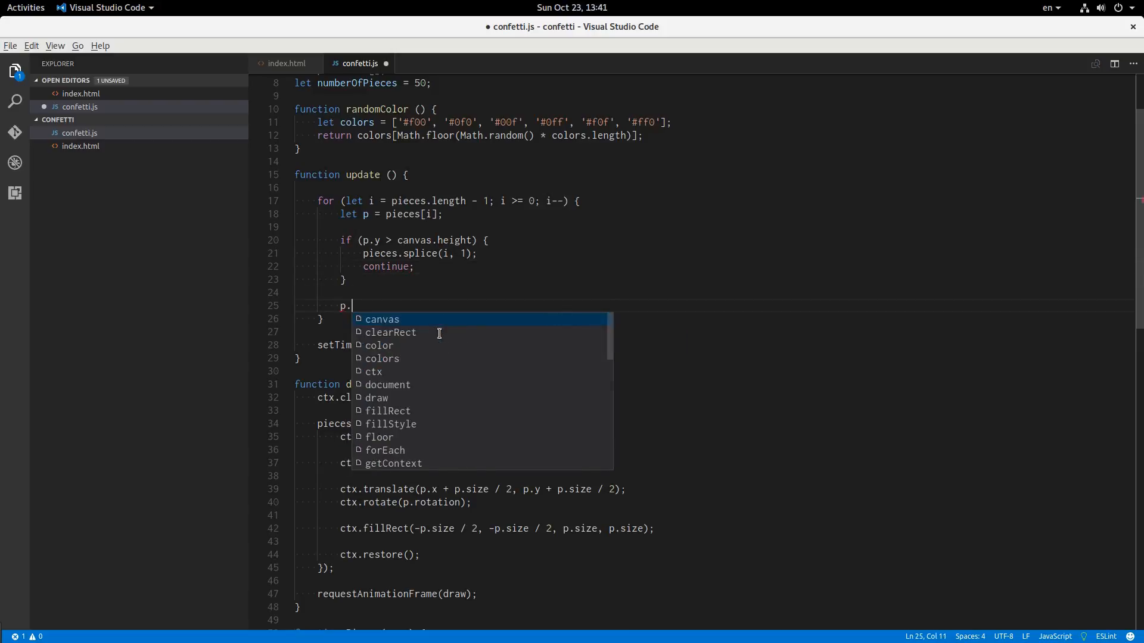
pyautogui.write('y +=')
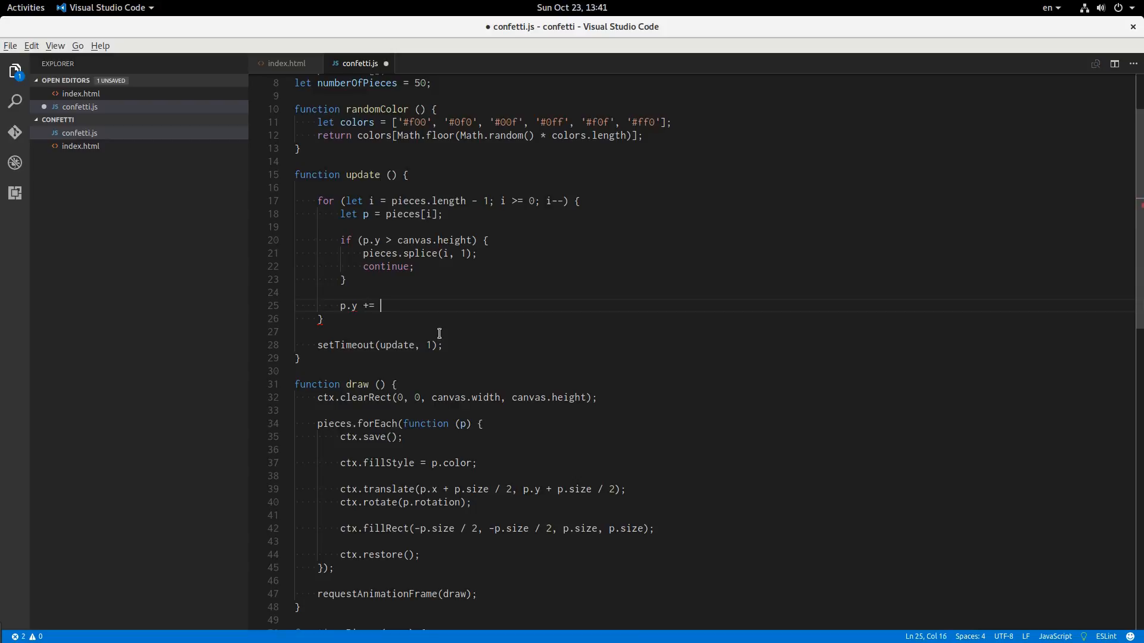
pyautogui.write('gravity;')
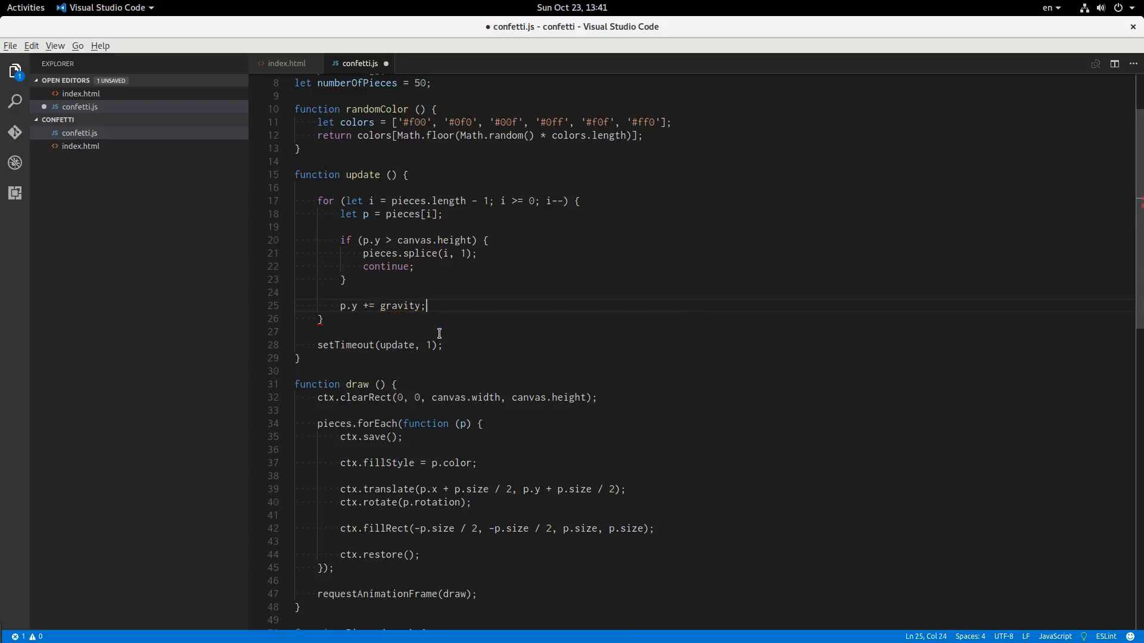
pyautogui.write('p.')
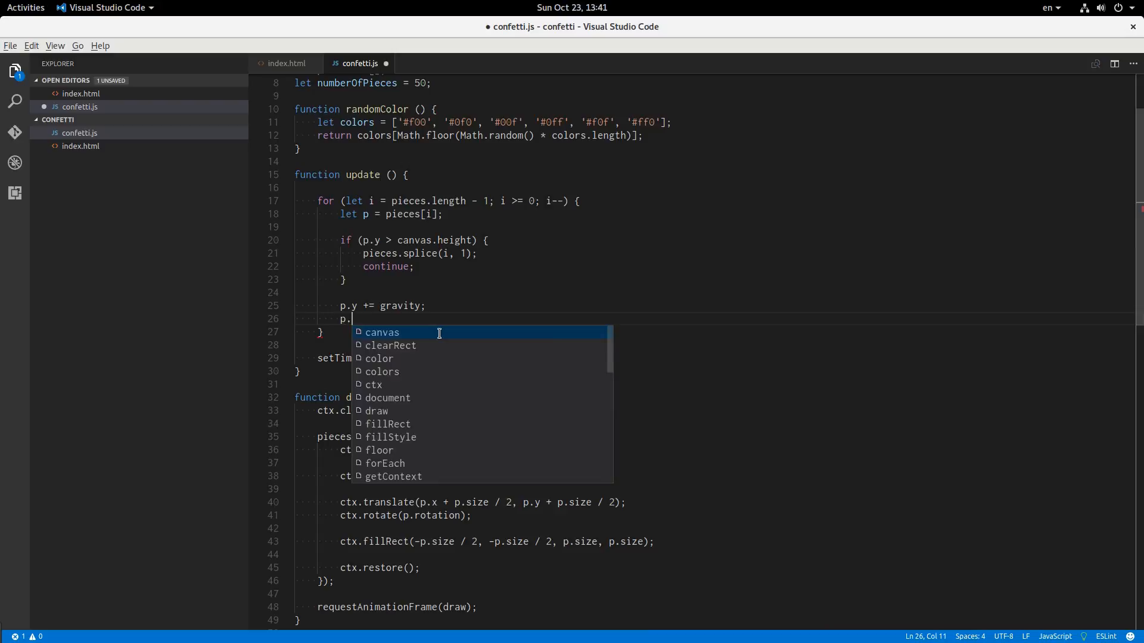
pyautogui.write('rotation +=')
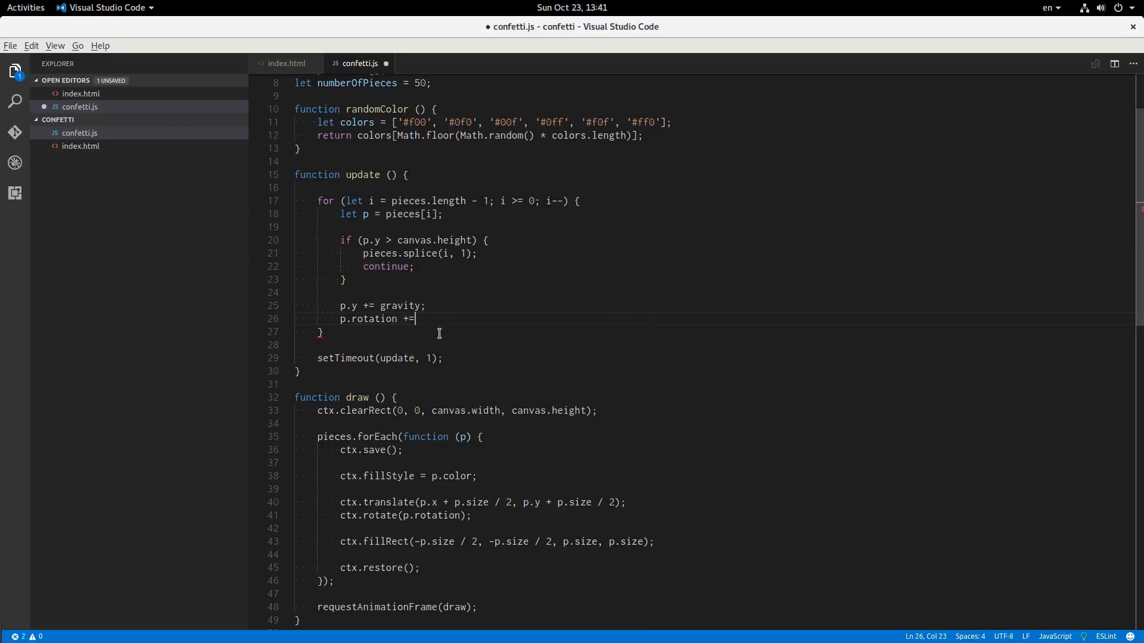
pyautogui.write('p.rotationSpeed;')
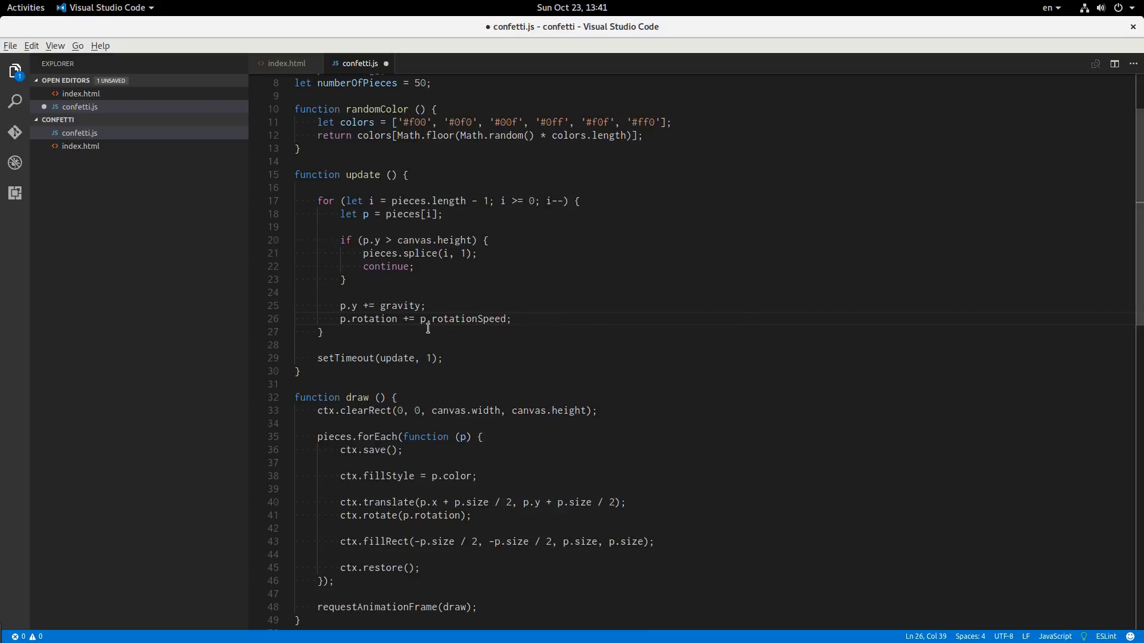
# Step: Make the fall line in update use the piece's own gravity, p.gravity
pyautogui.doubleClick(496, 319)
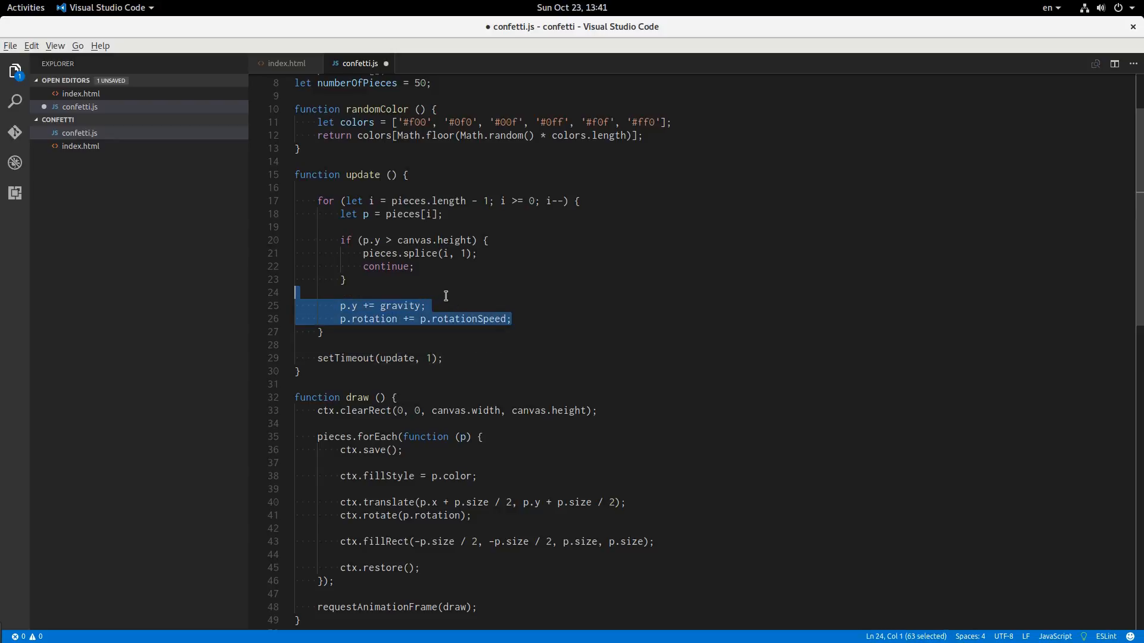
pyautogui.moveTo(382, 318)
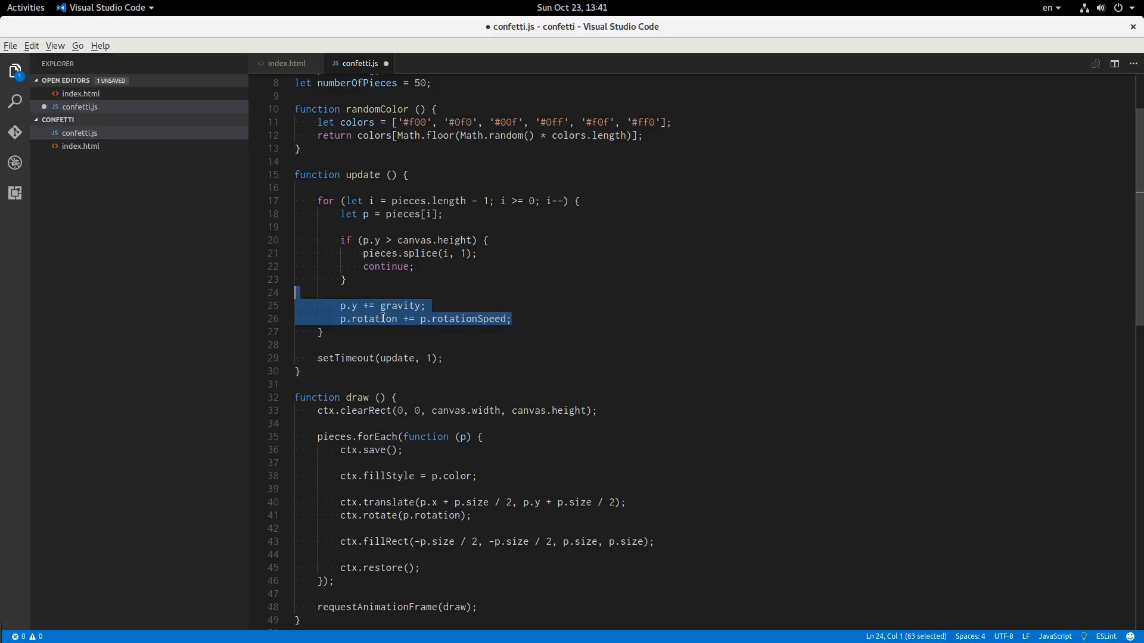
pyautogui.doubleClick(399, 306)
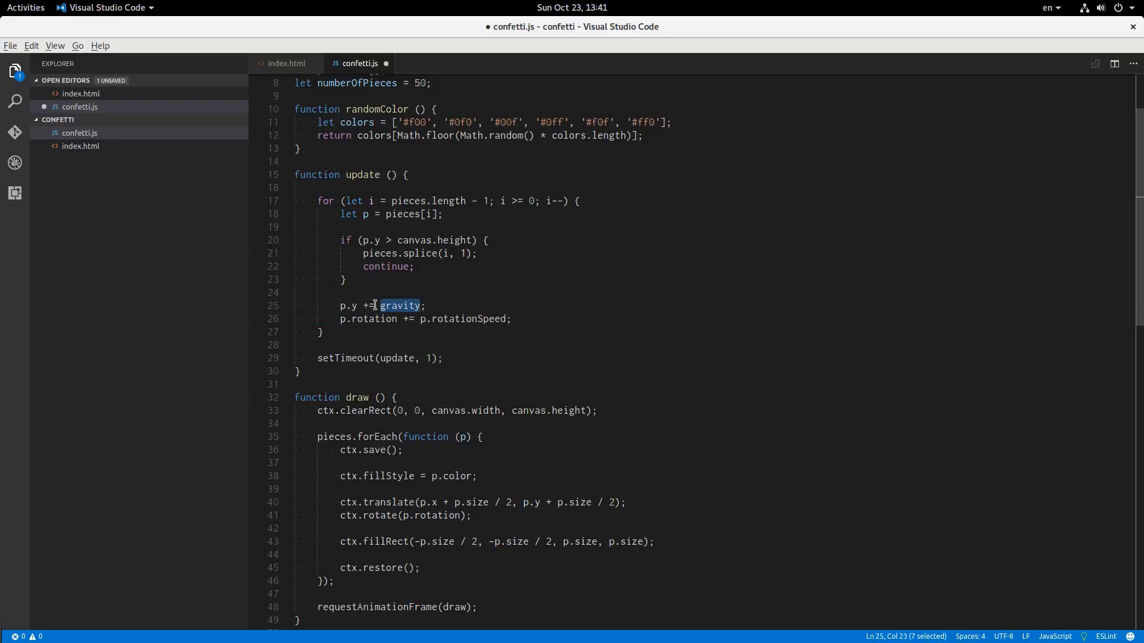
pyautogui.write('p.')
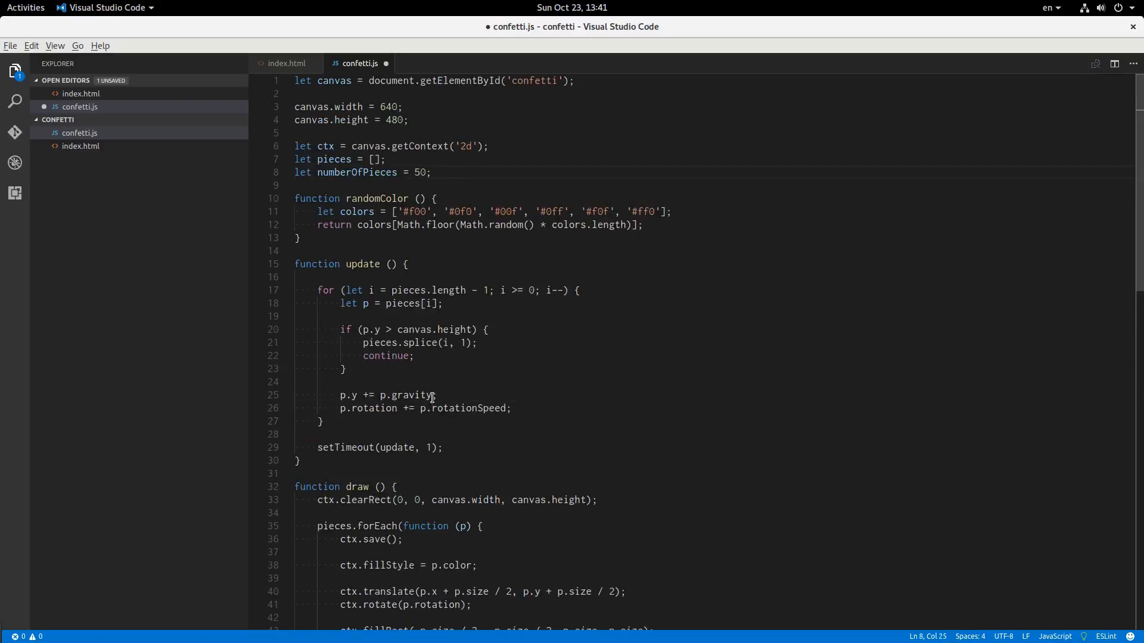
# Step: Declare let lastUpdateTime = Date.now() after the numberOfPieces declaration
pyautogui.doubleClick(404, 394)
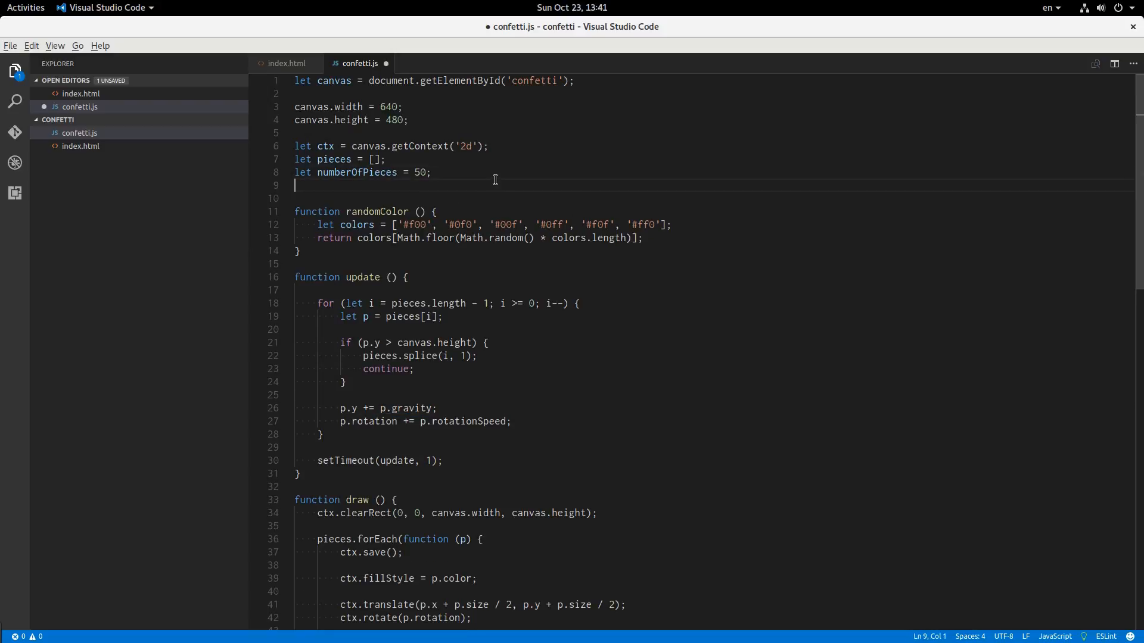
pyautogui.write('let last')
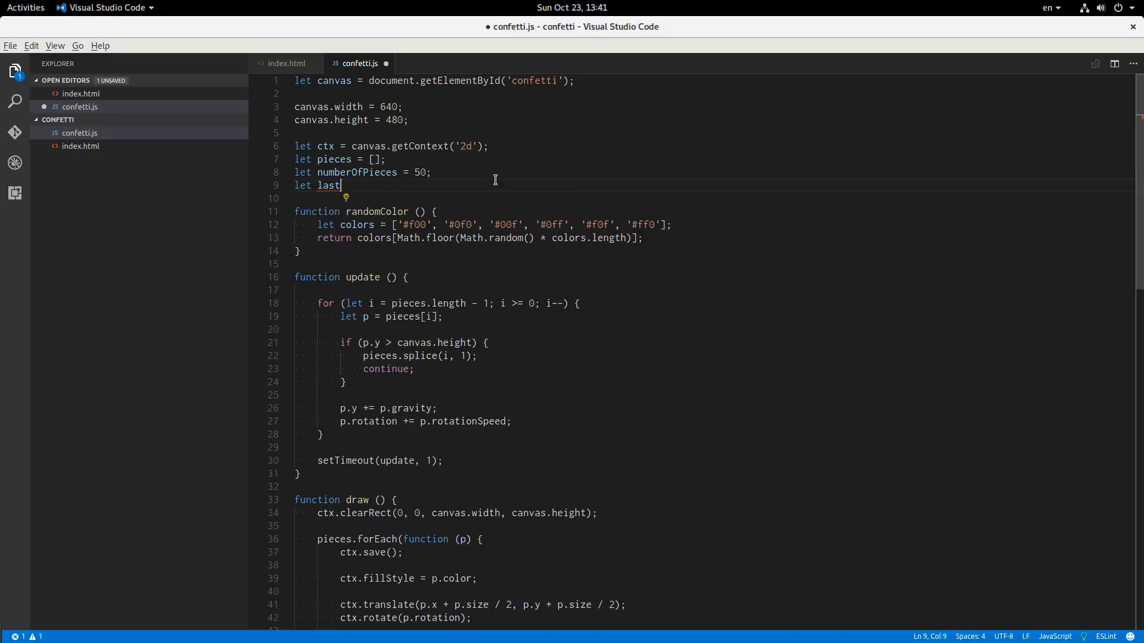
pyautogui.write('UpdateTime =')
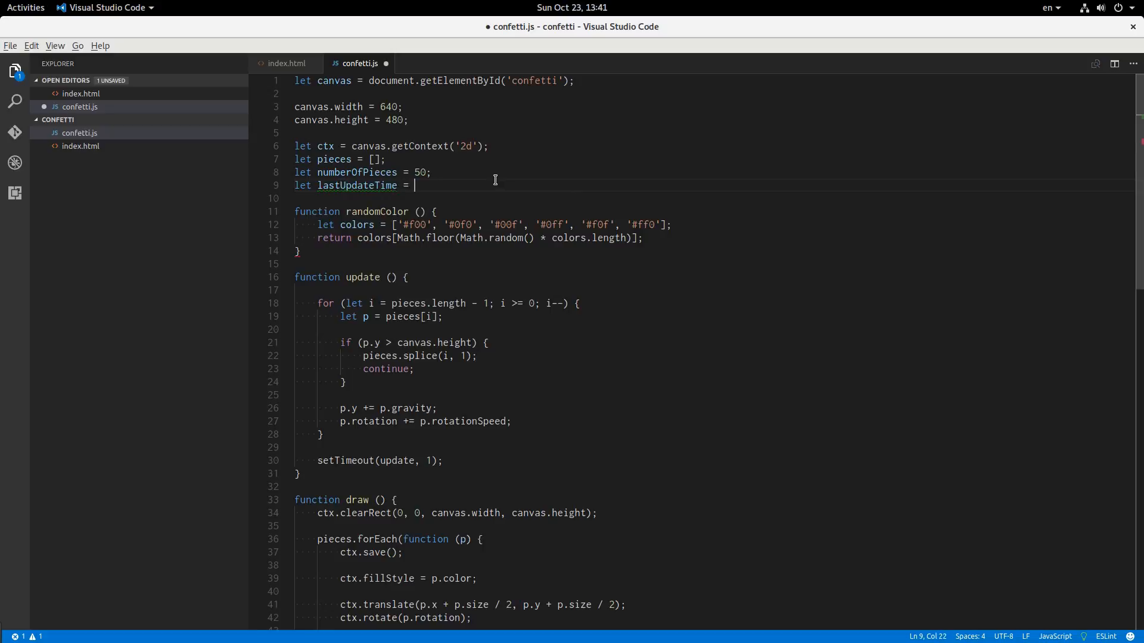
pyautogui.write('Date.now();')
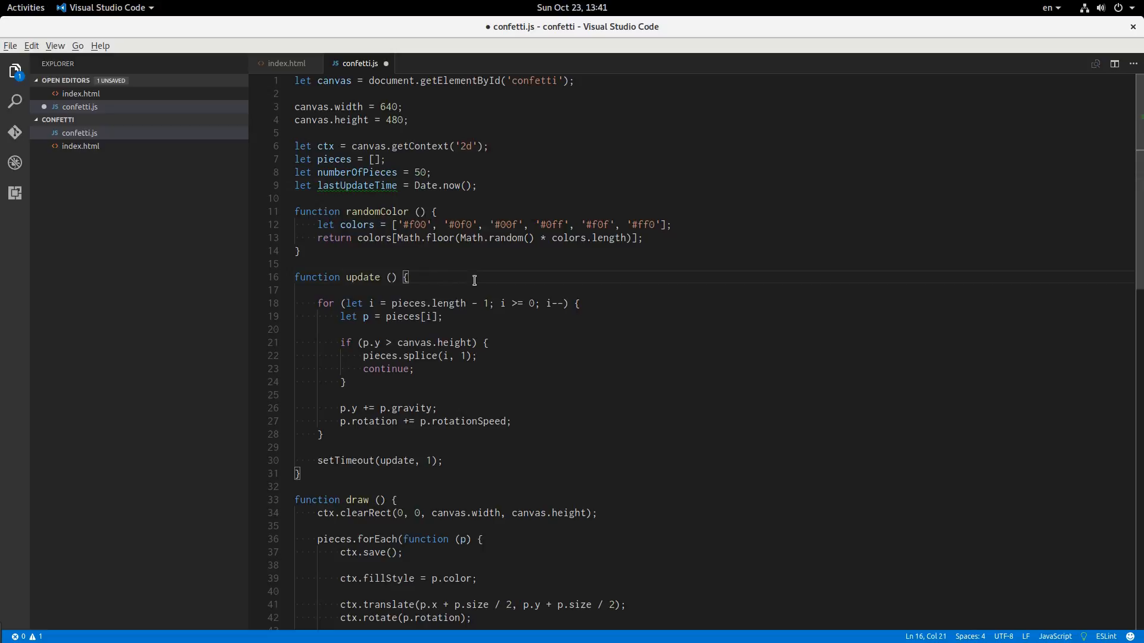
# Step: Compute now and dt in update, scale movement by dt, then set lastUpdateTime = now
pyautogui.write('let now =')
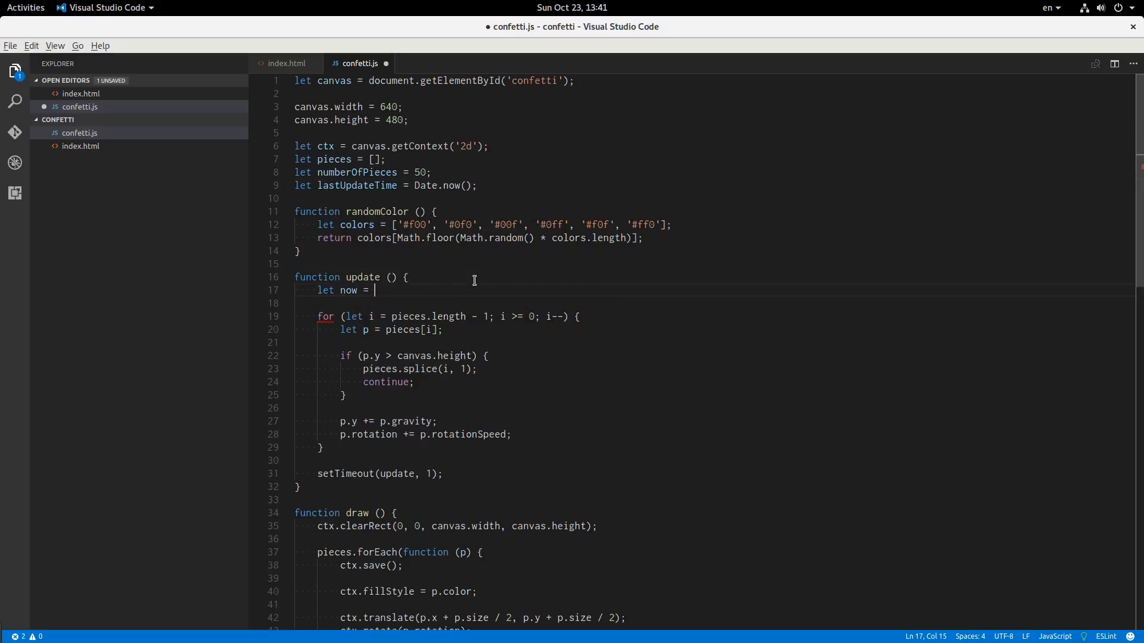
pyautogui.write('Date.now')
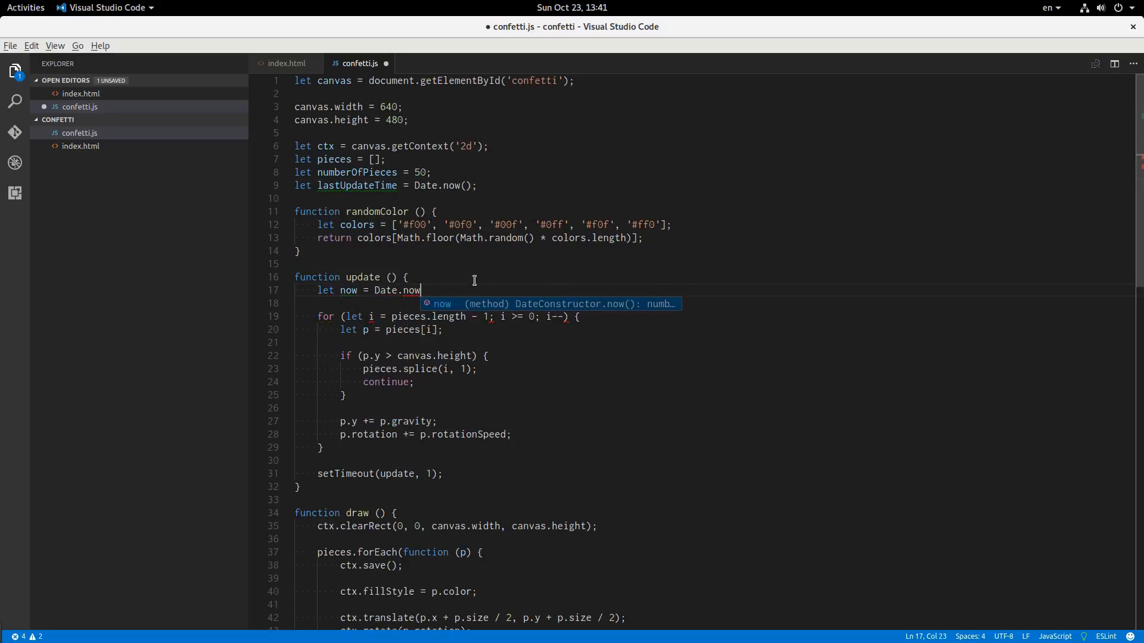
pyautogui.write('(),')
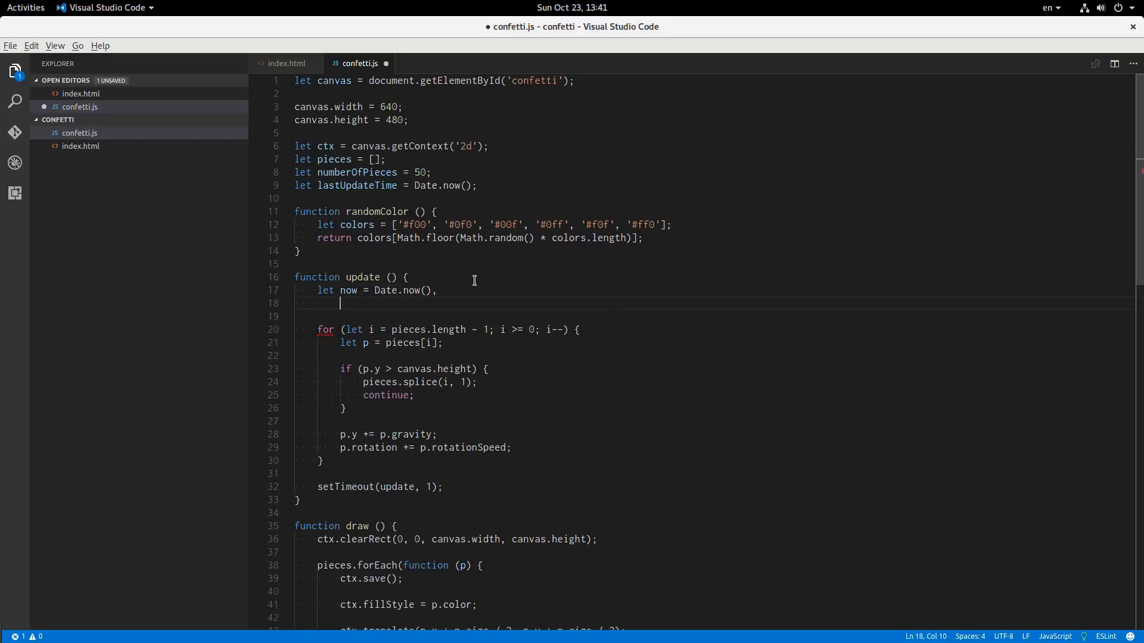
pyautogui.write('dt = now')
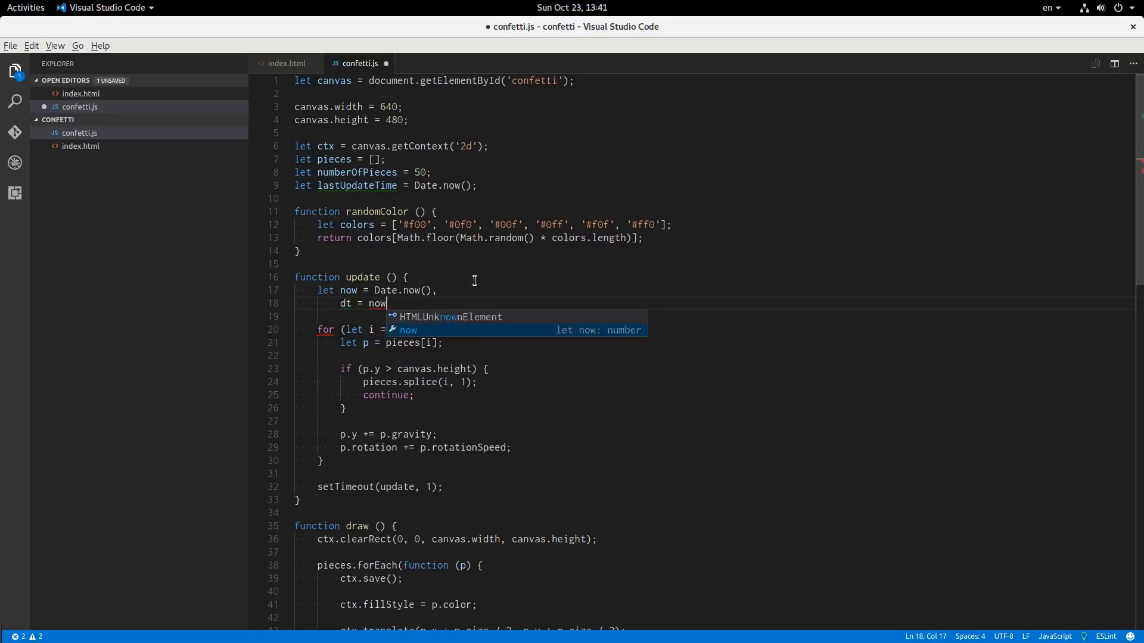
pyautogui.write('- lastUpdateTime;')
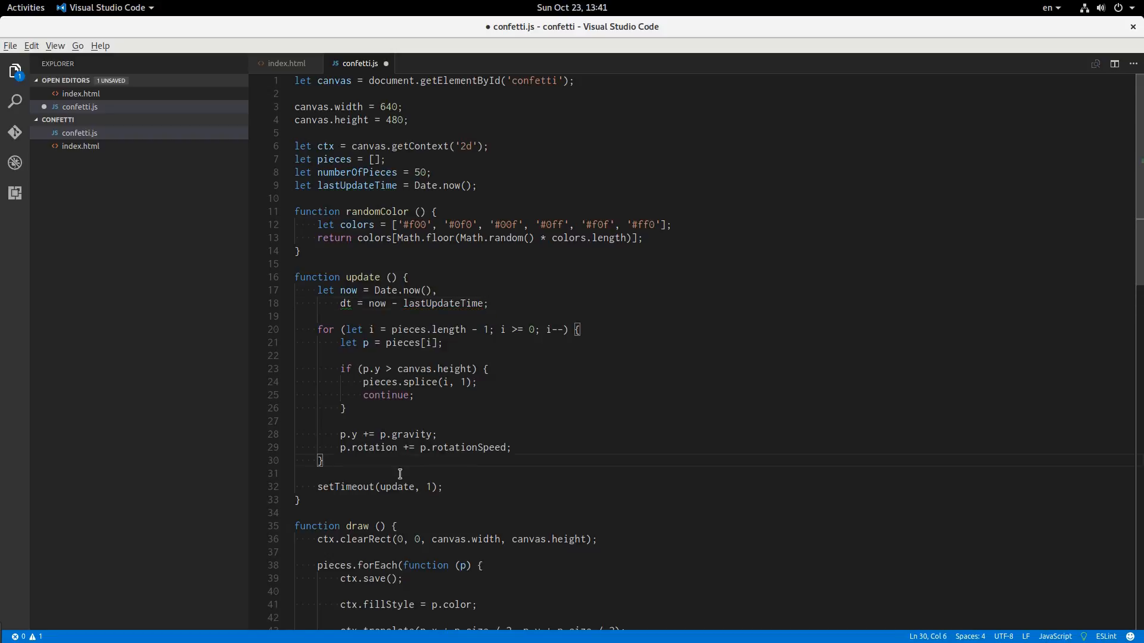
pyautogui.write('lastUpdateTime')
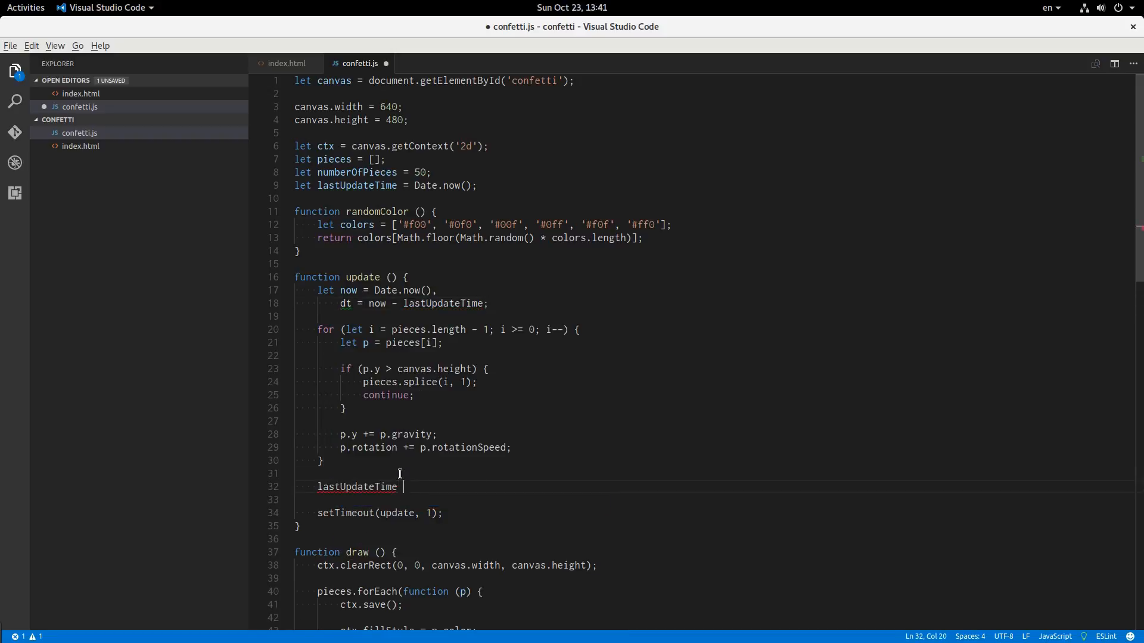
pyautogui.write('= now;')
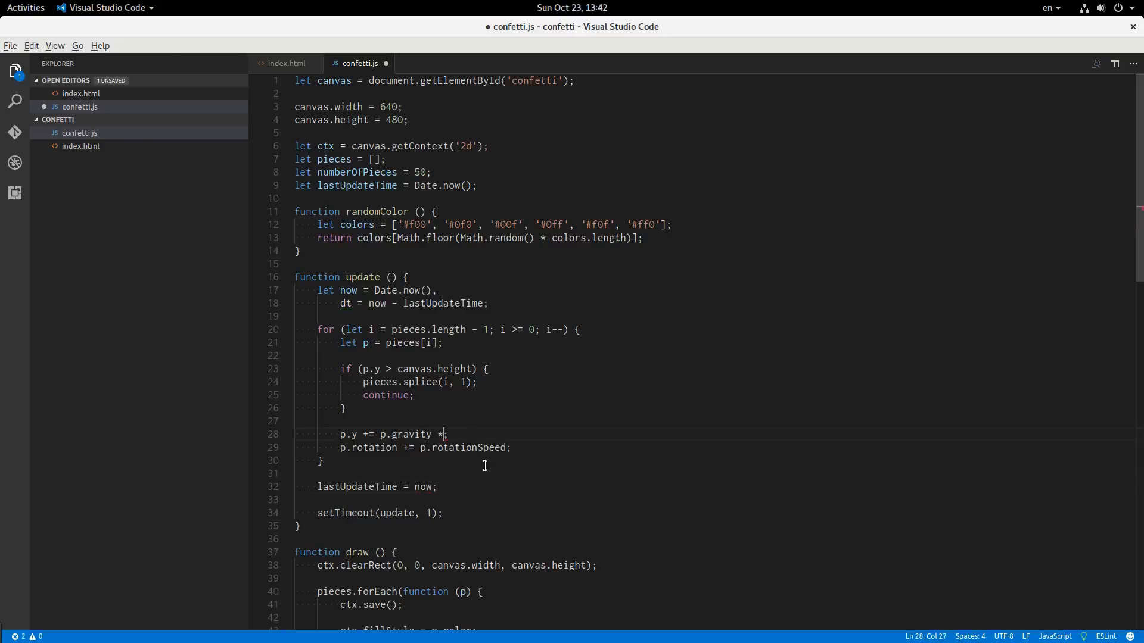
pyautogui.write('dt;')
pyautogui.click(425, 447)
pyautogui.write(' * dt')
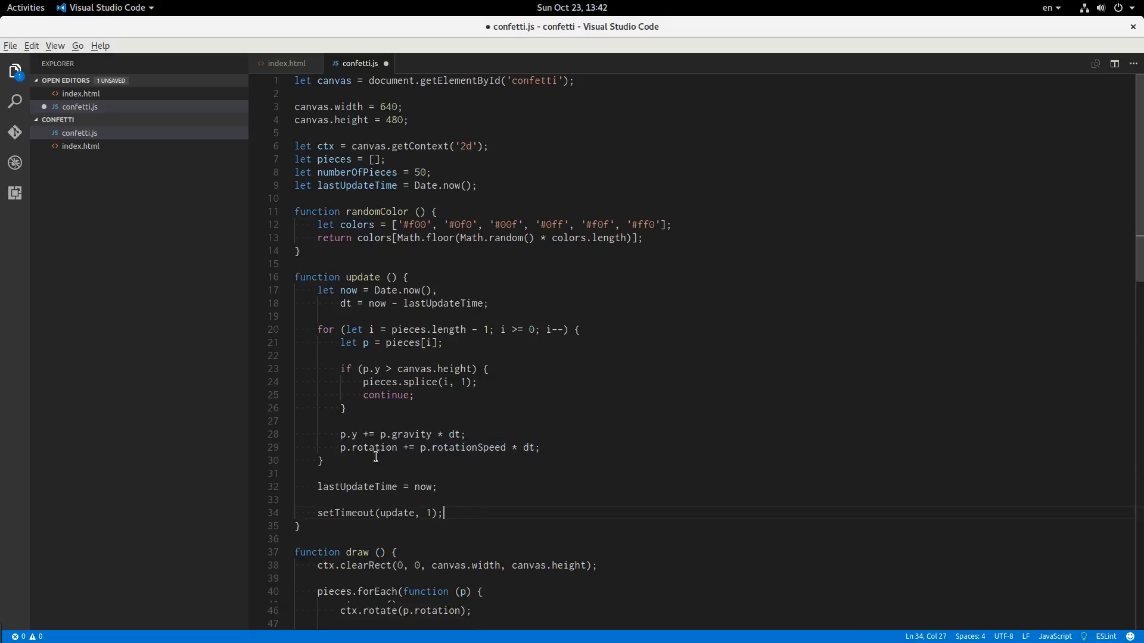
# Step: Save confetti.js
pyautogui.scroll(-3)
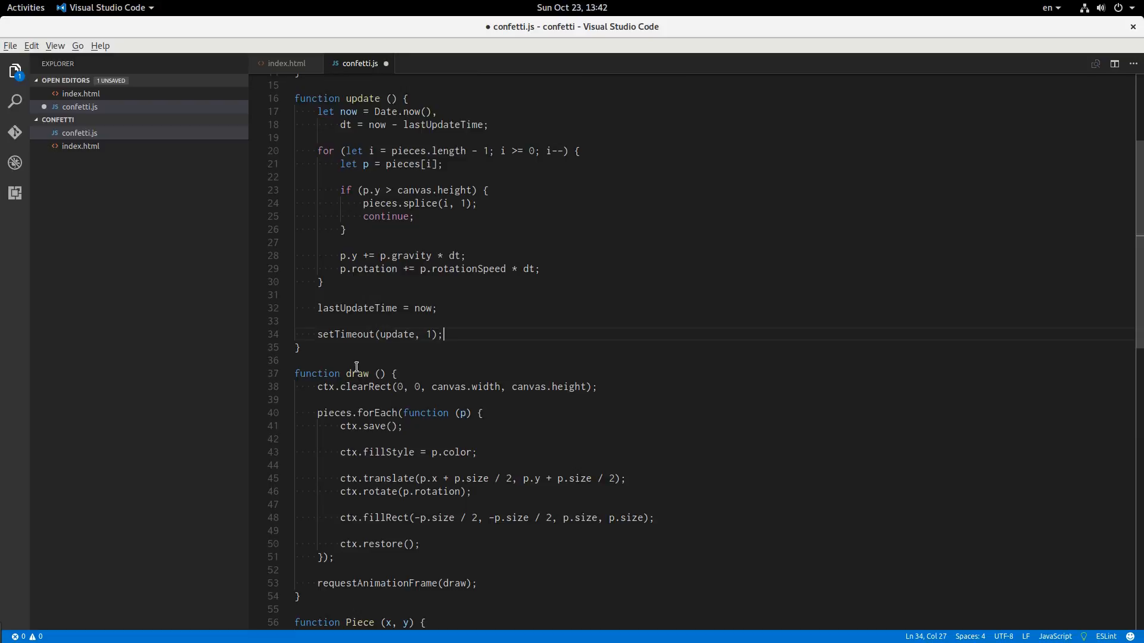
pyautogui.press('ctrl+s')
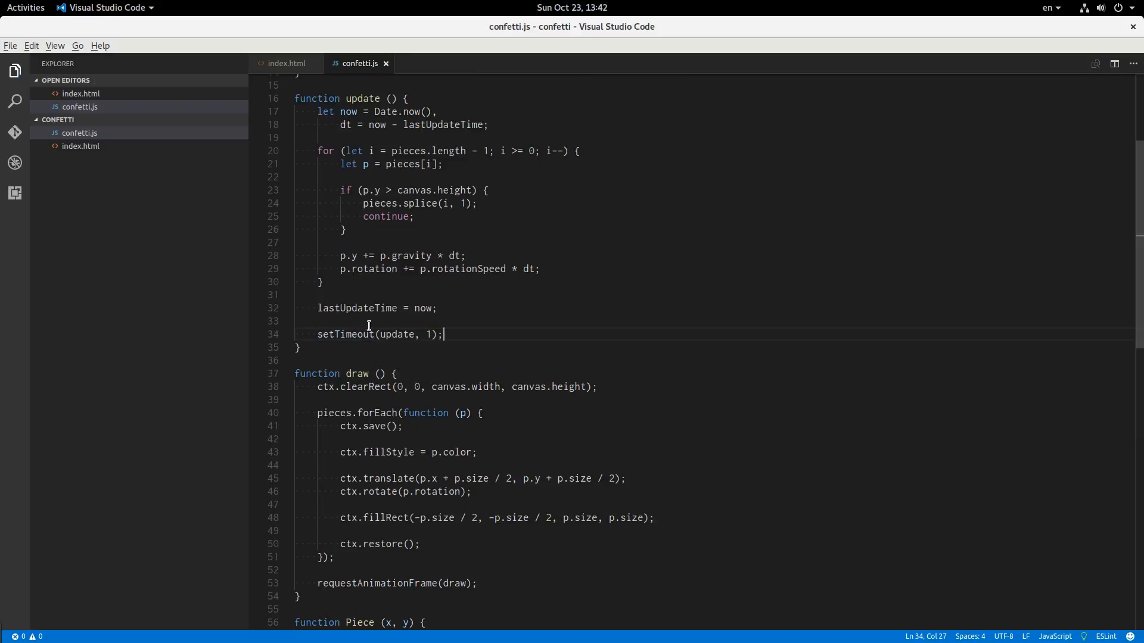
pyautogui.scroll(-3)
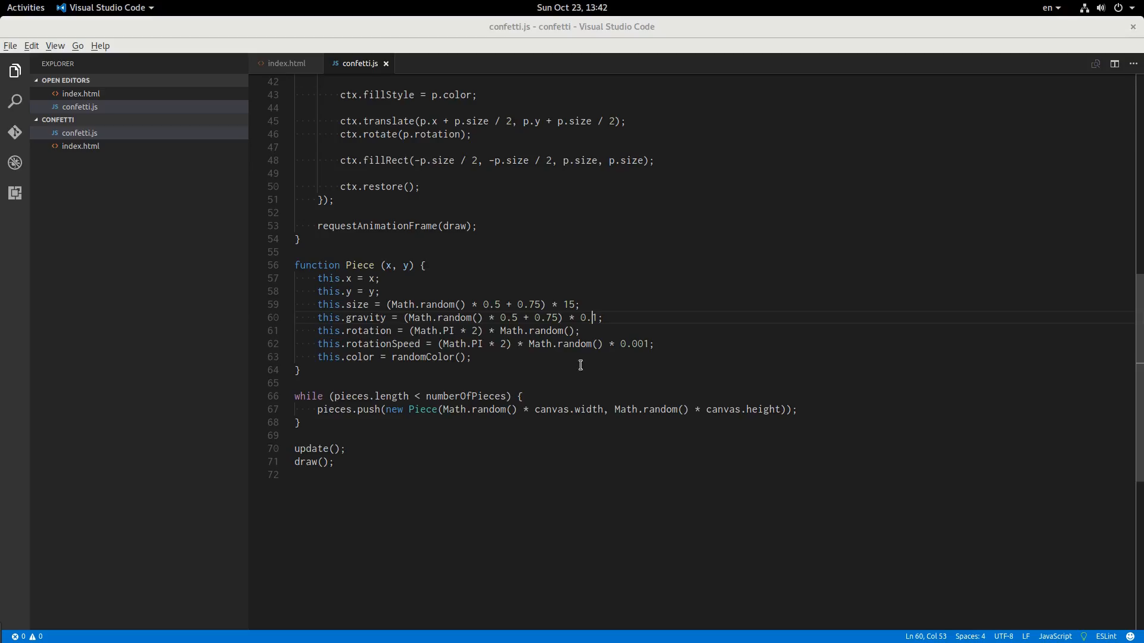
# Step: Change the Piece gravity multiplier to 0.1 and shrink the rotation speed multiplier
pyautogui.write('1')
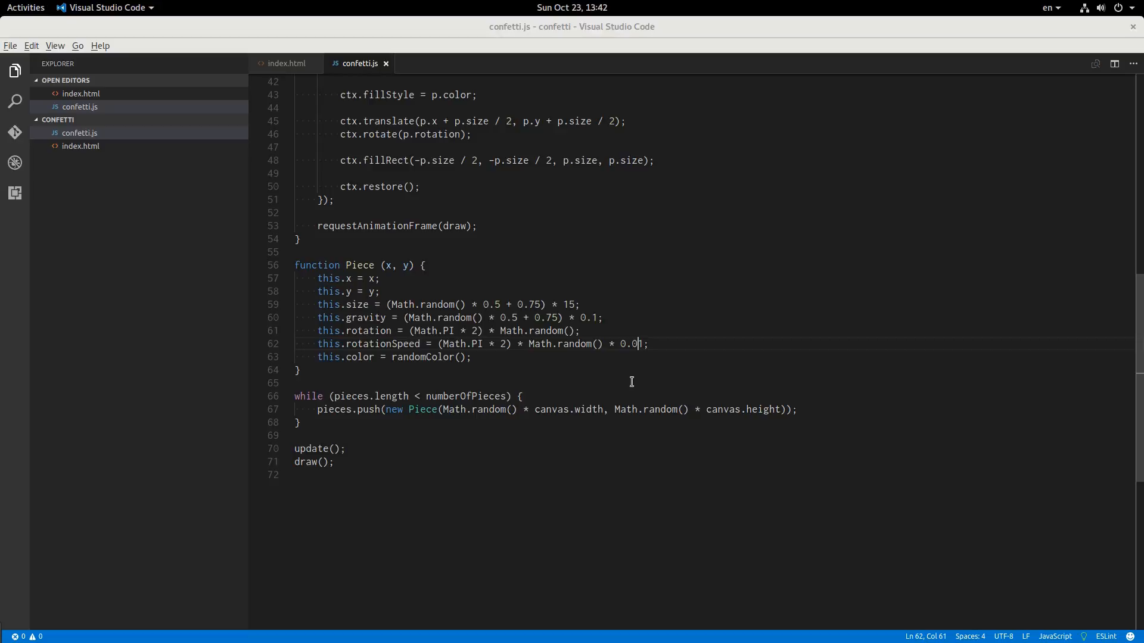
pyautogui.write('01')
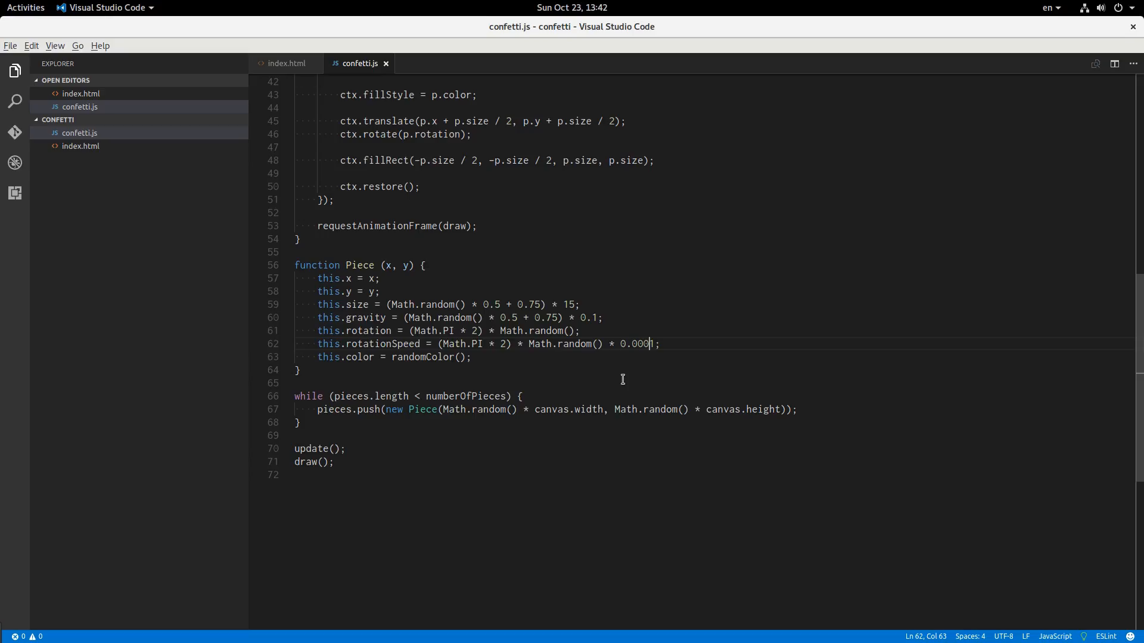
pyautogui.press('BackSpace')
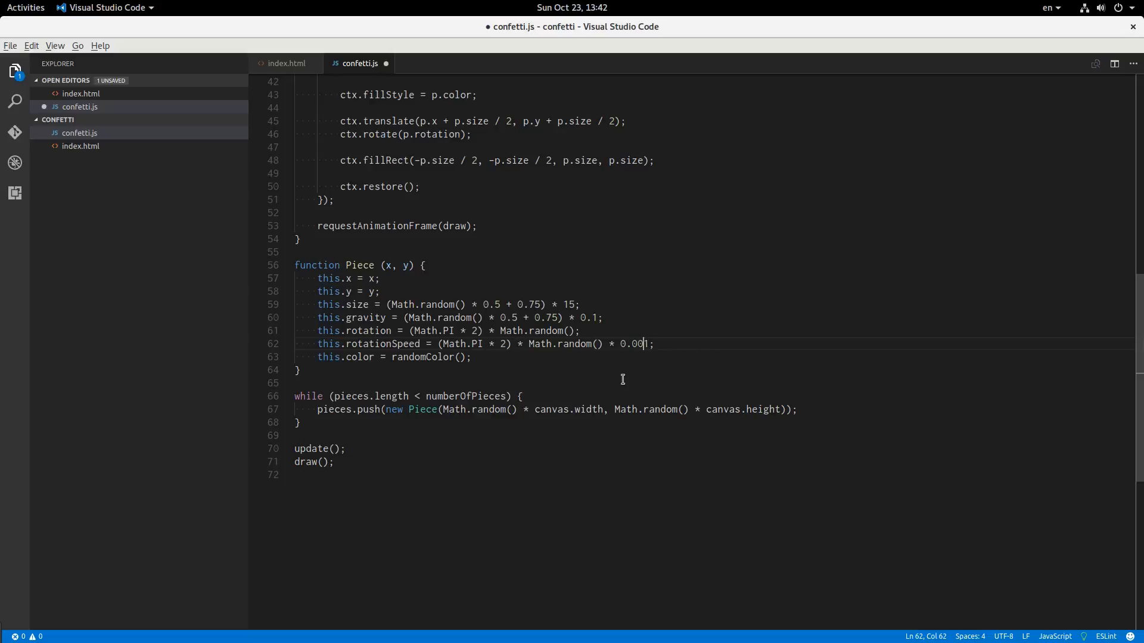
pyautogui.write('0')
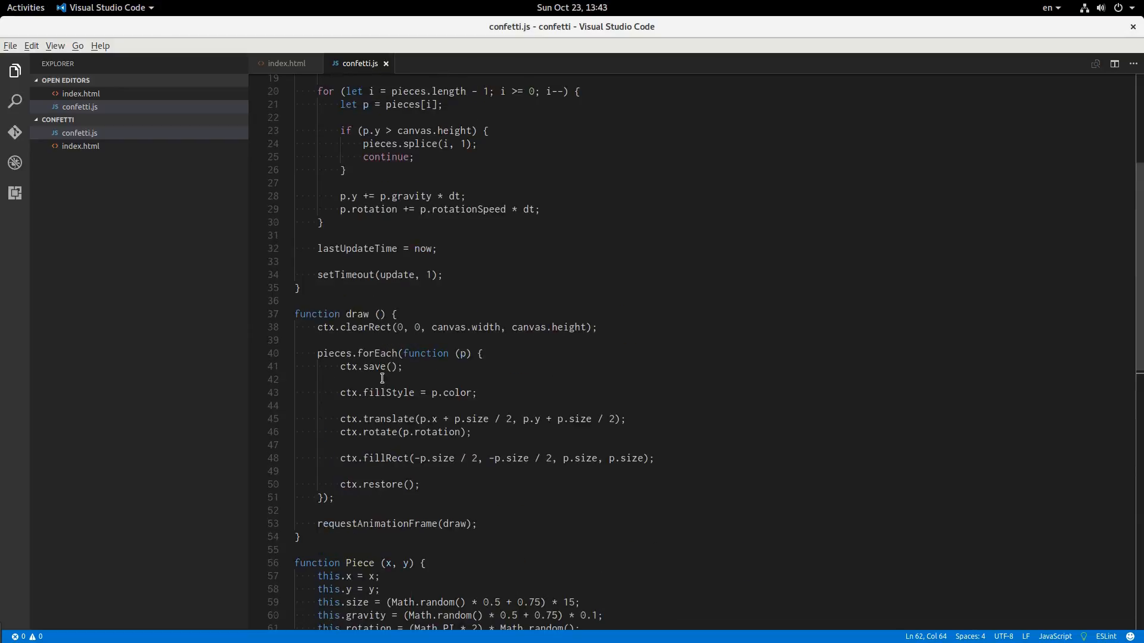
# Step: Move the refill while loop into update after the for loop, spawning pieces at y -20
pyautogui.scroll(3)
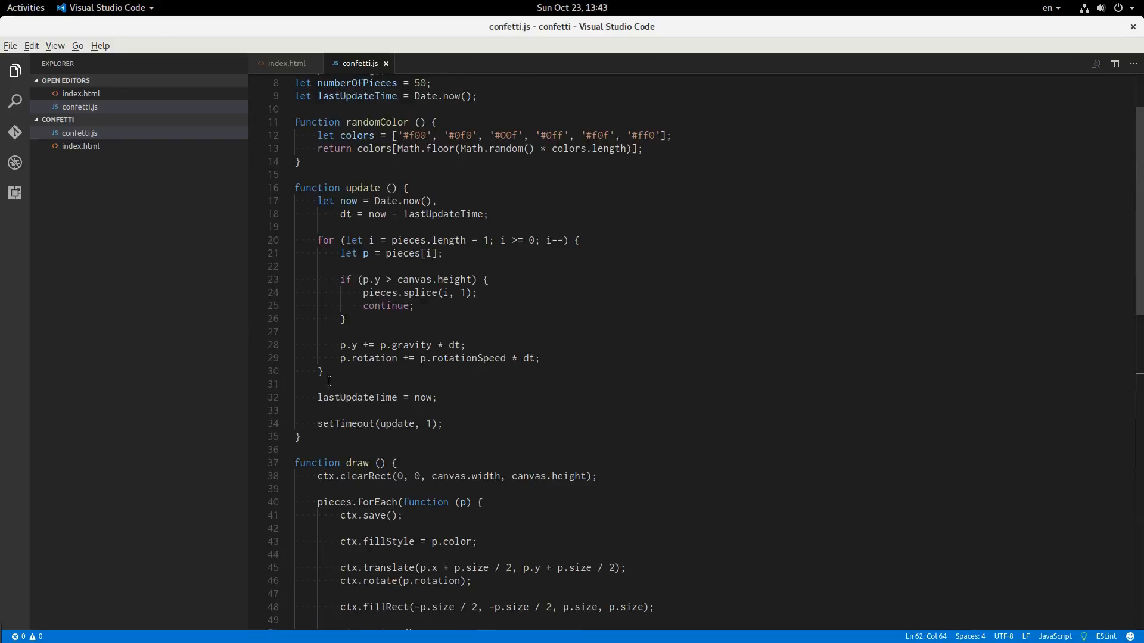
pyautogui.press('Enter')
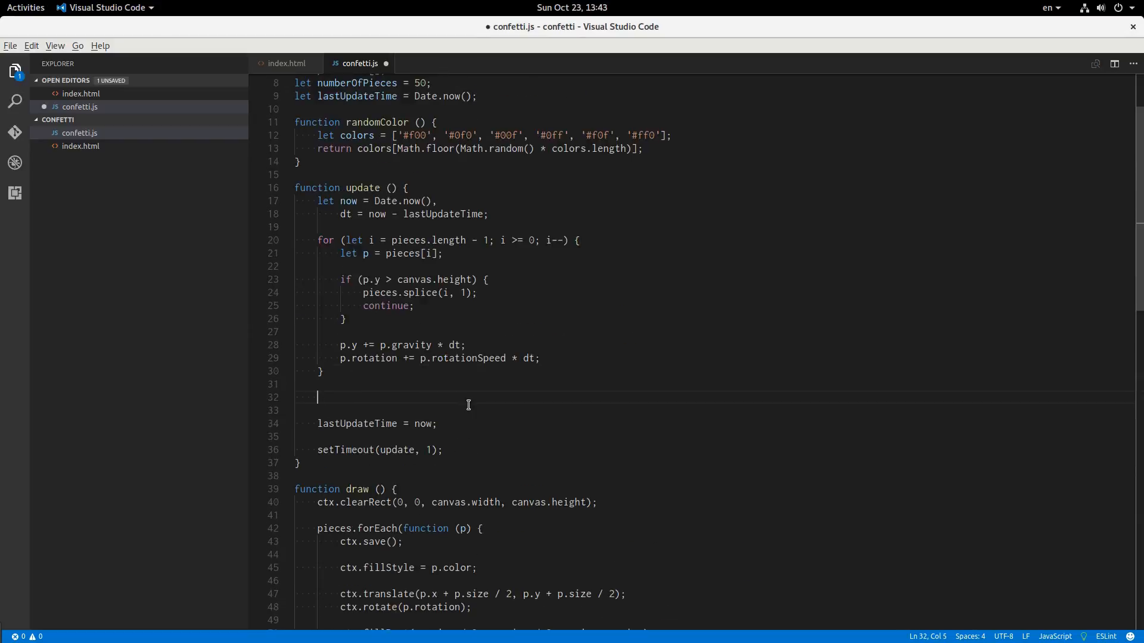
pyautogui.scroll(-3)
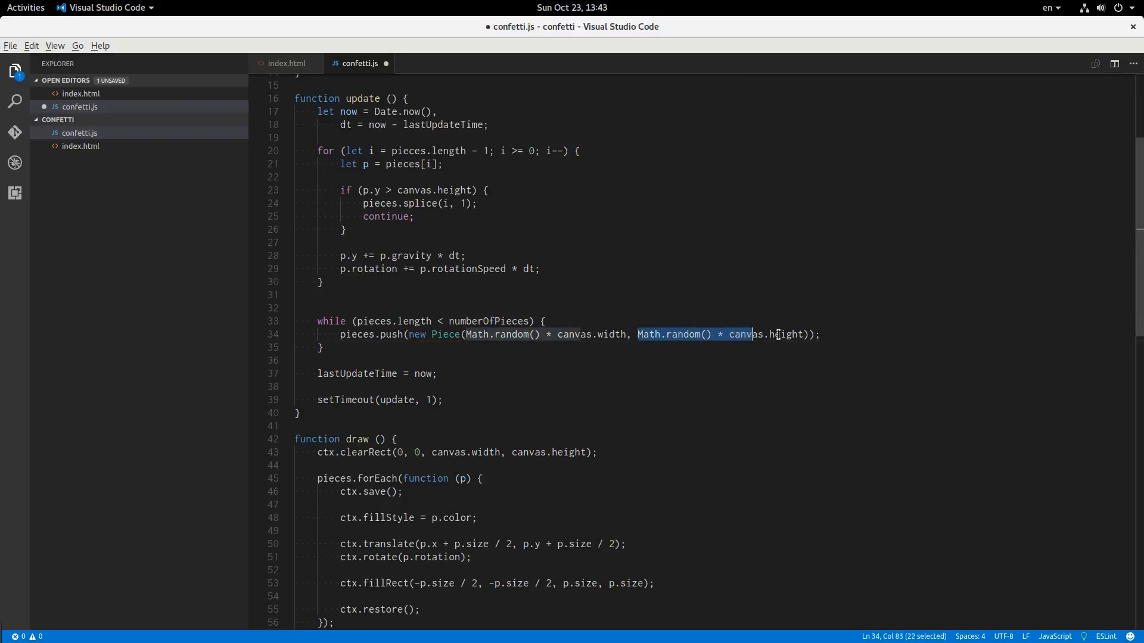
pyautogui.moveTo(761, 334); pyautogui.dragTo(800, 334)
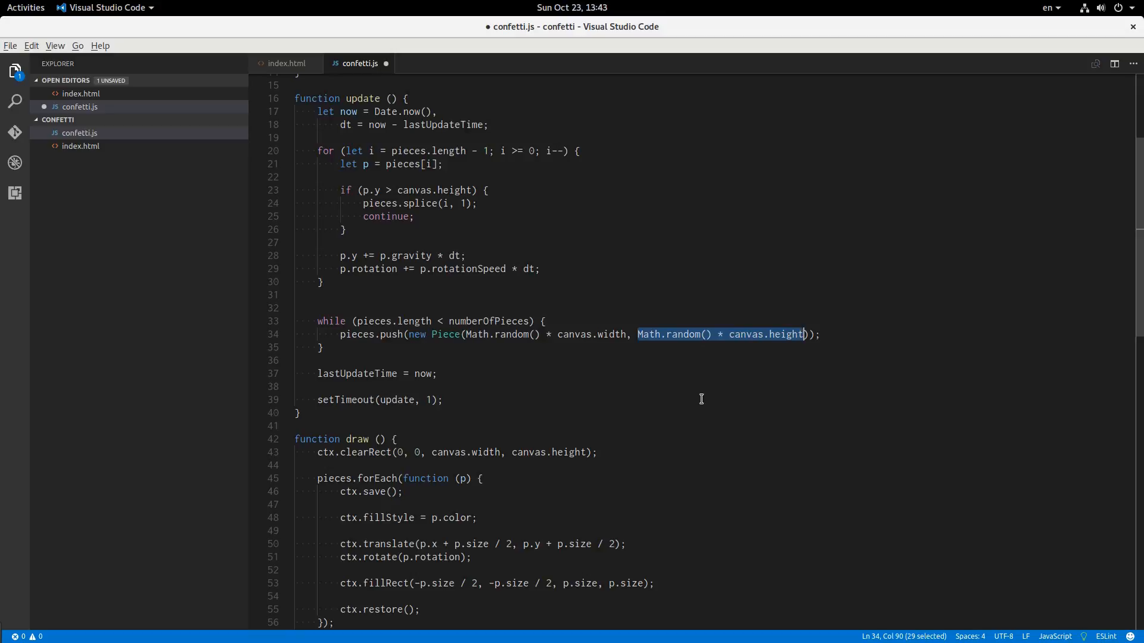
pyautogui.press('Delete')
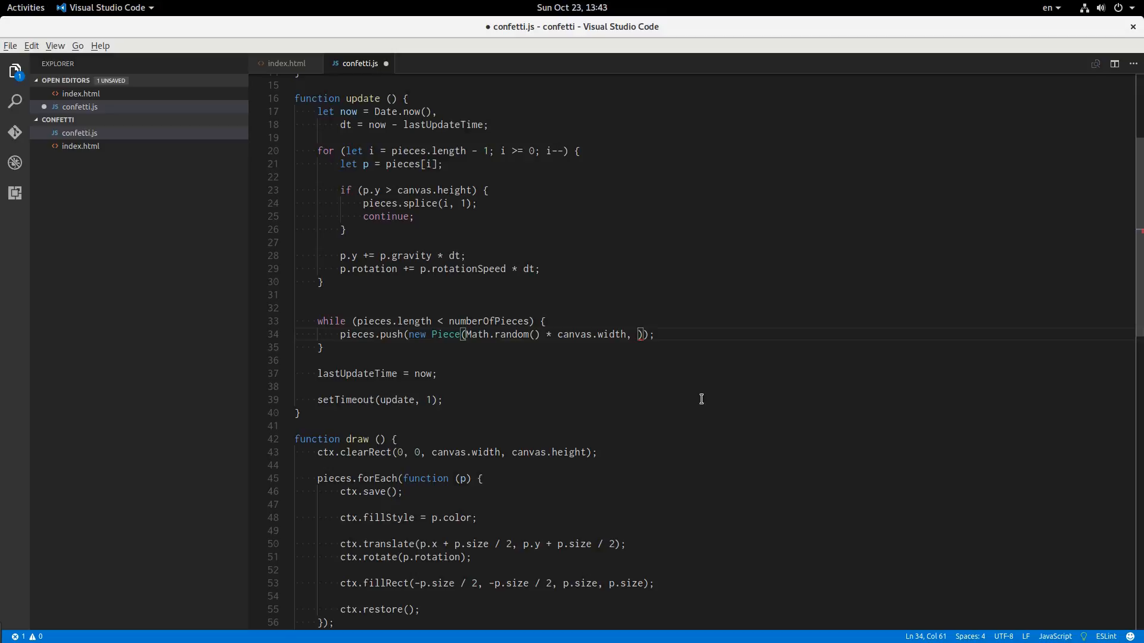
pyautogui.write('-20')
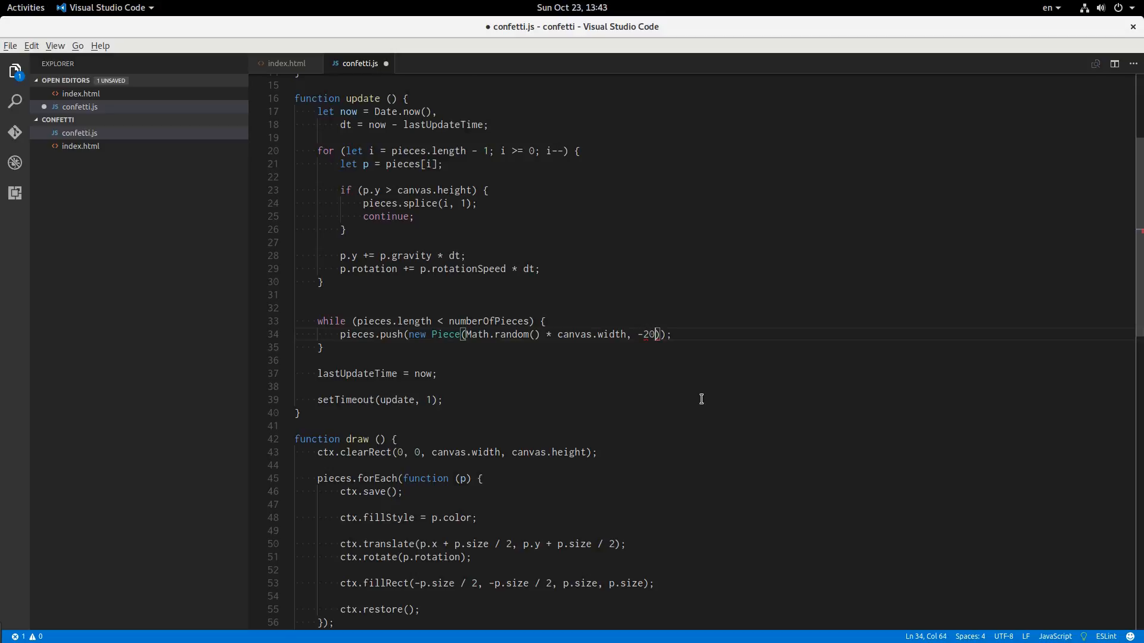